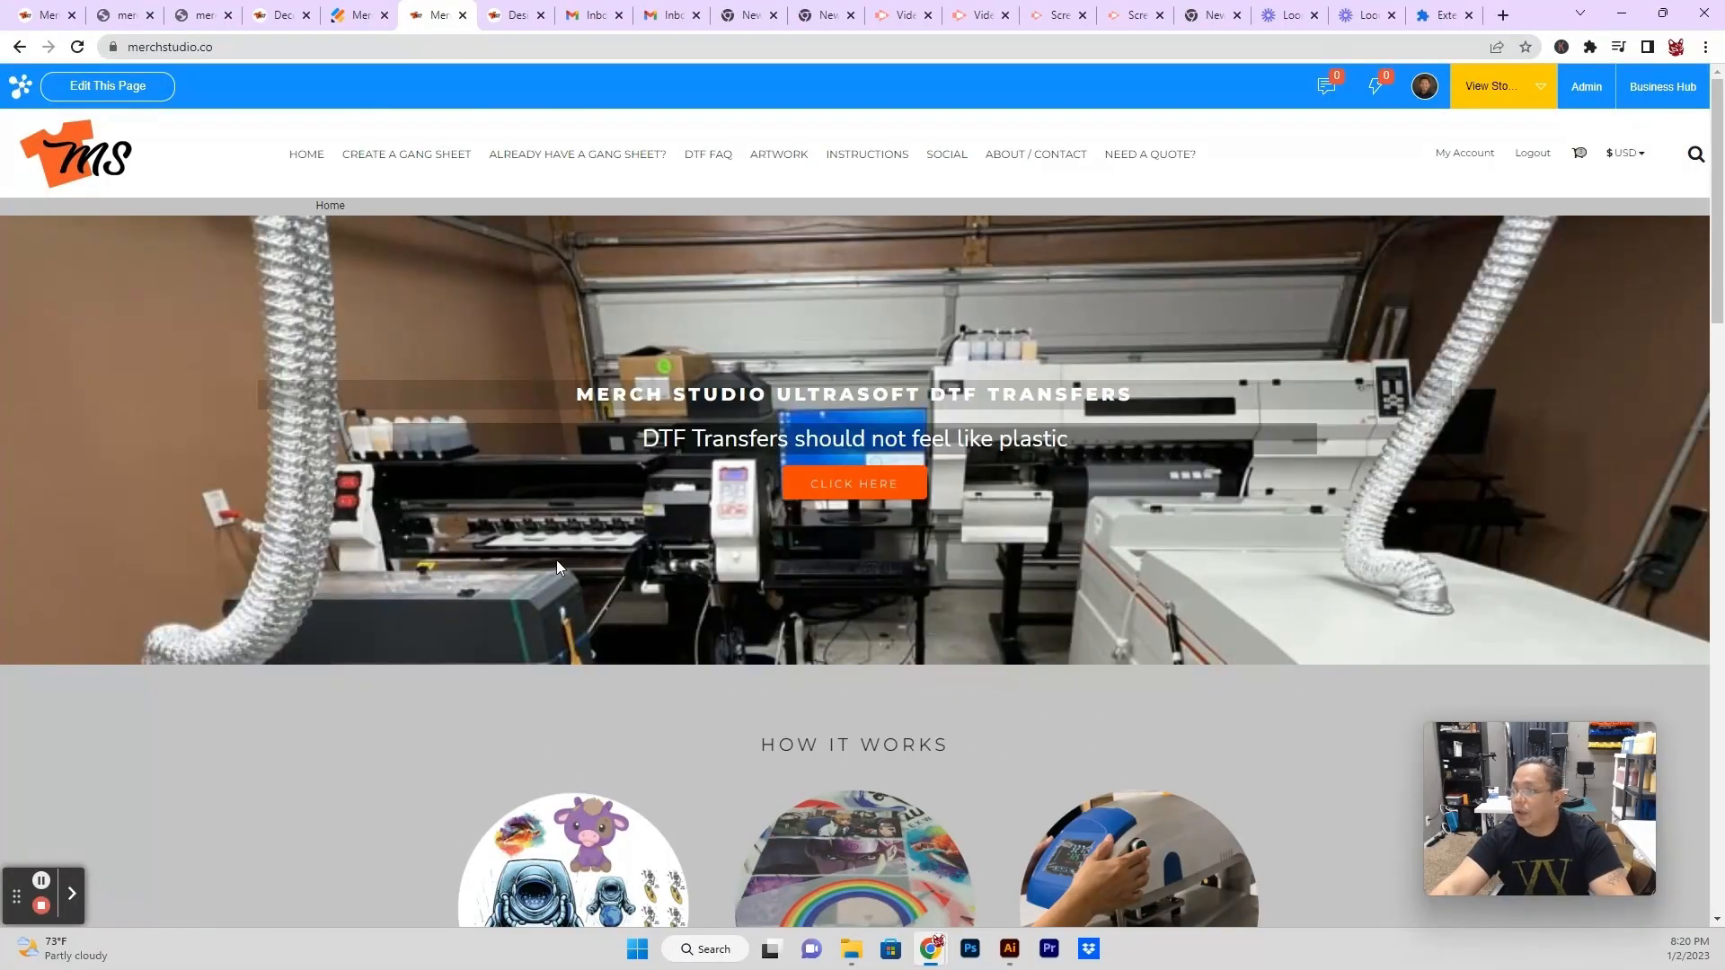
pyautogui.moveTo(590, 160)
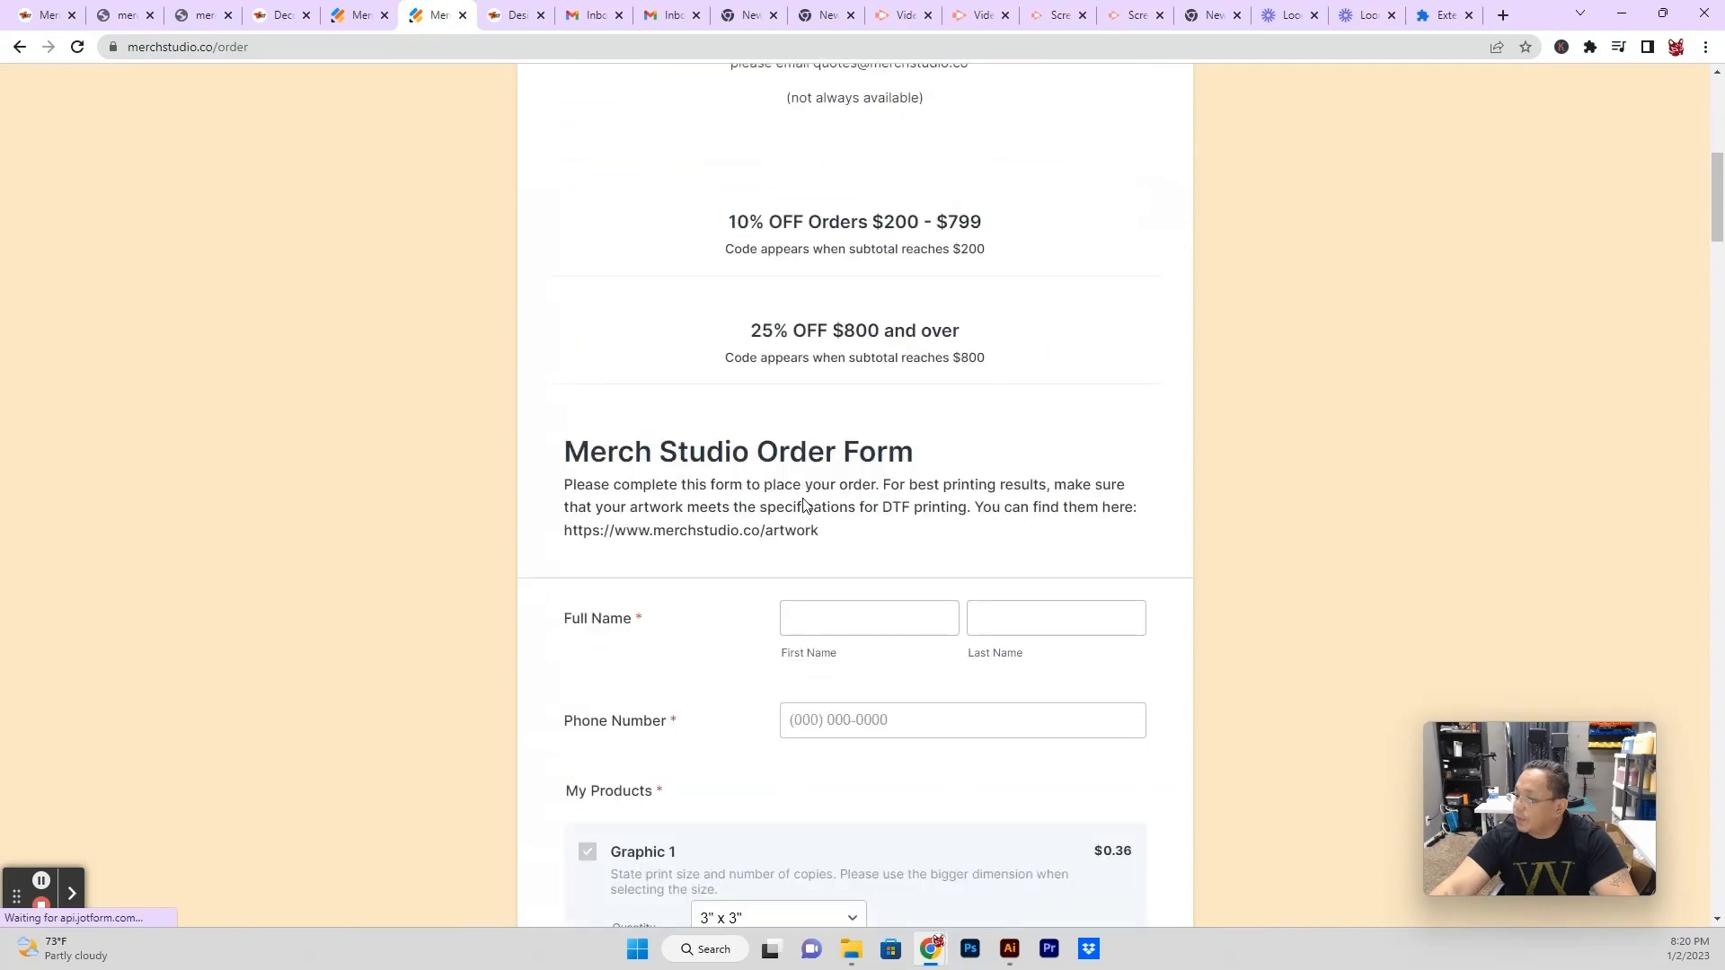
# Browse the gang sheet sizes and choose the 22" x 12" Custom DTF Transfer Gang Sheet.
pyautogui.scroll(-3)
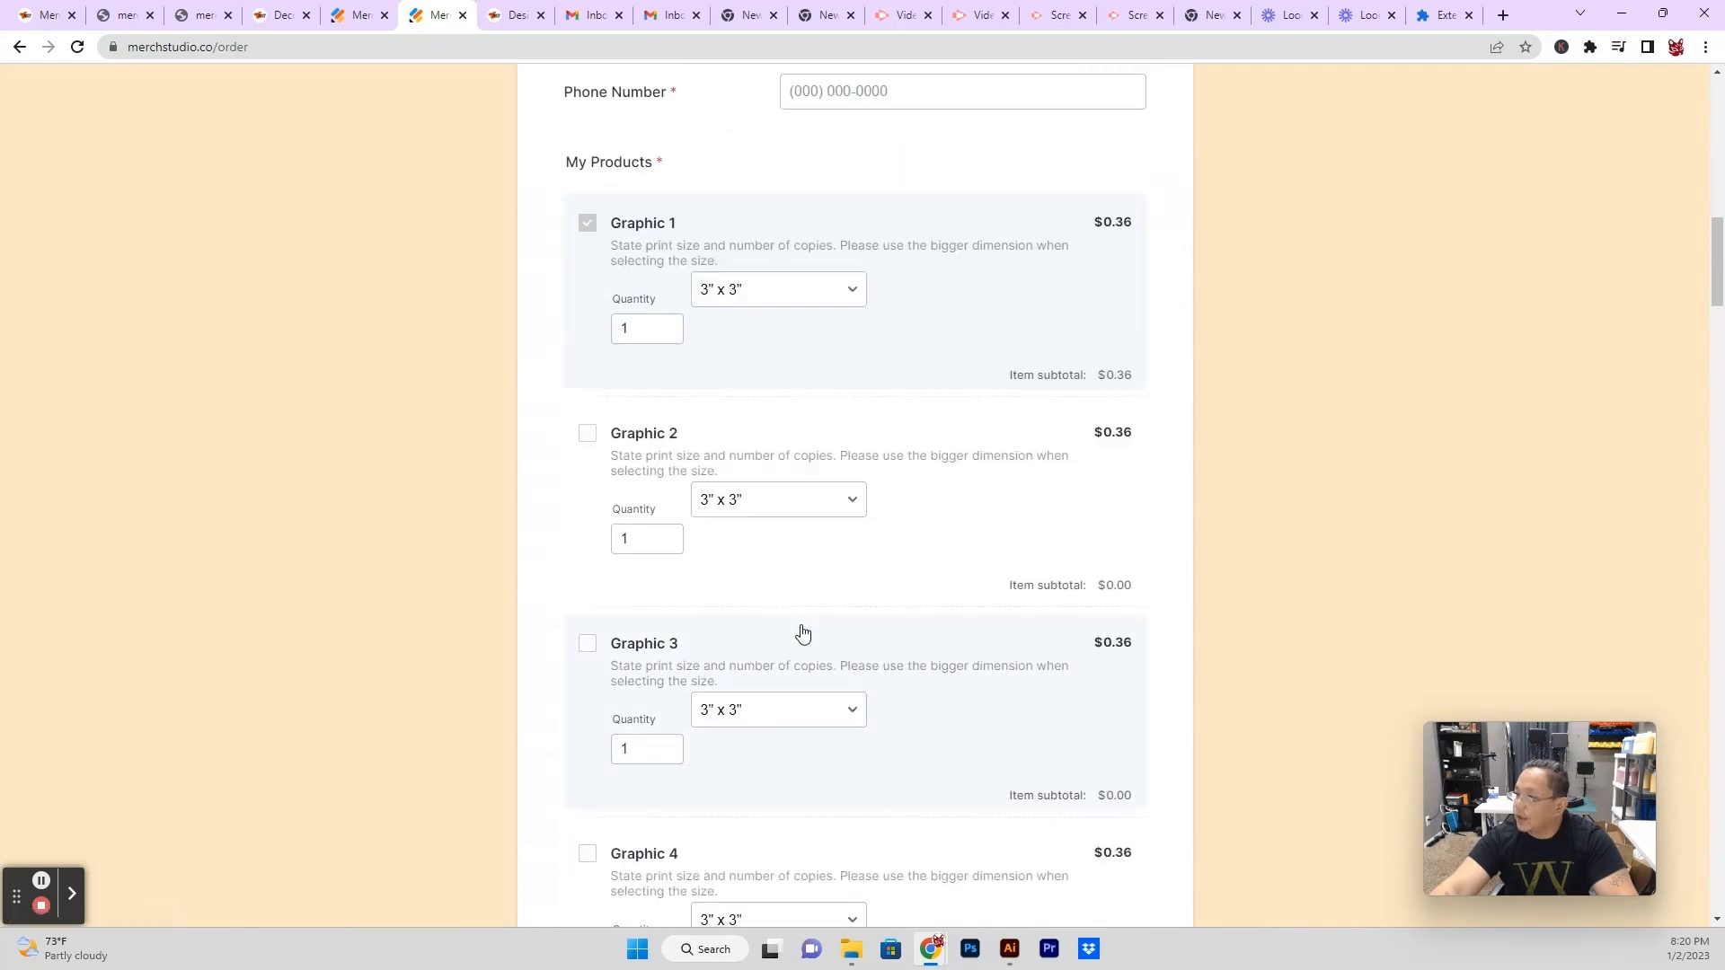
pyautogui.scroll(-3)
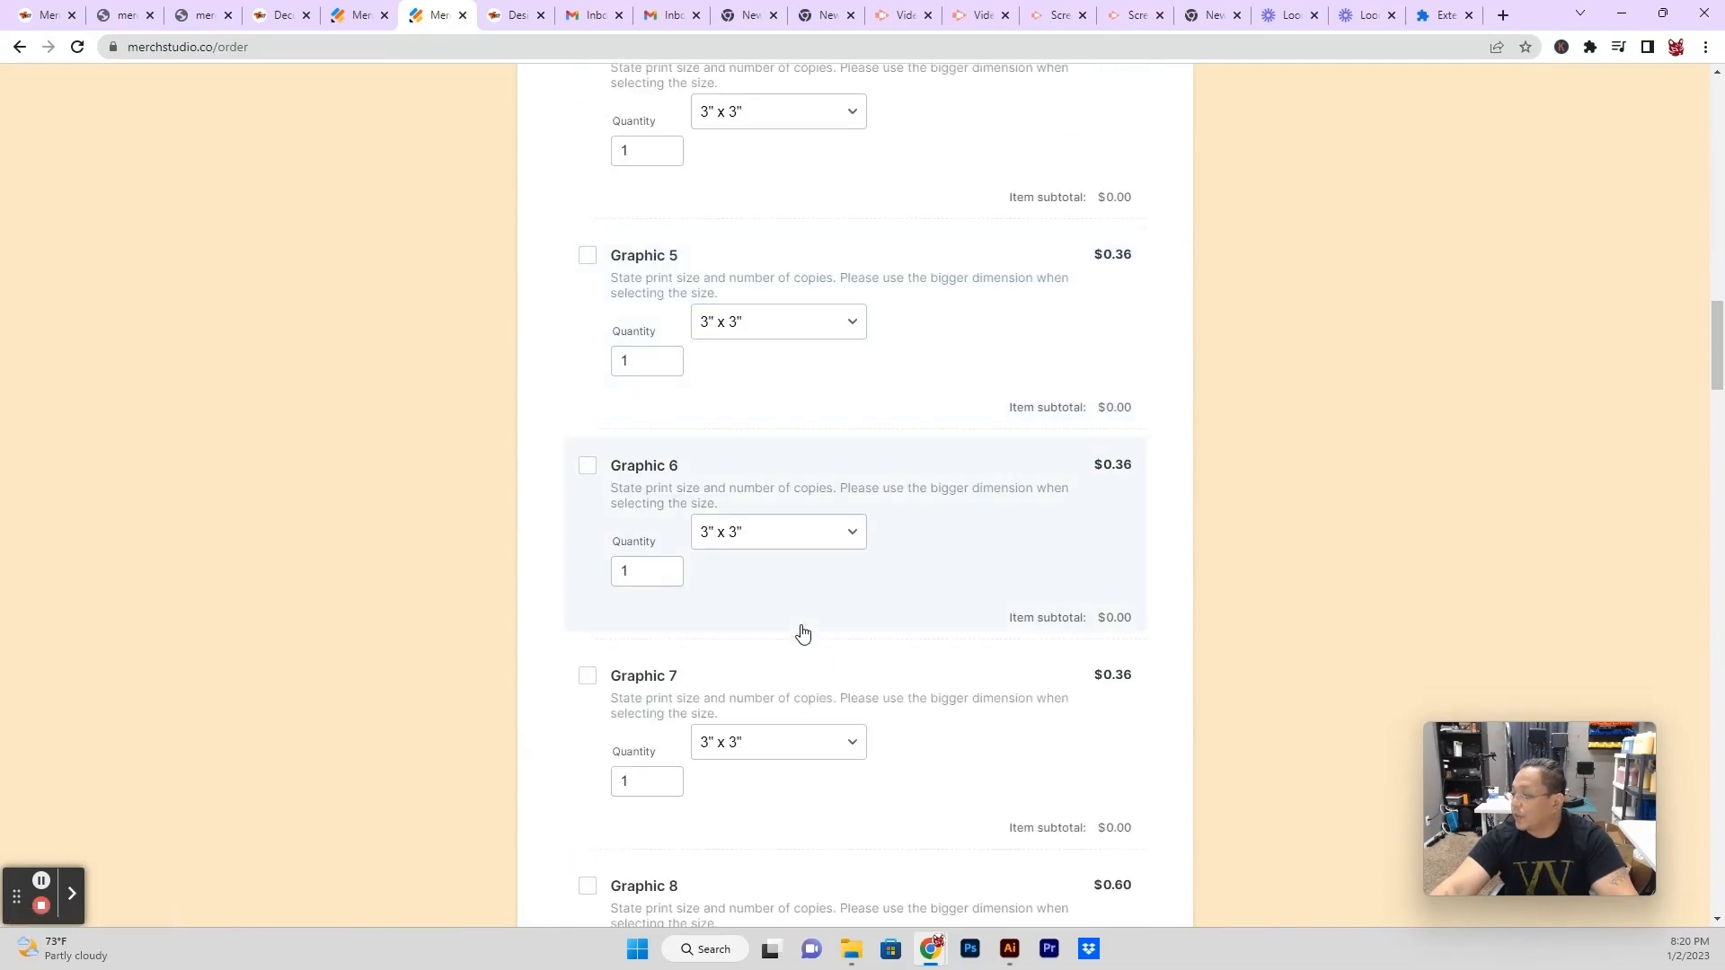
pyautogui.scroll(-3)
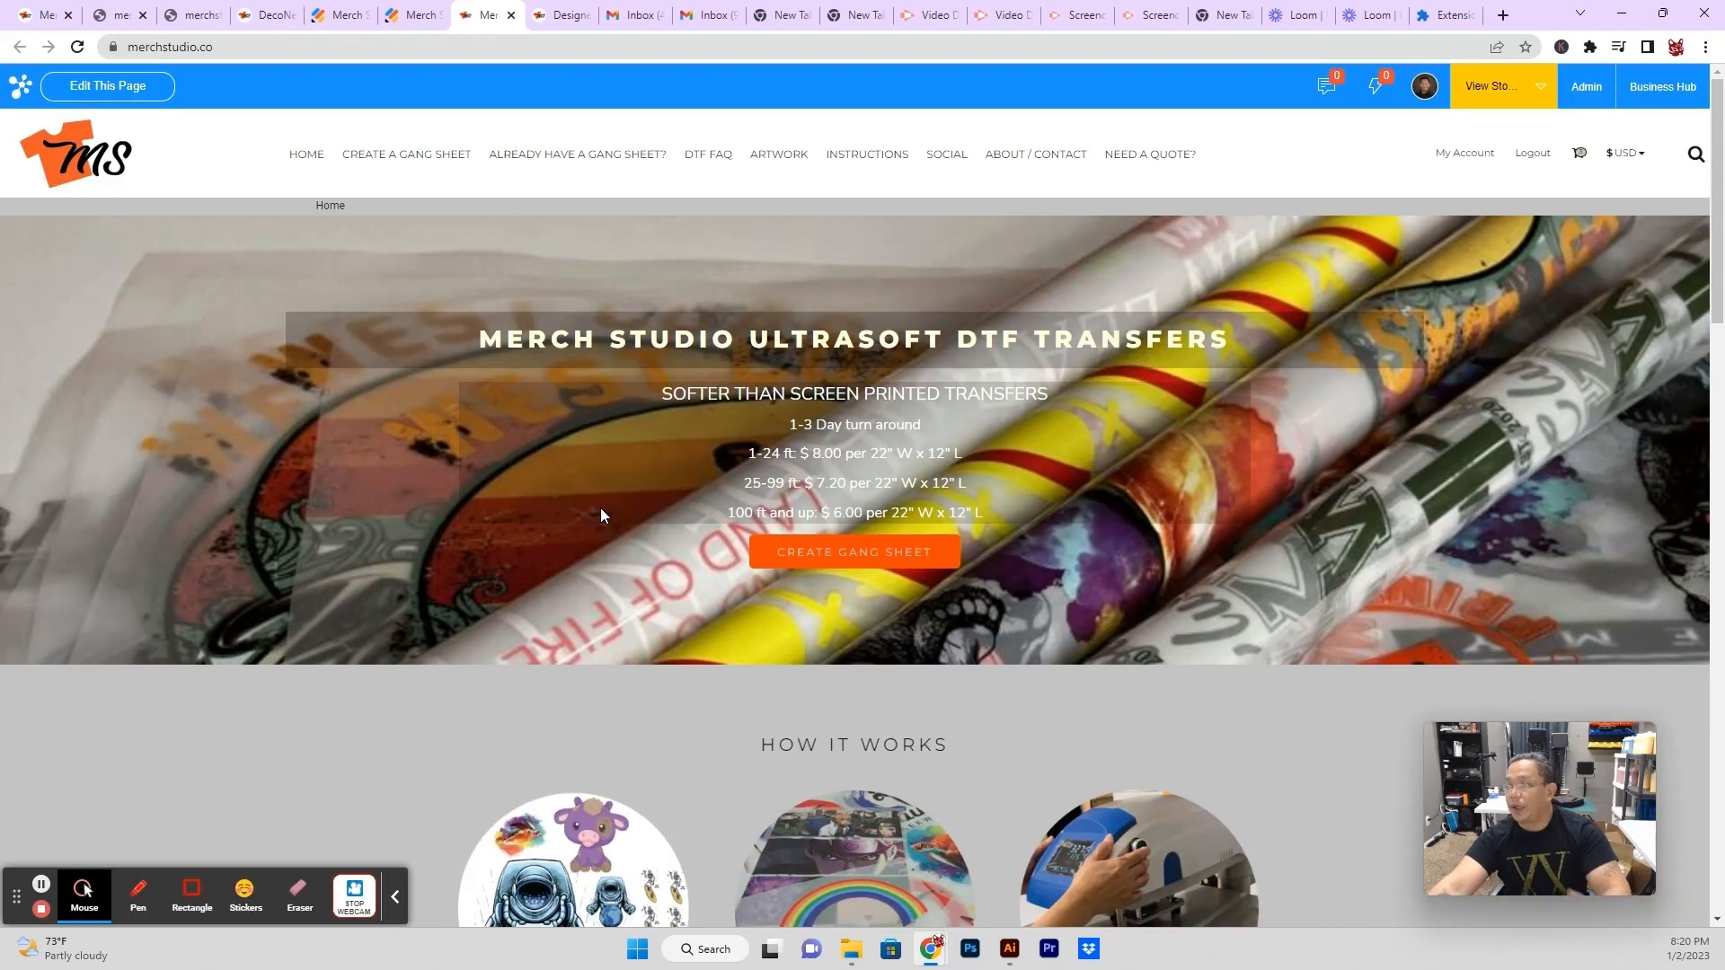
pyautogui.moveTo(413, 164)
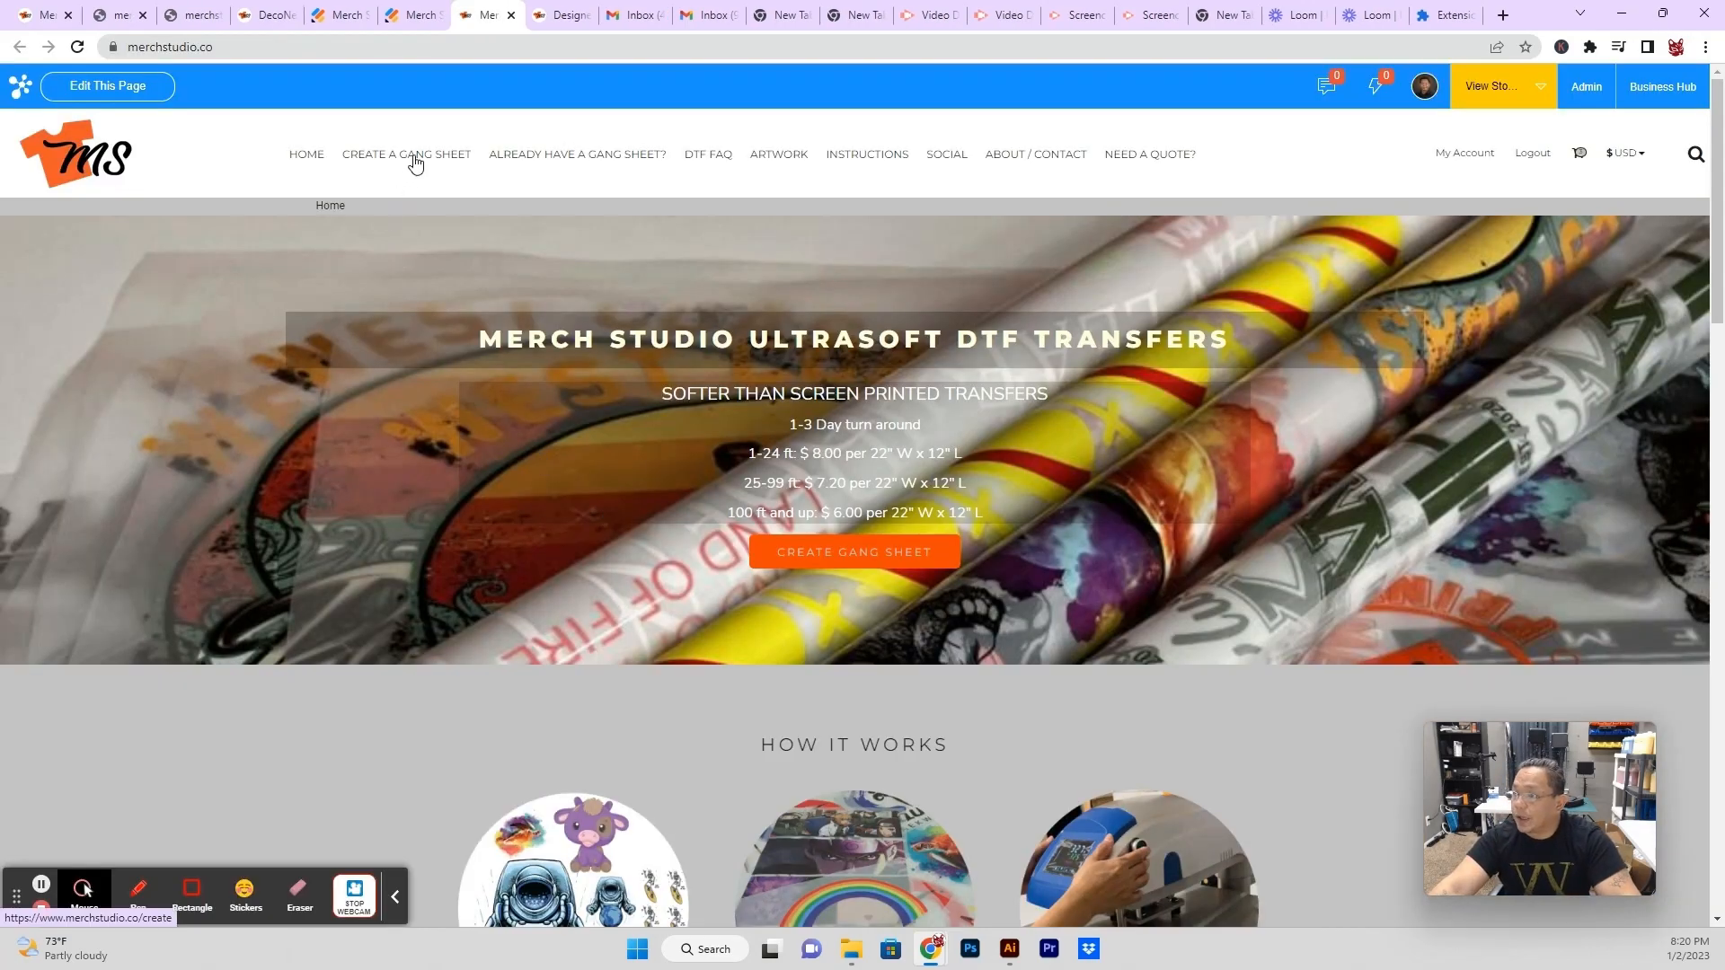
pyautogui.click(406, 154)
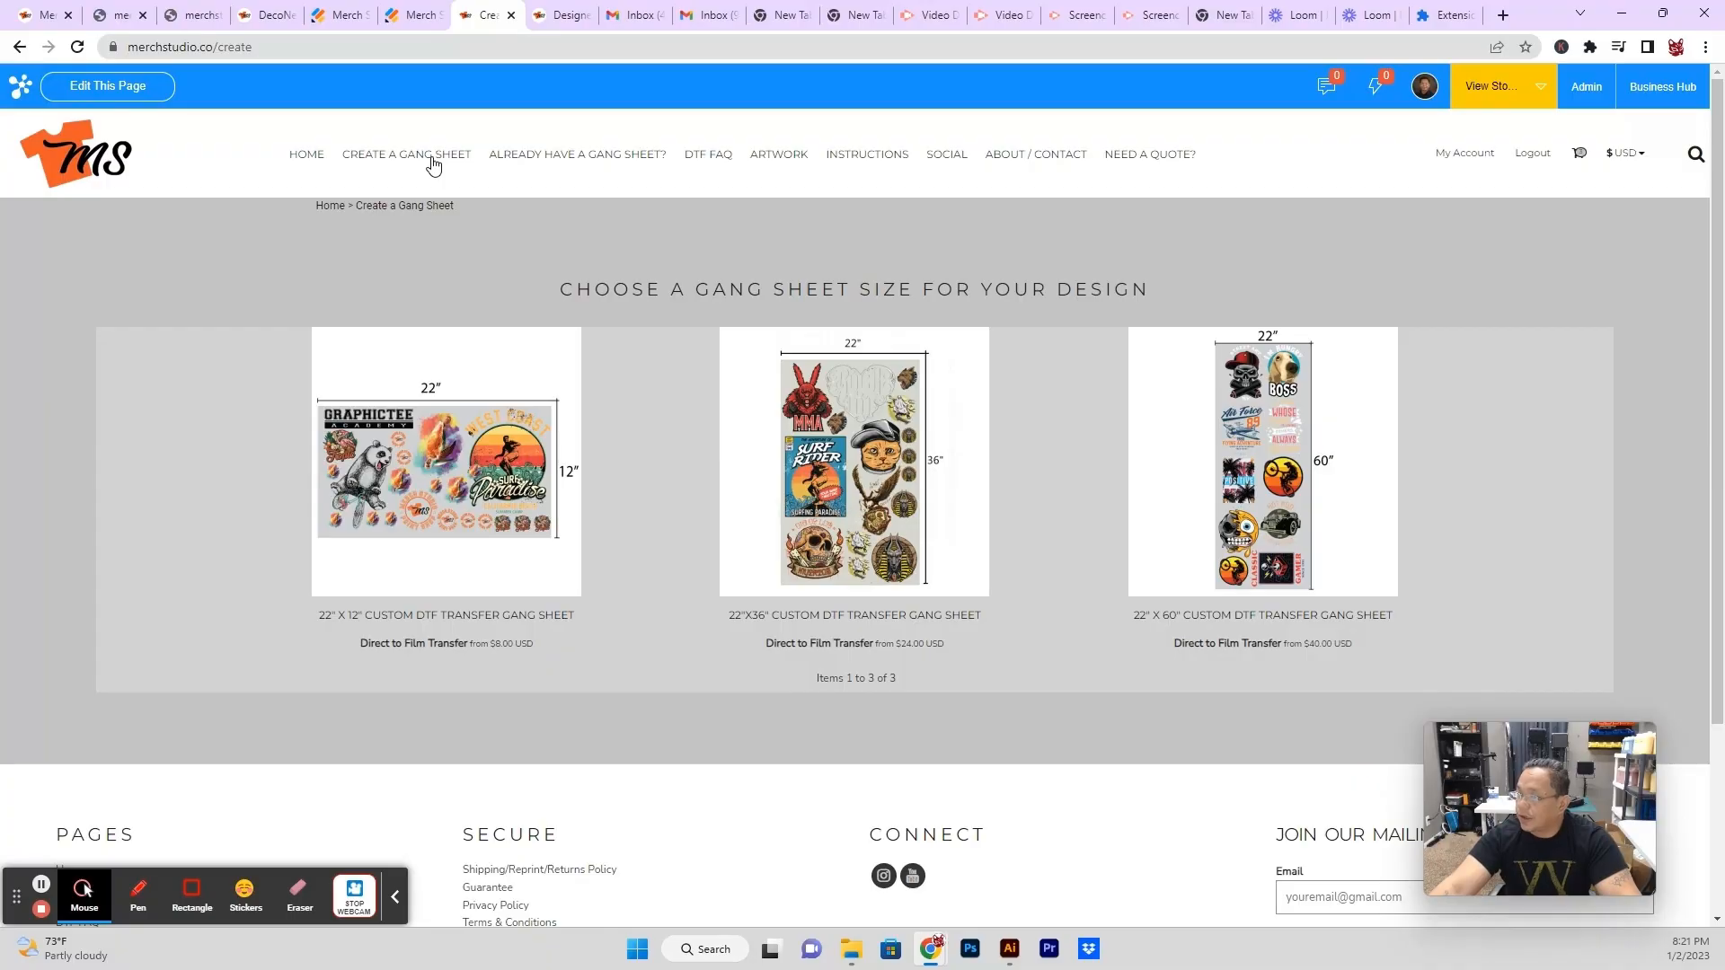
pyautogui.moveTo(501, 596)
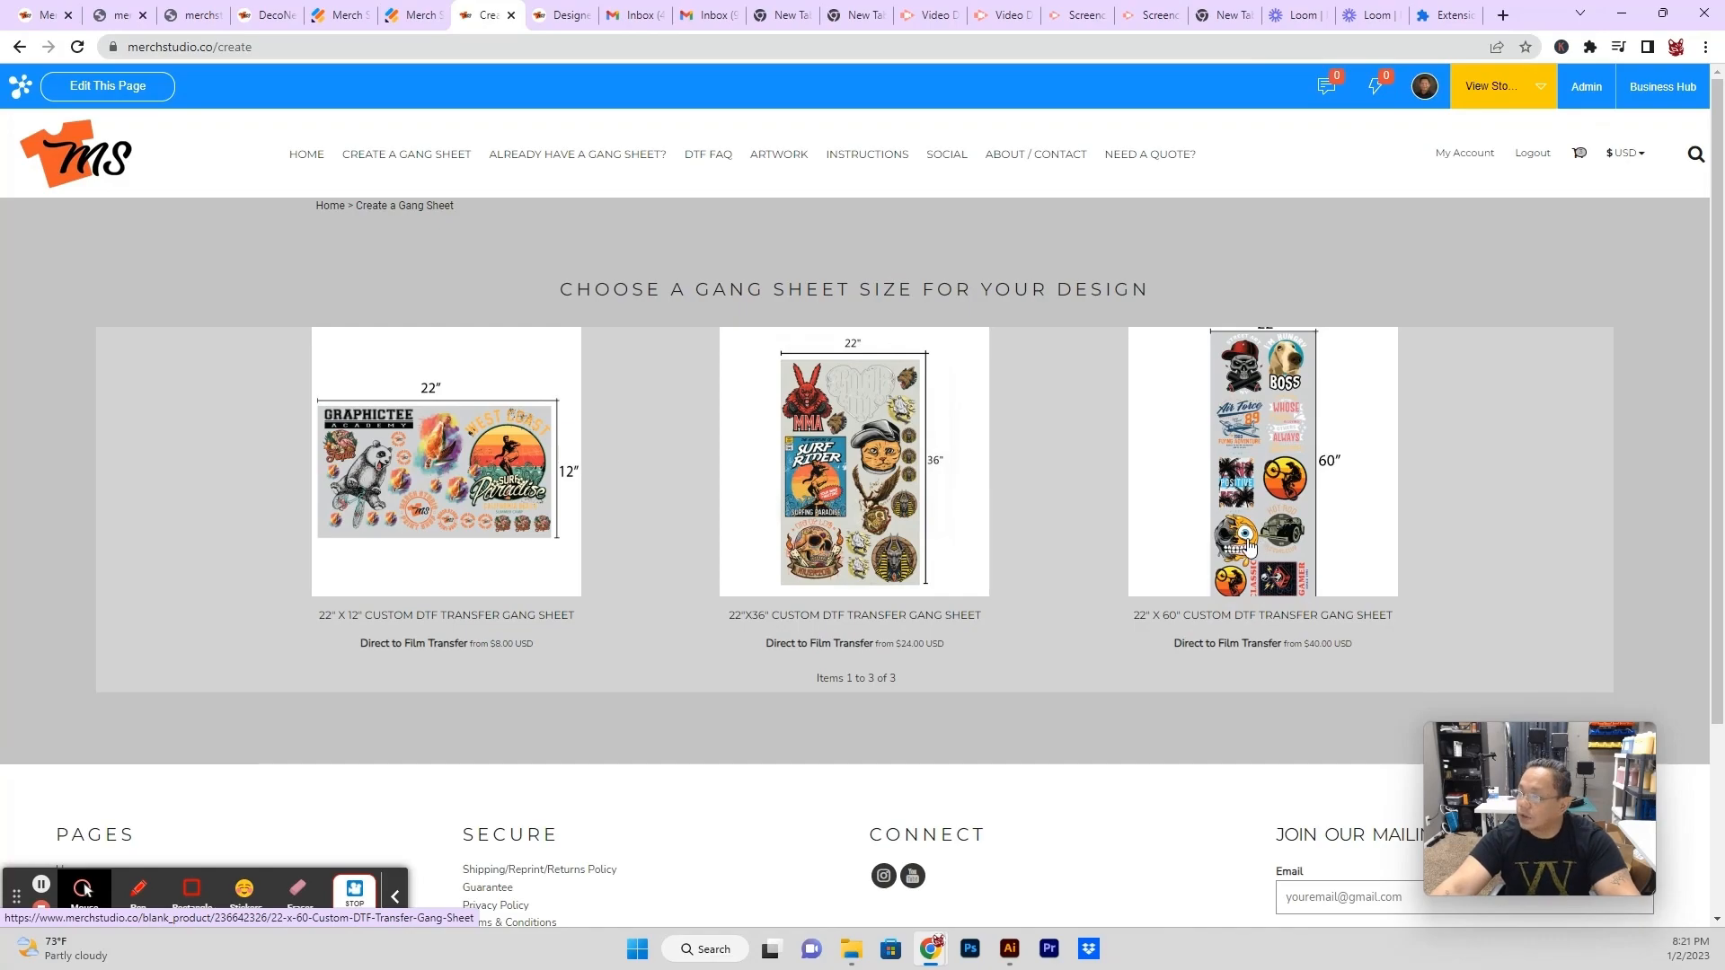
pyautogui.moveTo(568, 642)
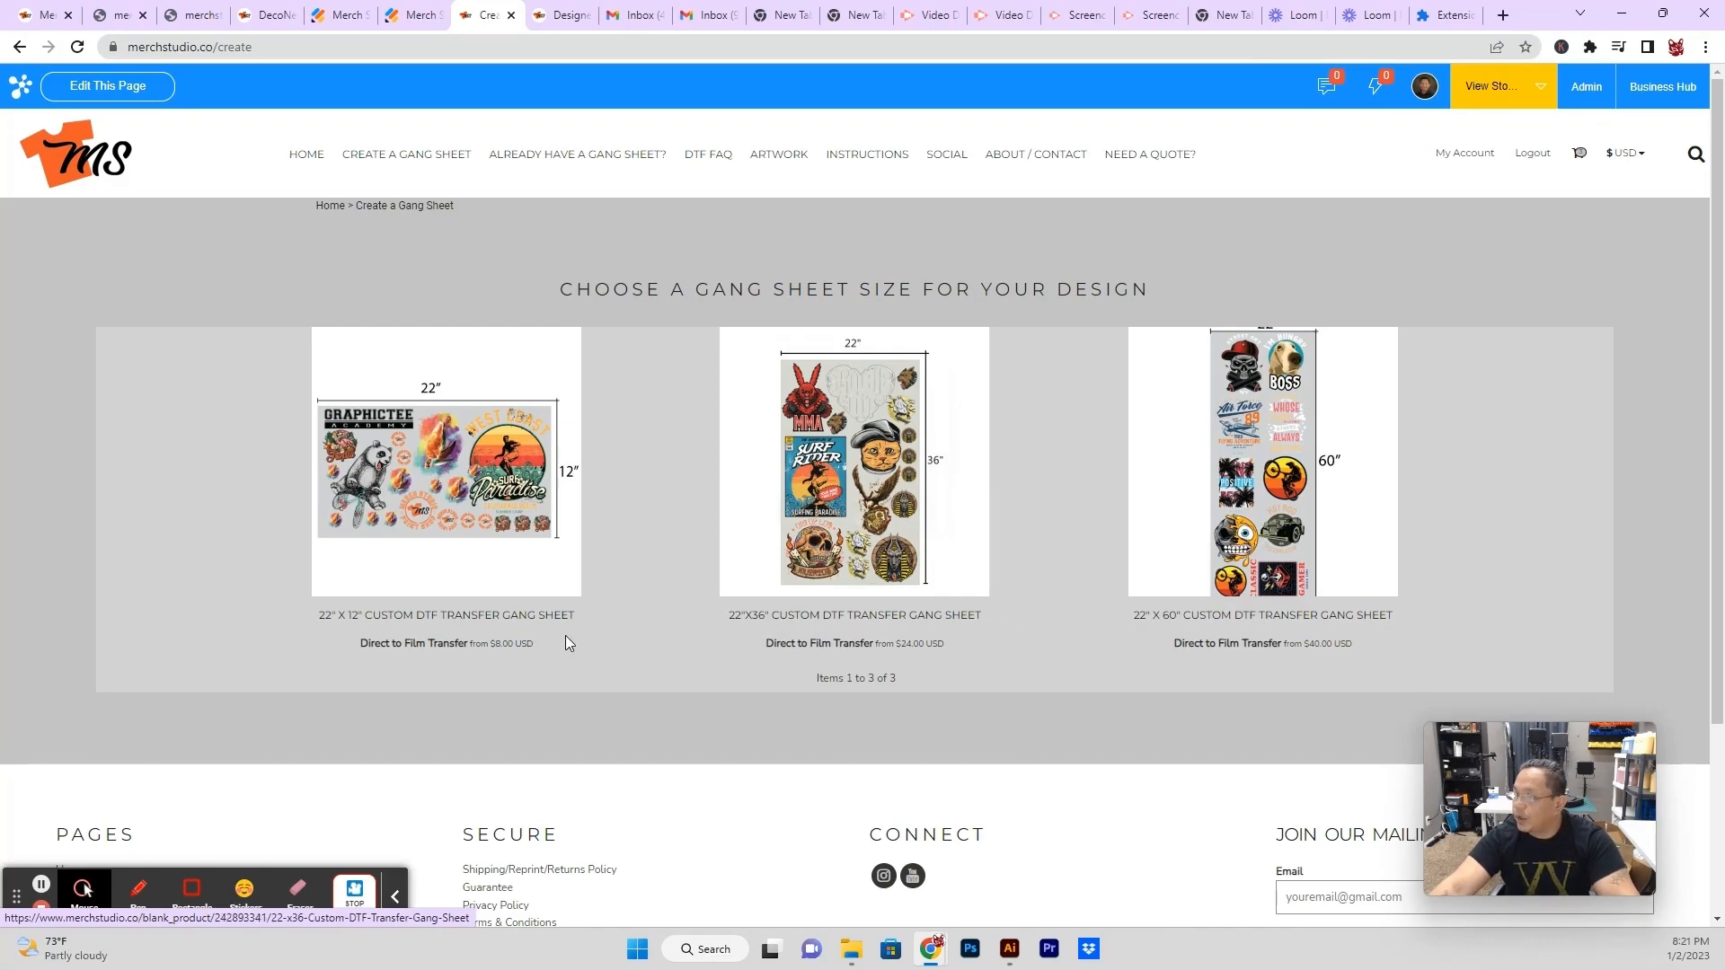
pyautogui.moveTo(458, 525)
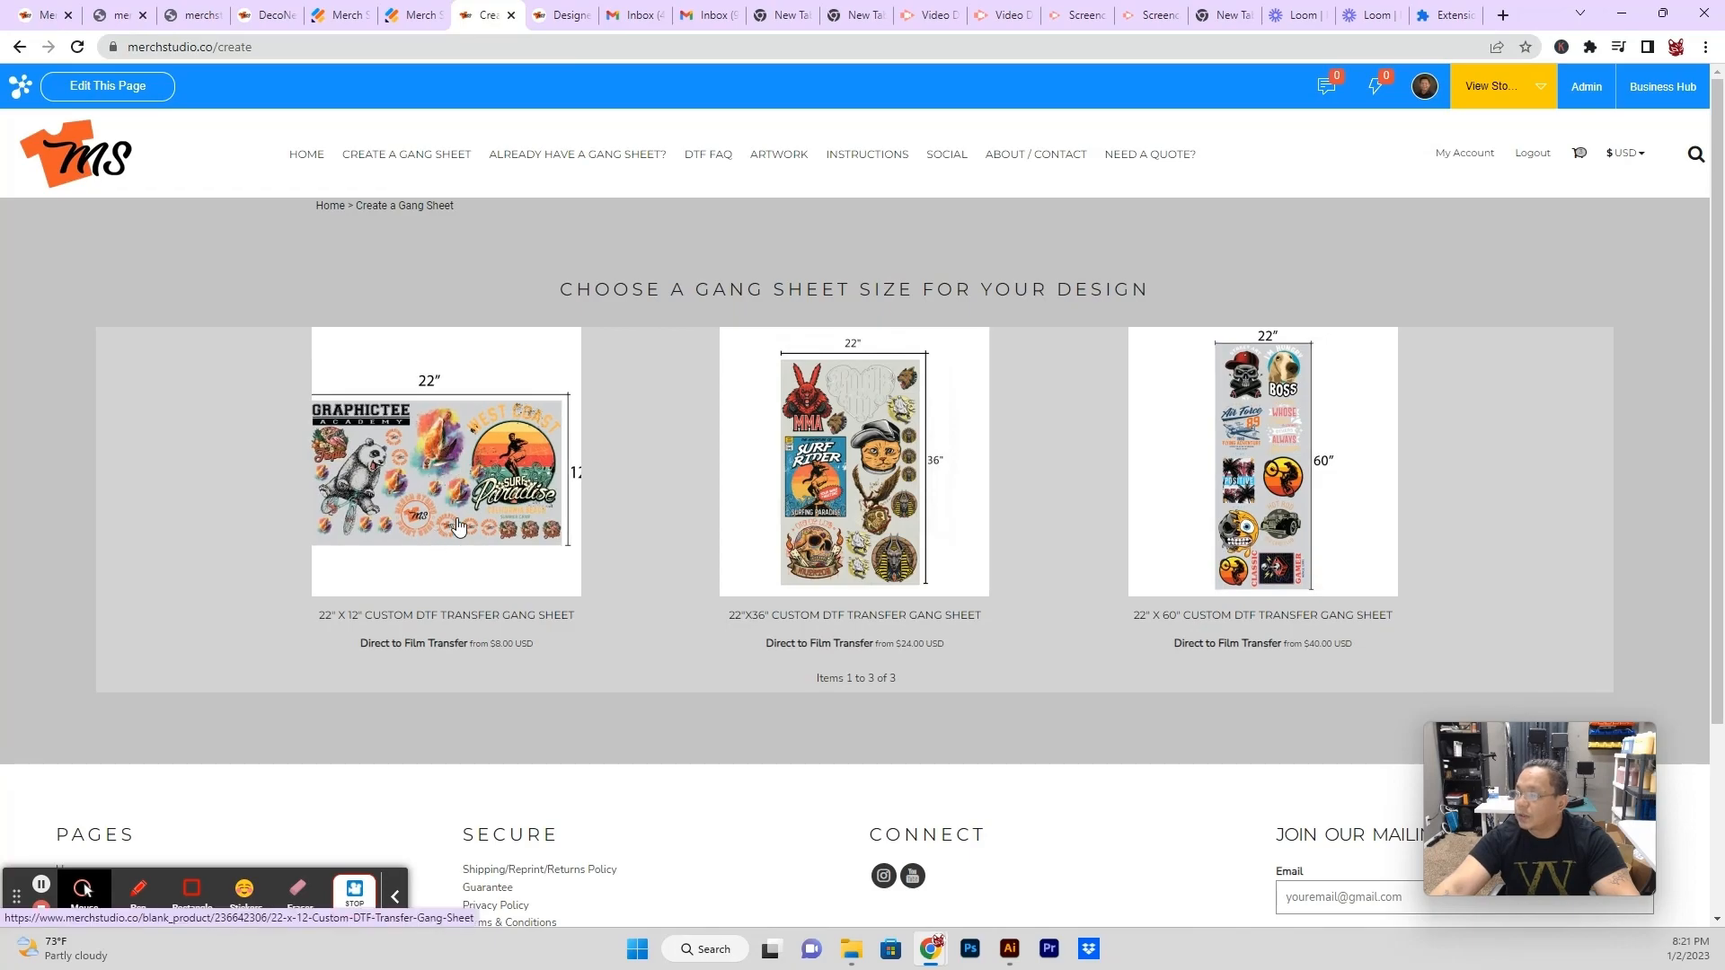
pyautogui.moveTo(471, 460)
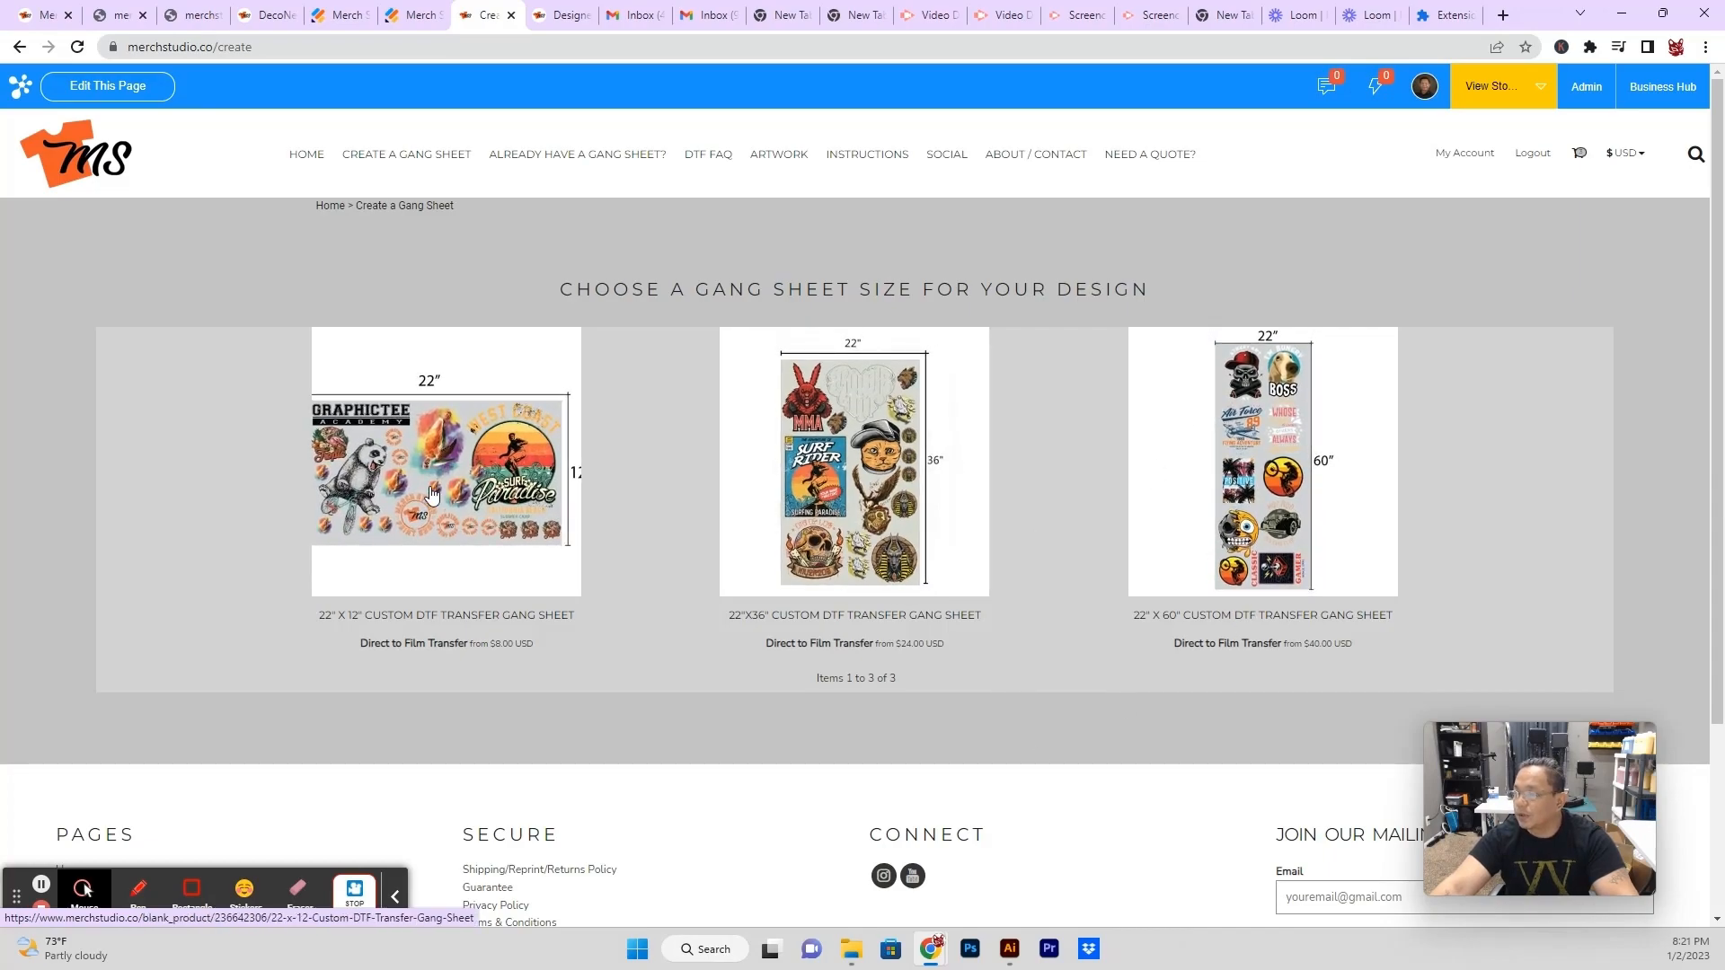
pyautogui.click(434, 488)
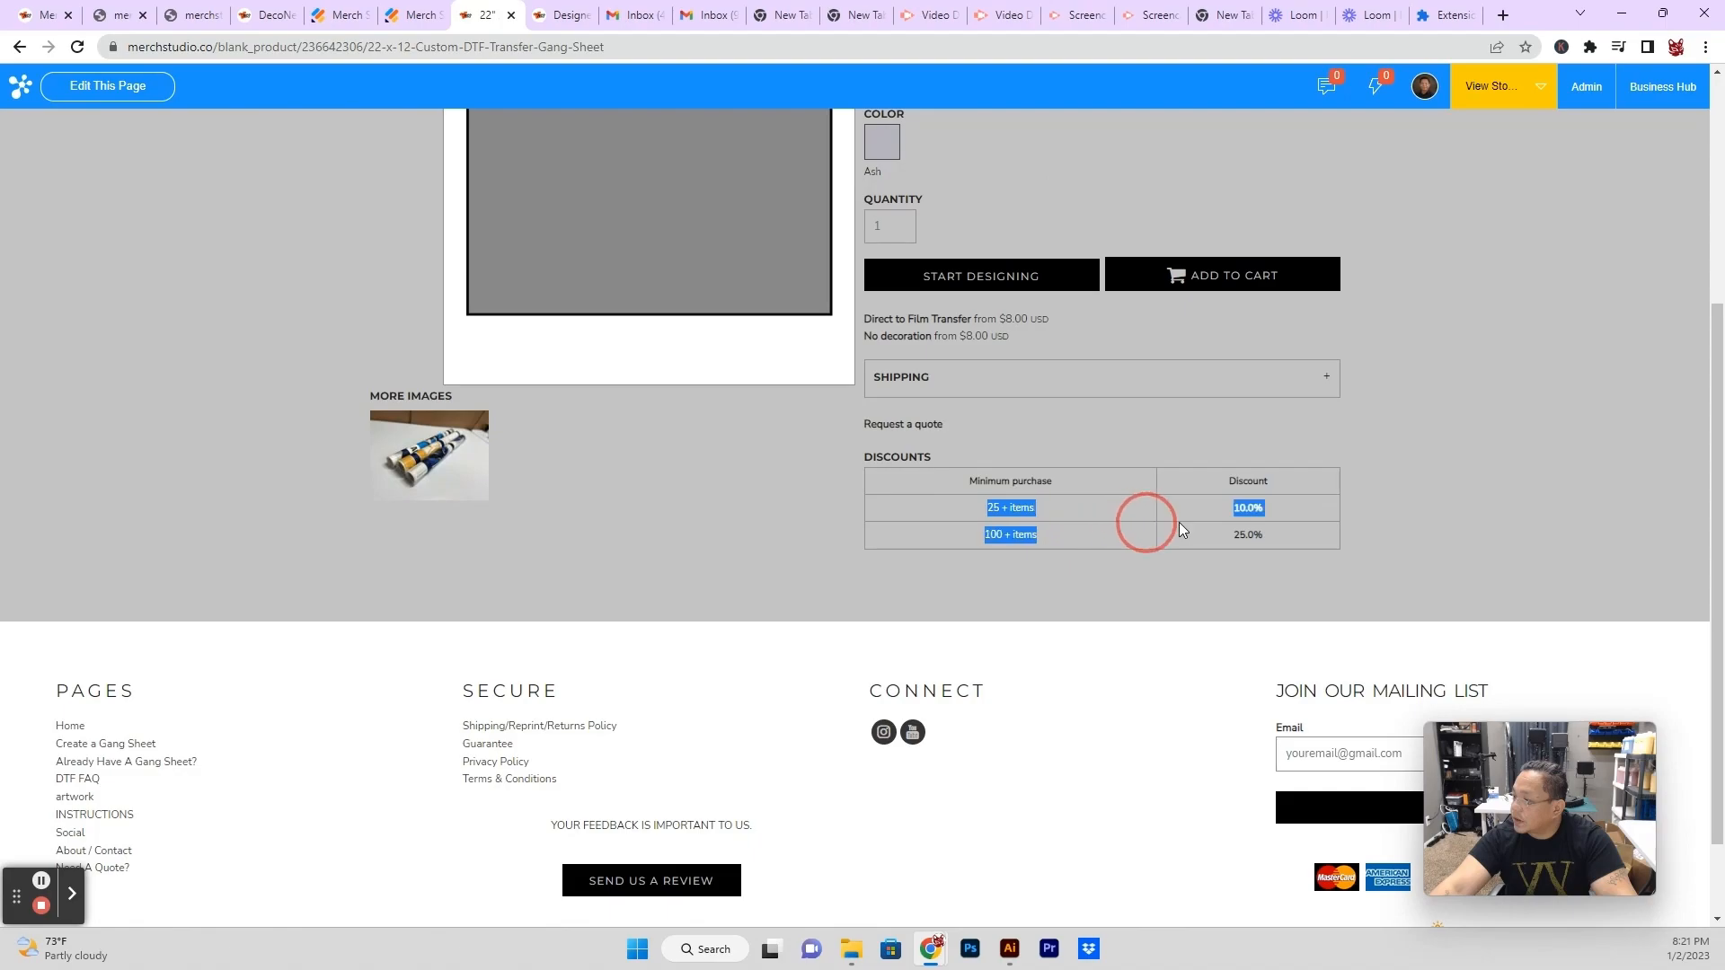
# Start designing the 22" x 12" gang sheet to load the designer.
pyautogui.scroll(3)
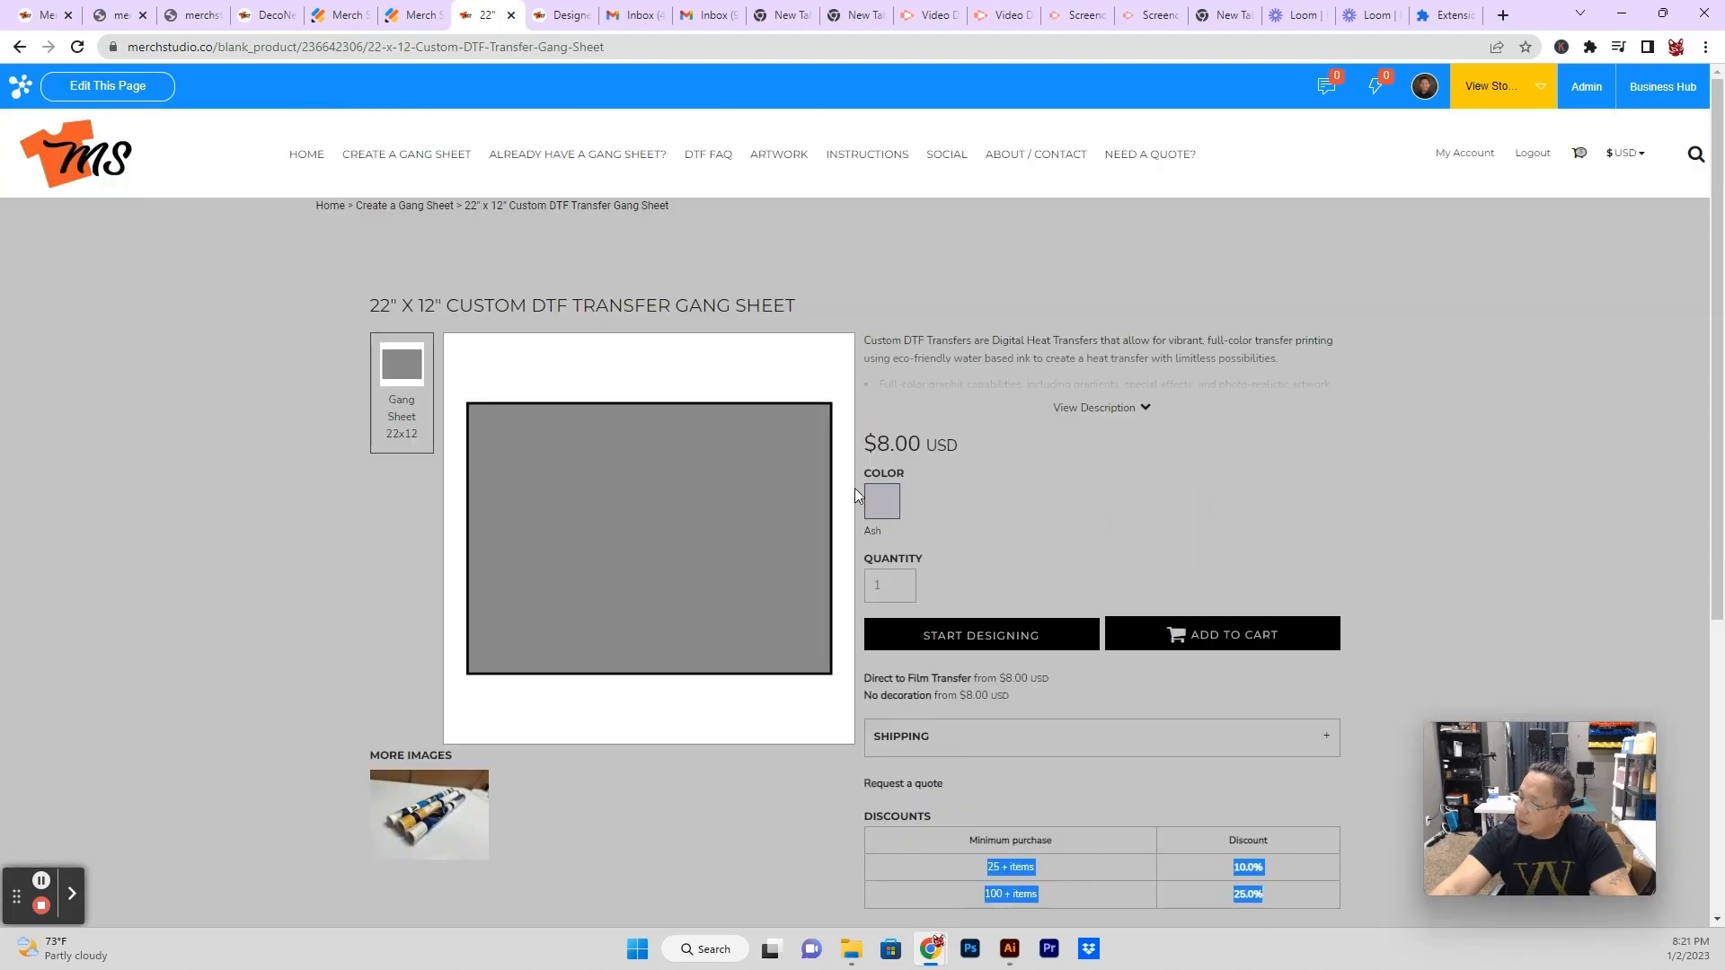
pyautogui.moveTo(905, 490)
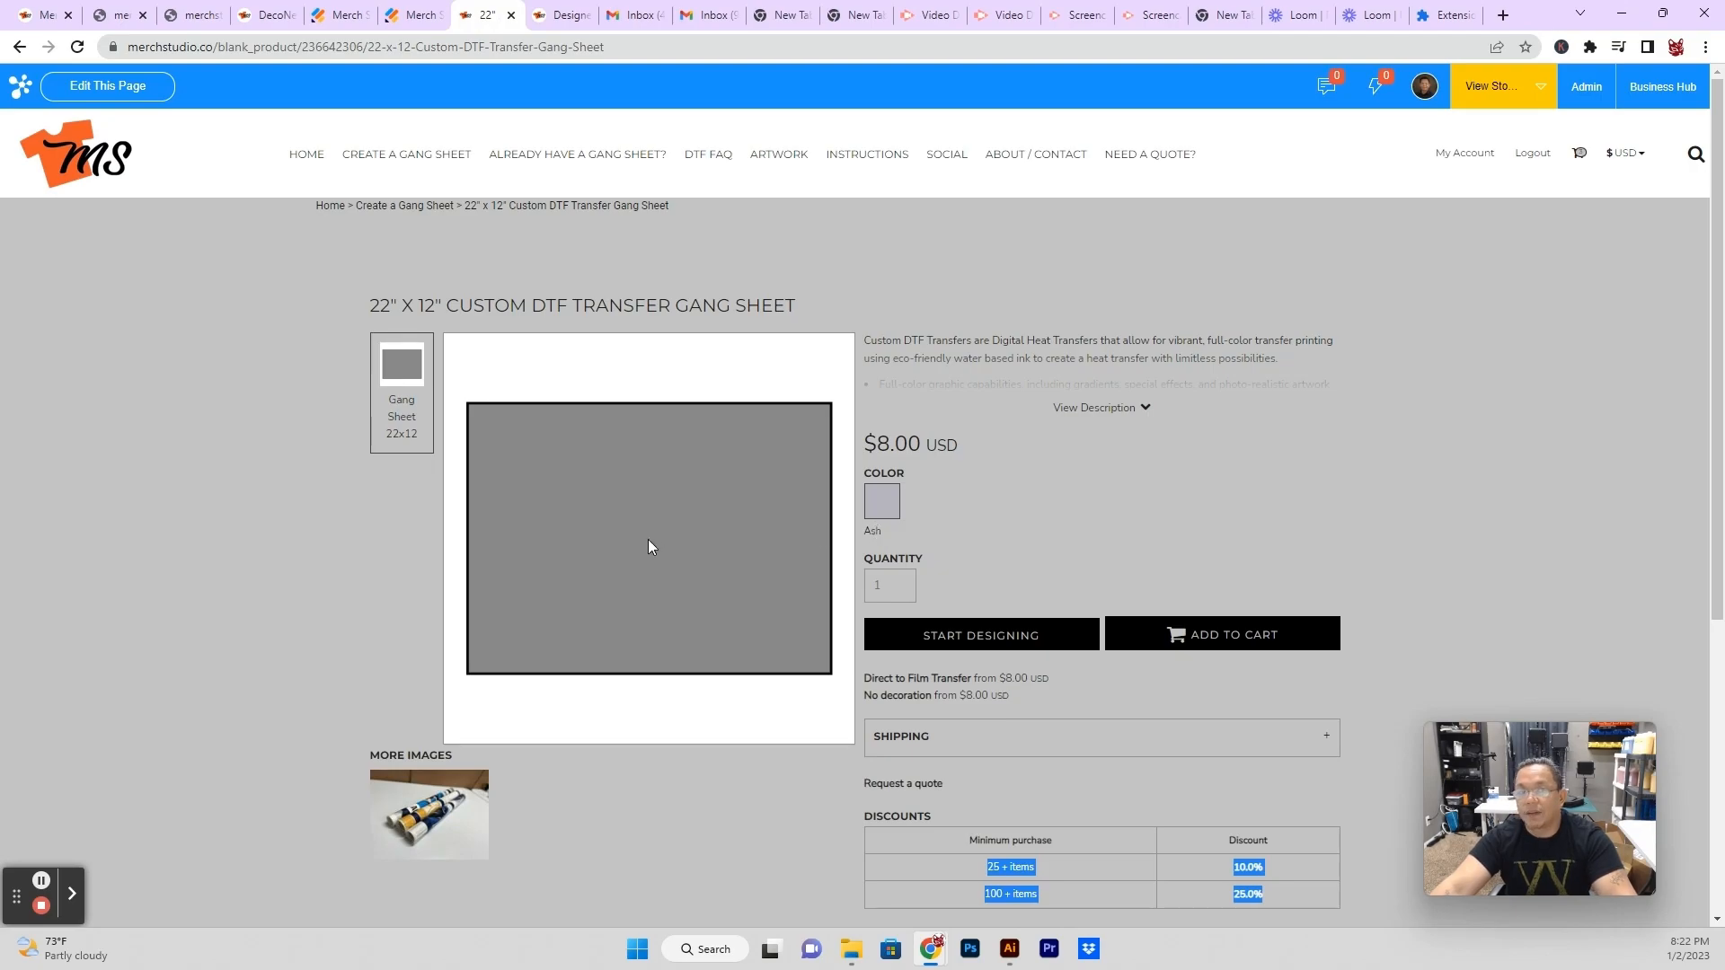
pyautogui.click(981, 634)
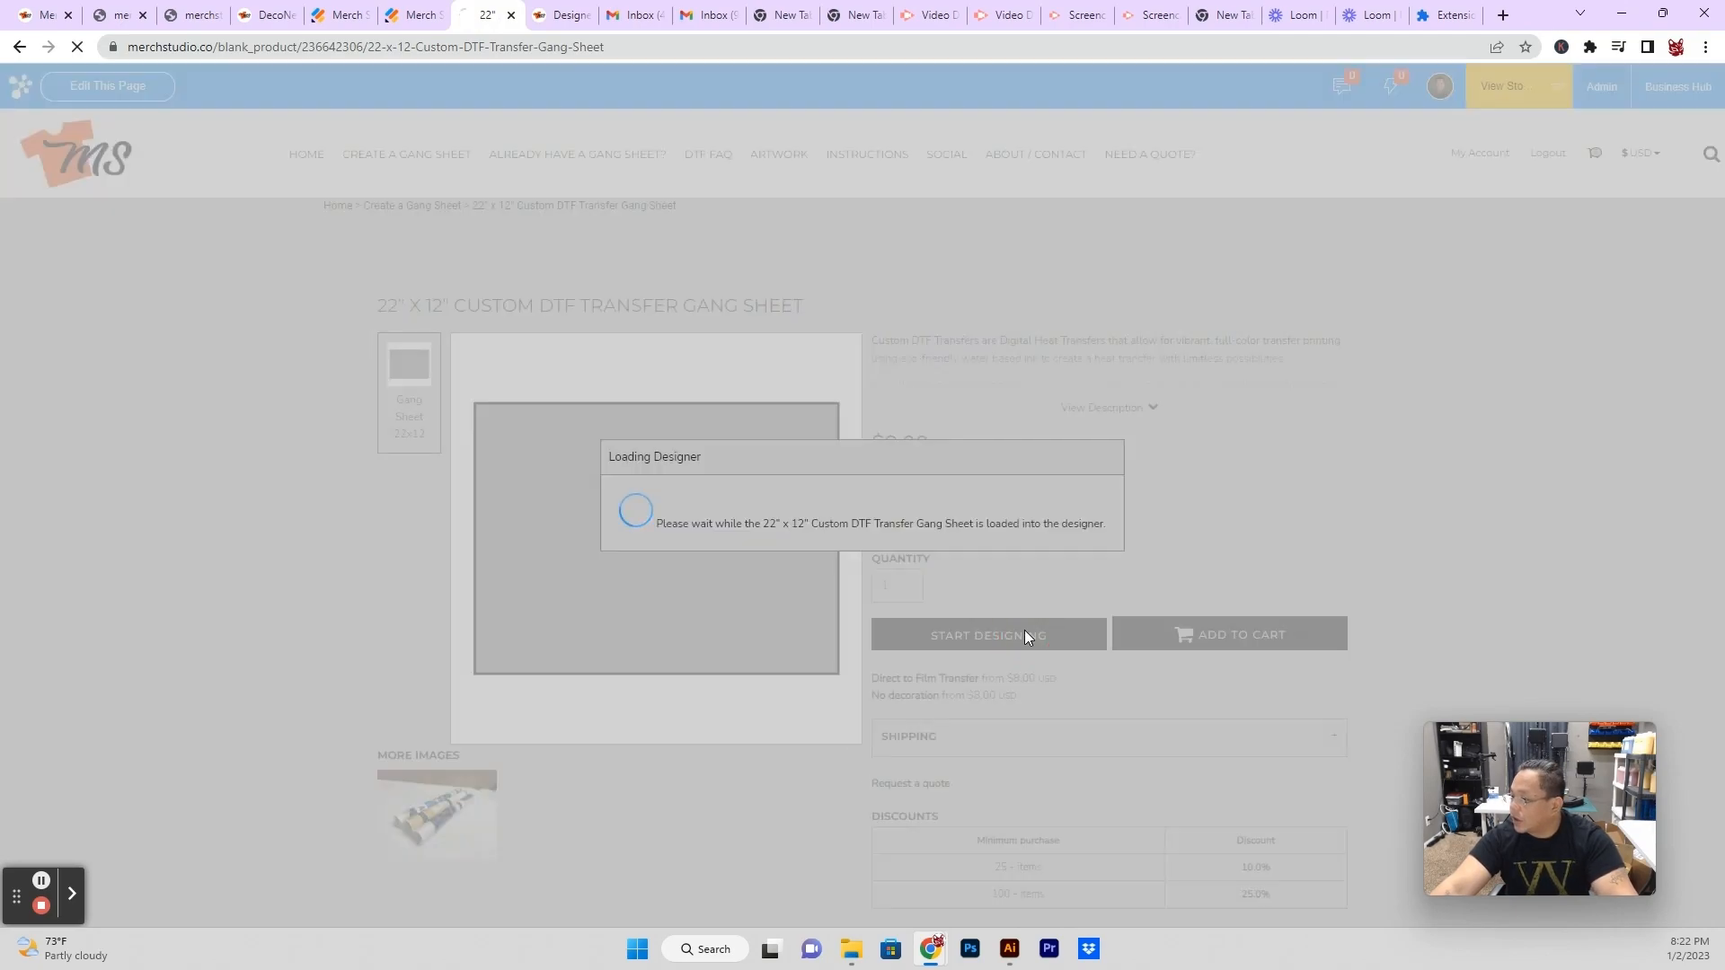
# Upload the heart designs image and affirm owning the rights to print it.
pyautogui.click(988, 634)
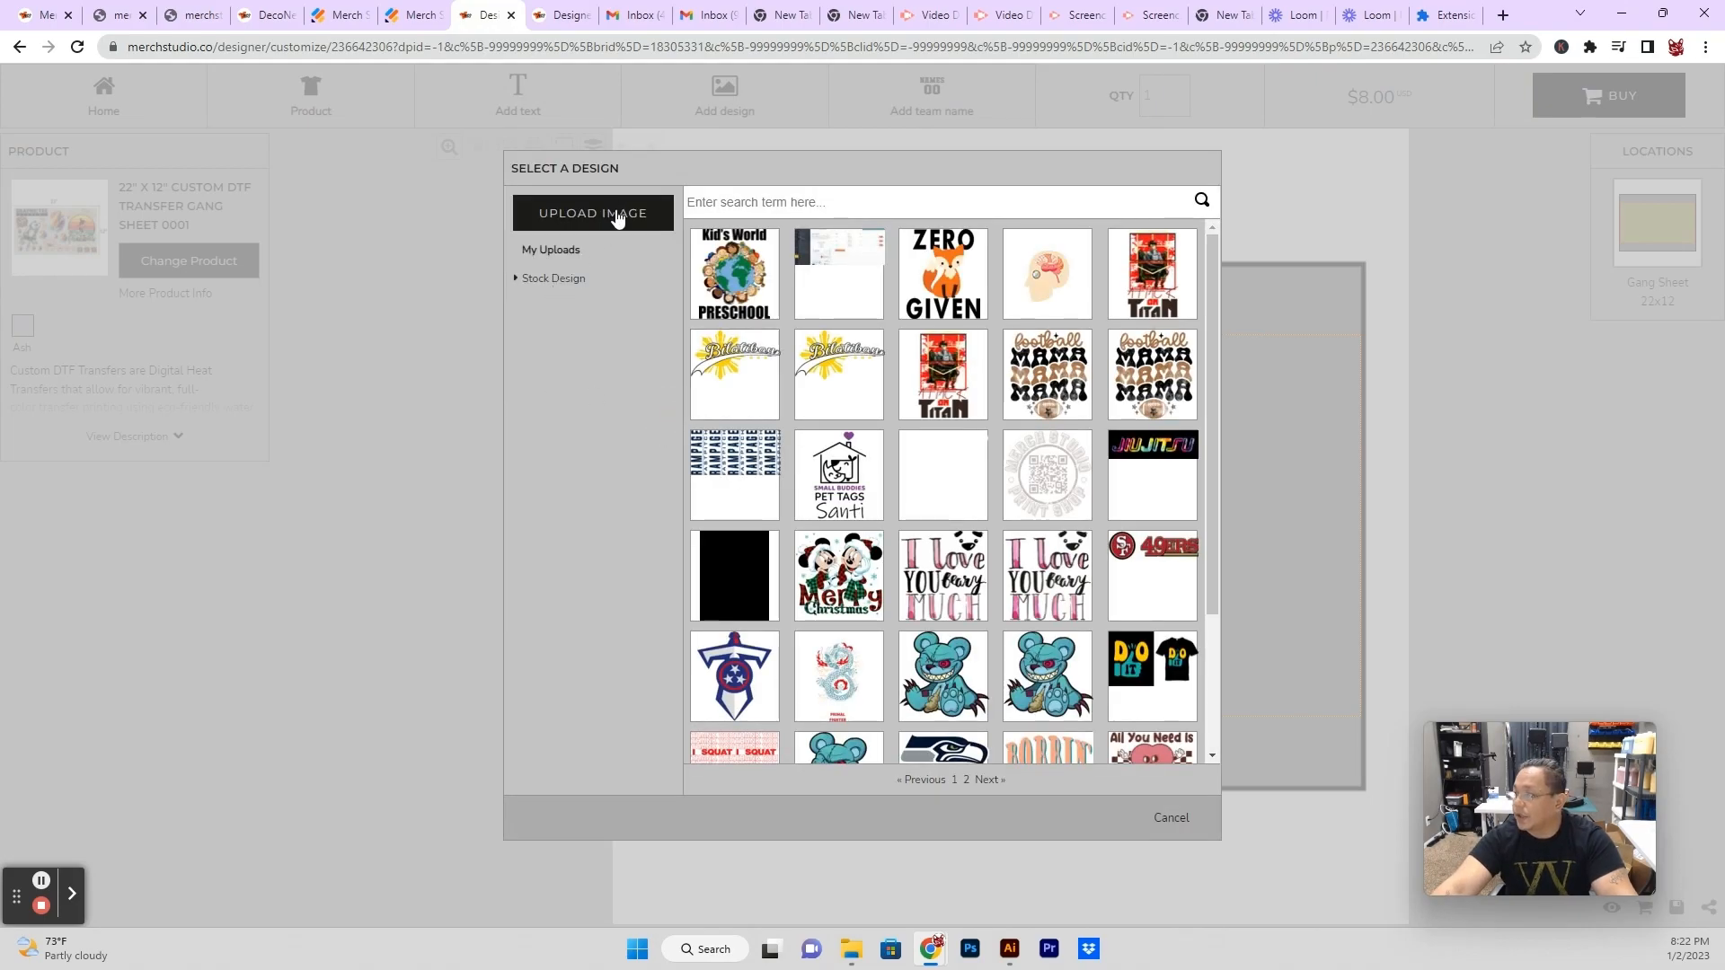
pyautogui.click(603, 219)
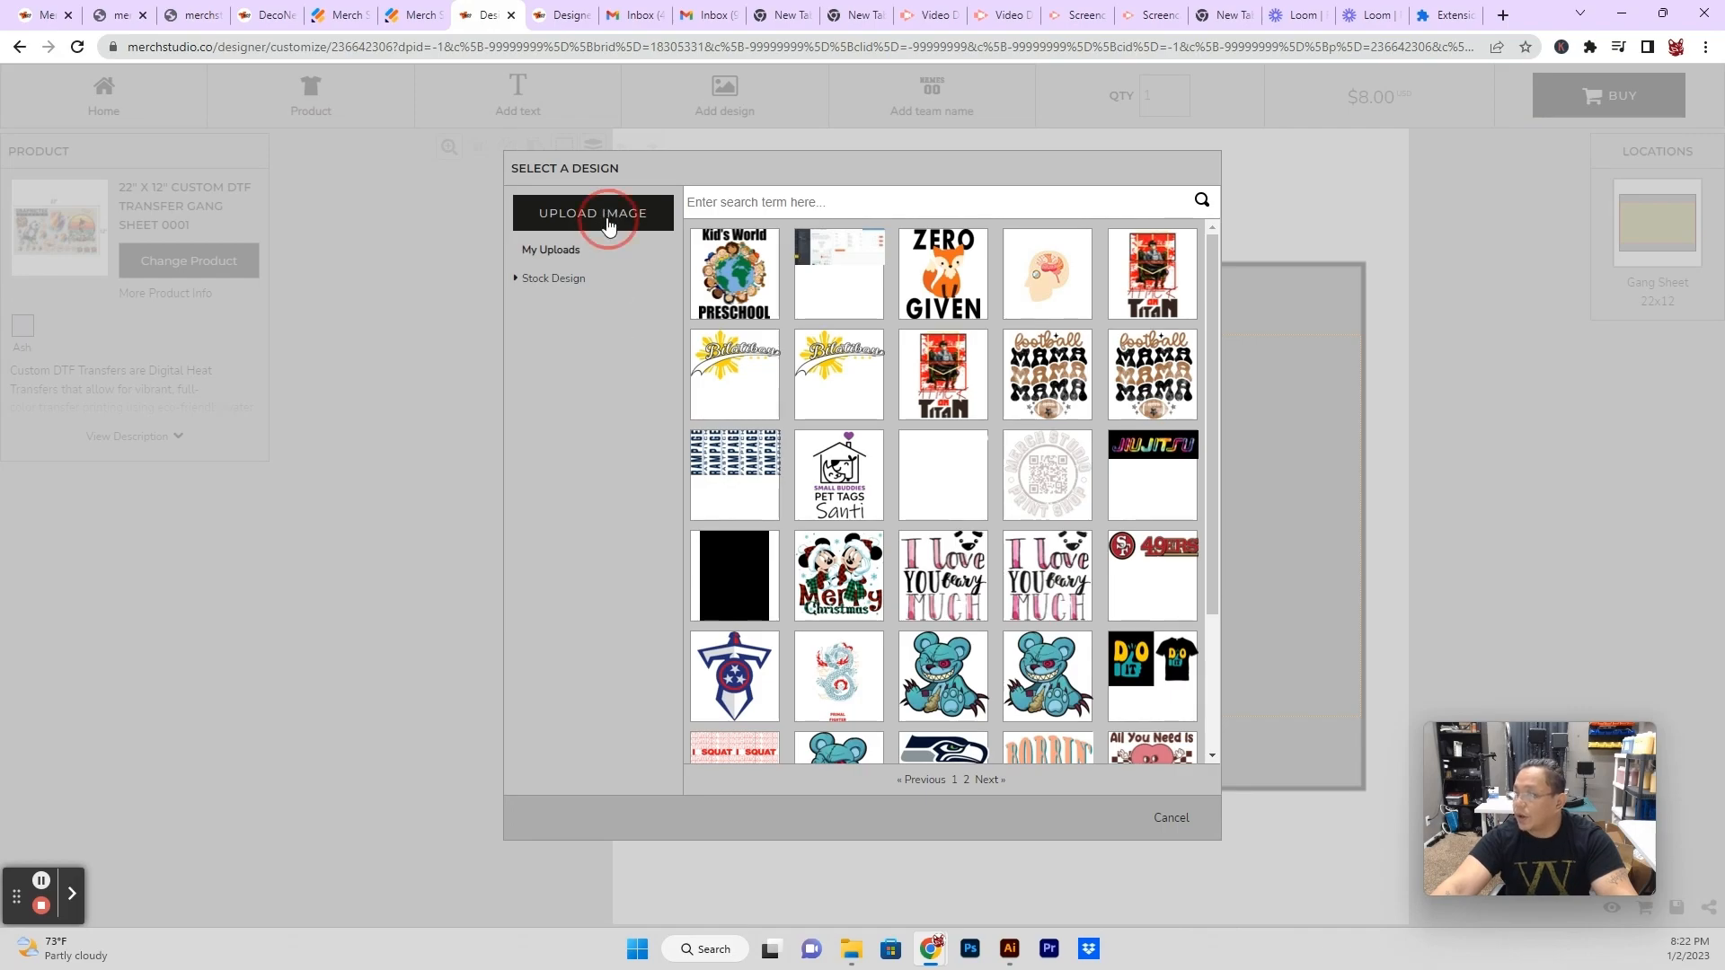
pyautogui.click(593, 213)
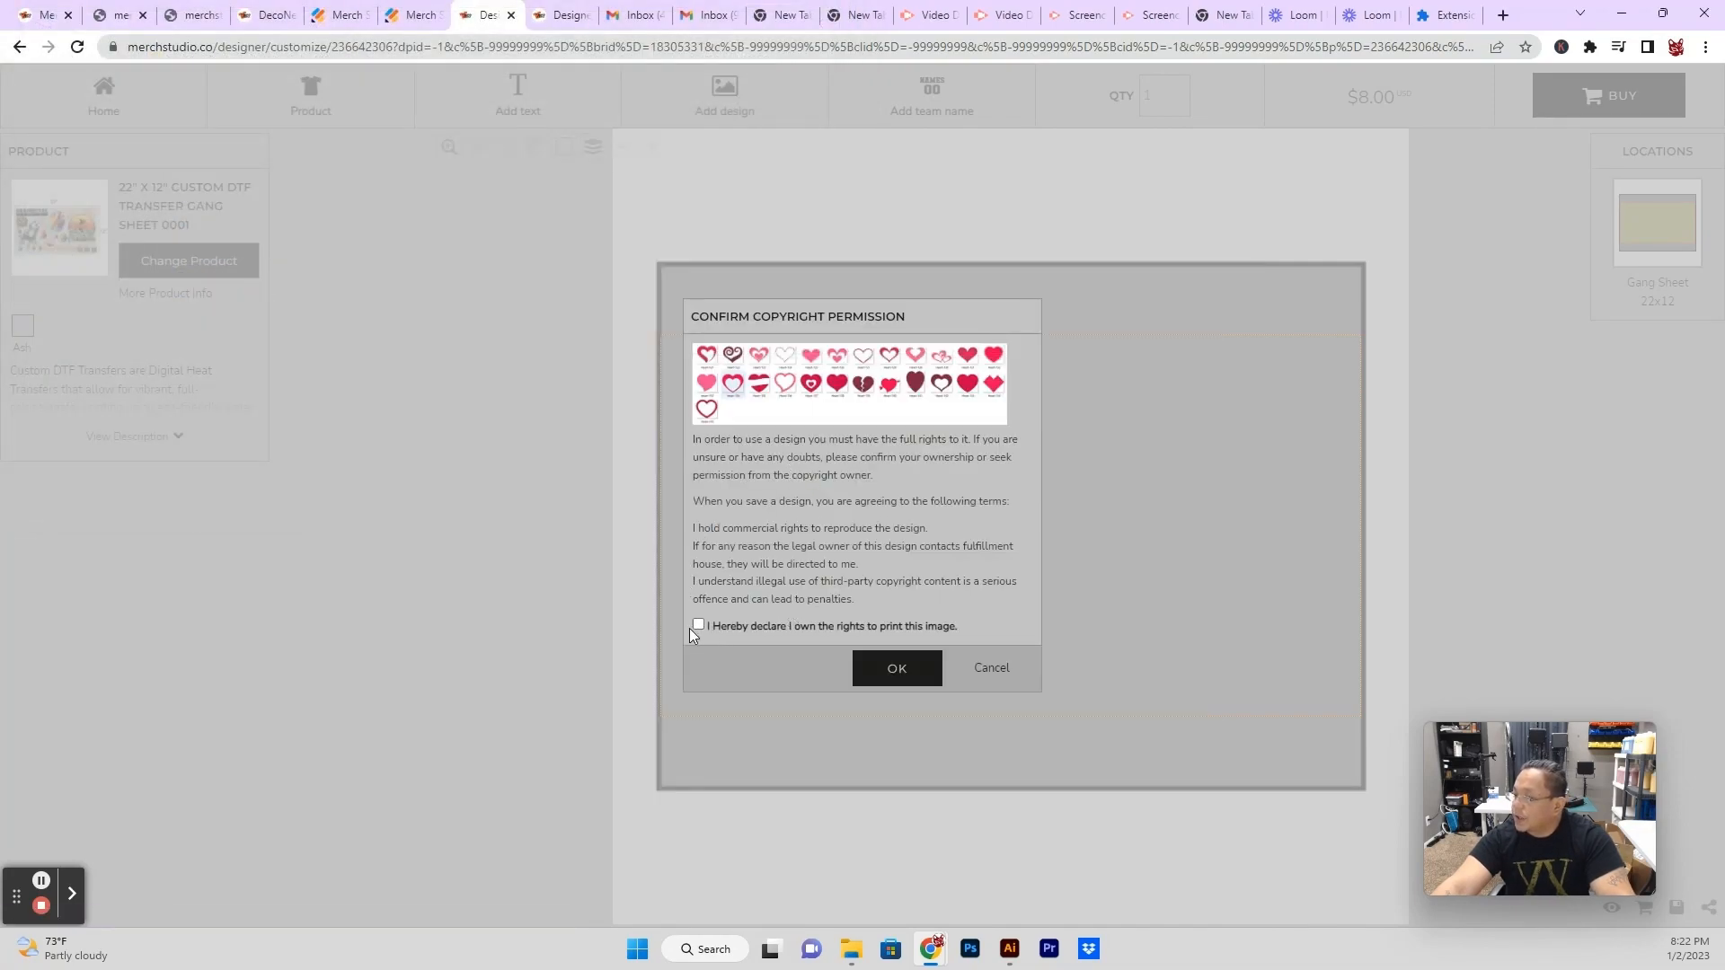
pyautogui.click(697, 625)
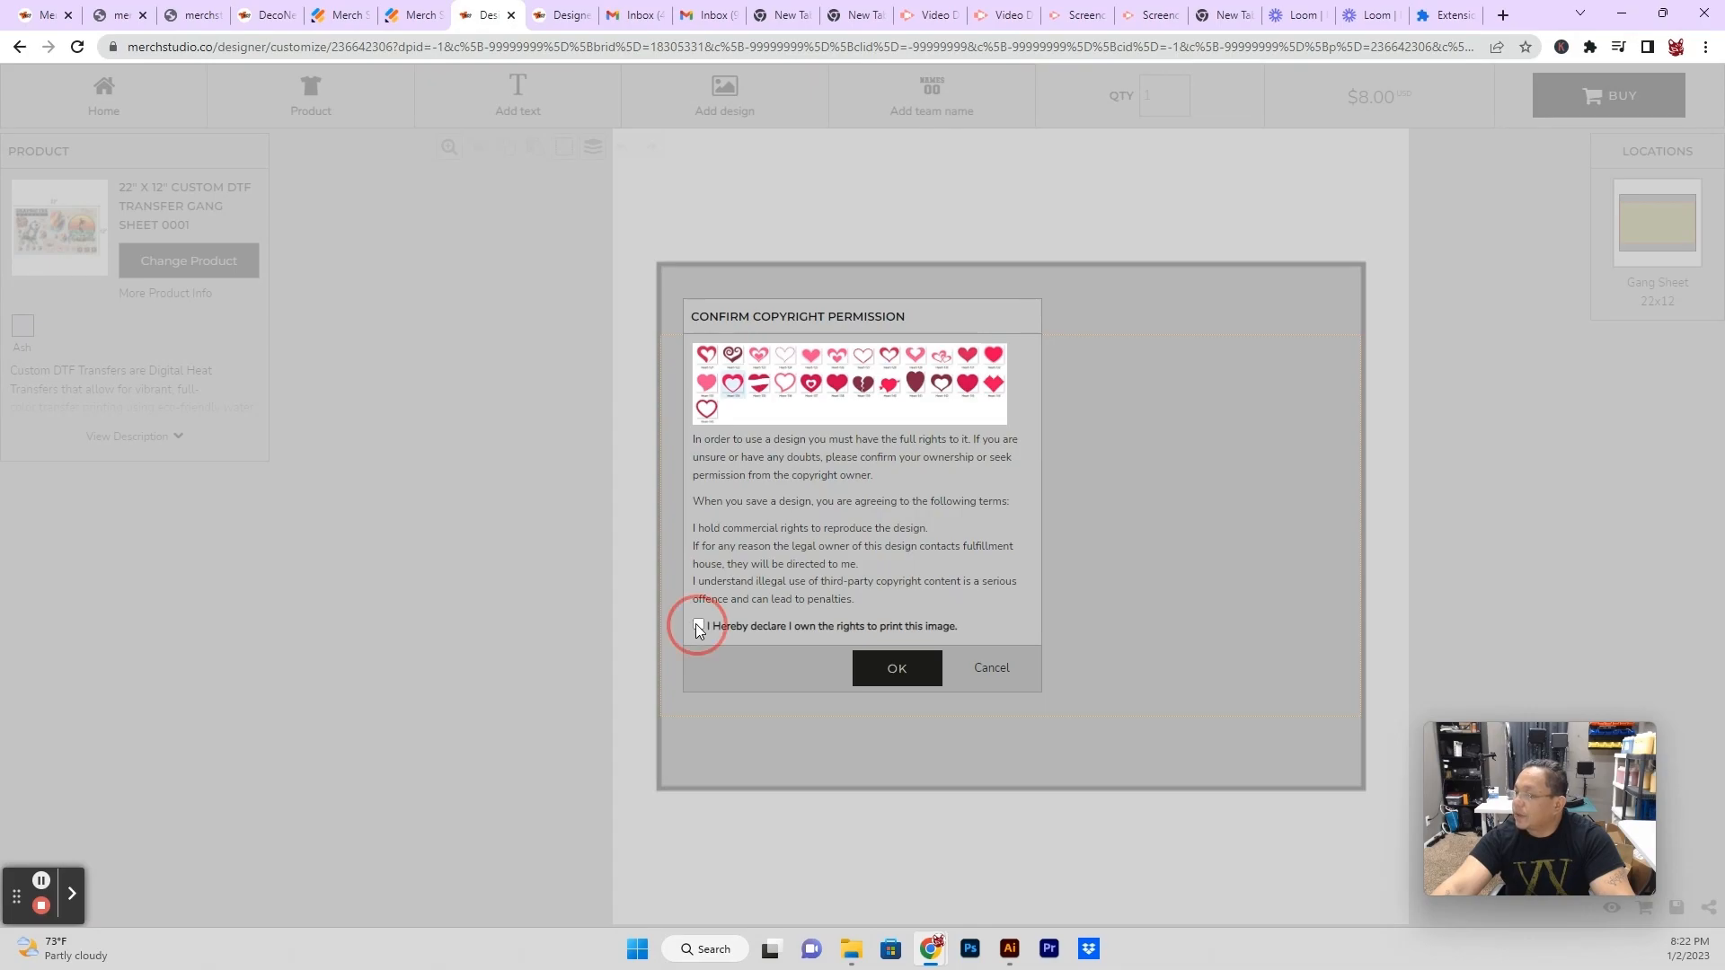
pyautogui.click(697, 626)
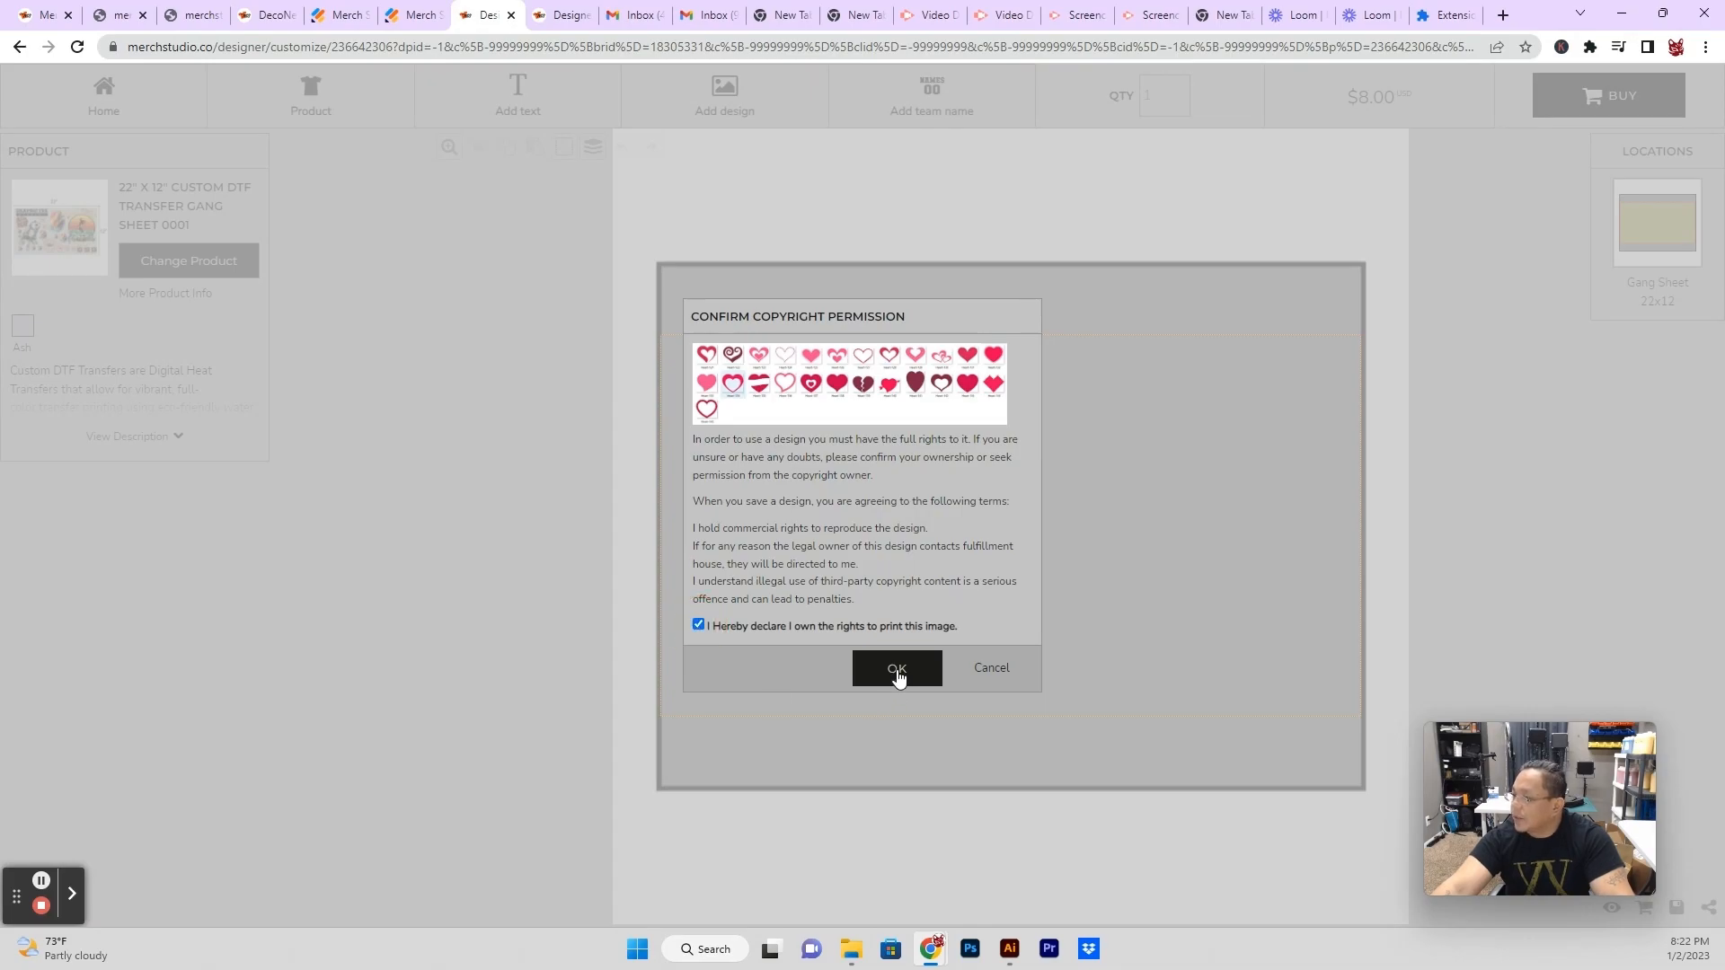
# Place the hearts image on the sheet and resize it to about 18.19 x 4.74 inches.
pyautogui.click(897, 668)
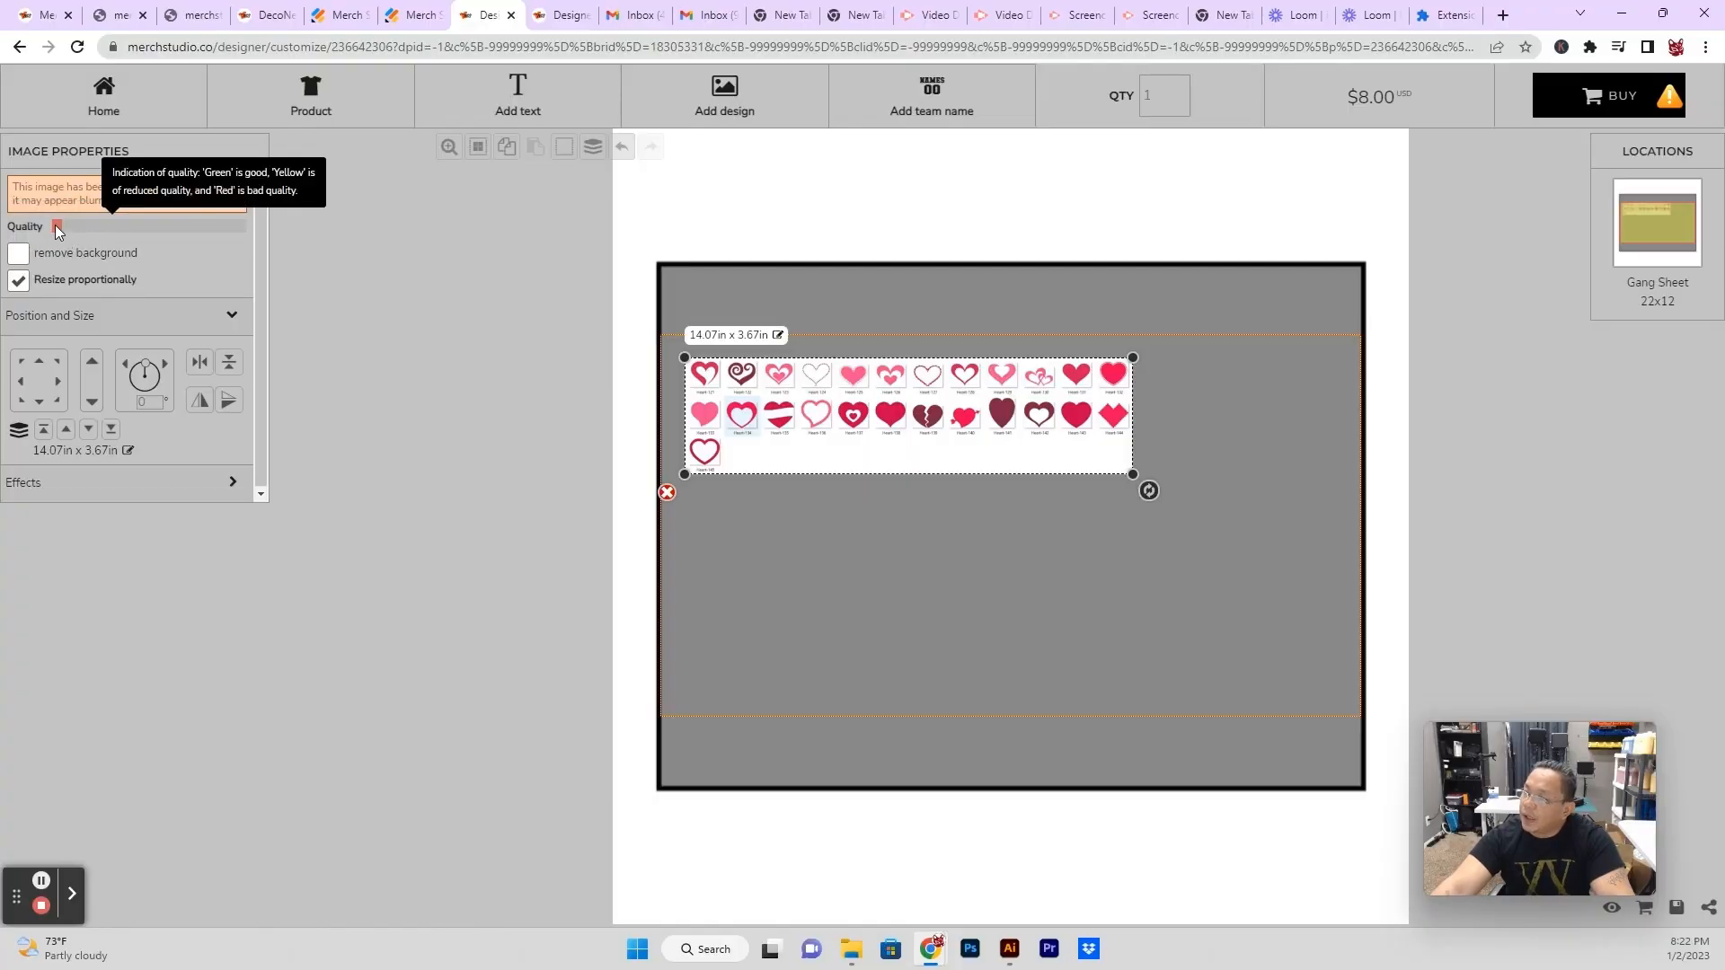
pyautogui.moveTo(1132, 485)
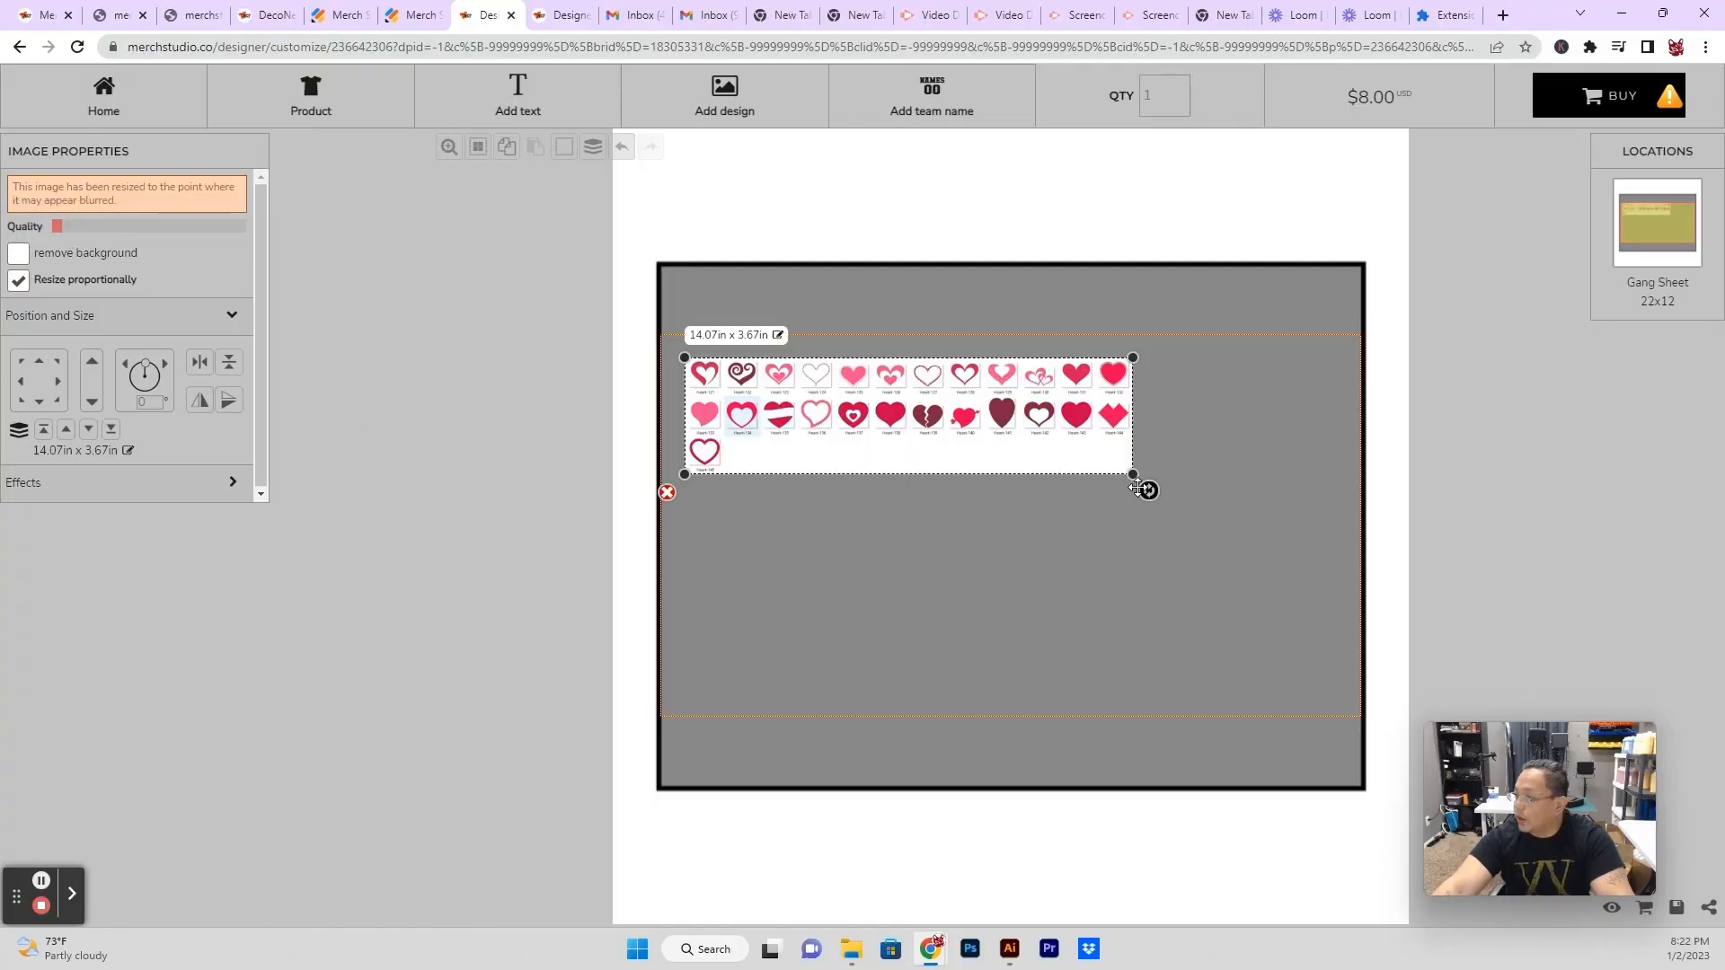
pyautogui.moveTo(1132, 474); pyautogui.dragTo(1110, 467)
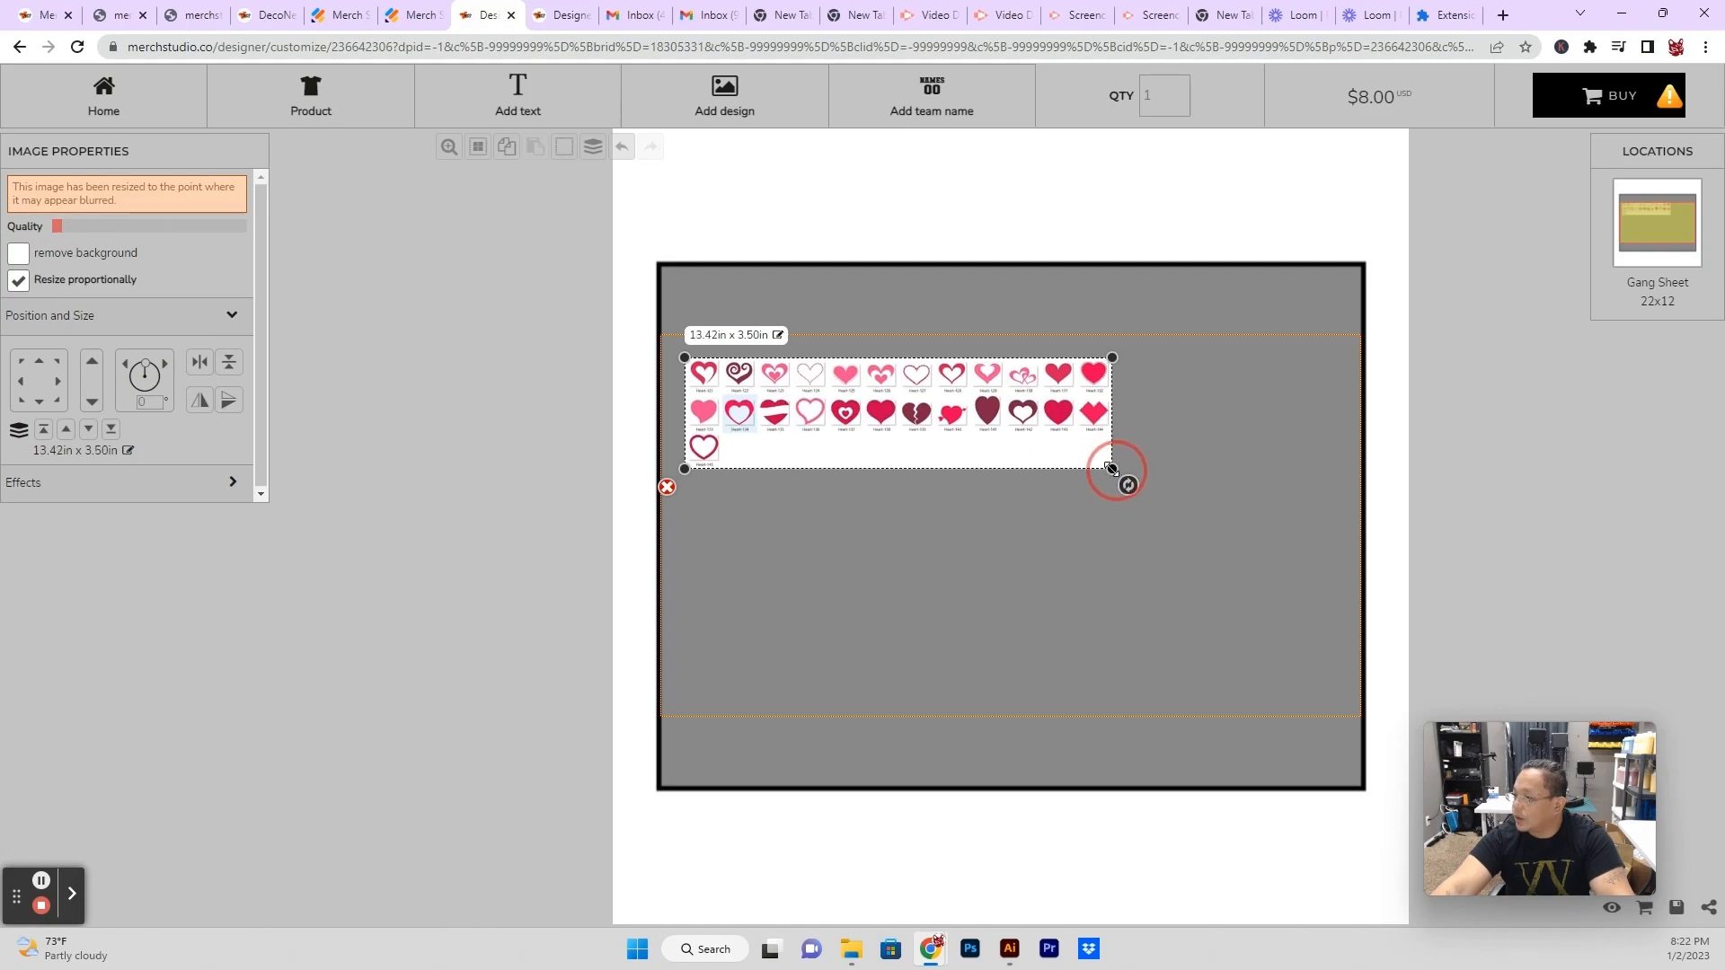
pyautogui.moveTo(1111, 469); pyautogui.dragTo(859, 402)
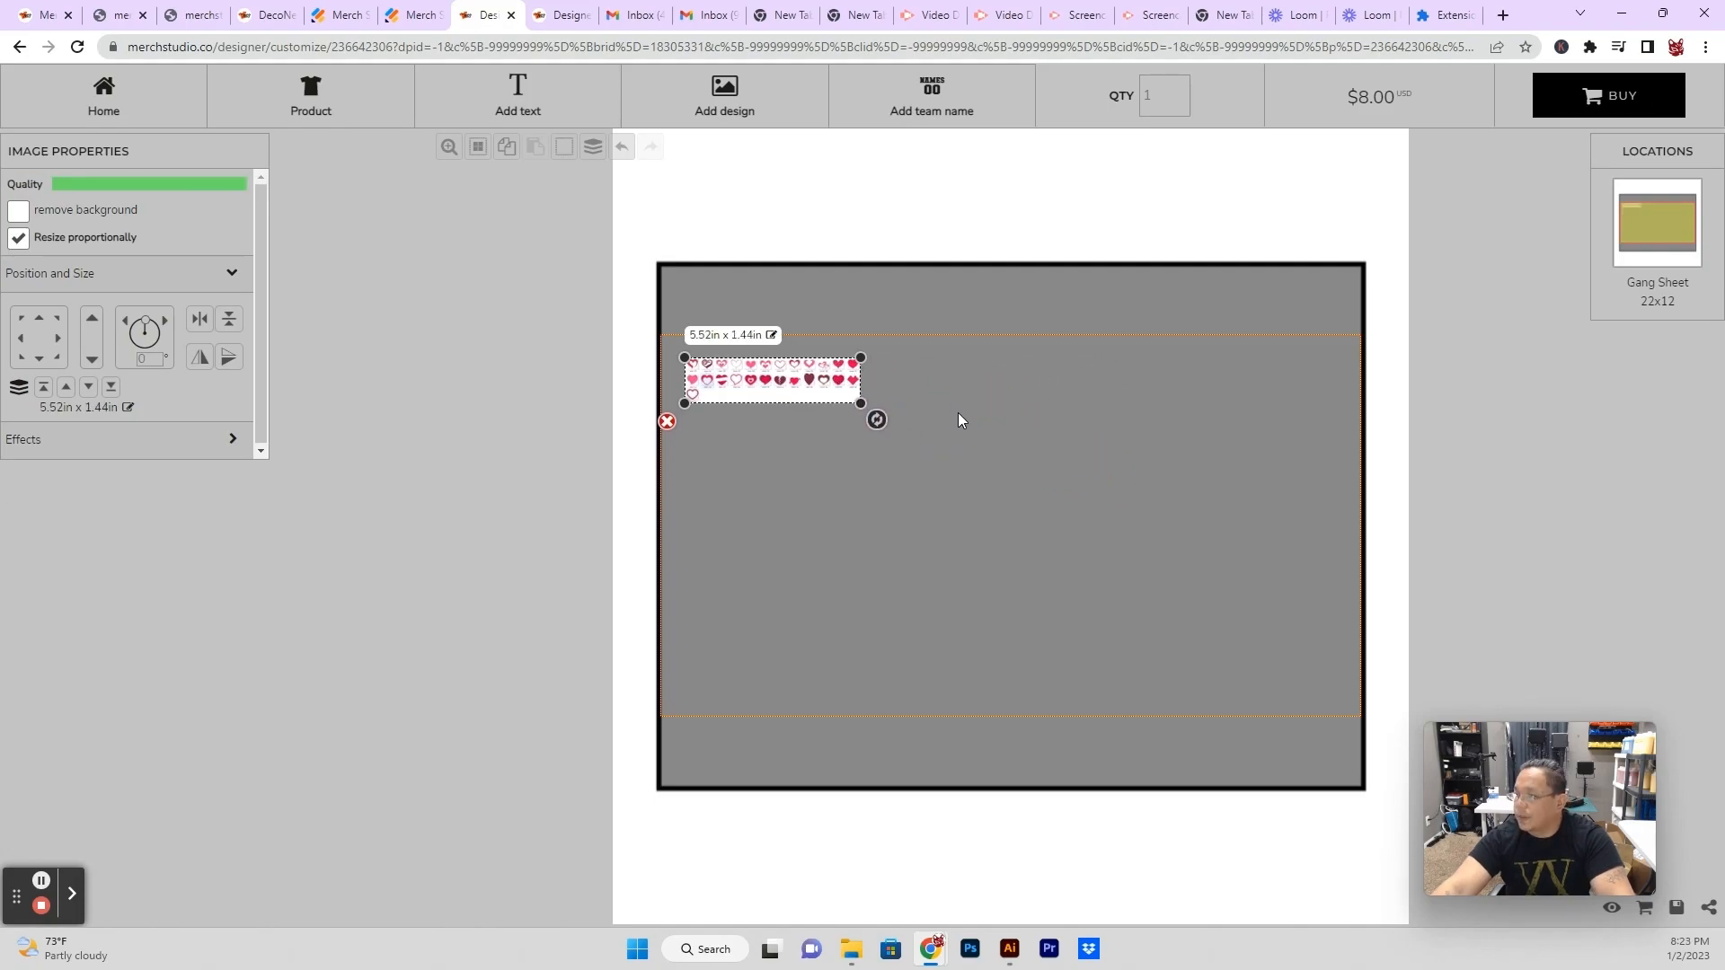
pyautogui.moveTo(803, 460)
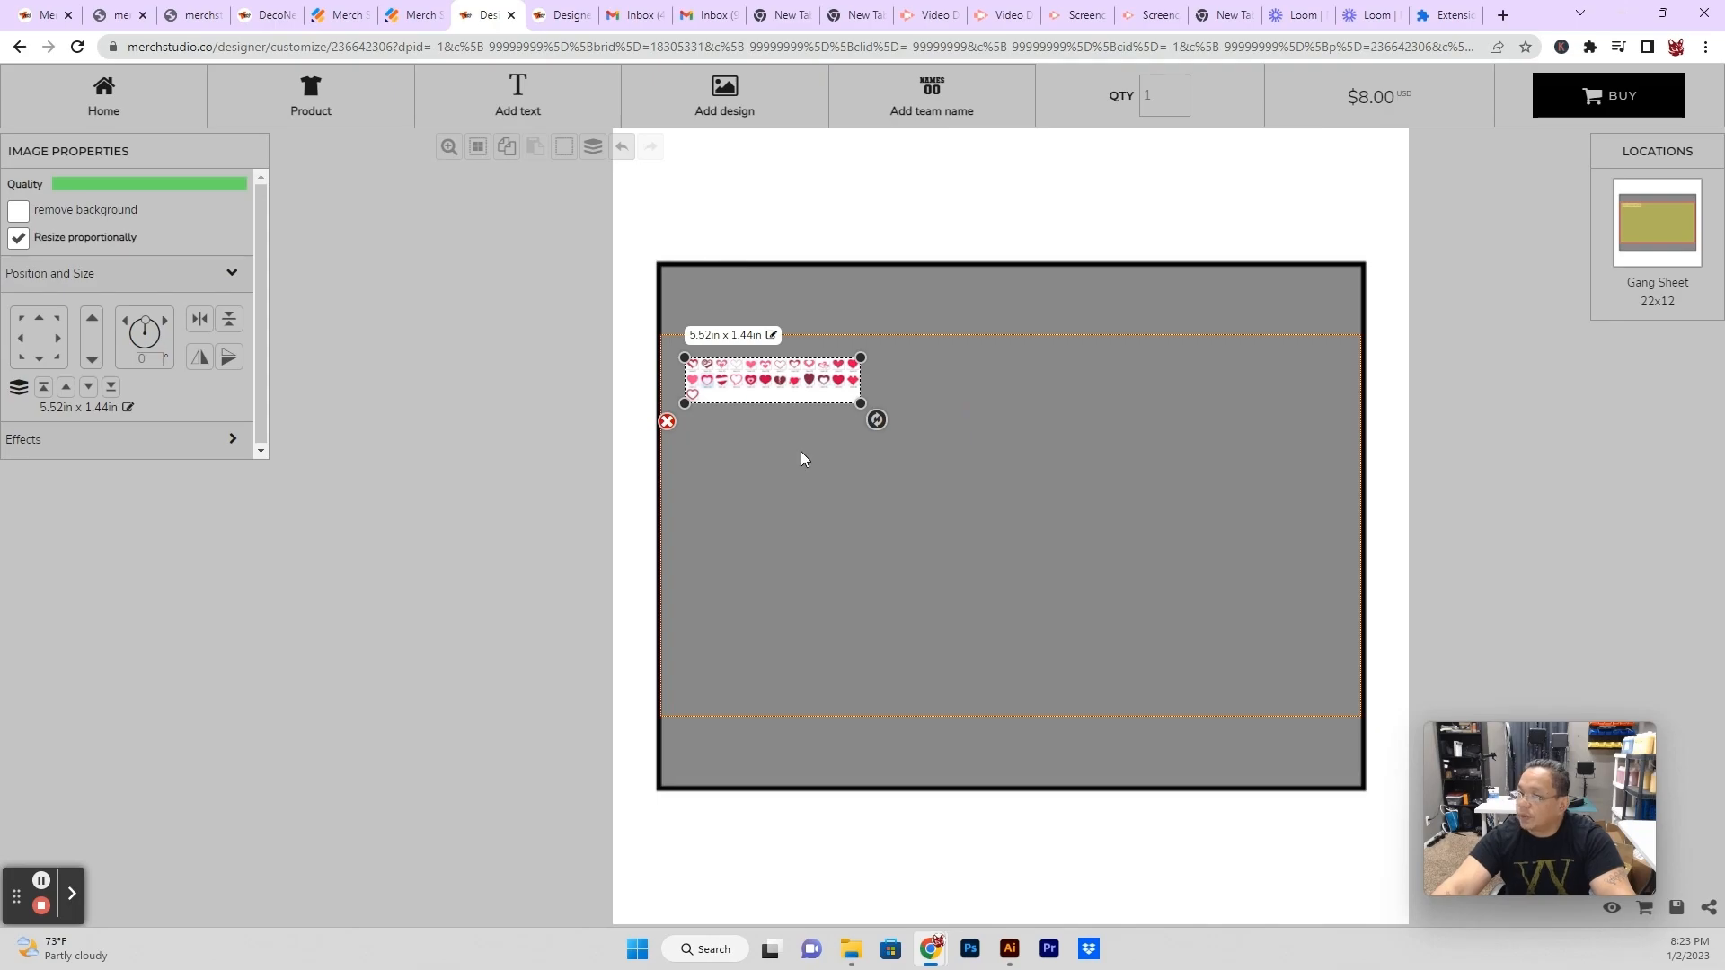
pyautogui.moveTo(851, 436)
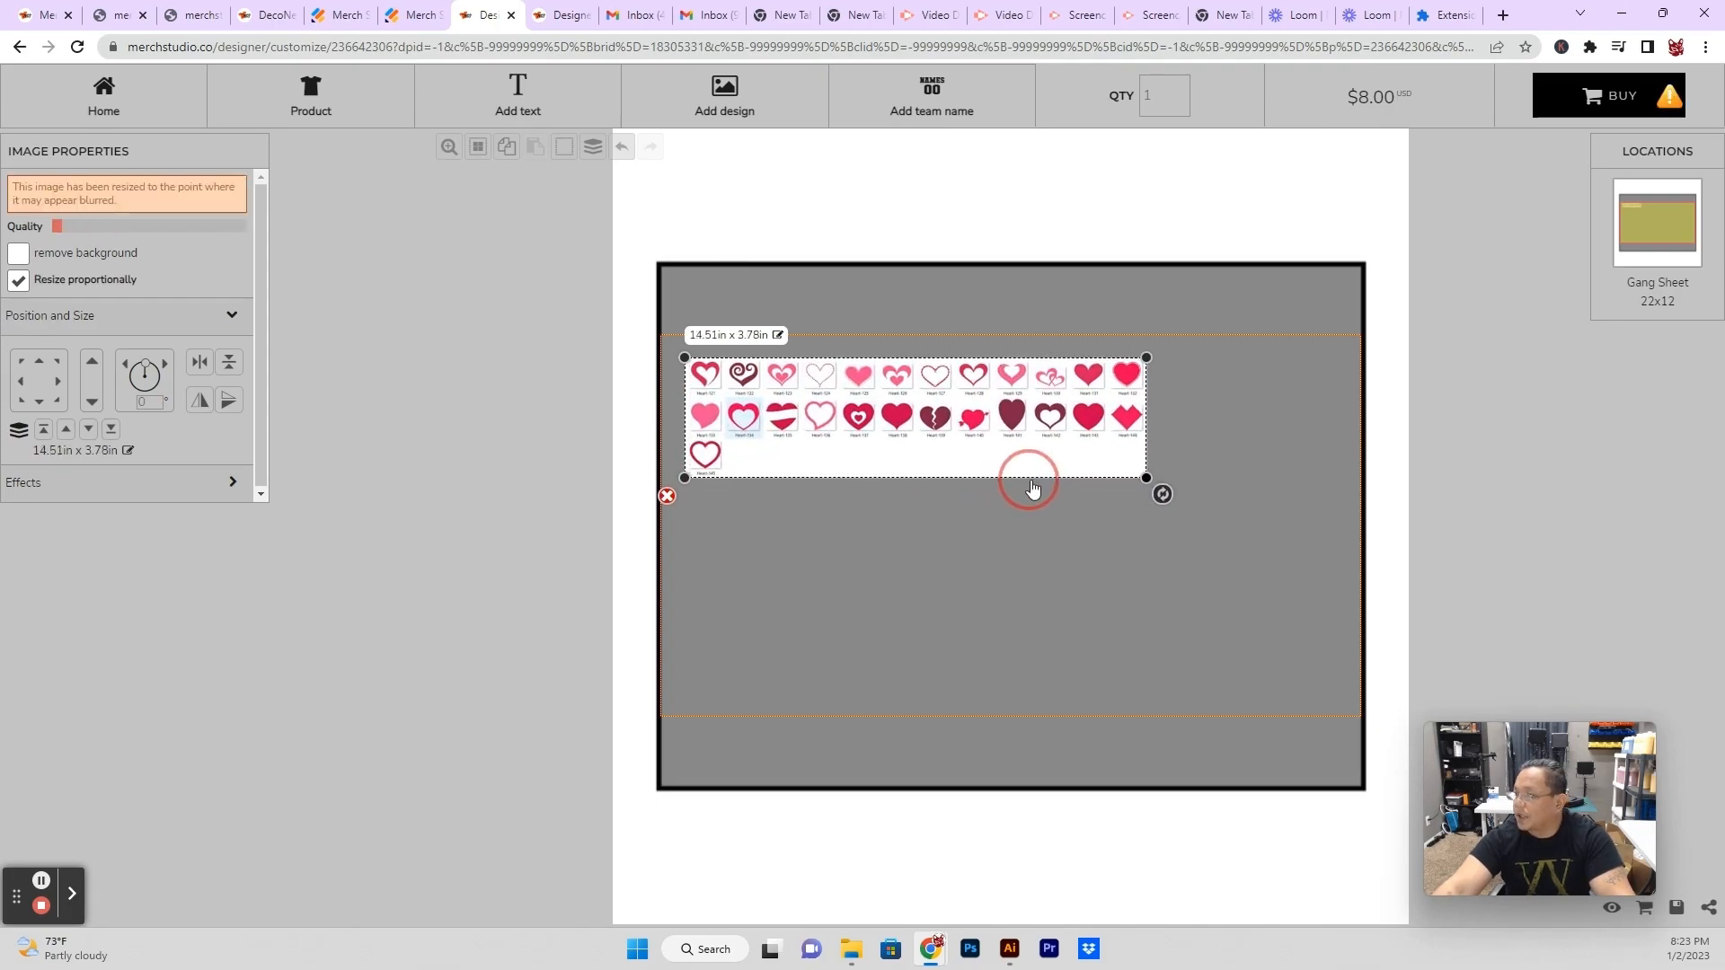
pyautogui.moveTo(1144, 478); pyautogui.dragTo(1261, 506)
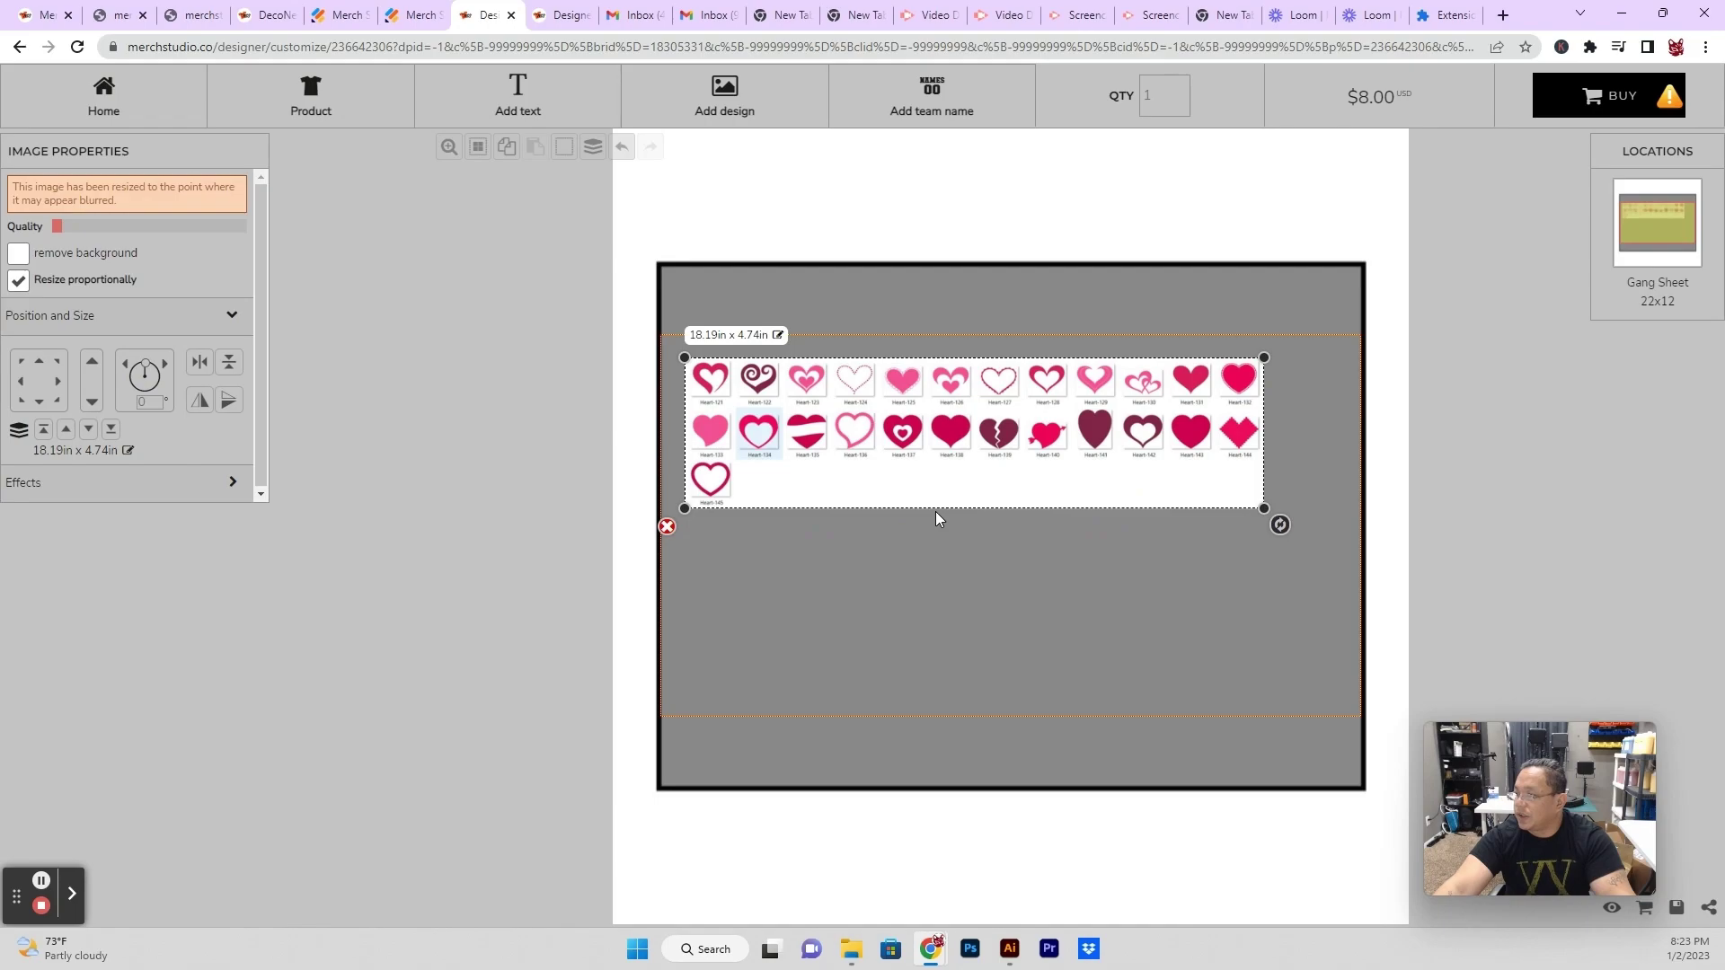
pyautogui.moveTo(1013, 507)
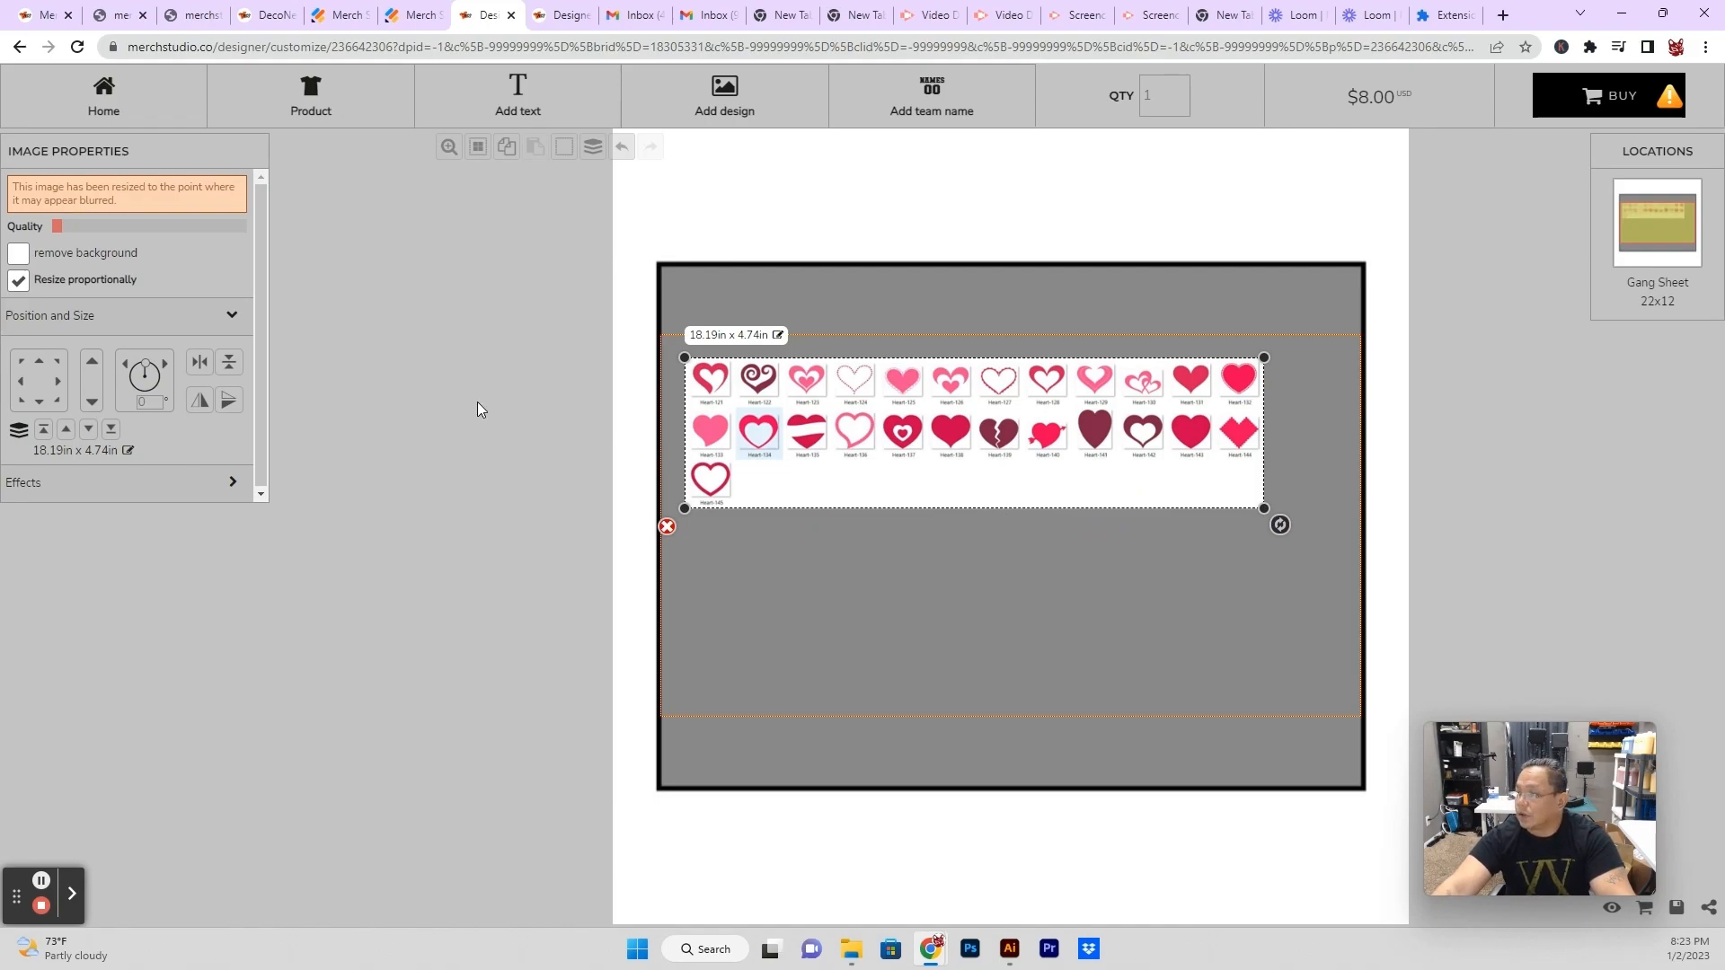
pyautogui.moveTo(528, 340)
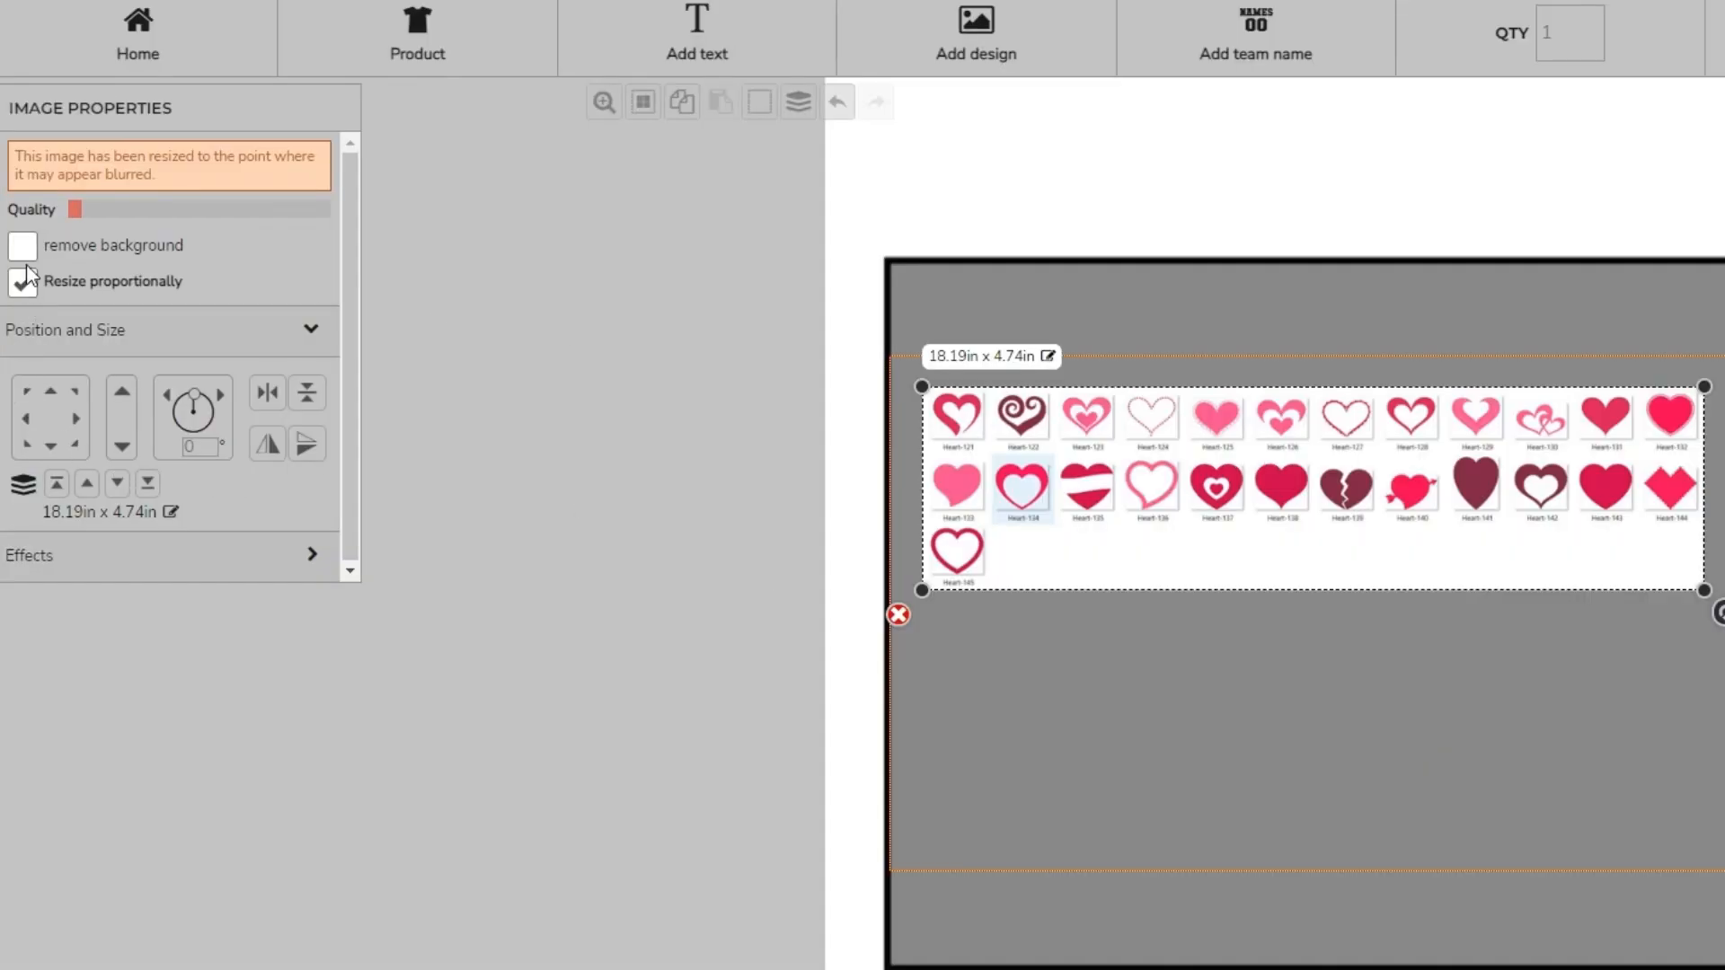
pyautogui.click(18, 244)
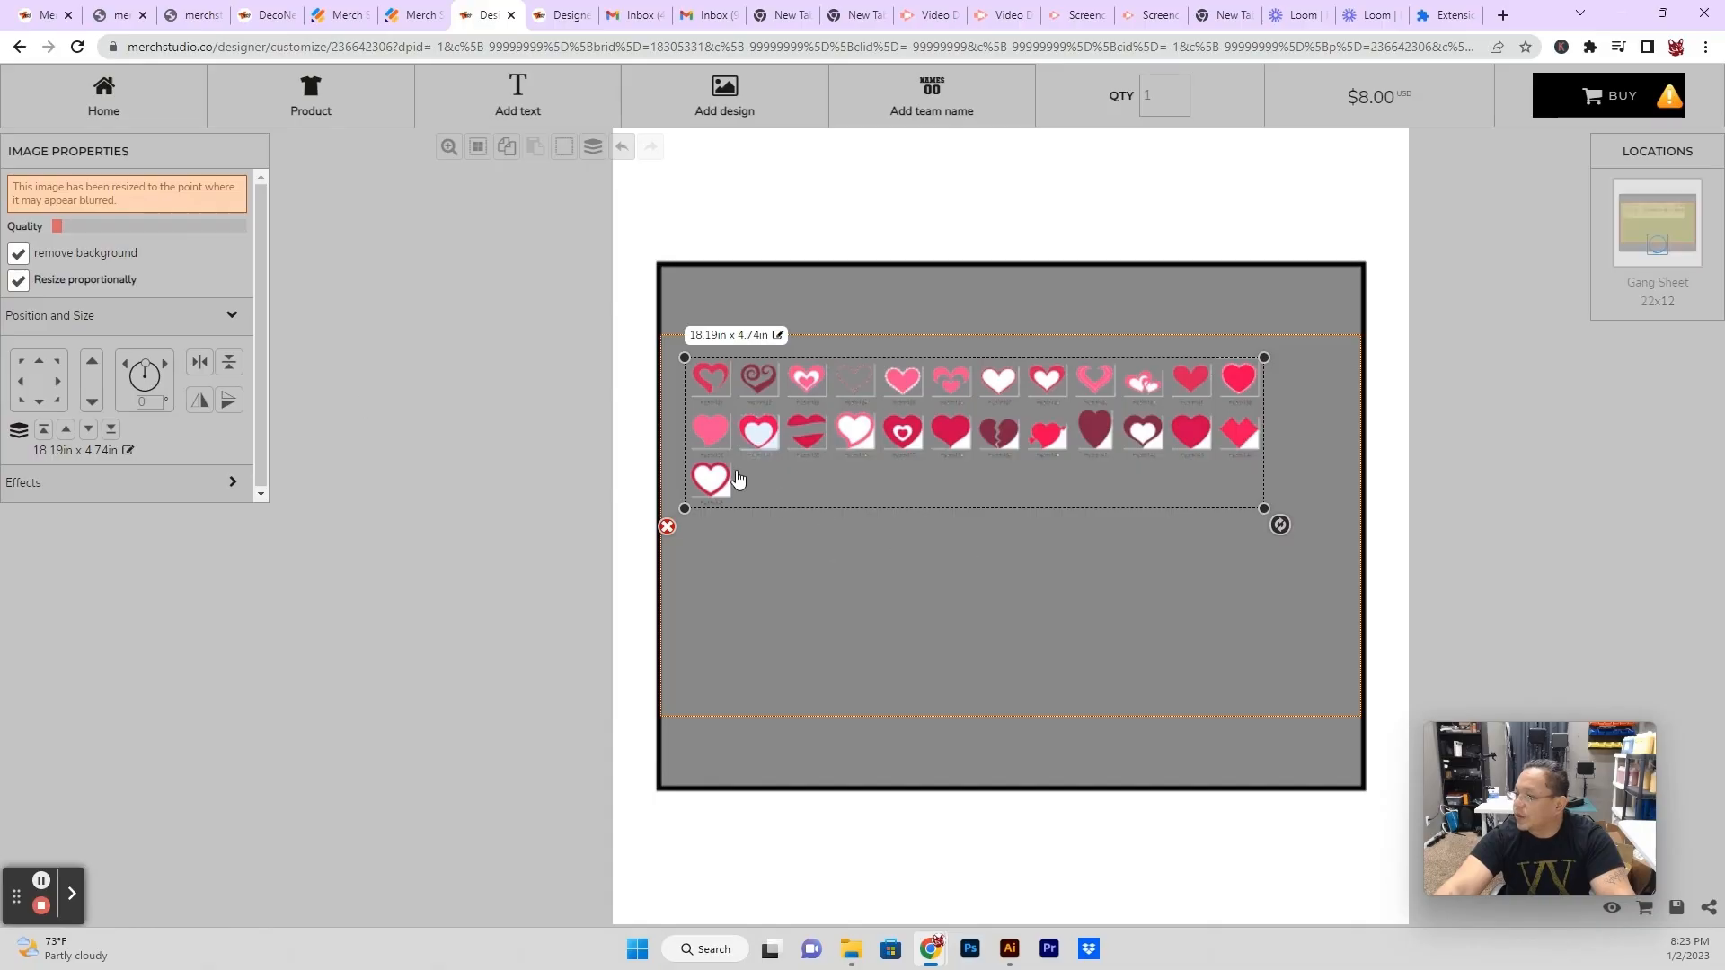
pyautogui.moveTo(1261, 523); pyautogui.dragTo(1351, 531)
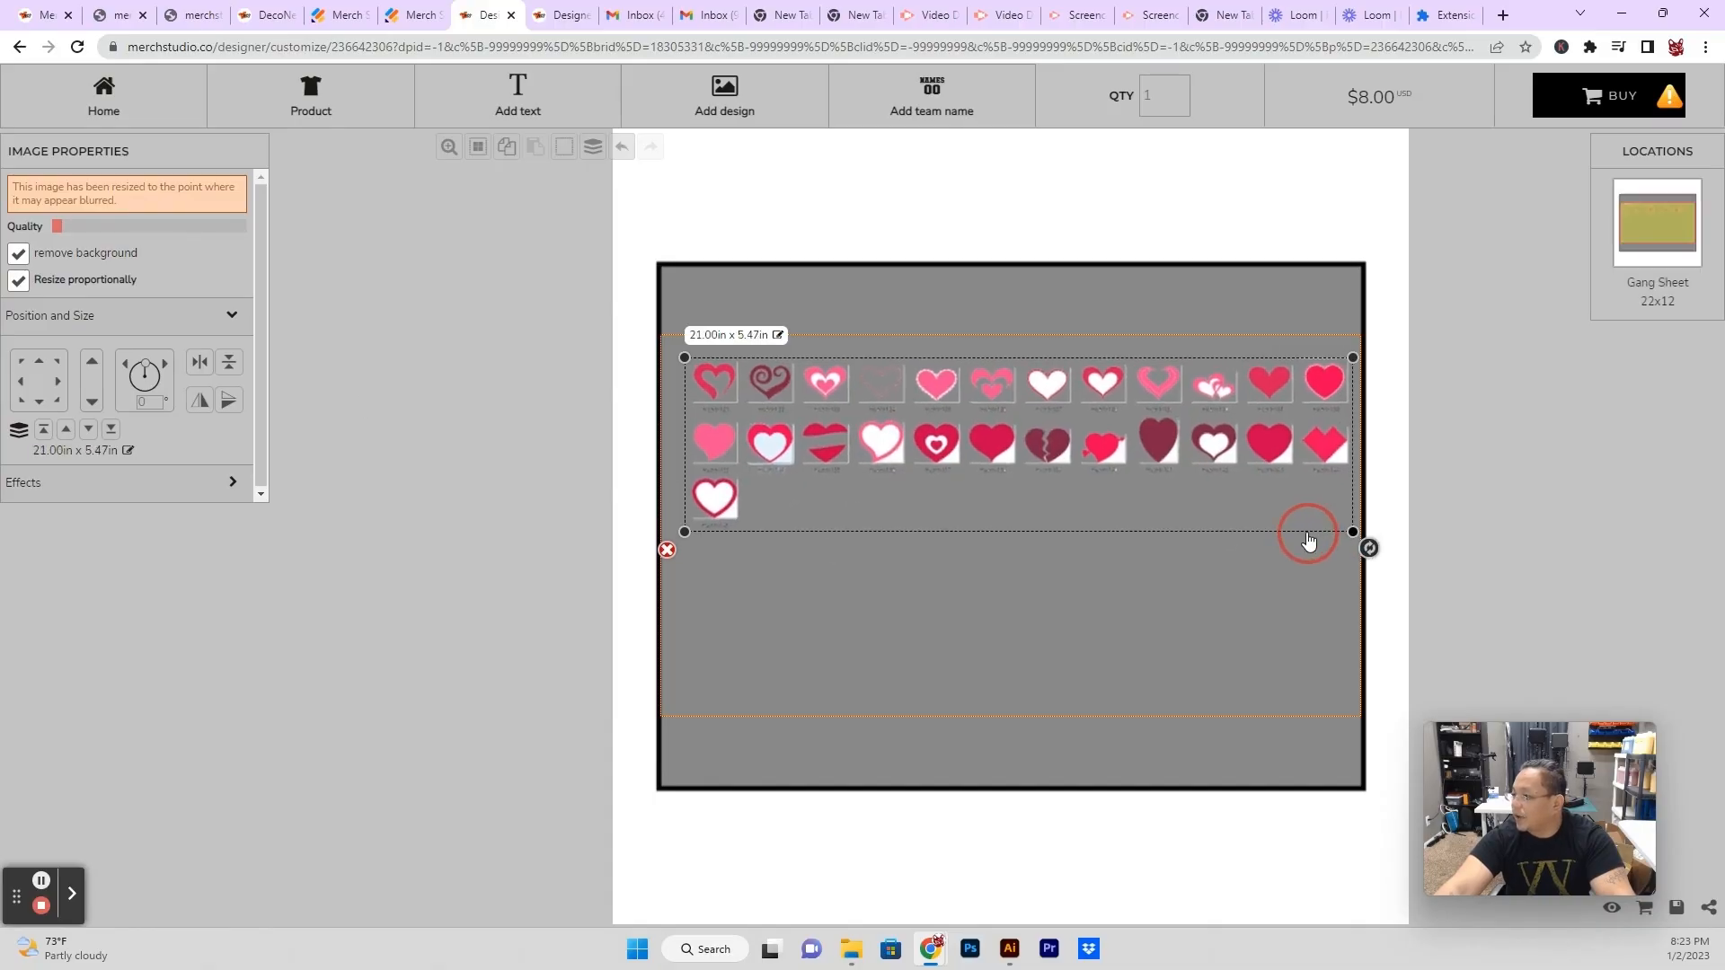
pyautogui.moveTo(1351, 532); pyautogui.dragTo(1310, 521)
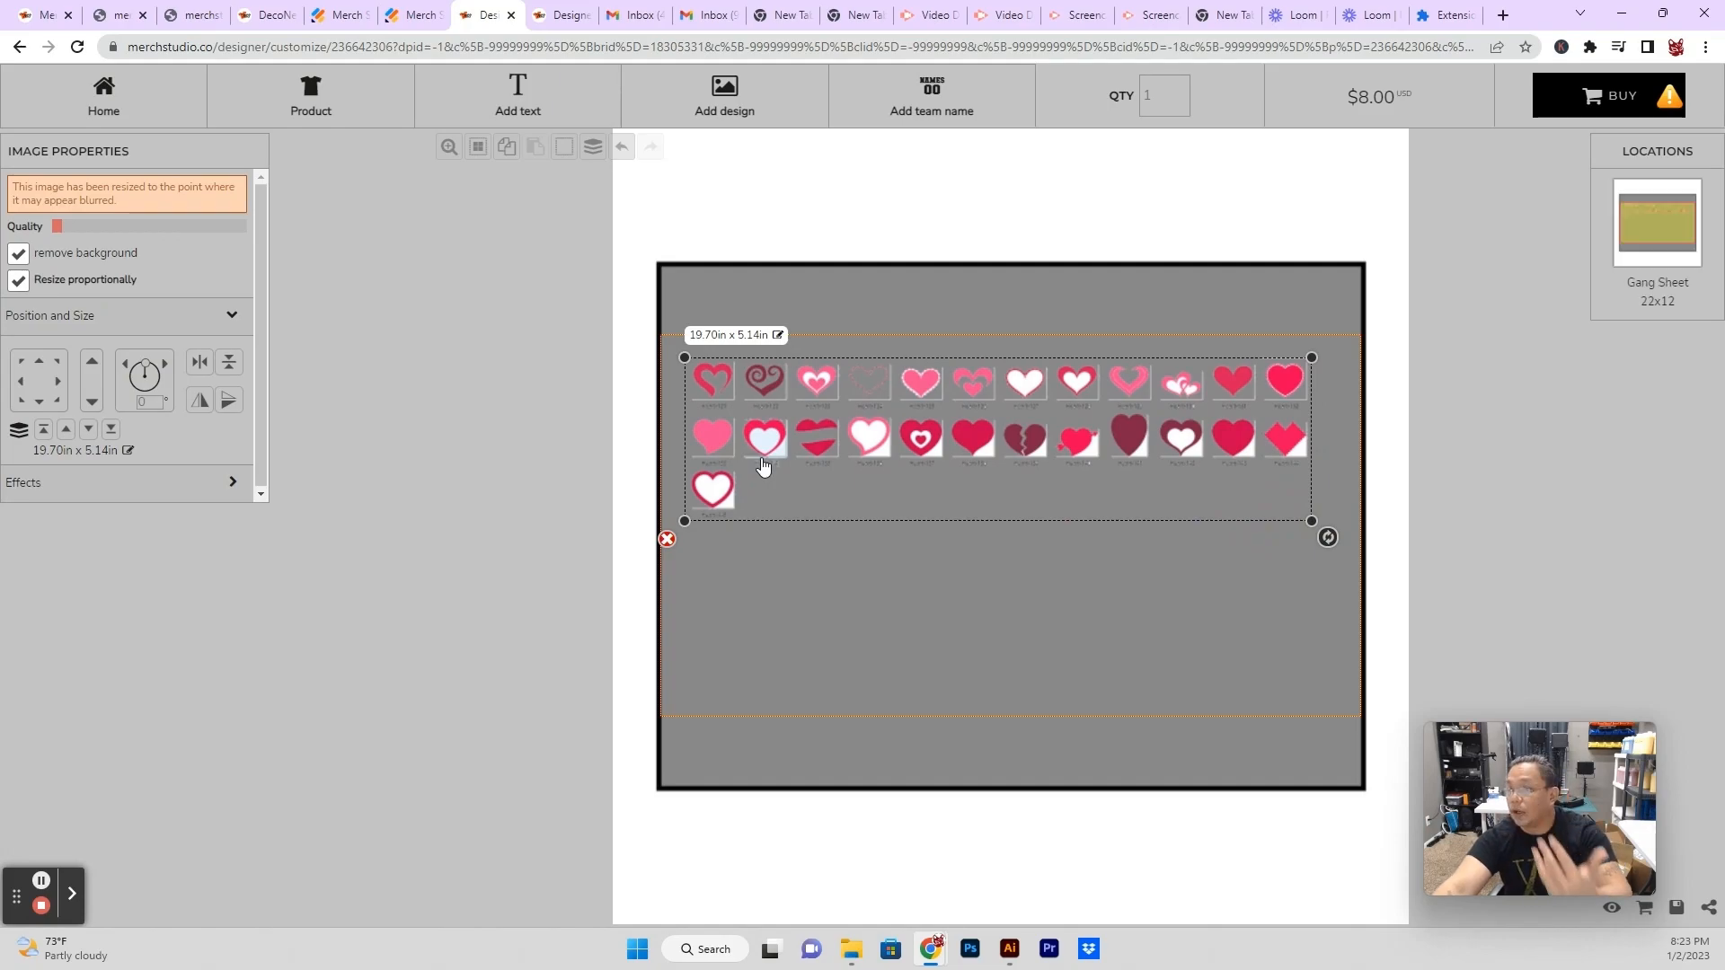
pyautogui.click(22, 251)
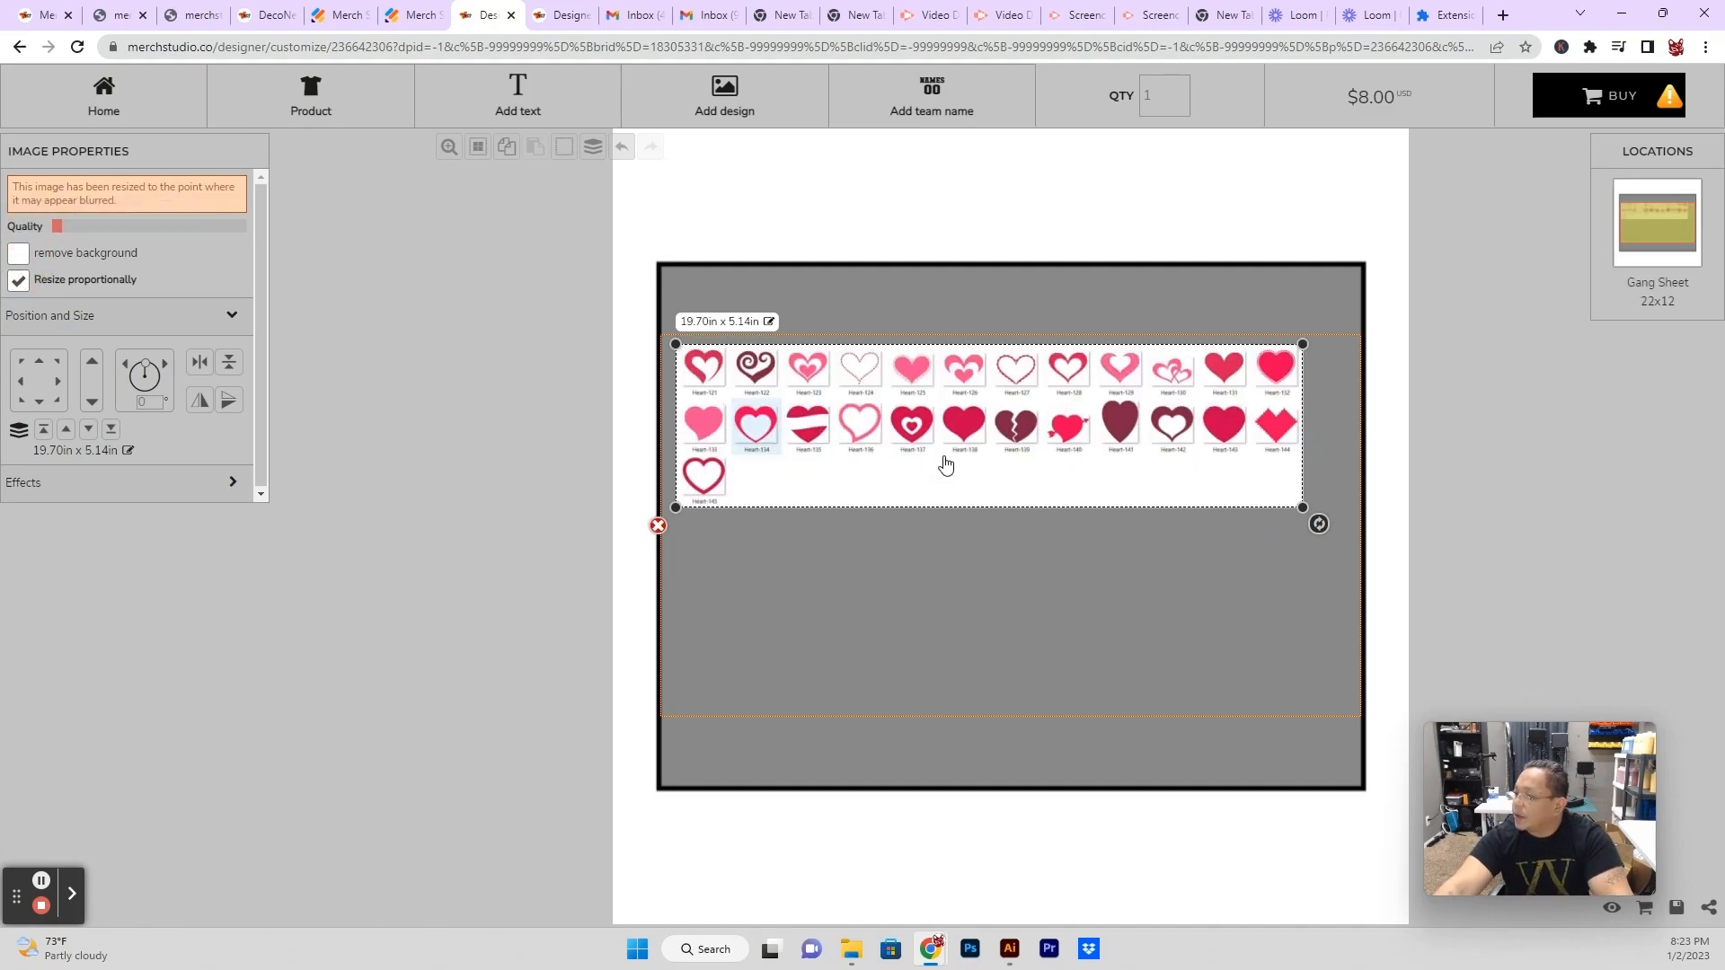
pyautogui.moveTo(277, 251)
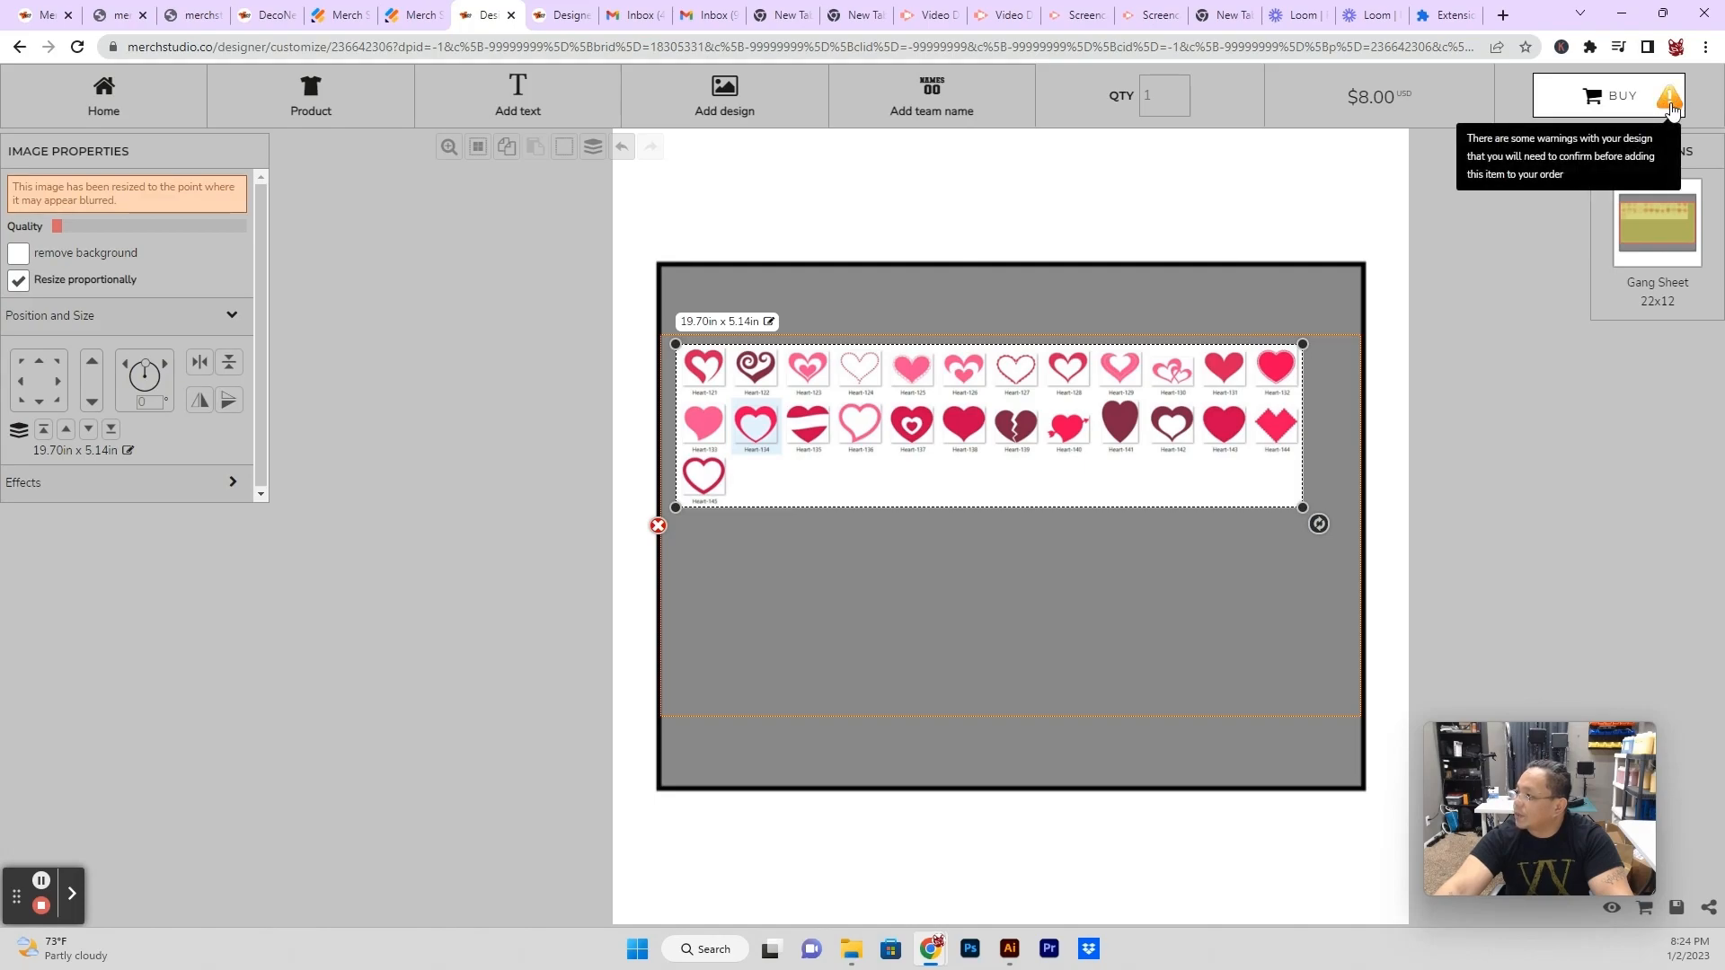
pyautogui.moveTo(1654, 107)
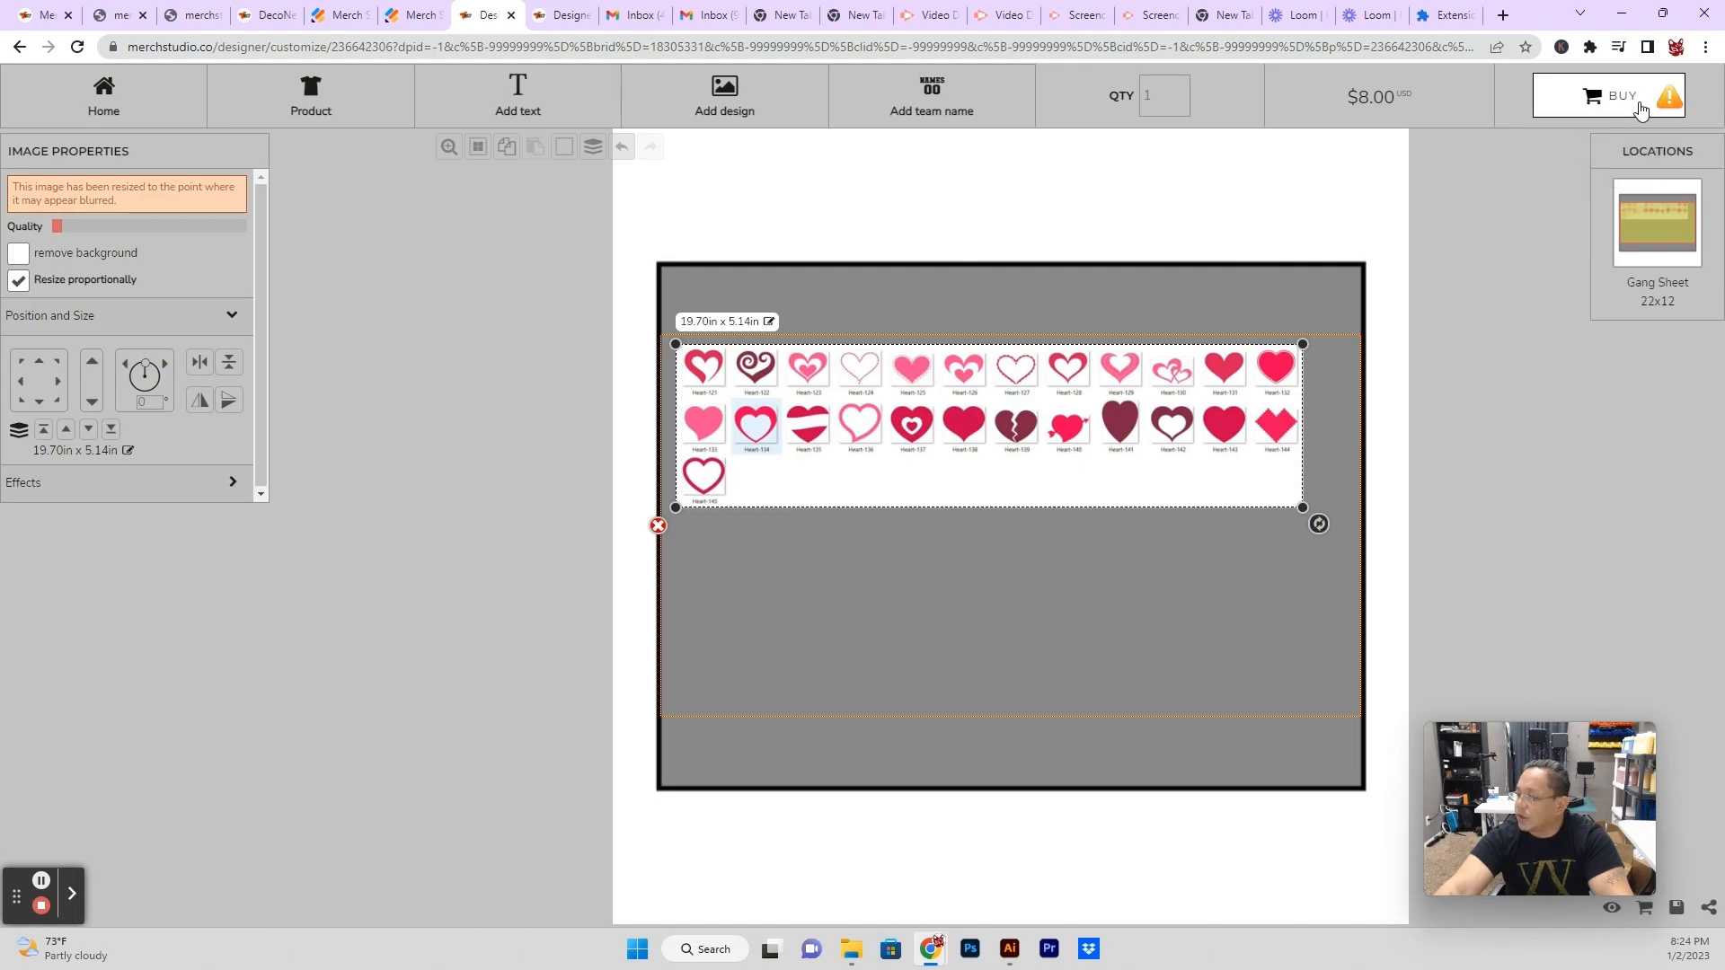
# Buy the hearts sheet, accept the low-quality warning, and proceed to the full shopping cart page.
pyautogui.click(1617, 95)
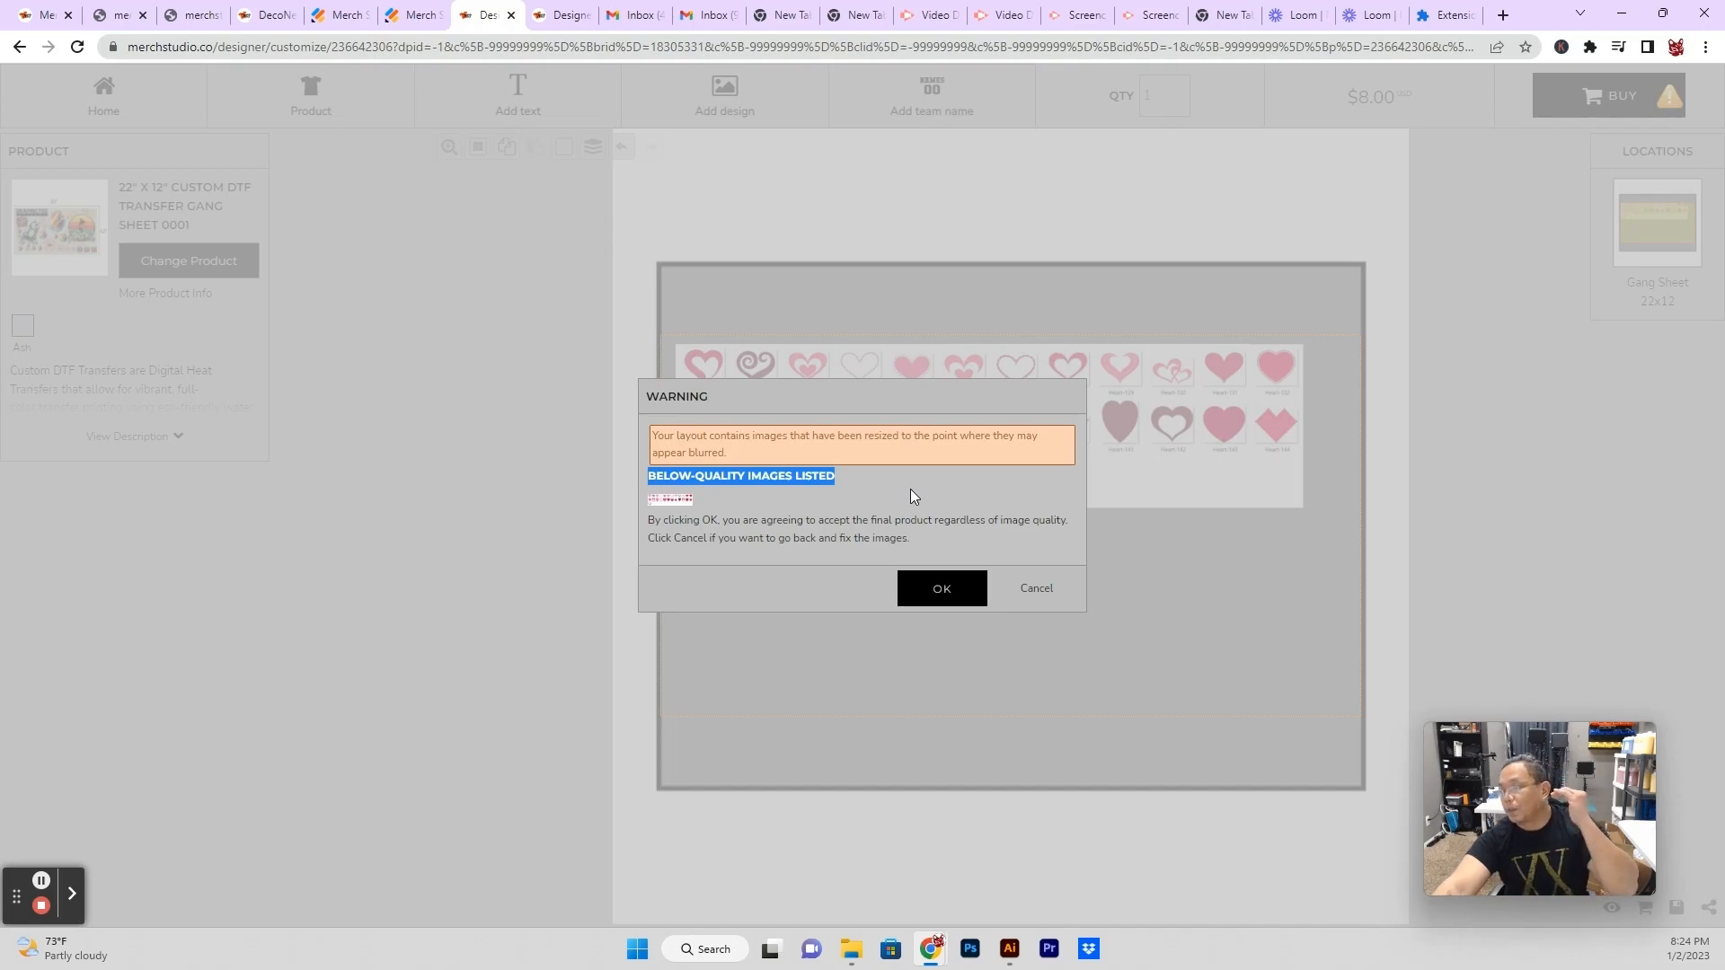
pyautogui.moveTo(923, 592)
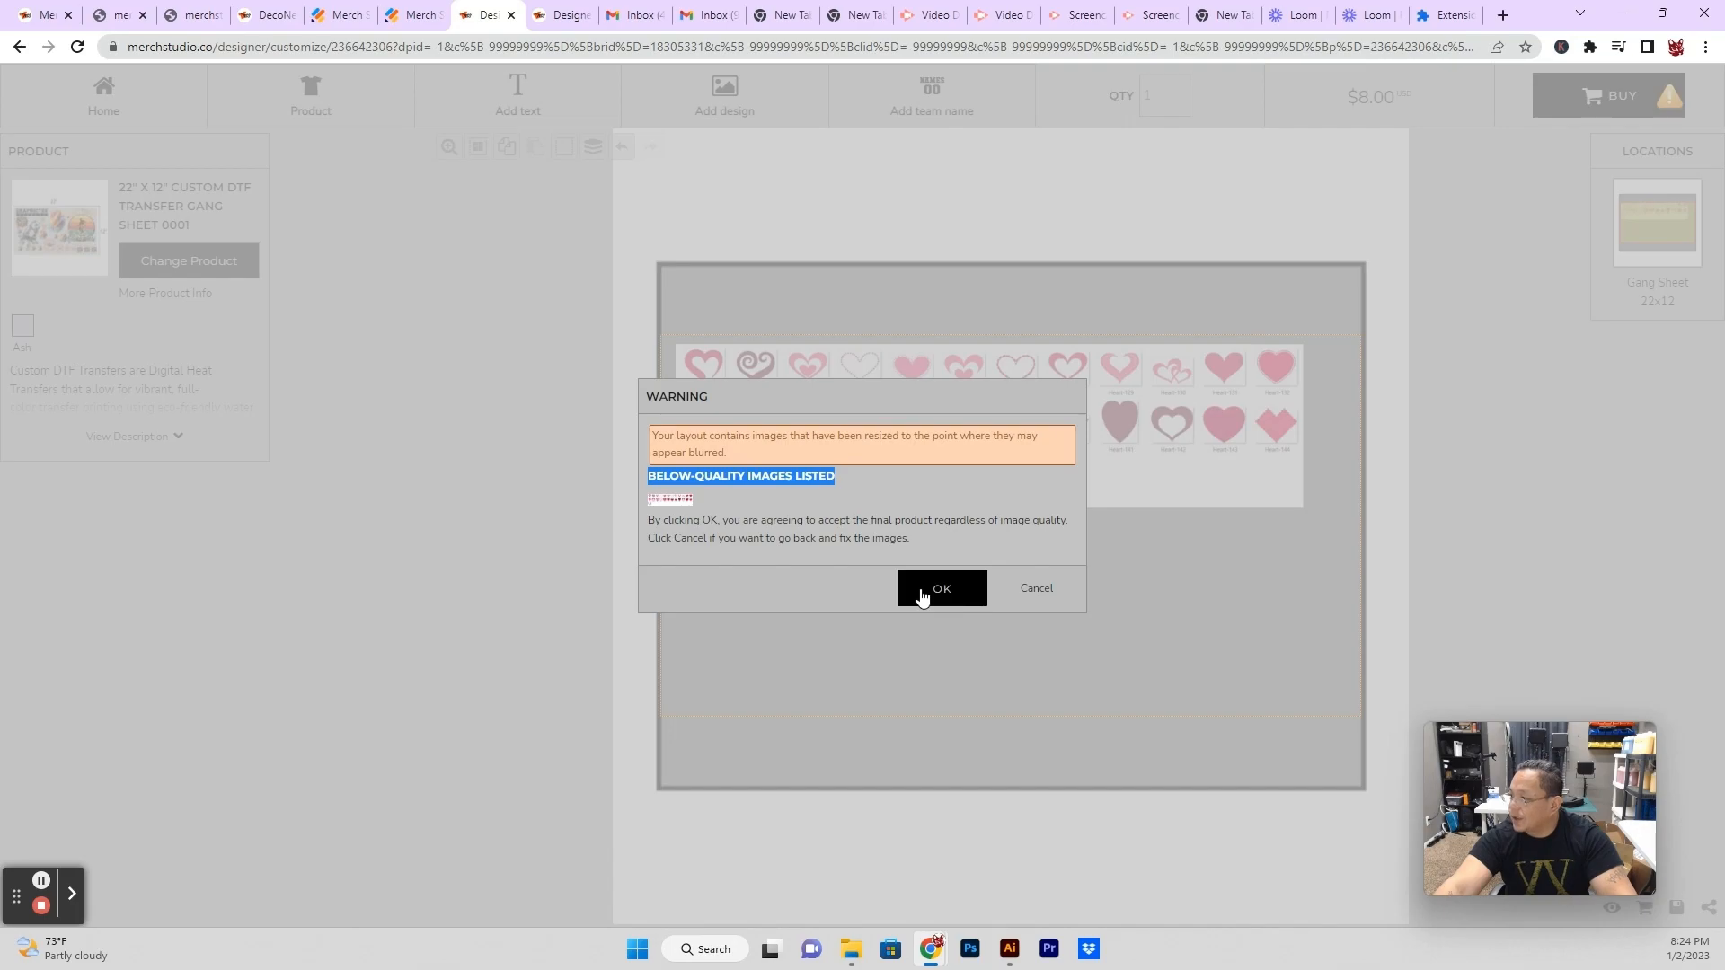
pyautogui.click(941, 588)
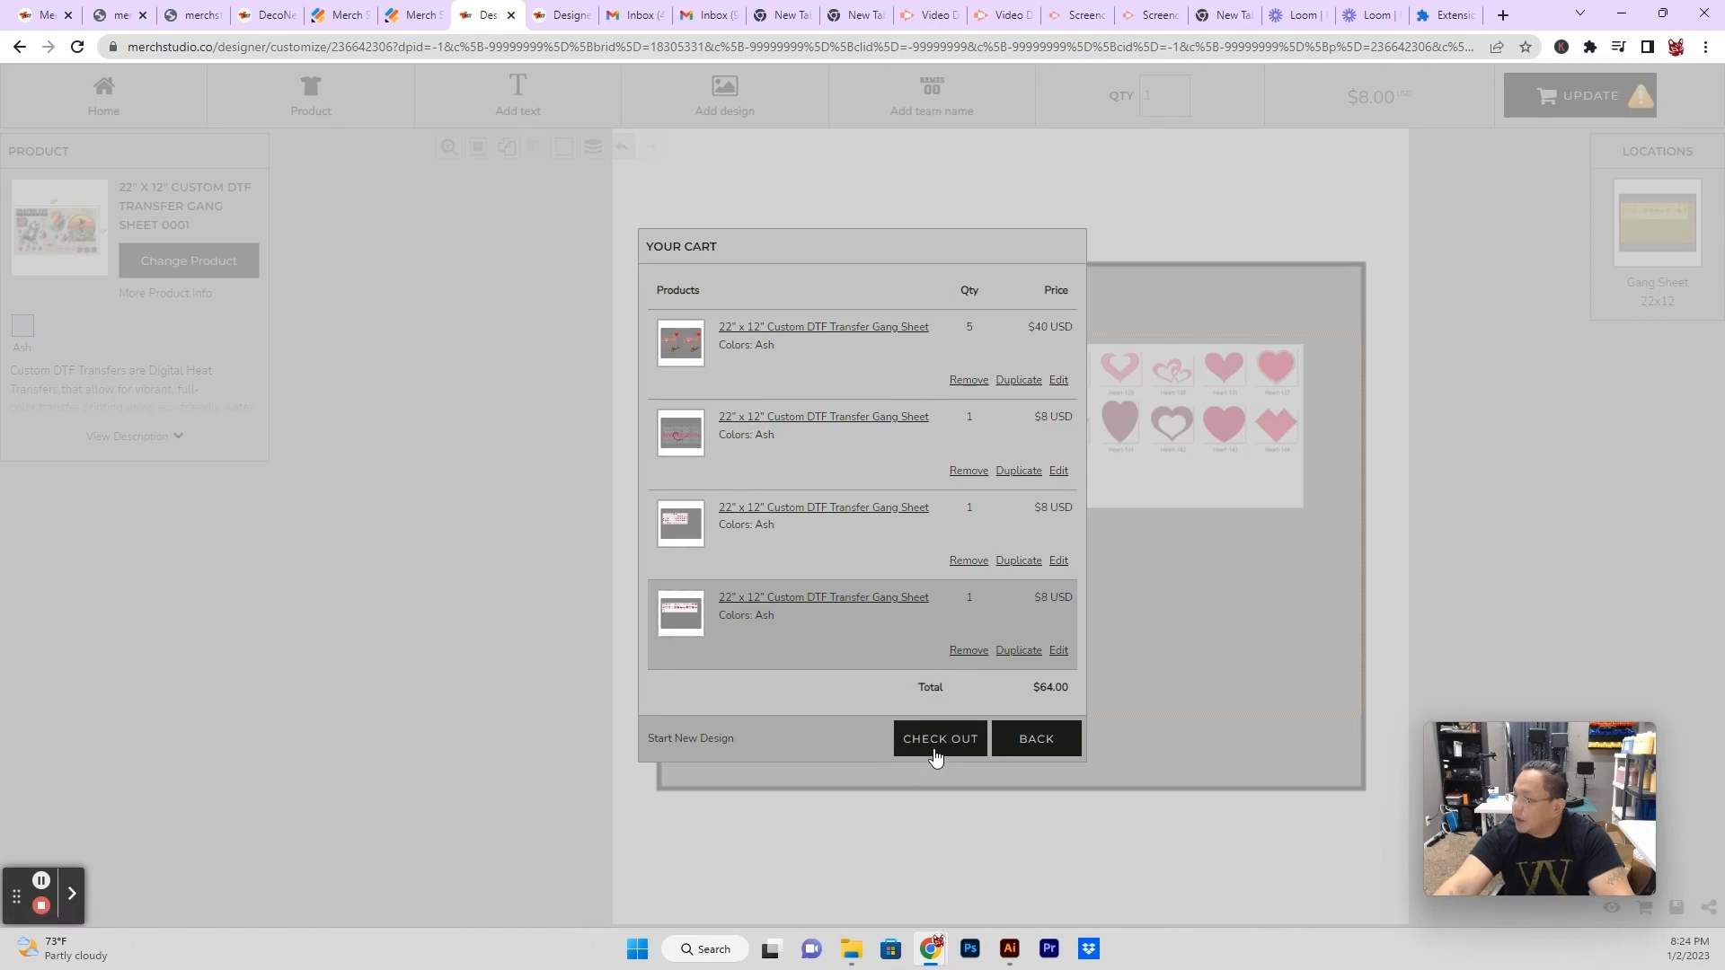
pyautogui.click(940, 739)
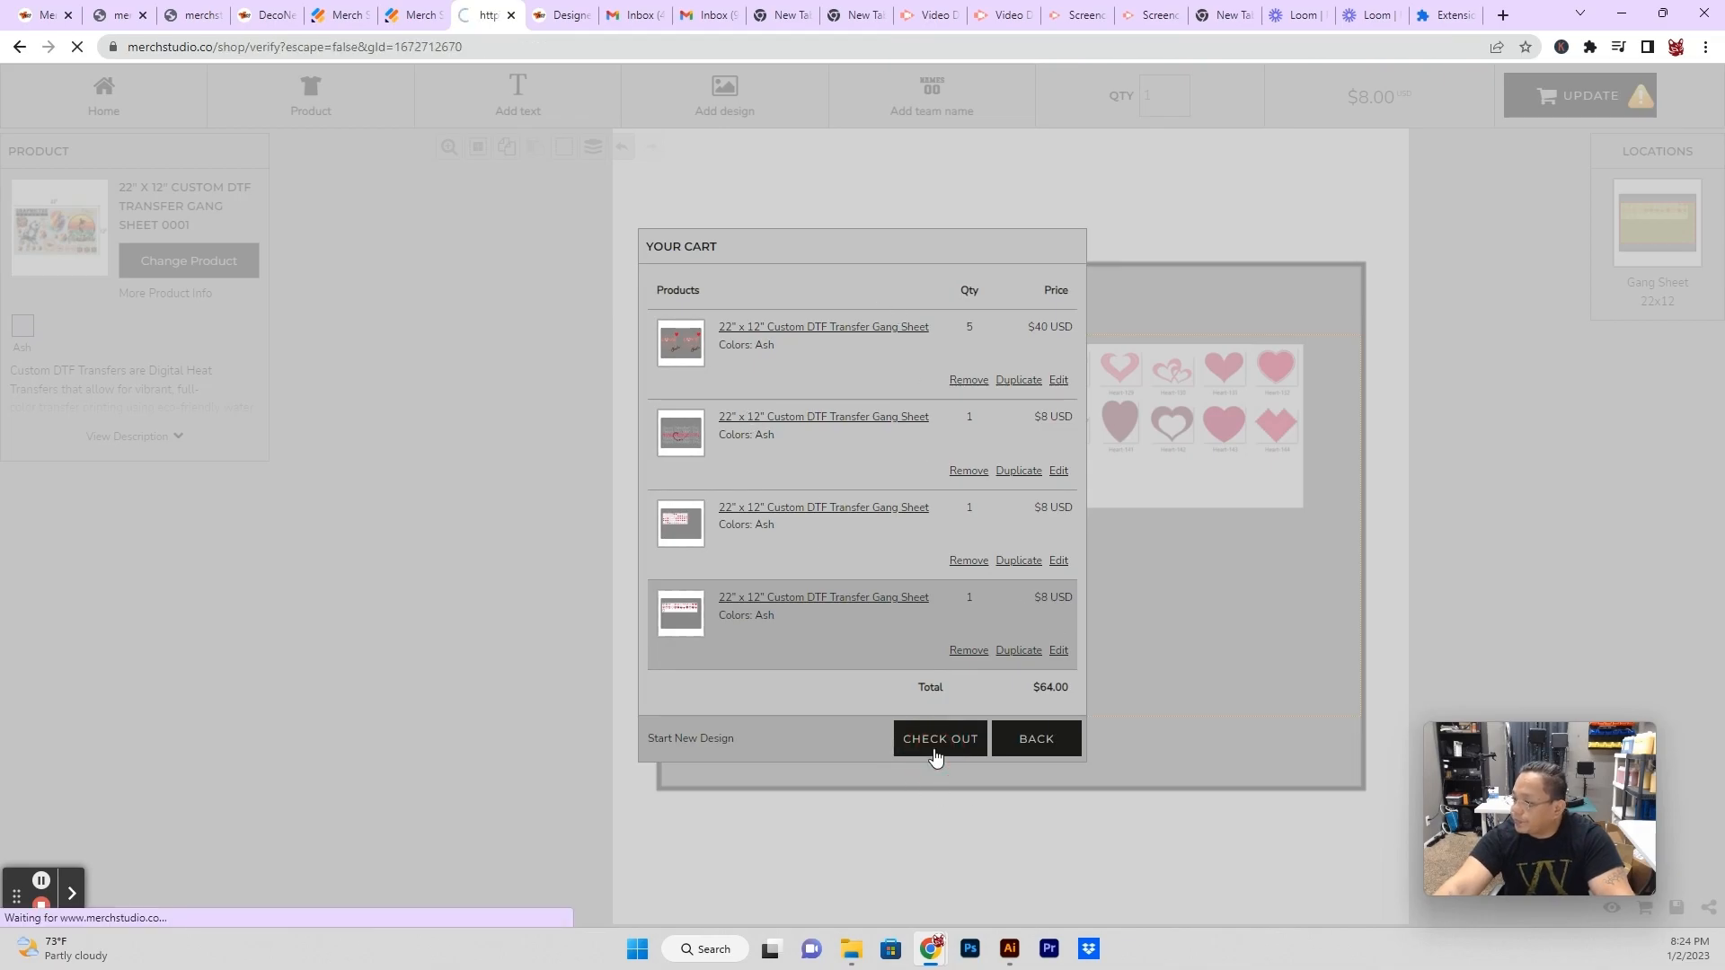
pyautogui.click(939, 738)
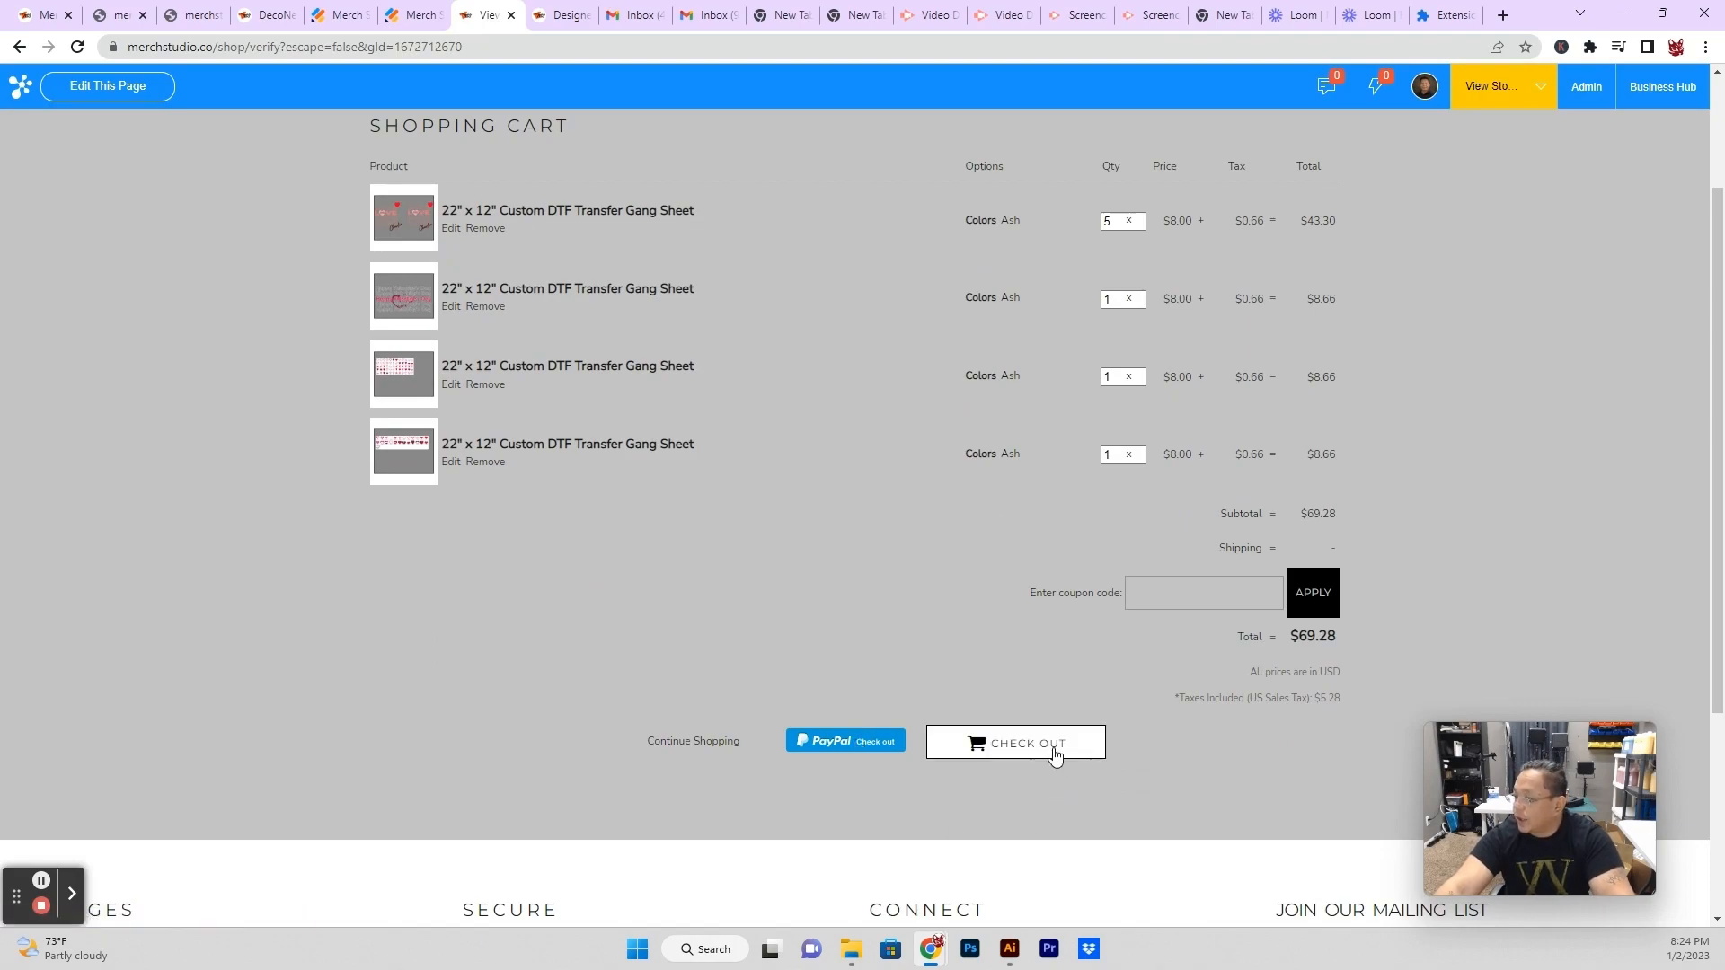
# Go back to the gang sheet product page and start designing a fresh sheet.
pyautogui.click(438, 158)
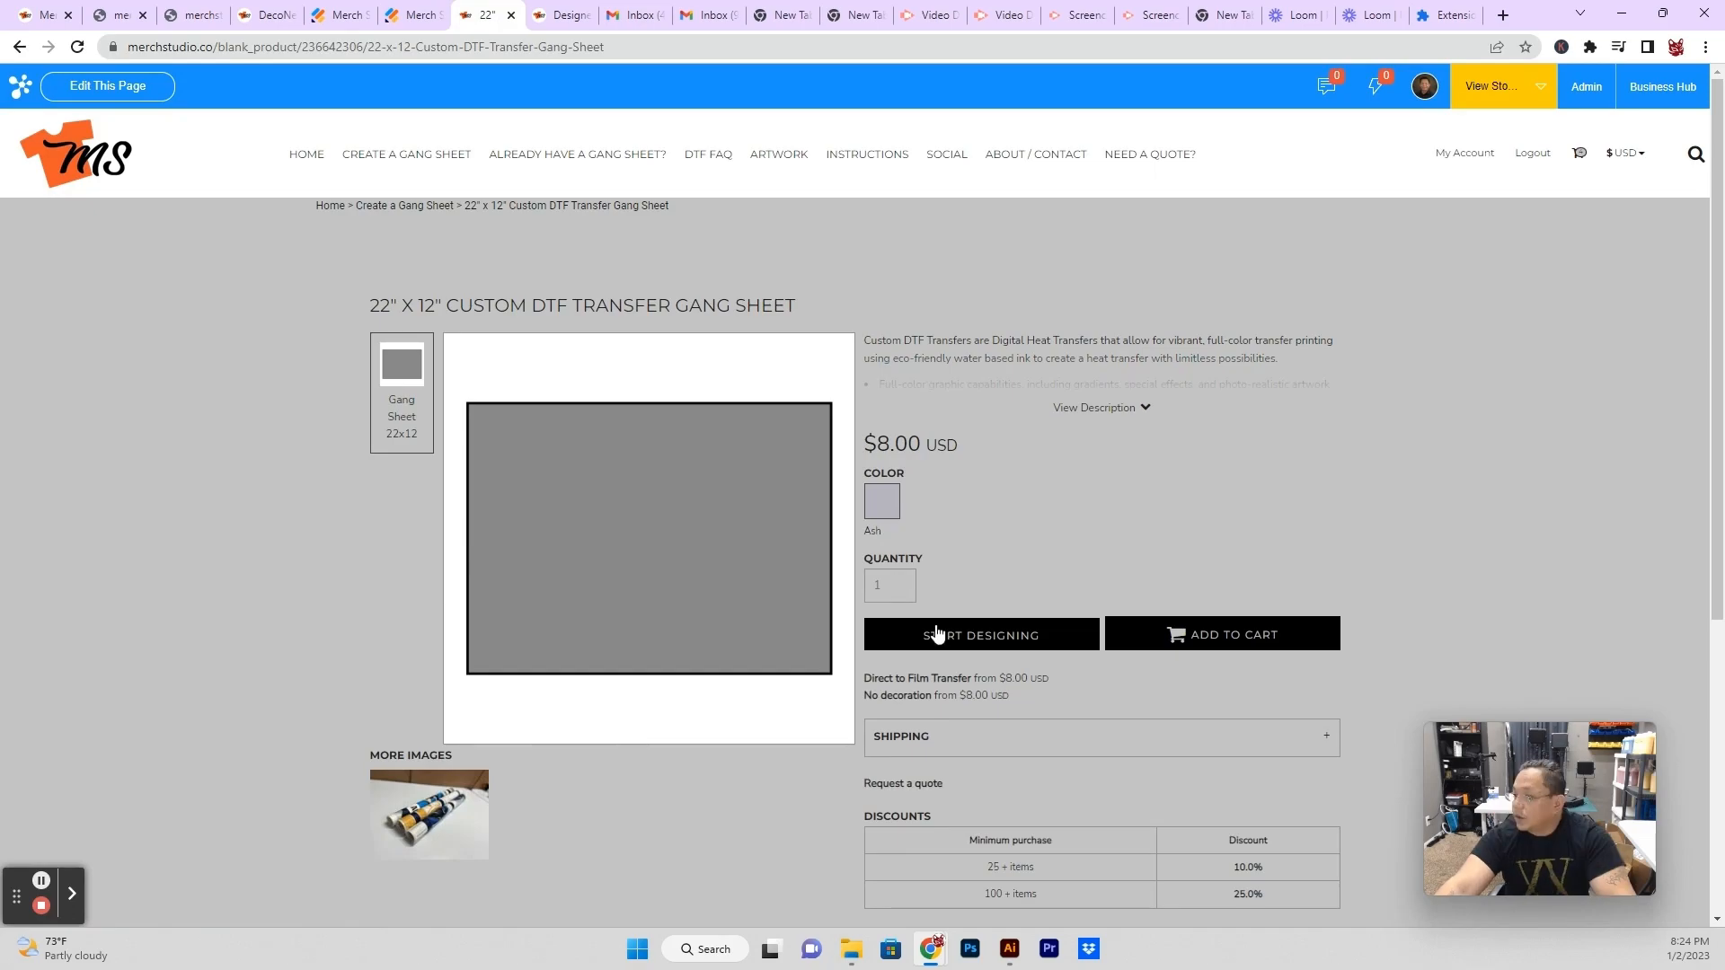
pyautogui.moveTo(1022, 571)
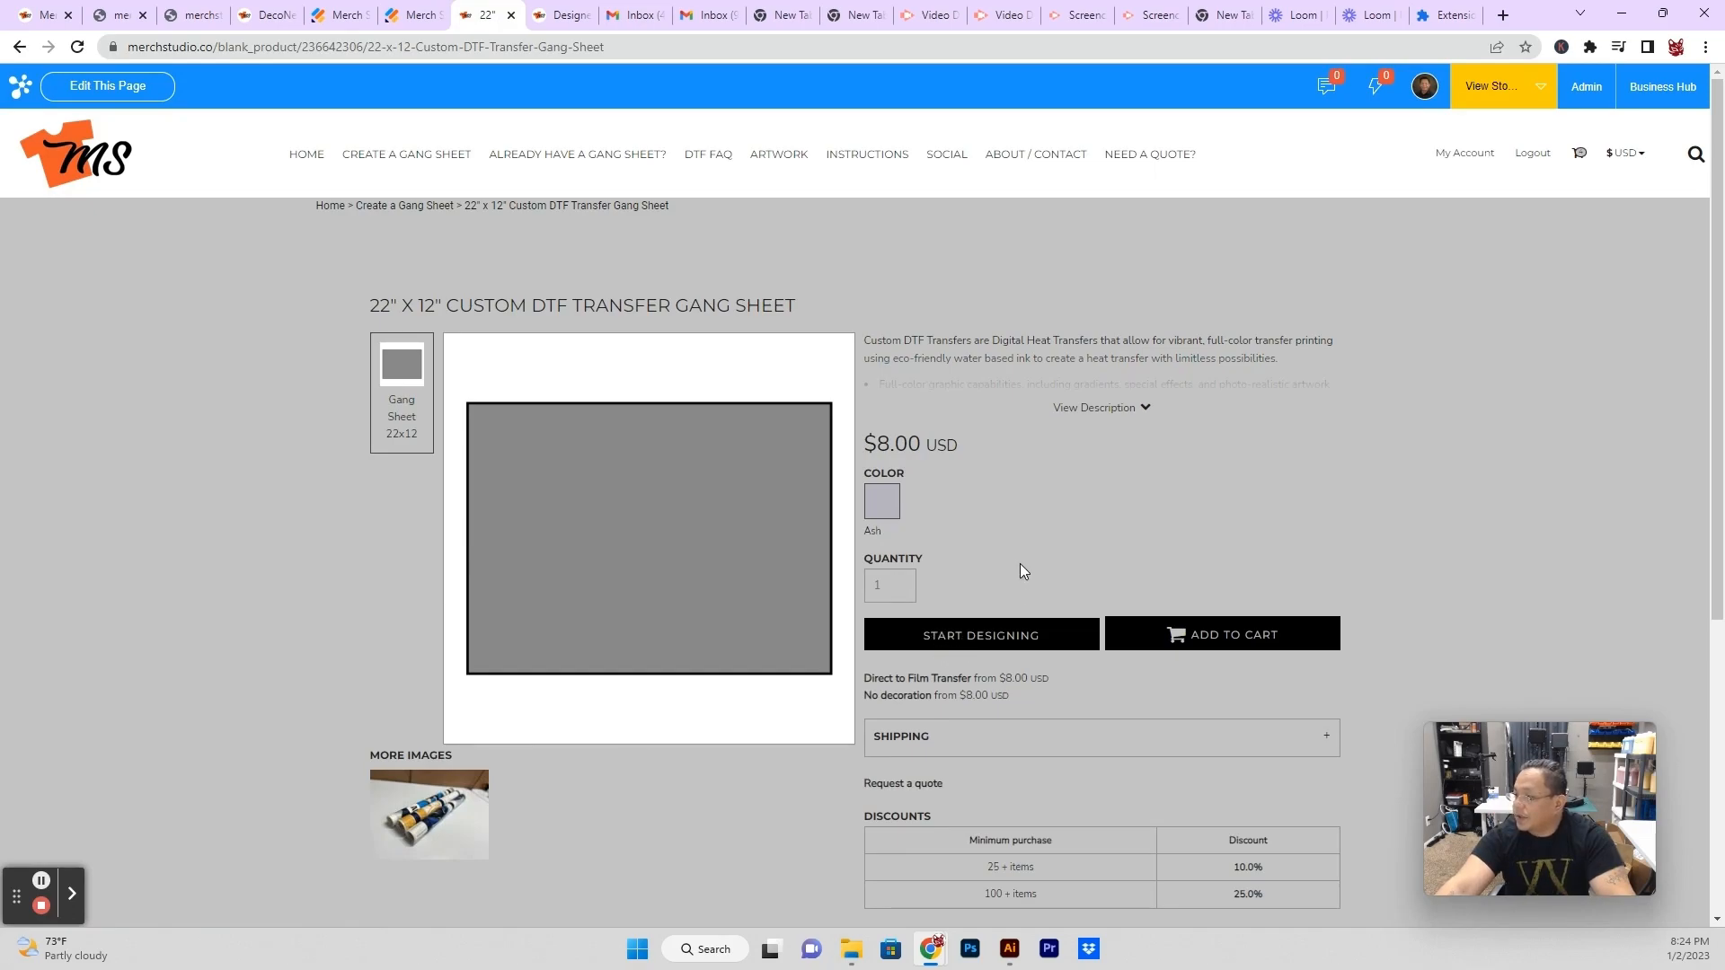
pyautogui.click(981, 634)
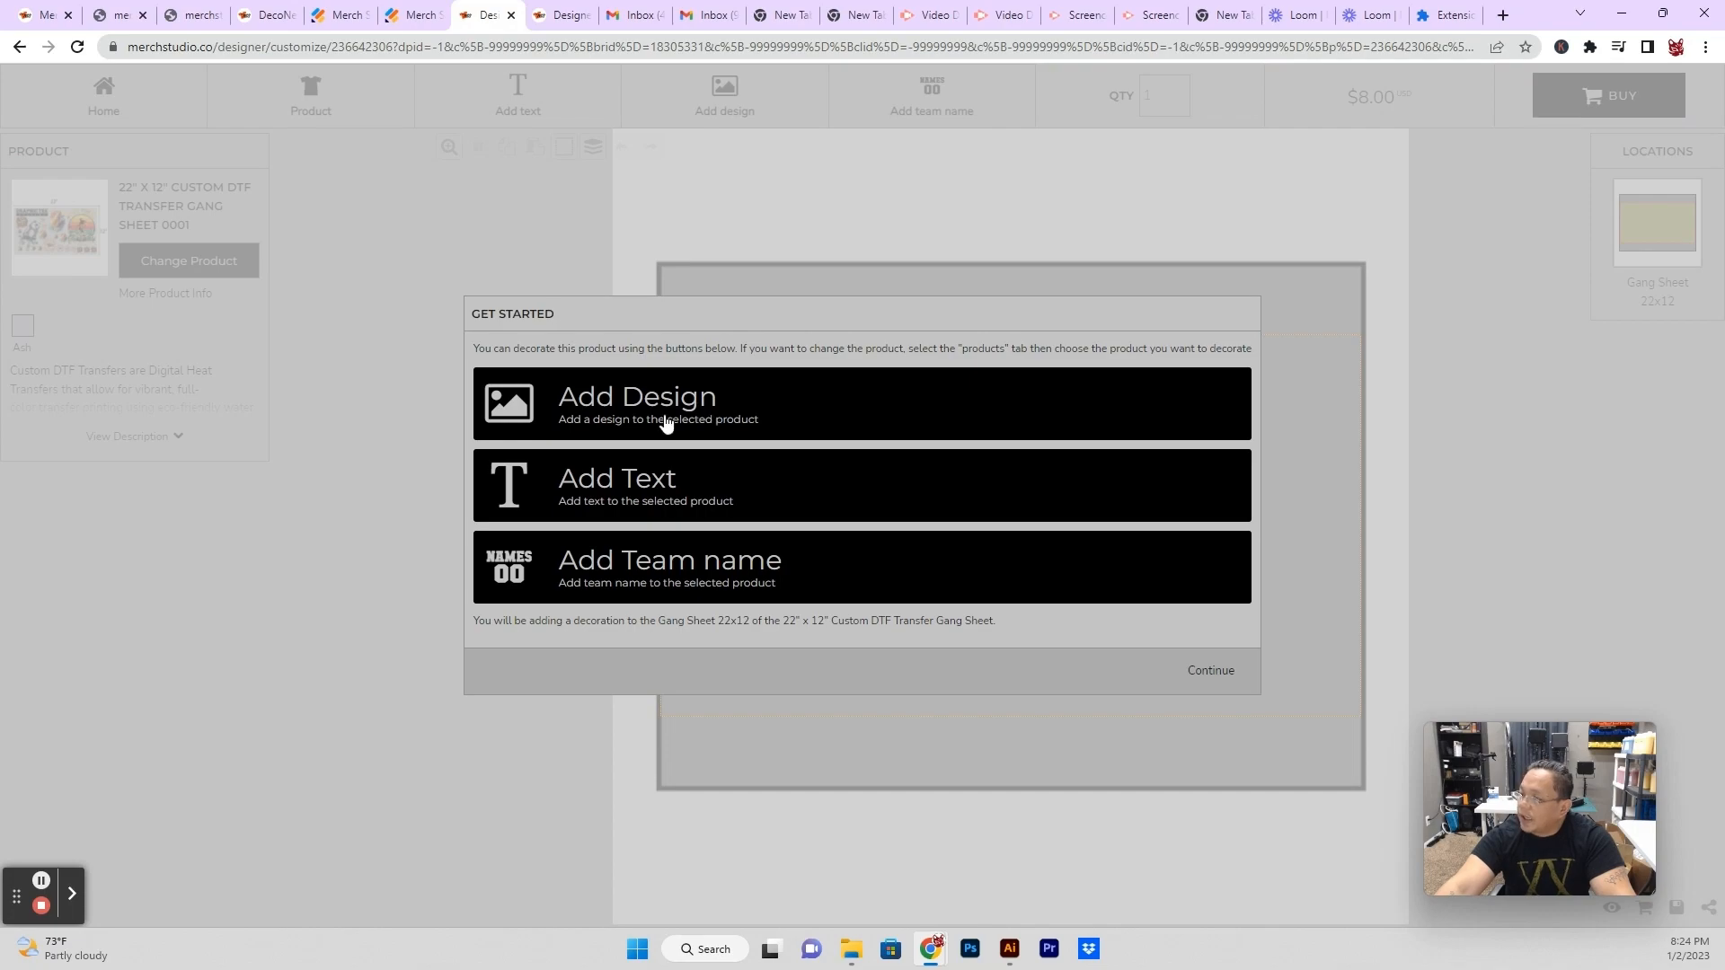
# Add a design from the Stock Design library and page through the Sports category.
pyautogui.click(668, 404)
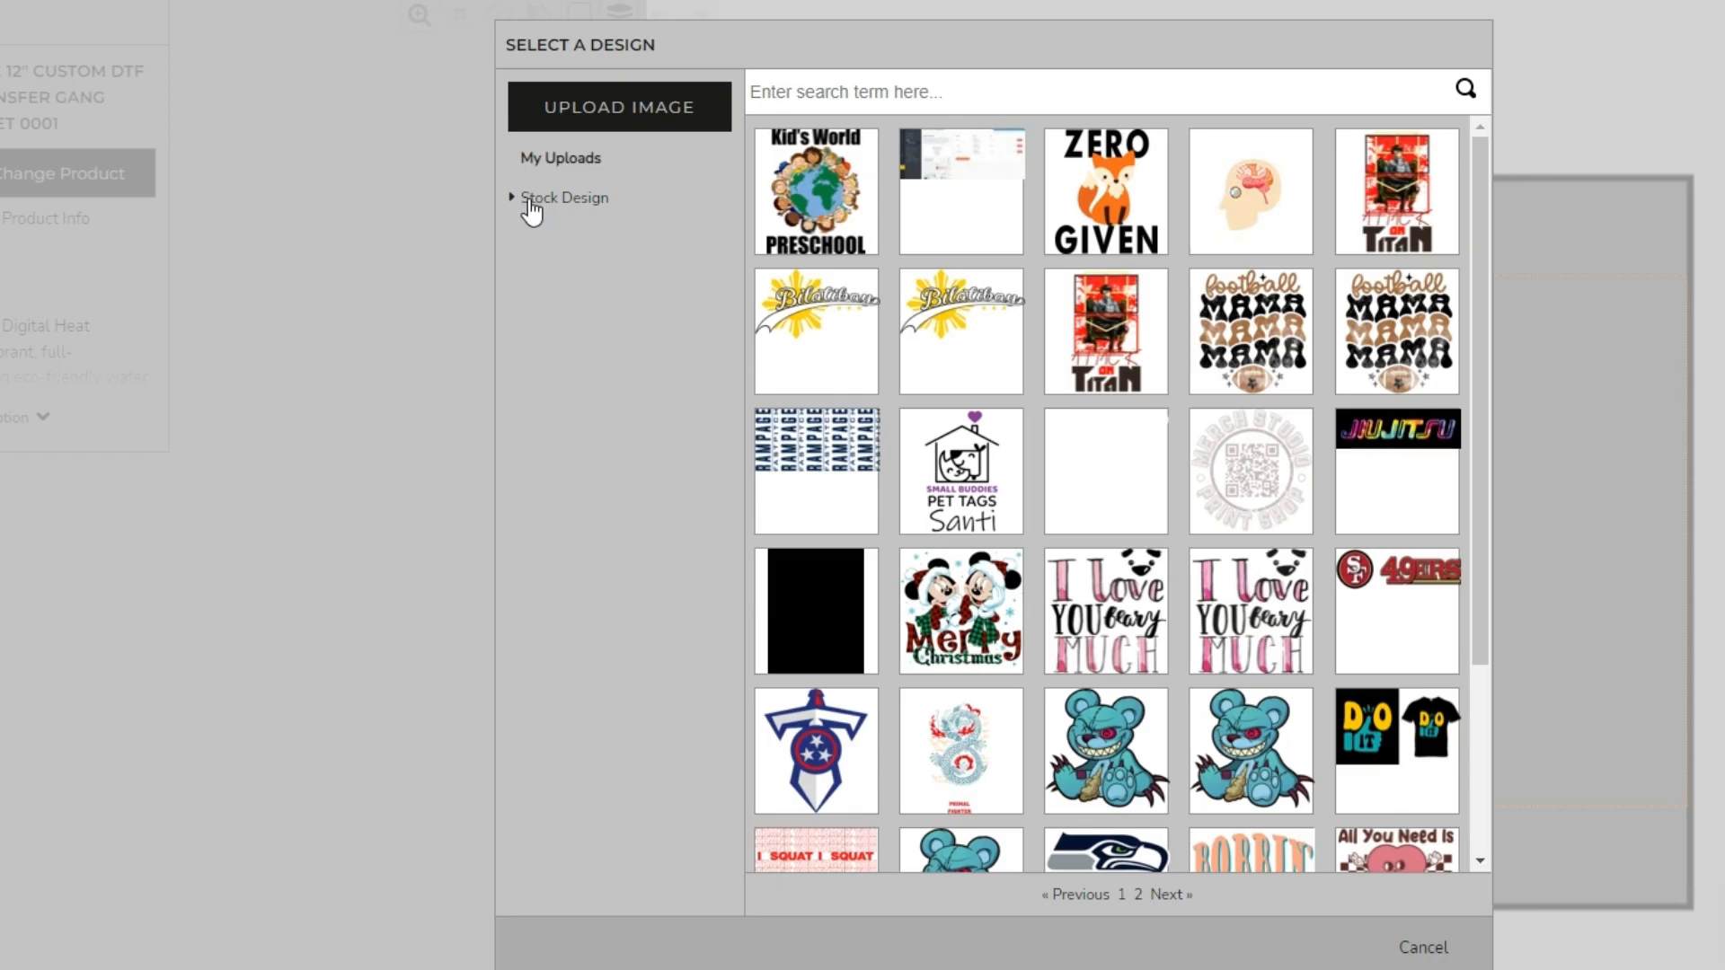
pyautogui.click(564, 197)
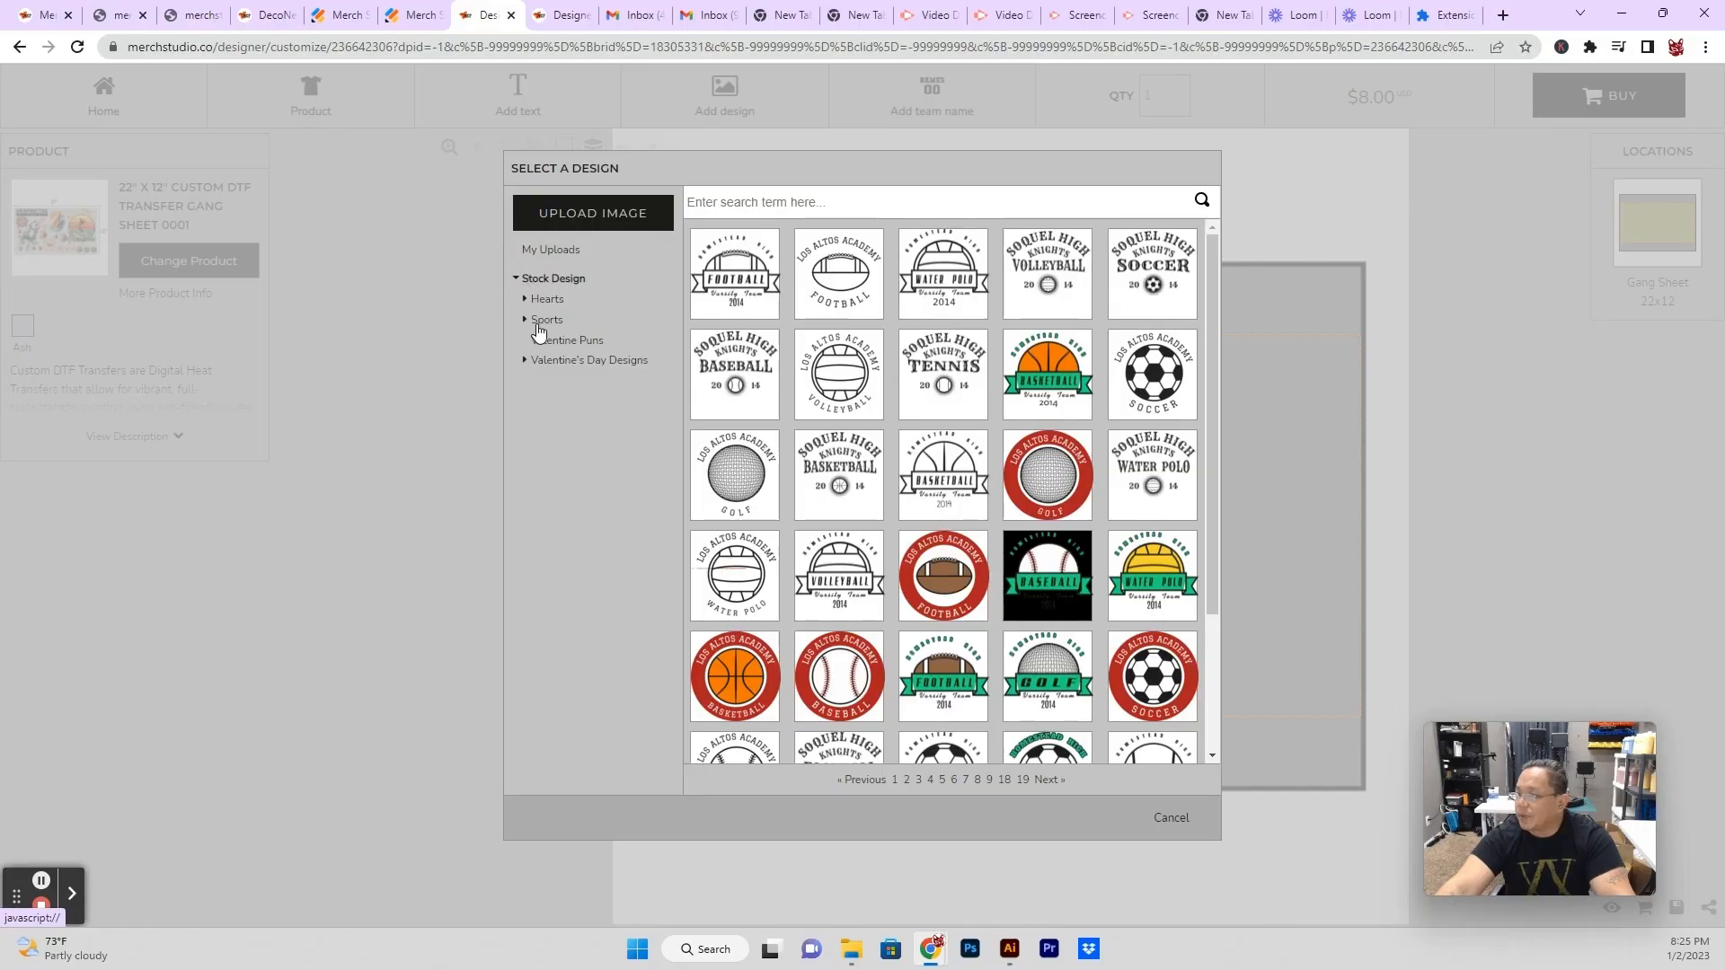
pyautogui.click(546, 320)
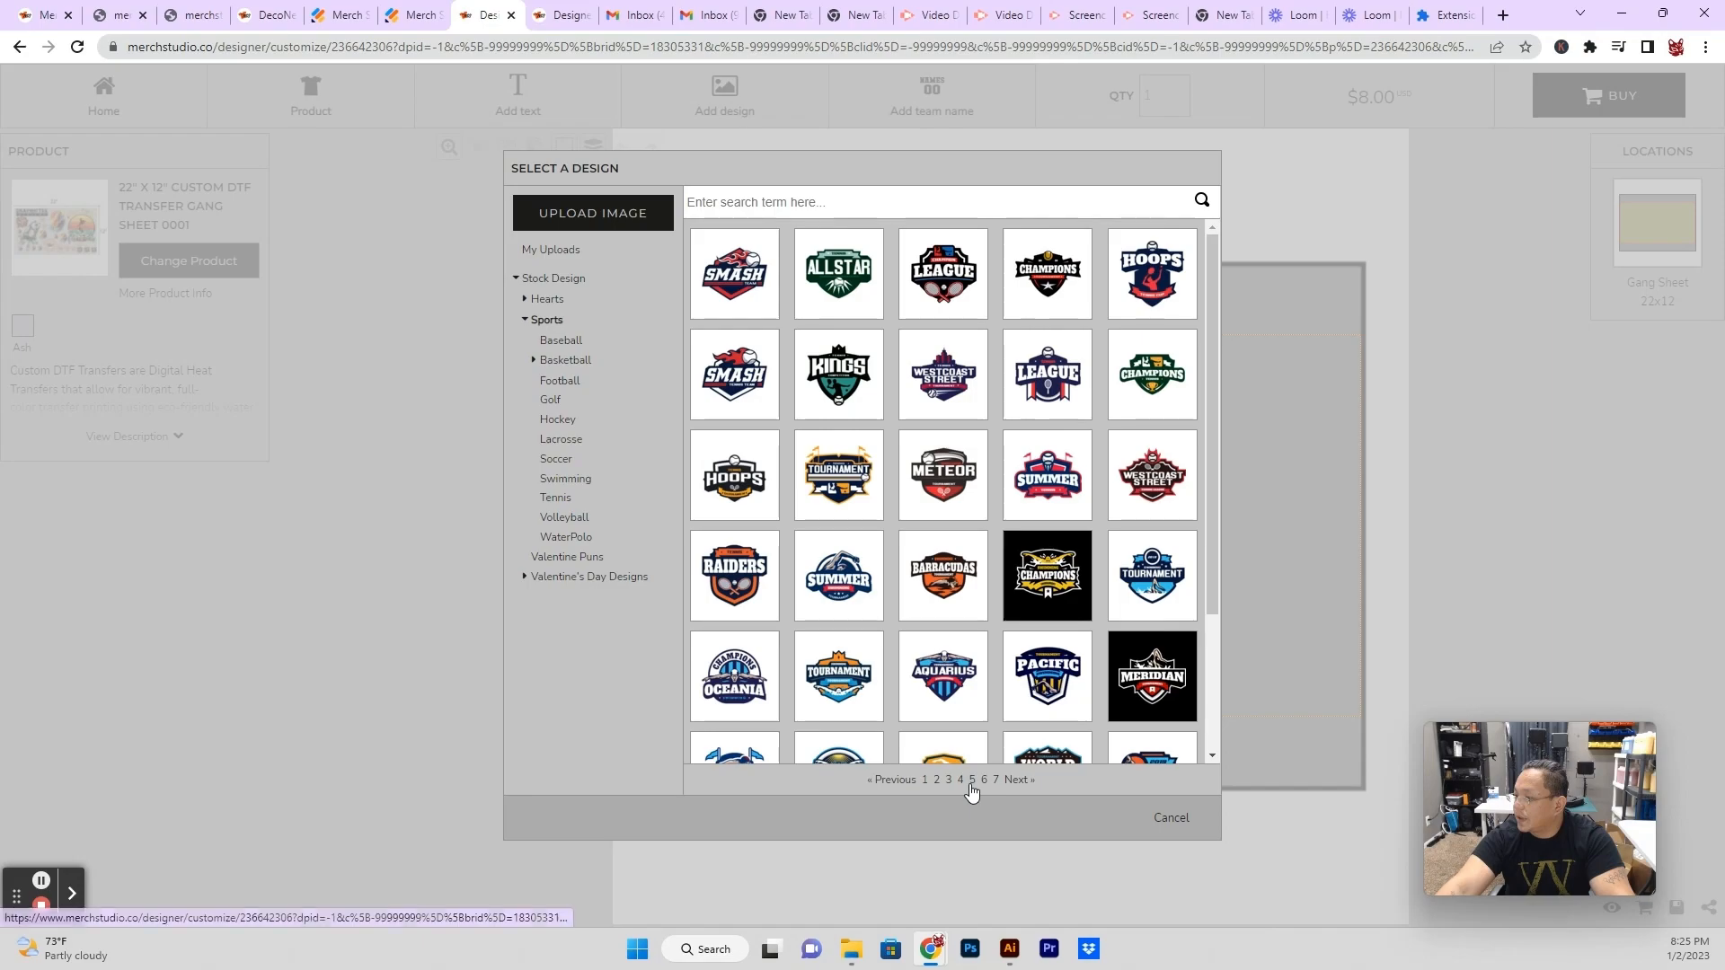
pyautogui.click(960, 780)
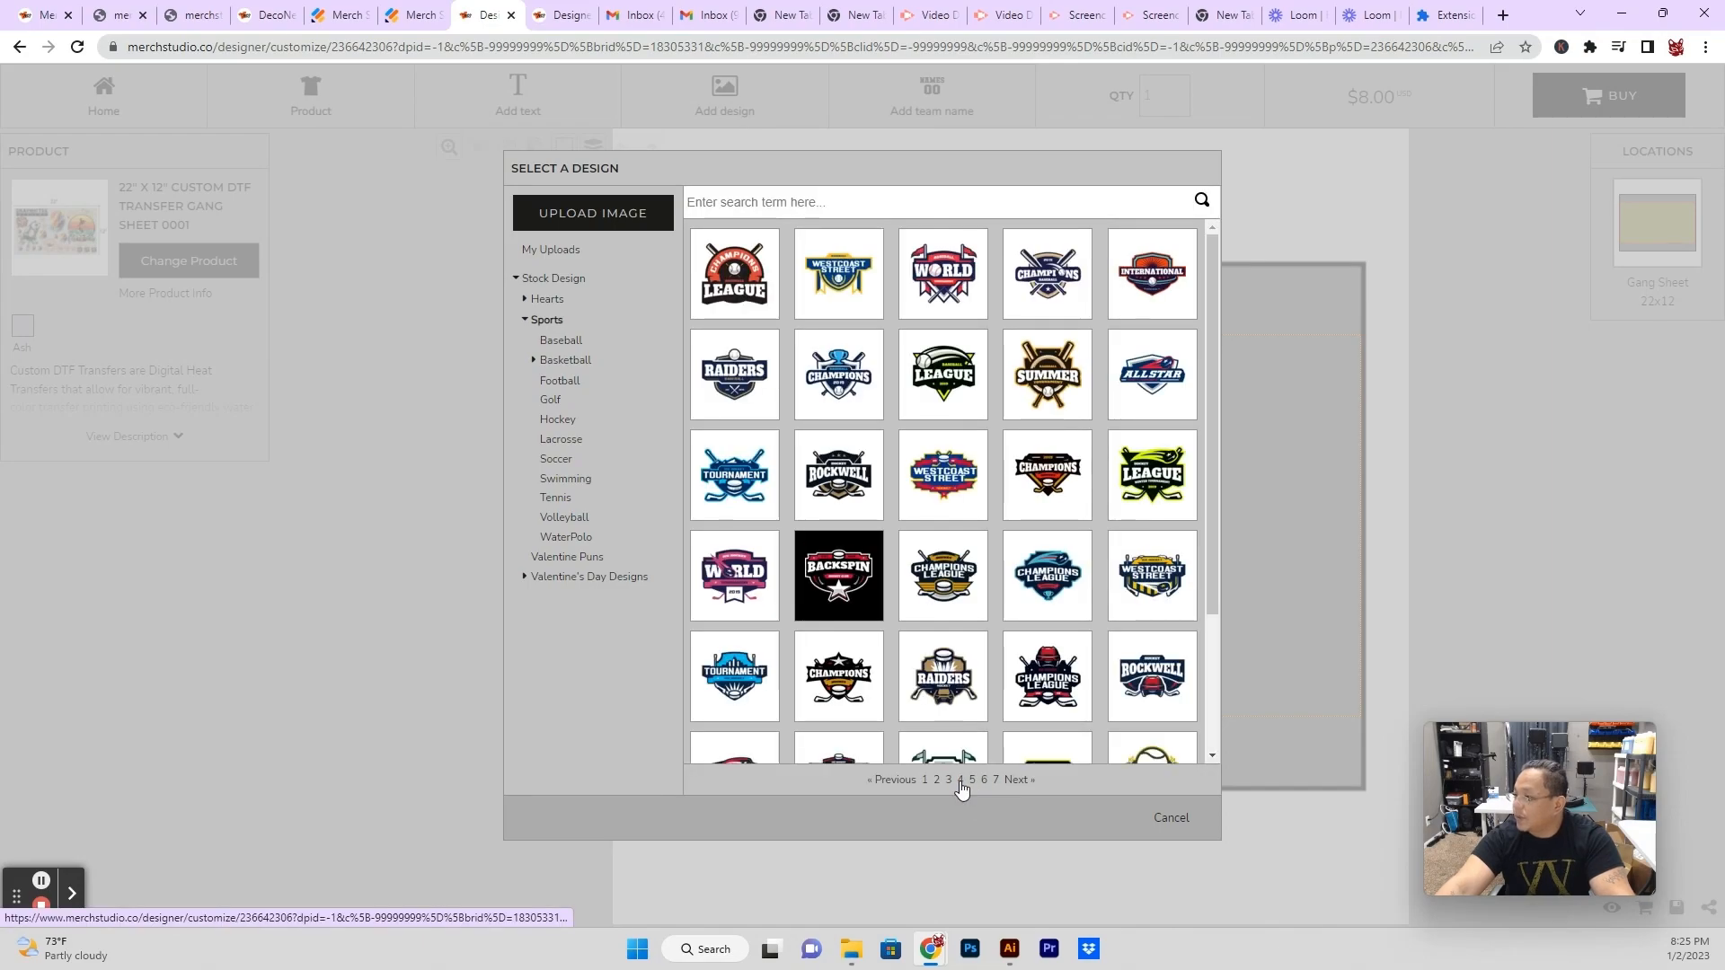
pyautogui.click(959, 780)
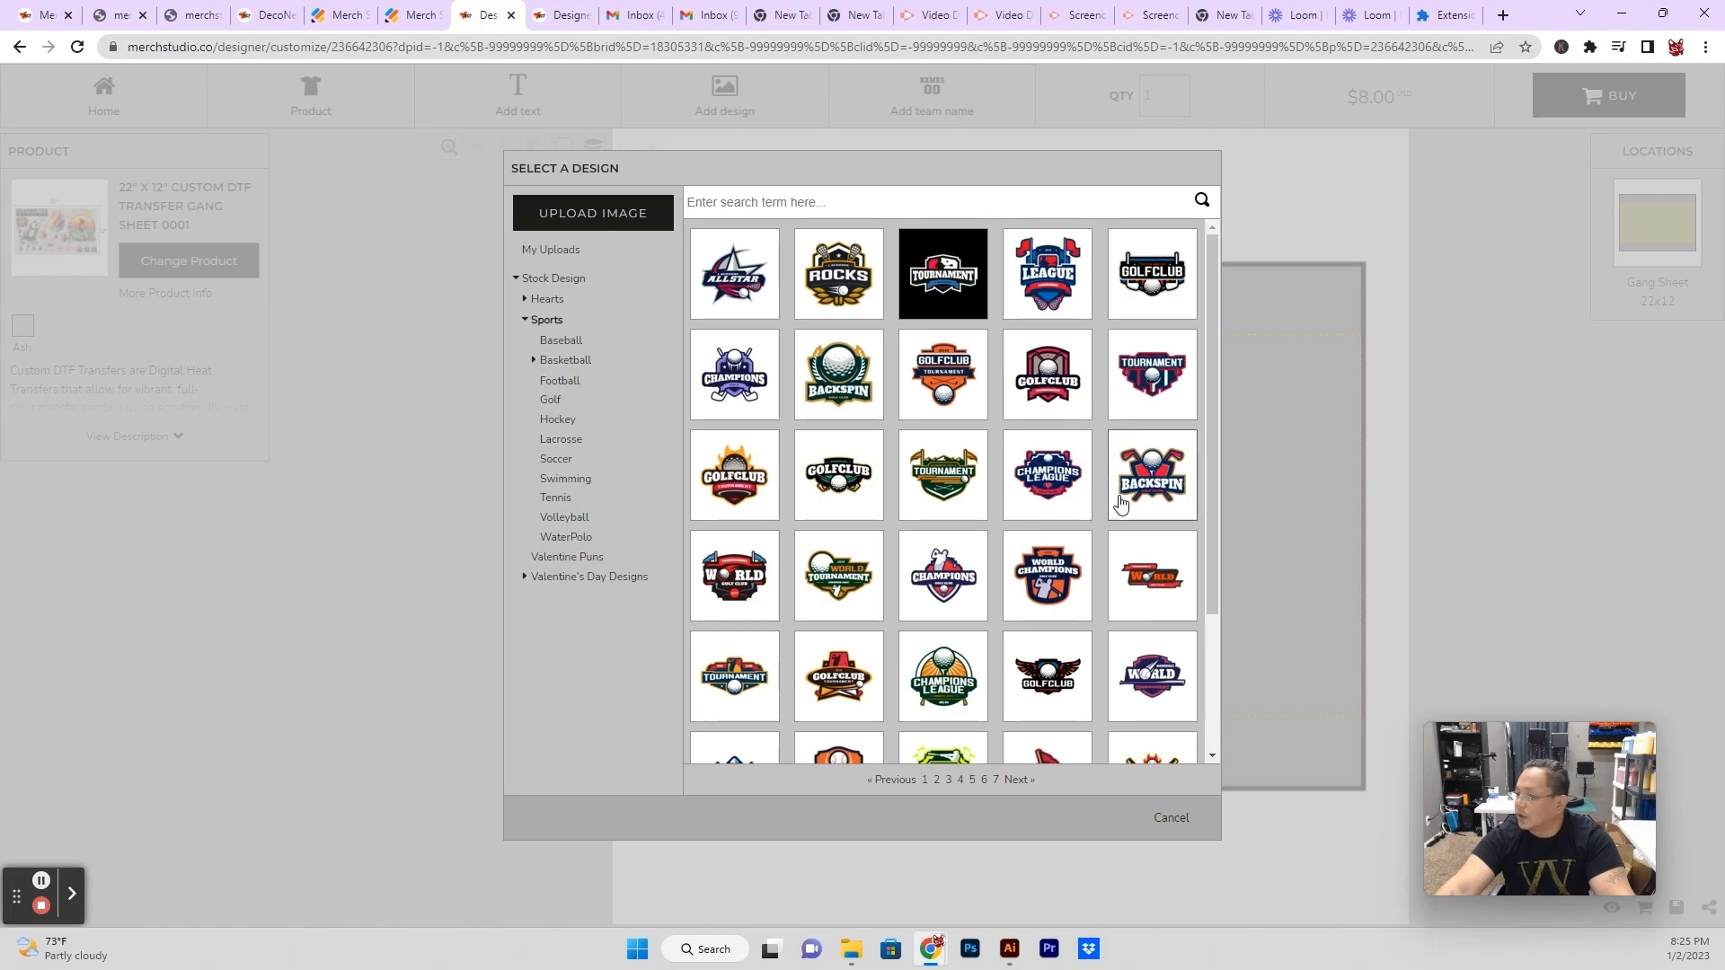
pyautogui.moveTo(659, 474)
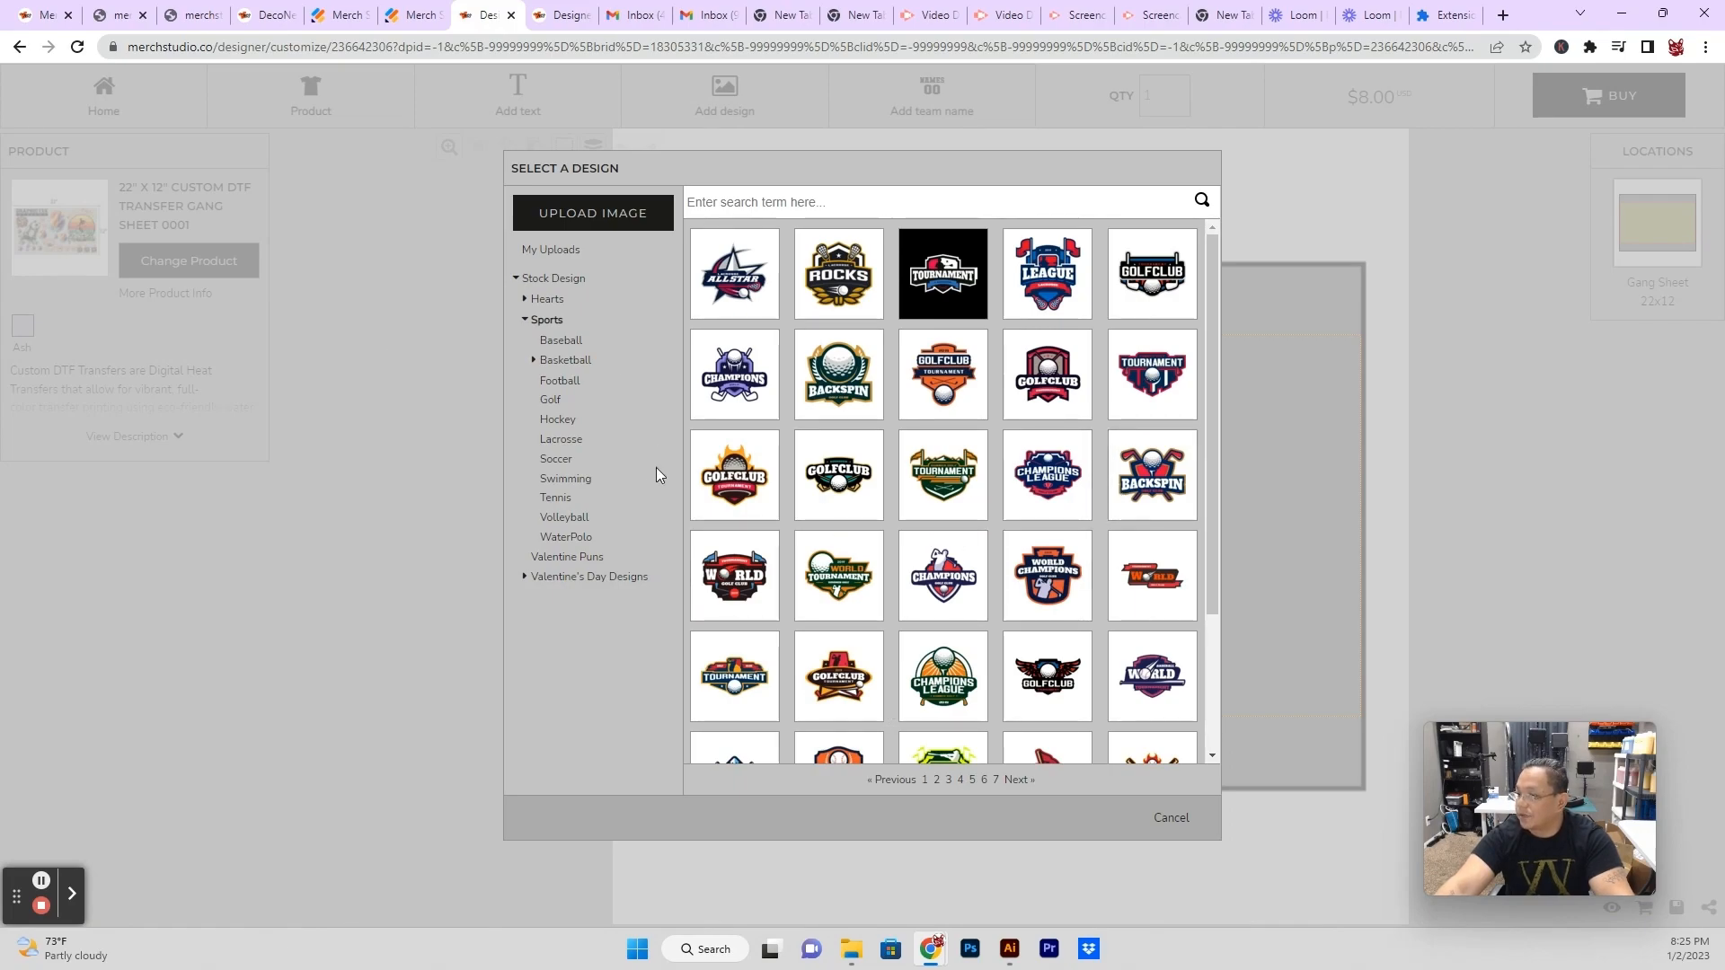
pyautogui.moveTo(528, 584)
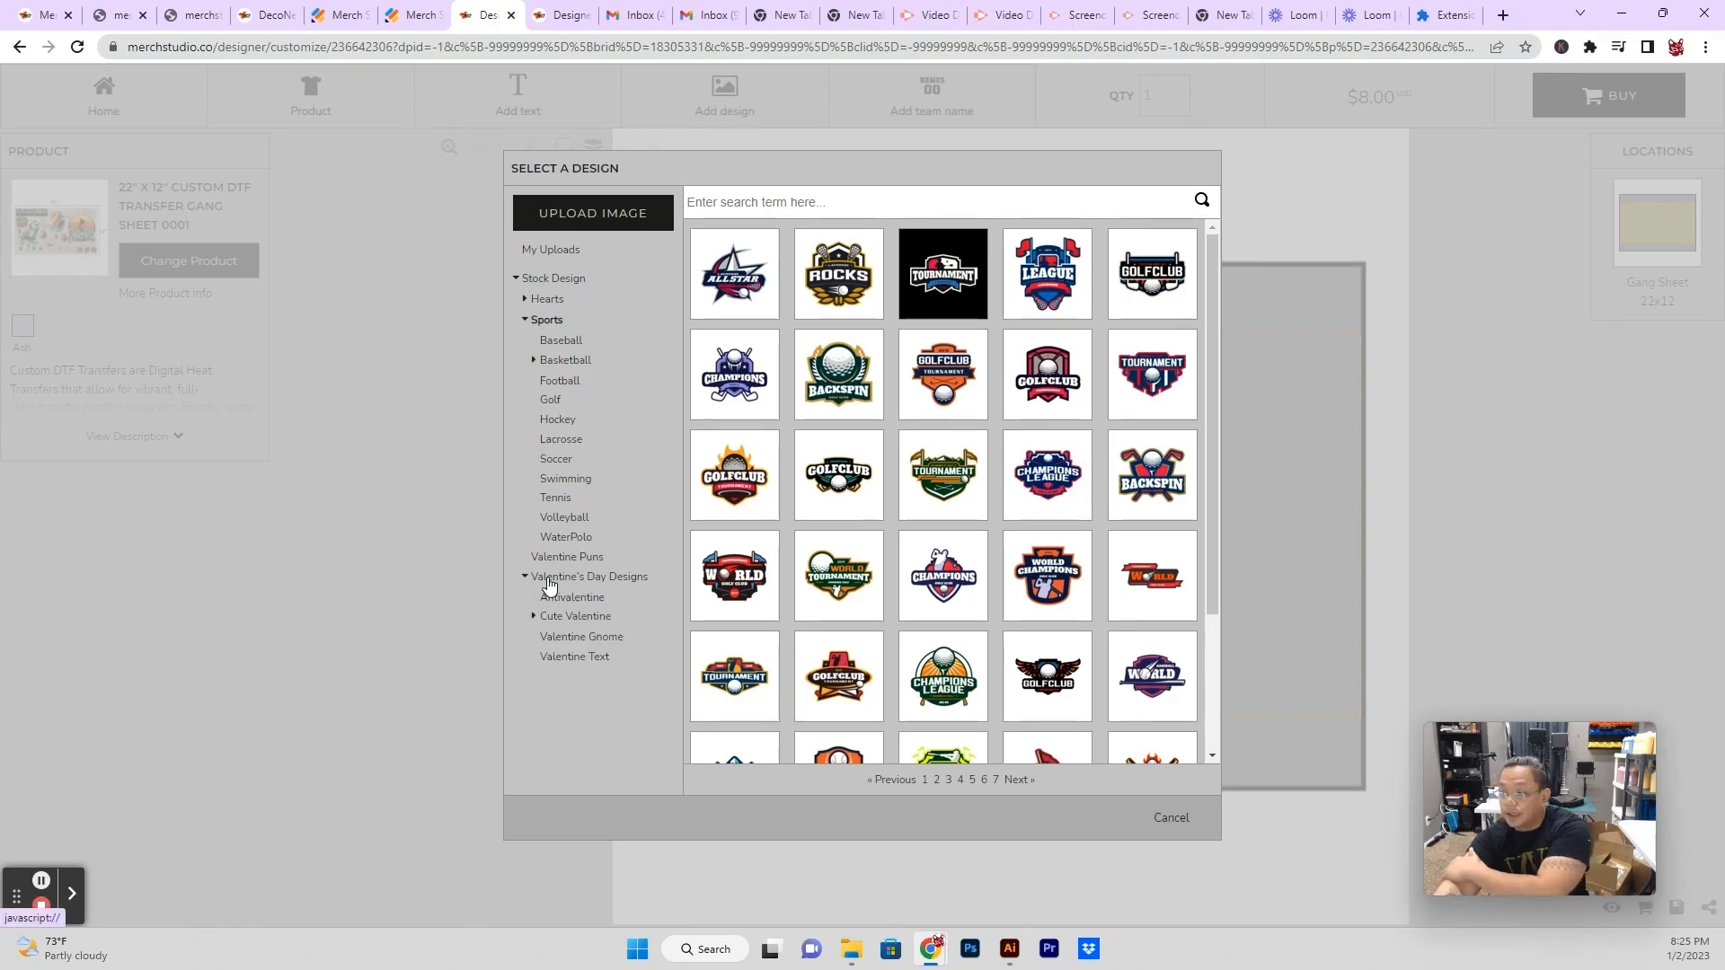
# Browse the Valentine's Day designs — Cute Valentine, Valentine Gnome, Valentine Text — then return to Cute Valentine.
pyautogui.click(546, 320)
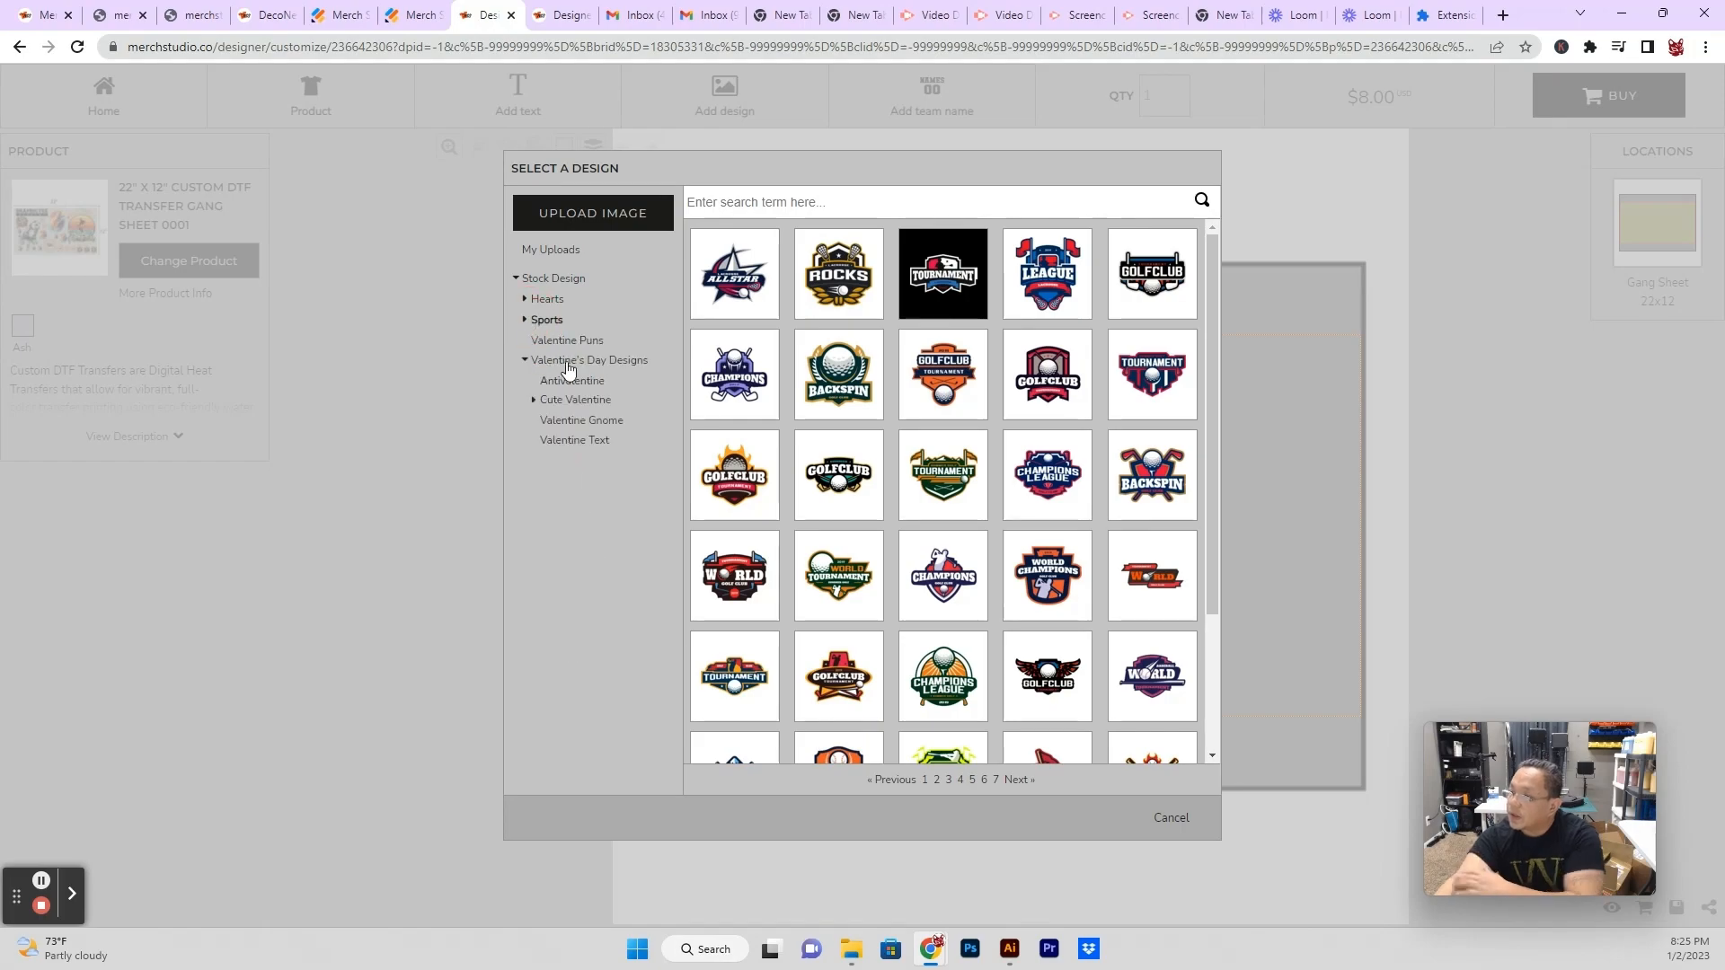
pyautogui.click(535, 402)
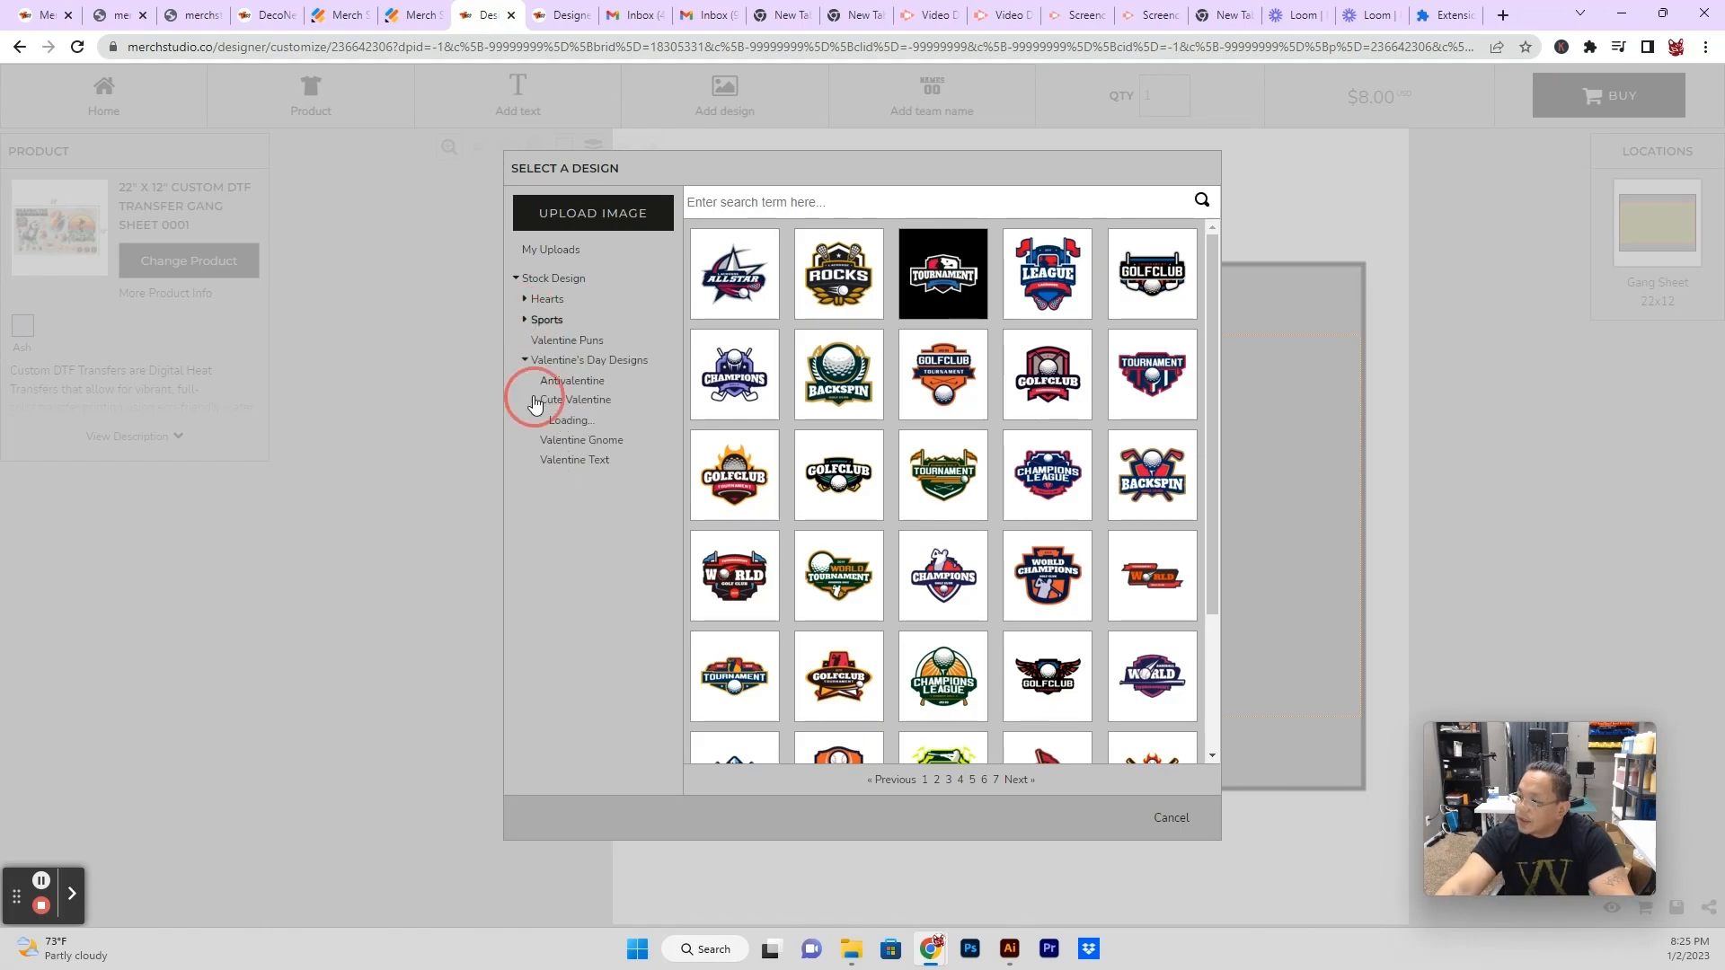
pyautogui.click(575, 399)
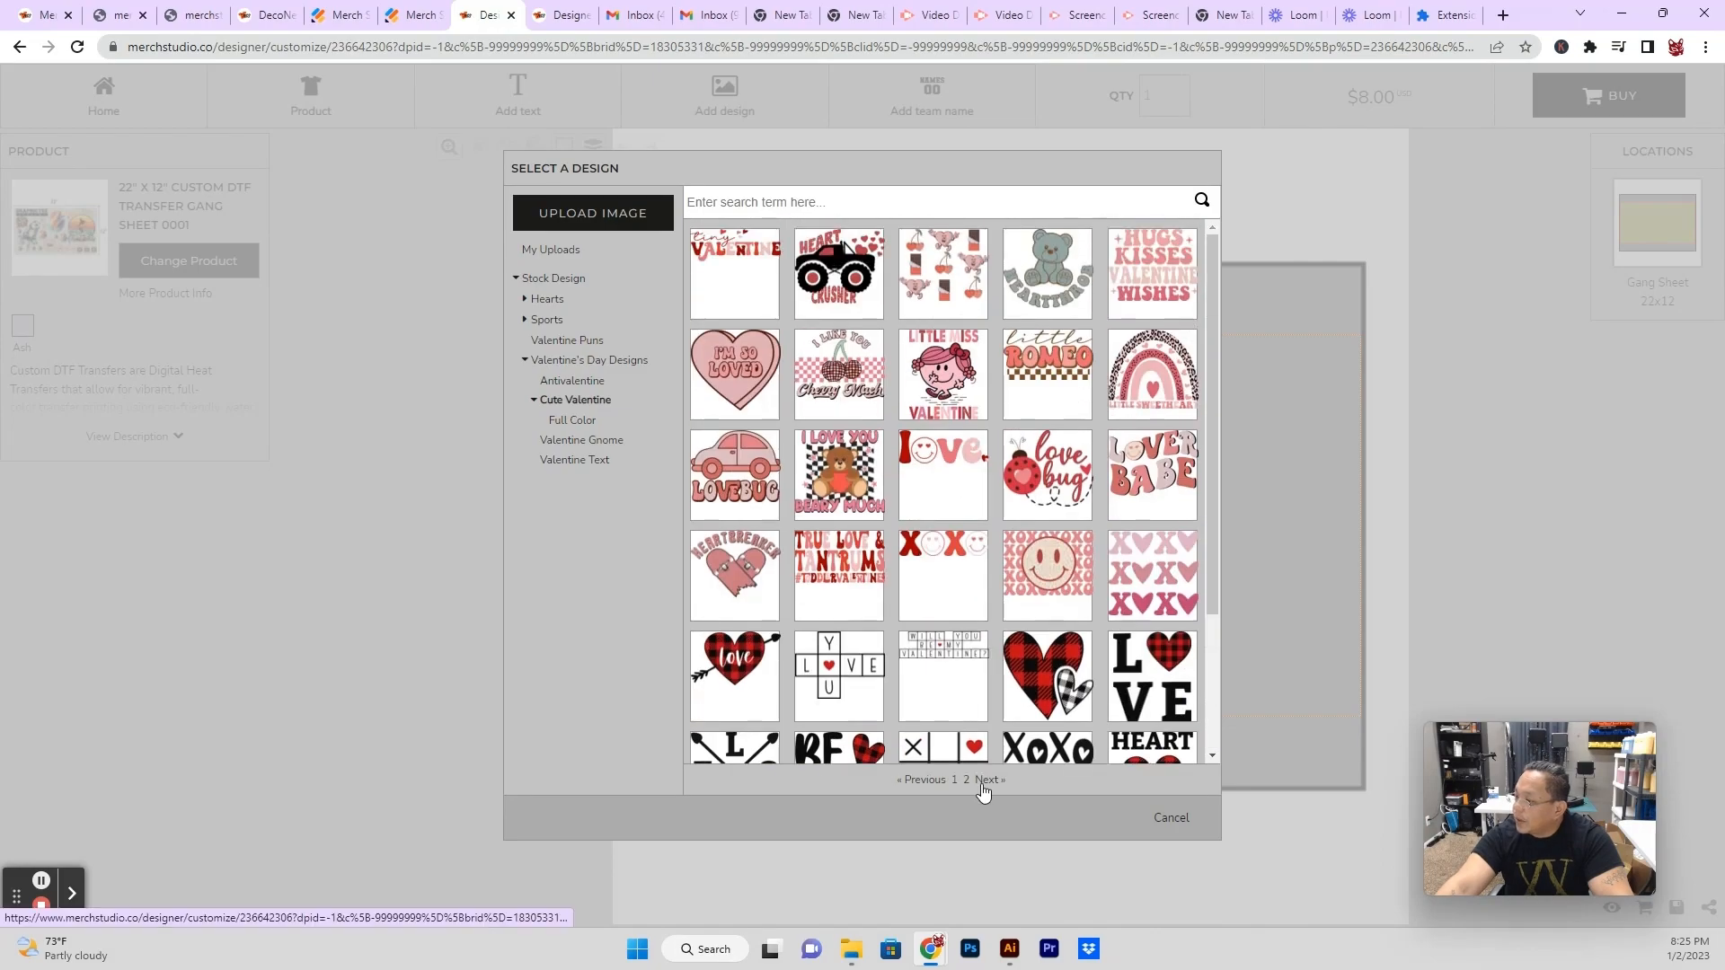
pyautogui.click(582, 440)
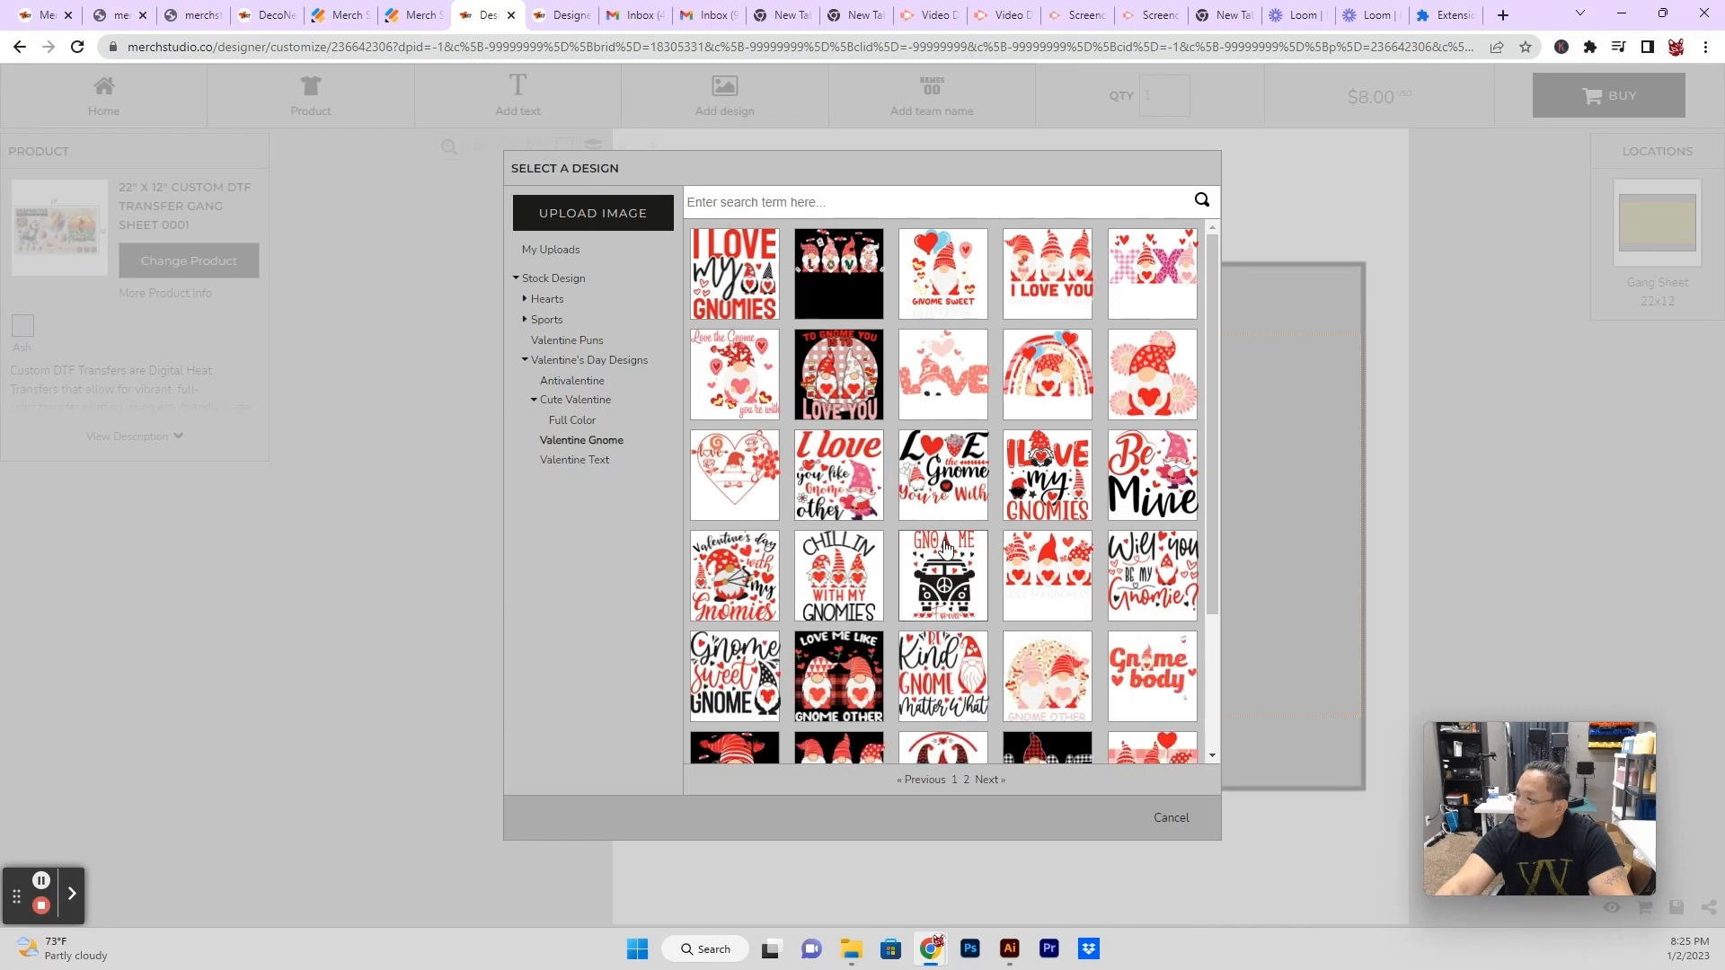
pyautogui.scroll(-3)
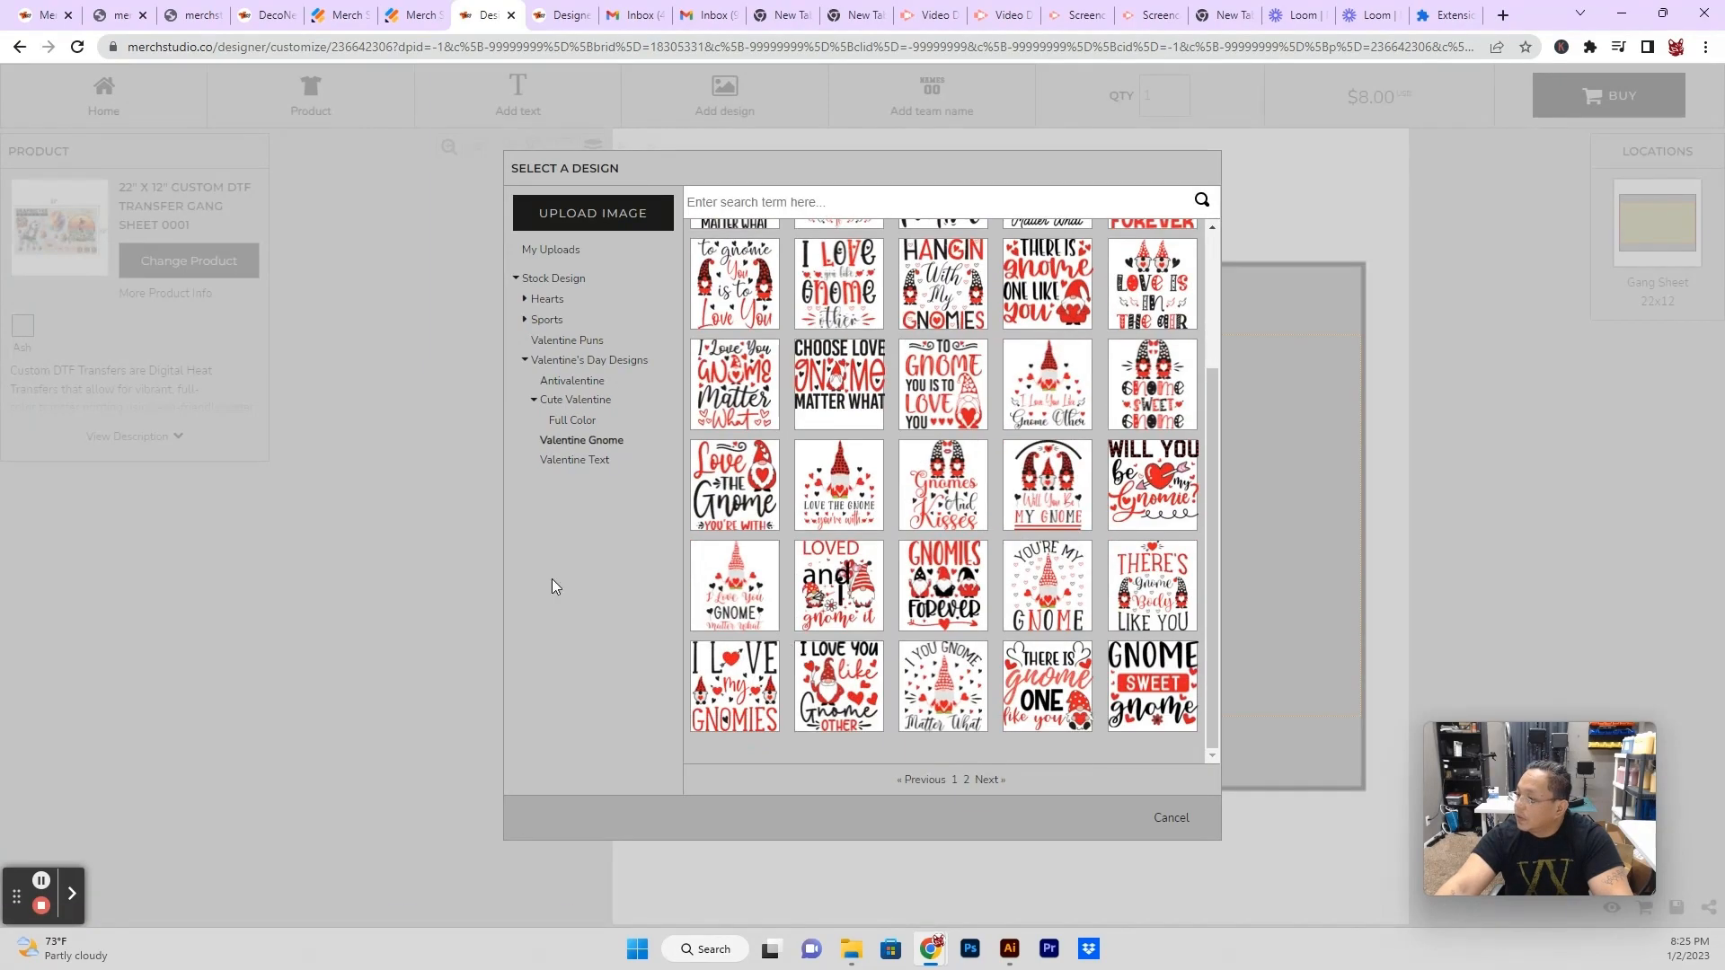
pyautogui.click(575, 459)
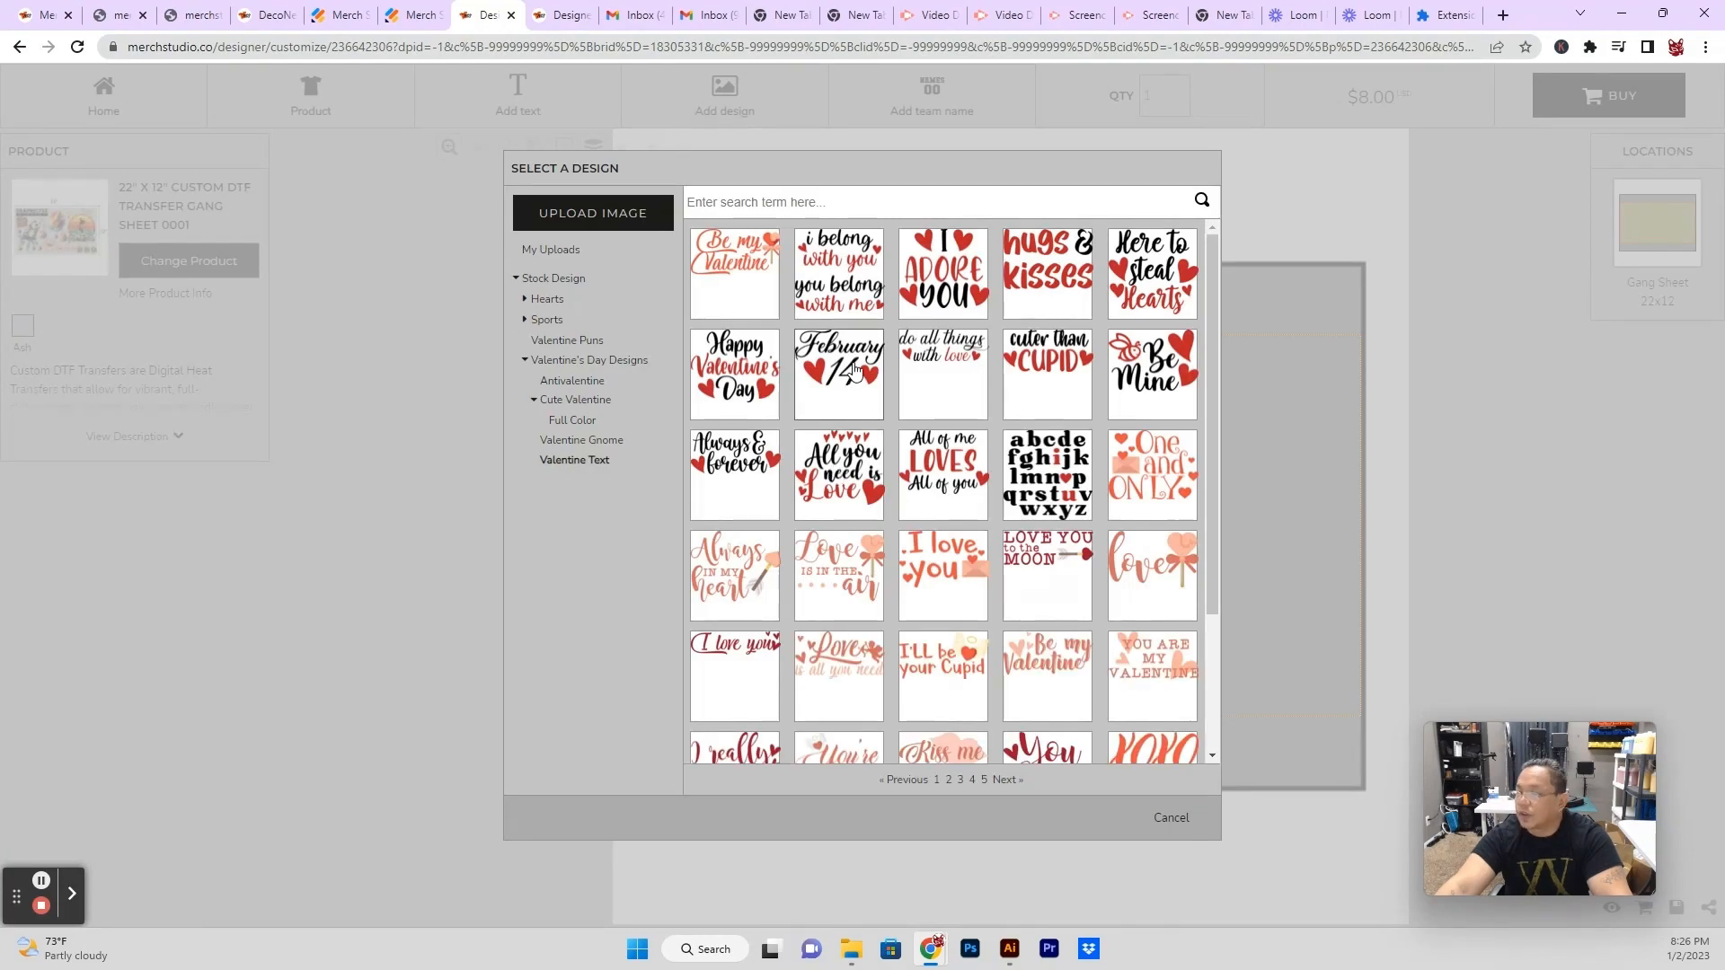
pyautogui.moveTo(843, 358)
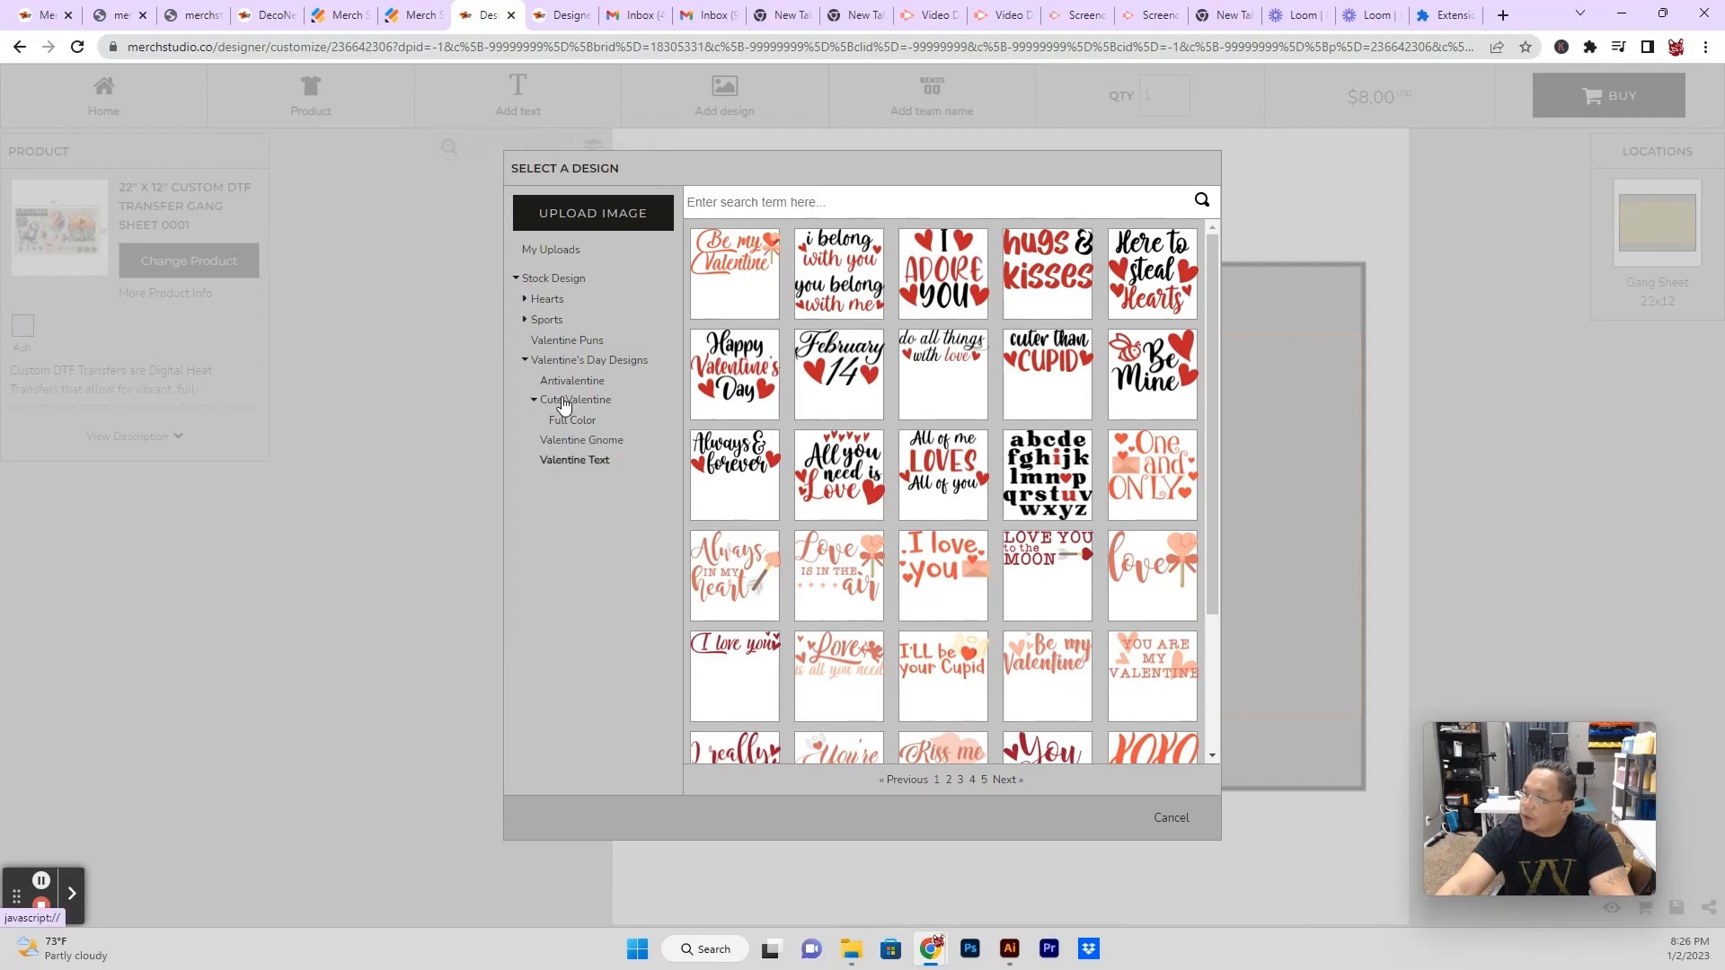
pyautogui.click(575, 399)
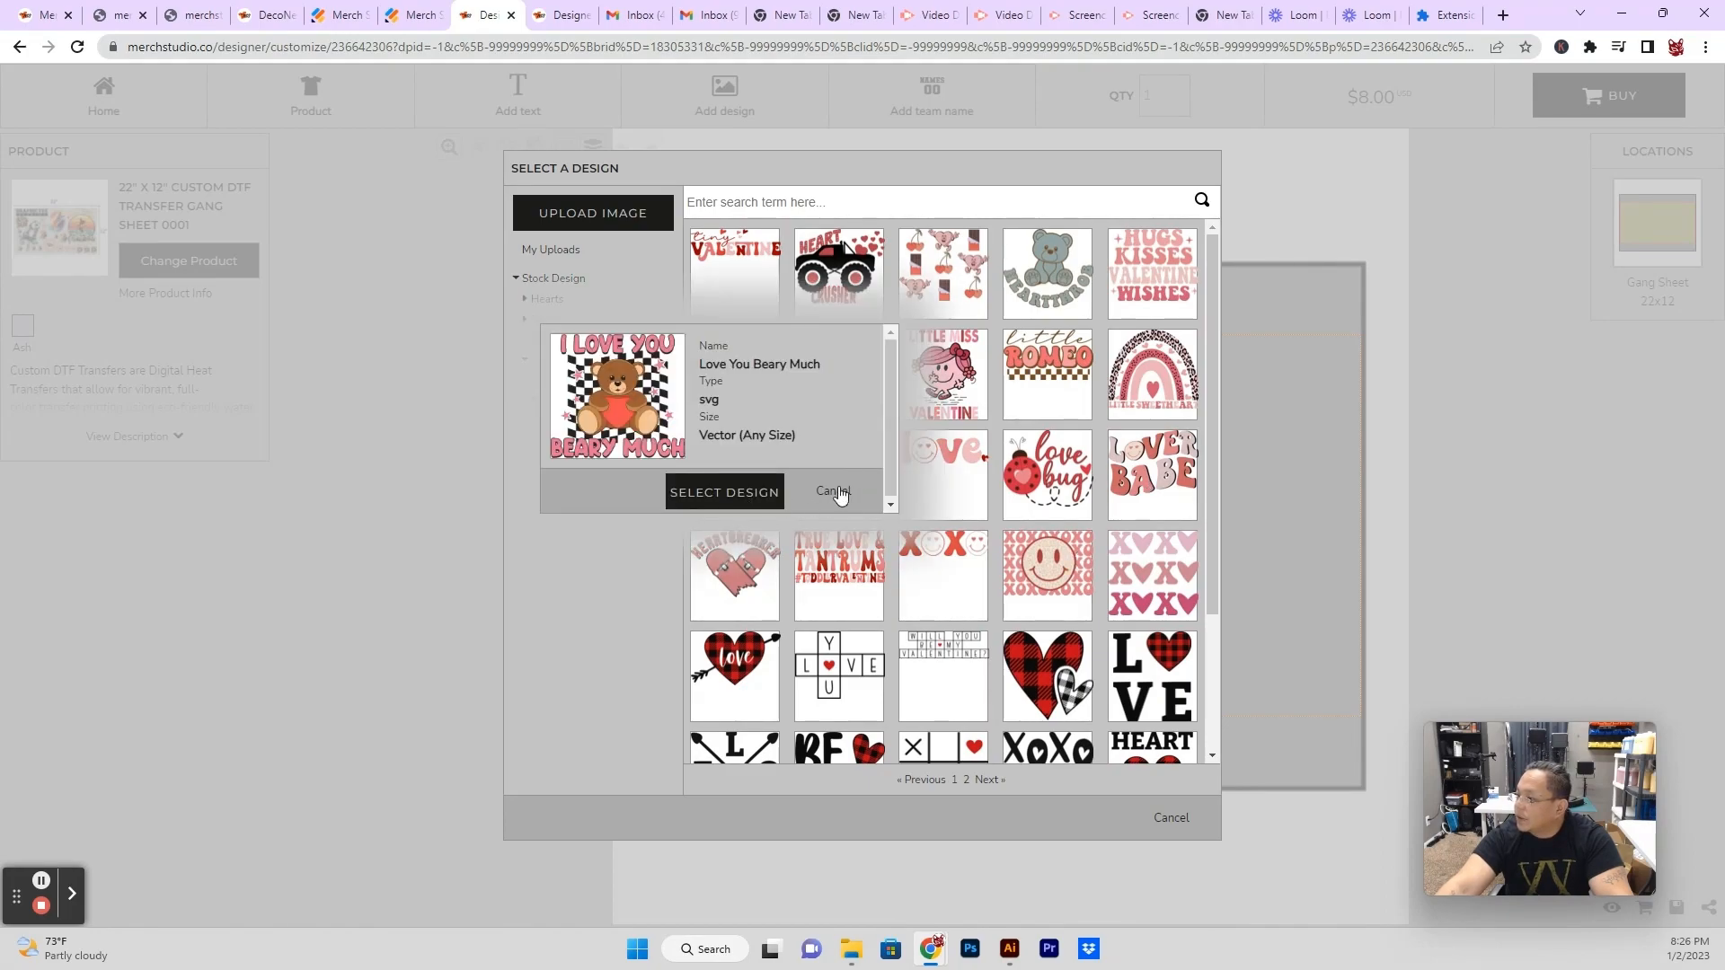
# Place the Little Sweatheart rainbow design toward the left and resize it to about 12.5 x 11 inches.
pyautogui.click(1152, 374)
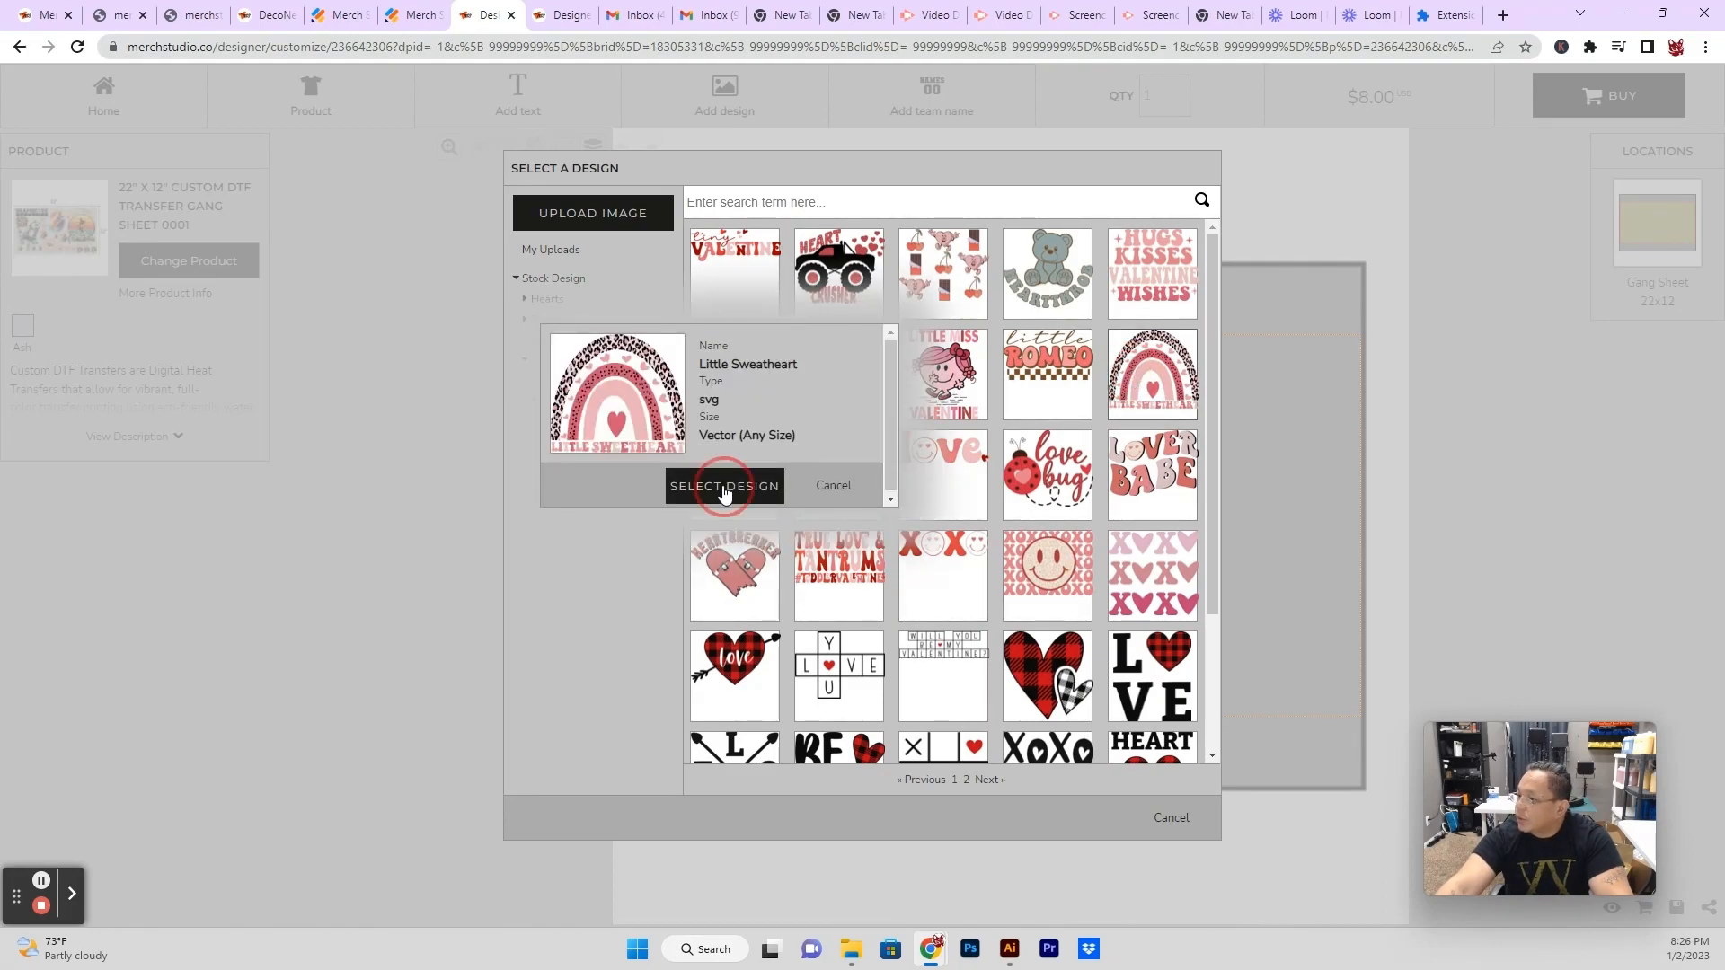
pyautogui.click(724, 485)
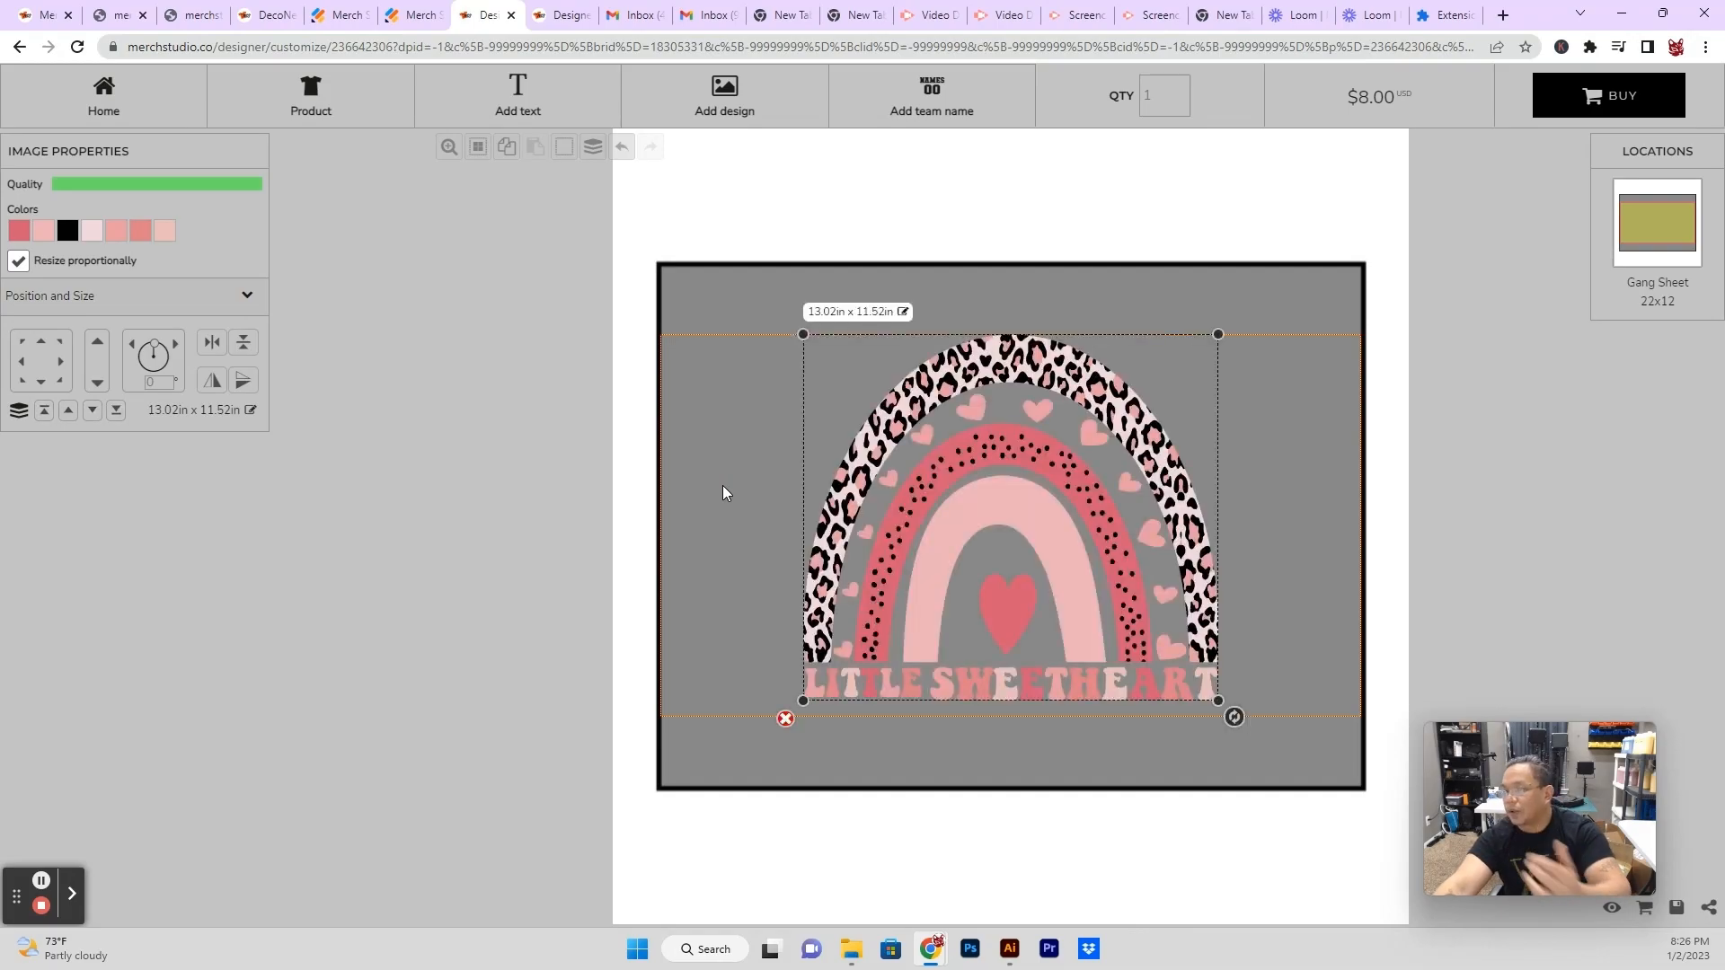
pyautogui.moveTo(1008, 517); pyautogui.dragTo(916, 530)
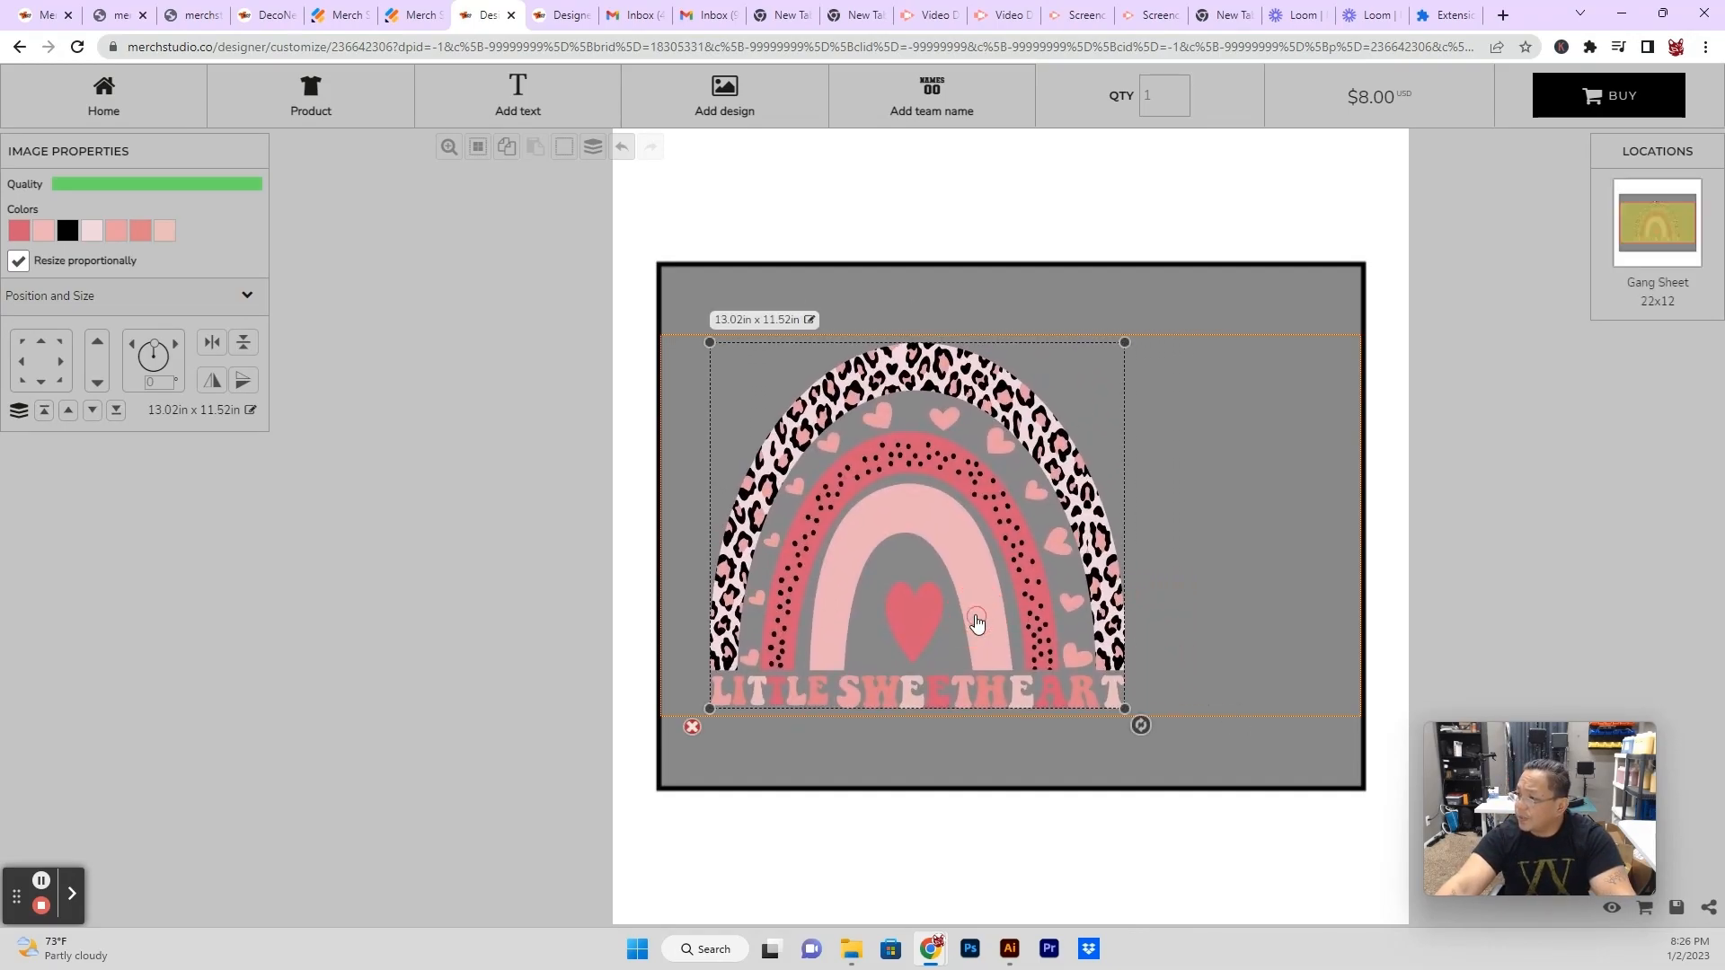
pyautogui.moveTo(1141, 723); pyautogui.dragTo(960, 565)
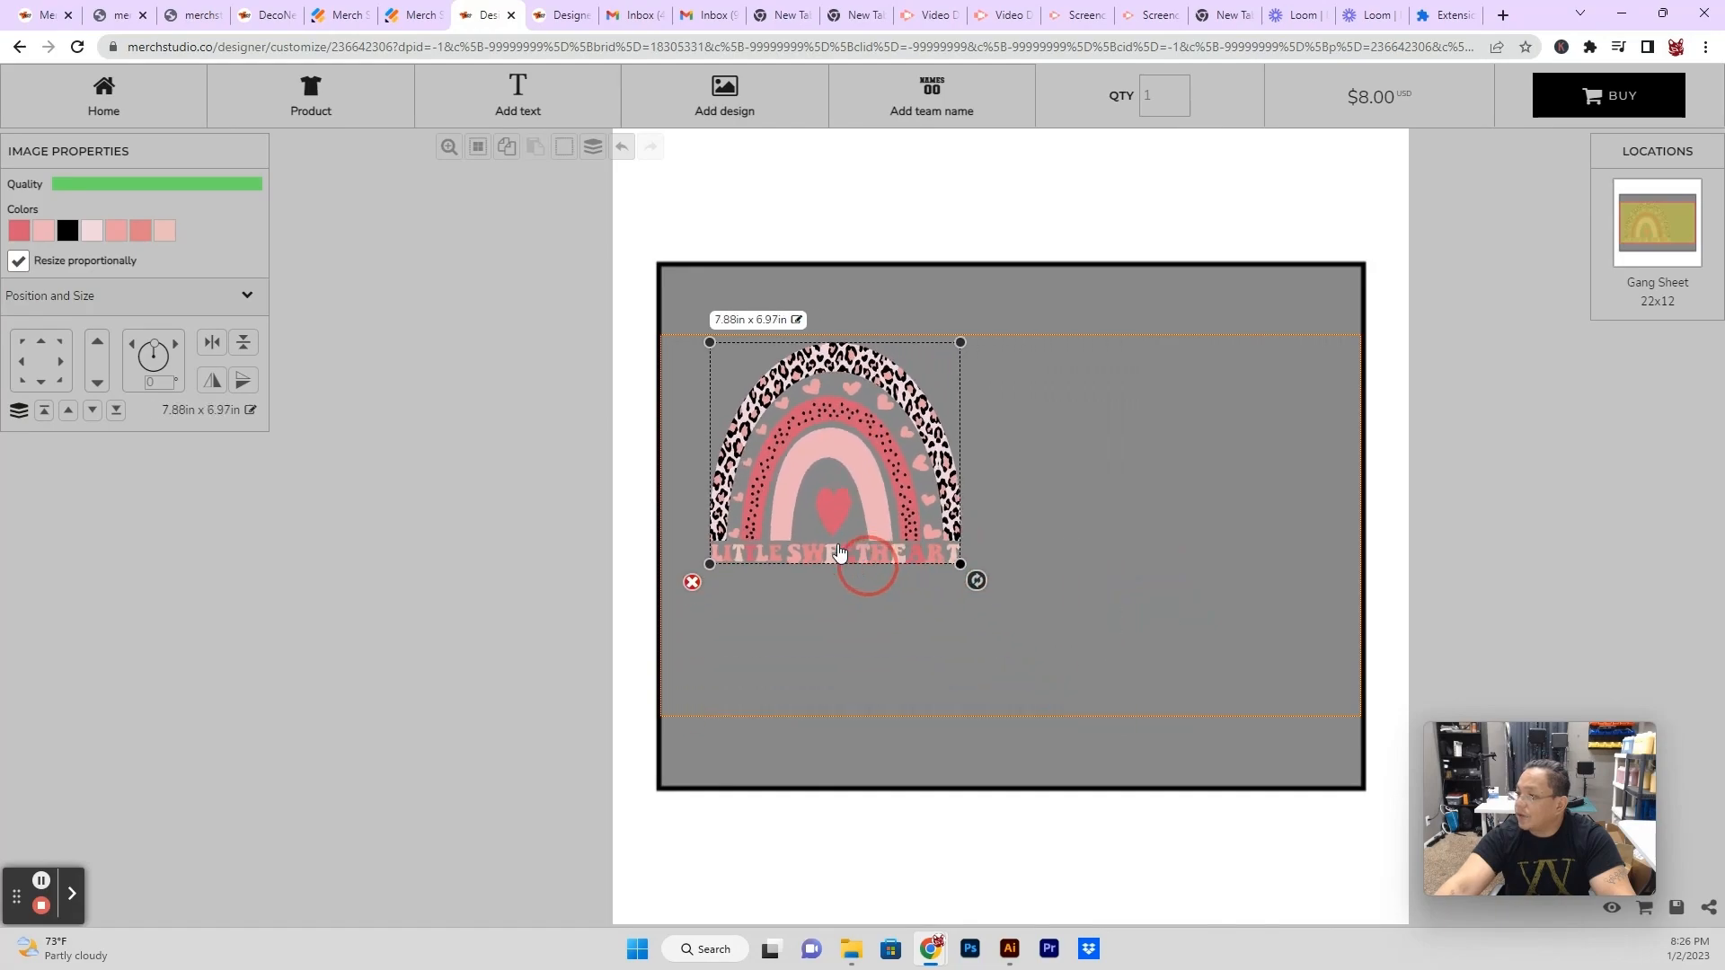
pyautogui.moveTo(957, 564); pyautogui.dragTo(1101, 693)
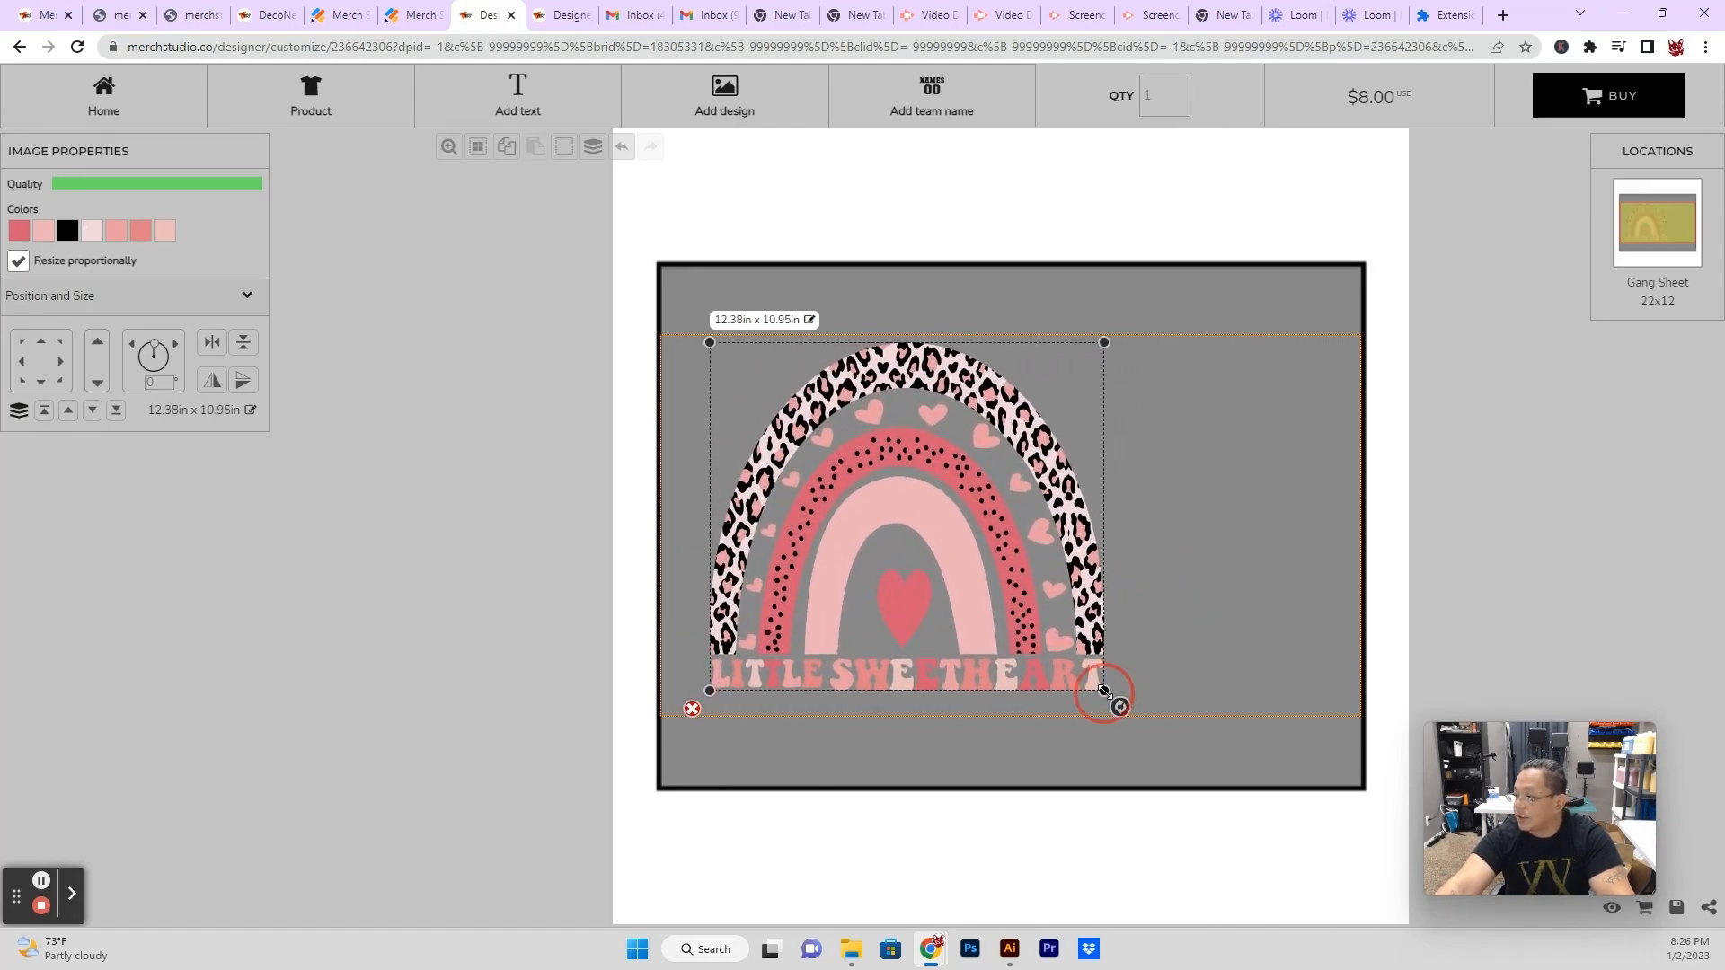
pyautogui.moveTo(1103, 690); pyautogui.dragTo(1105, 693)
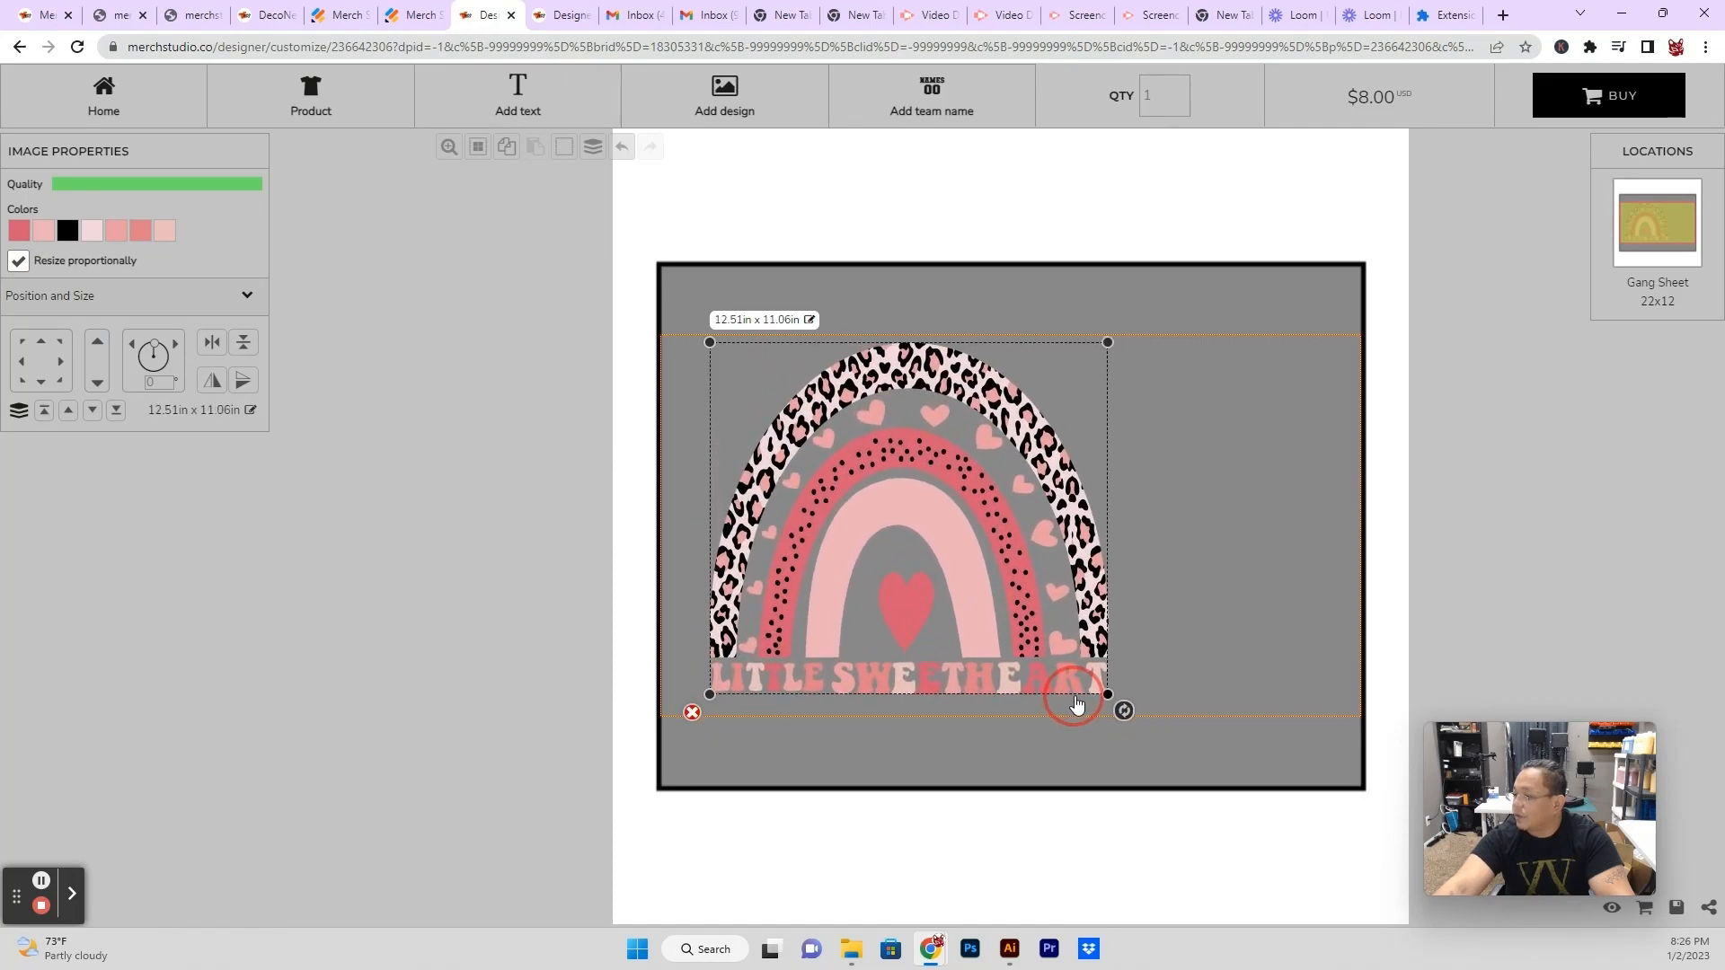
pyautogui.moveTo(1105, 693); pyautogui.dragTo(1125, 711)
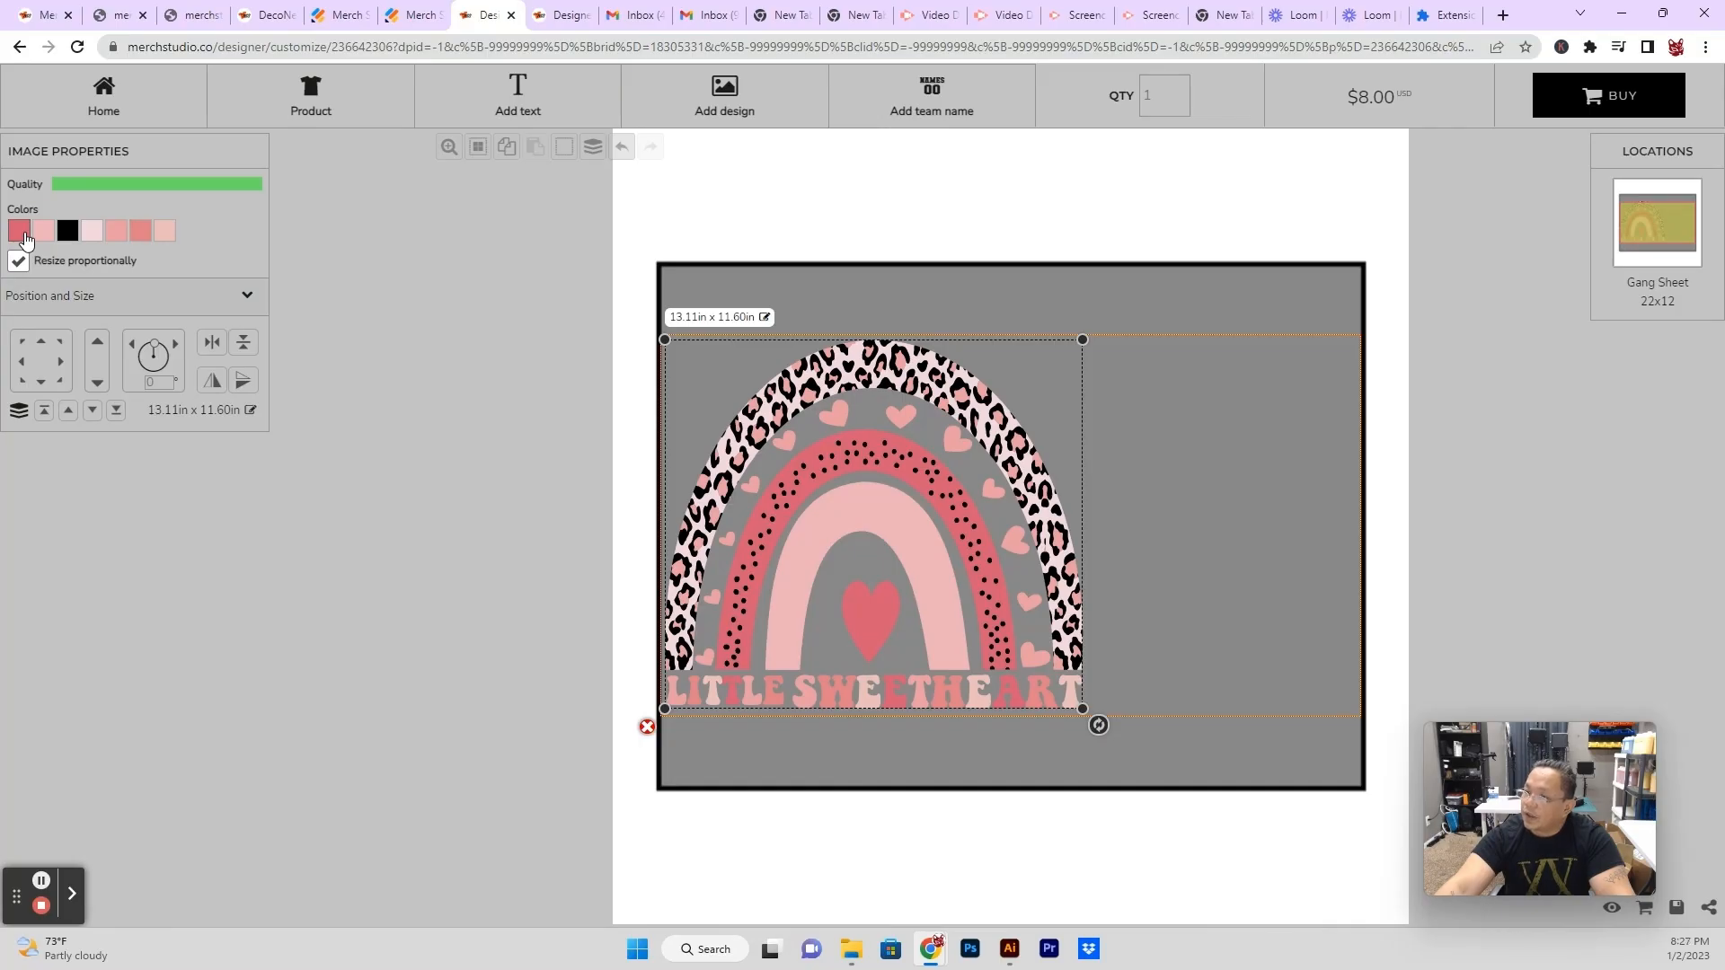
# Try red shades and cancel, then recolor the rainbow's black spots and dots green.
pyautogui.click(22, 230)
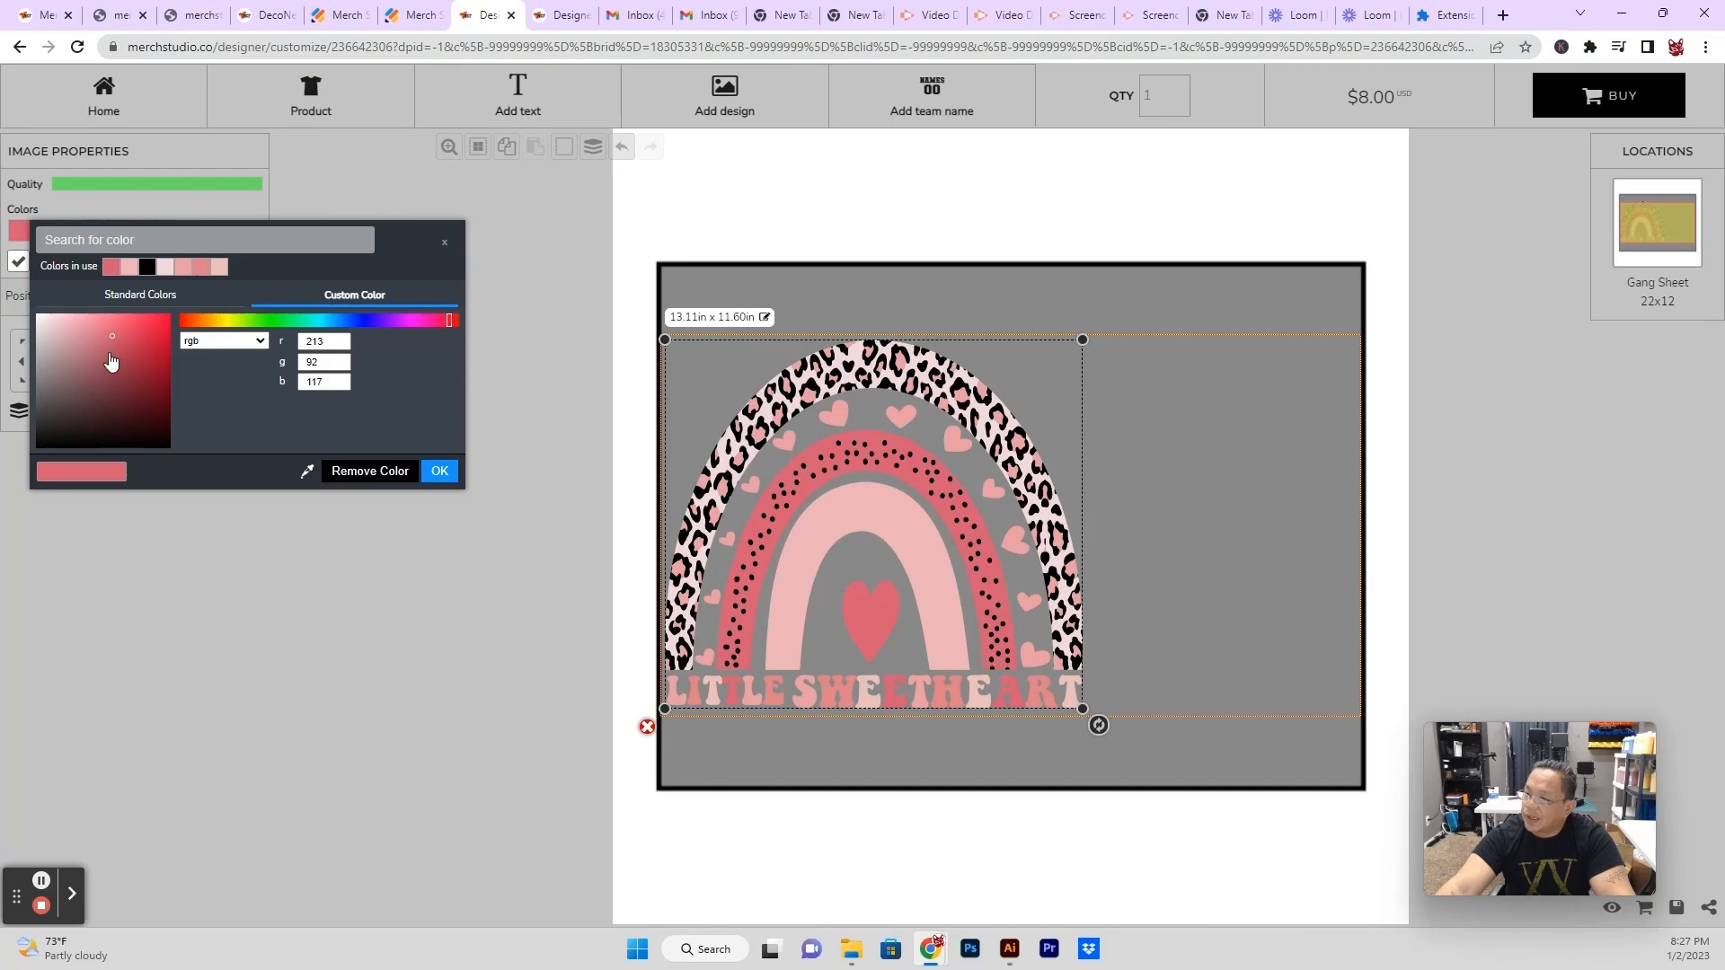
pyautogui.click(109, 370)
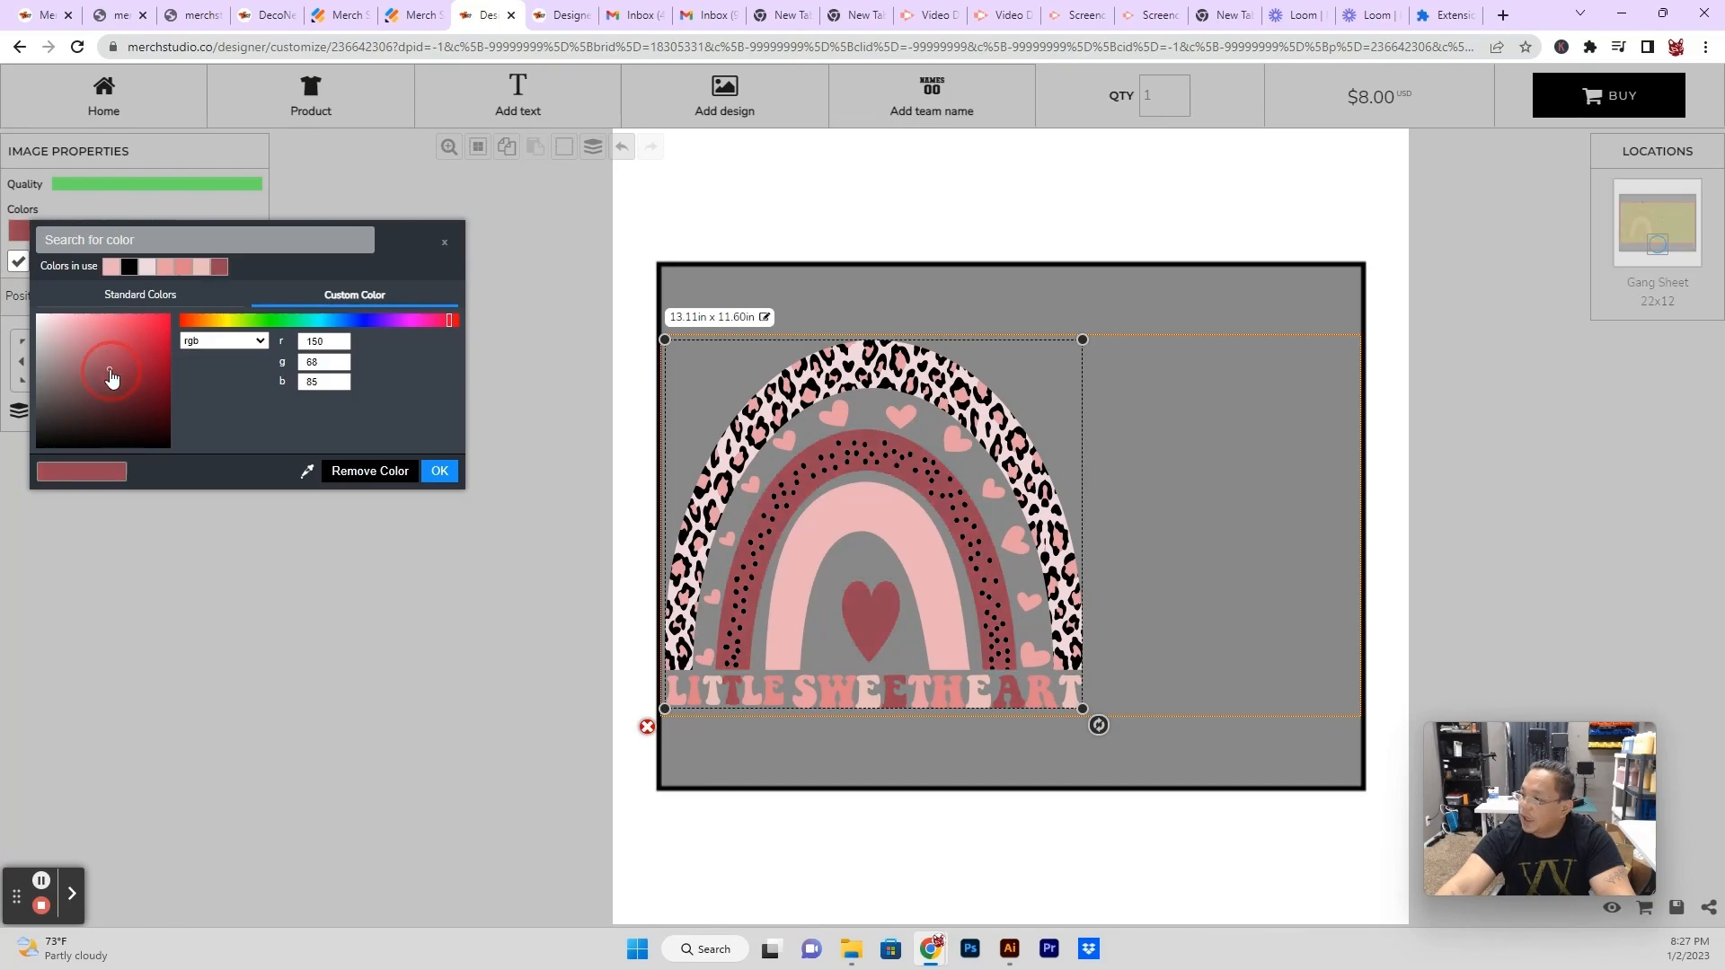
pyautogui.click(126, 349)
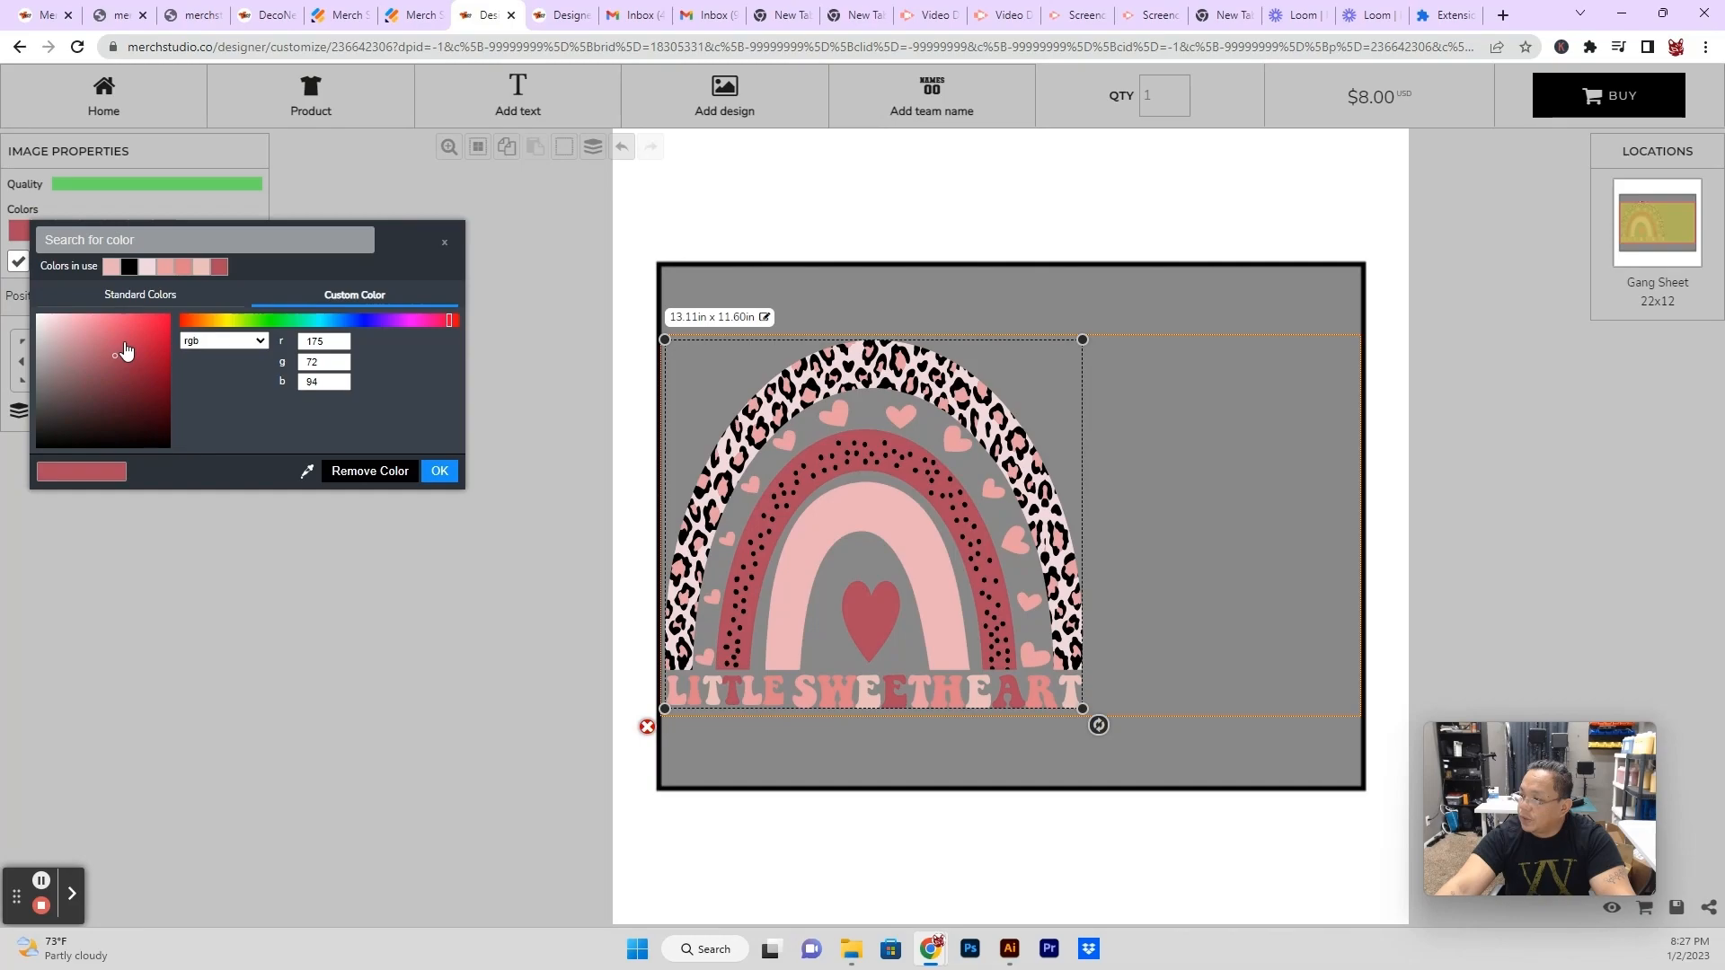
pyautogui.click(125, 392)
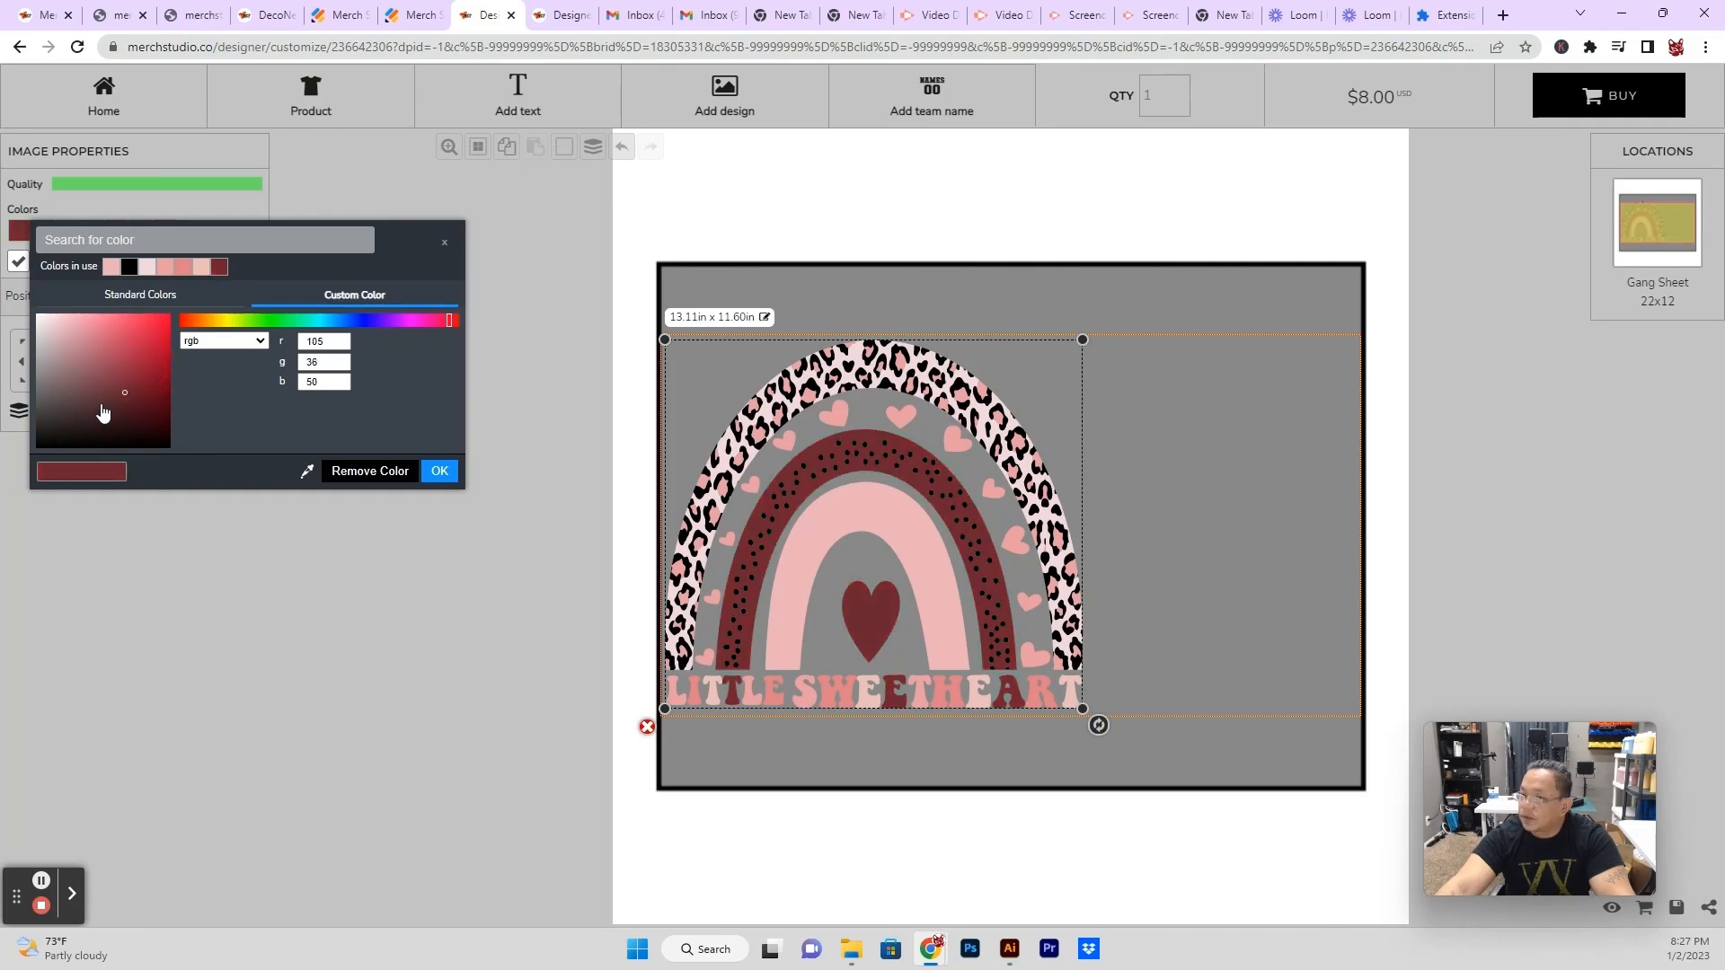
pyautogui.click(438, 470)
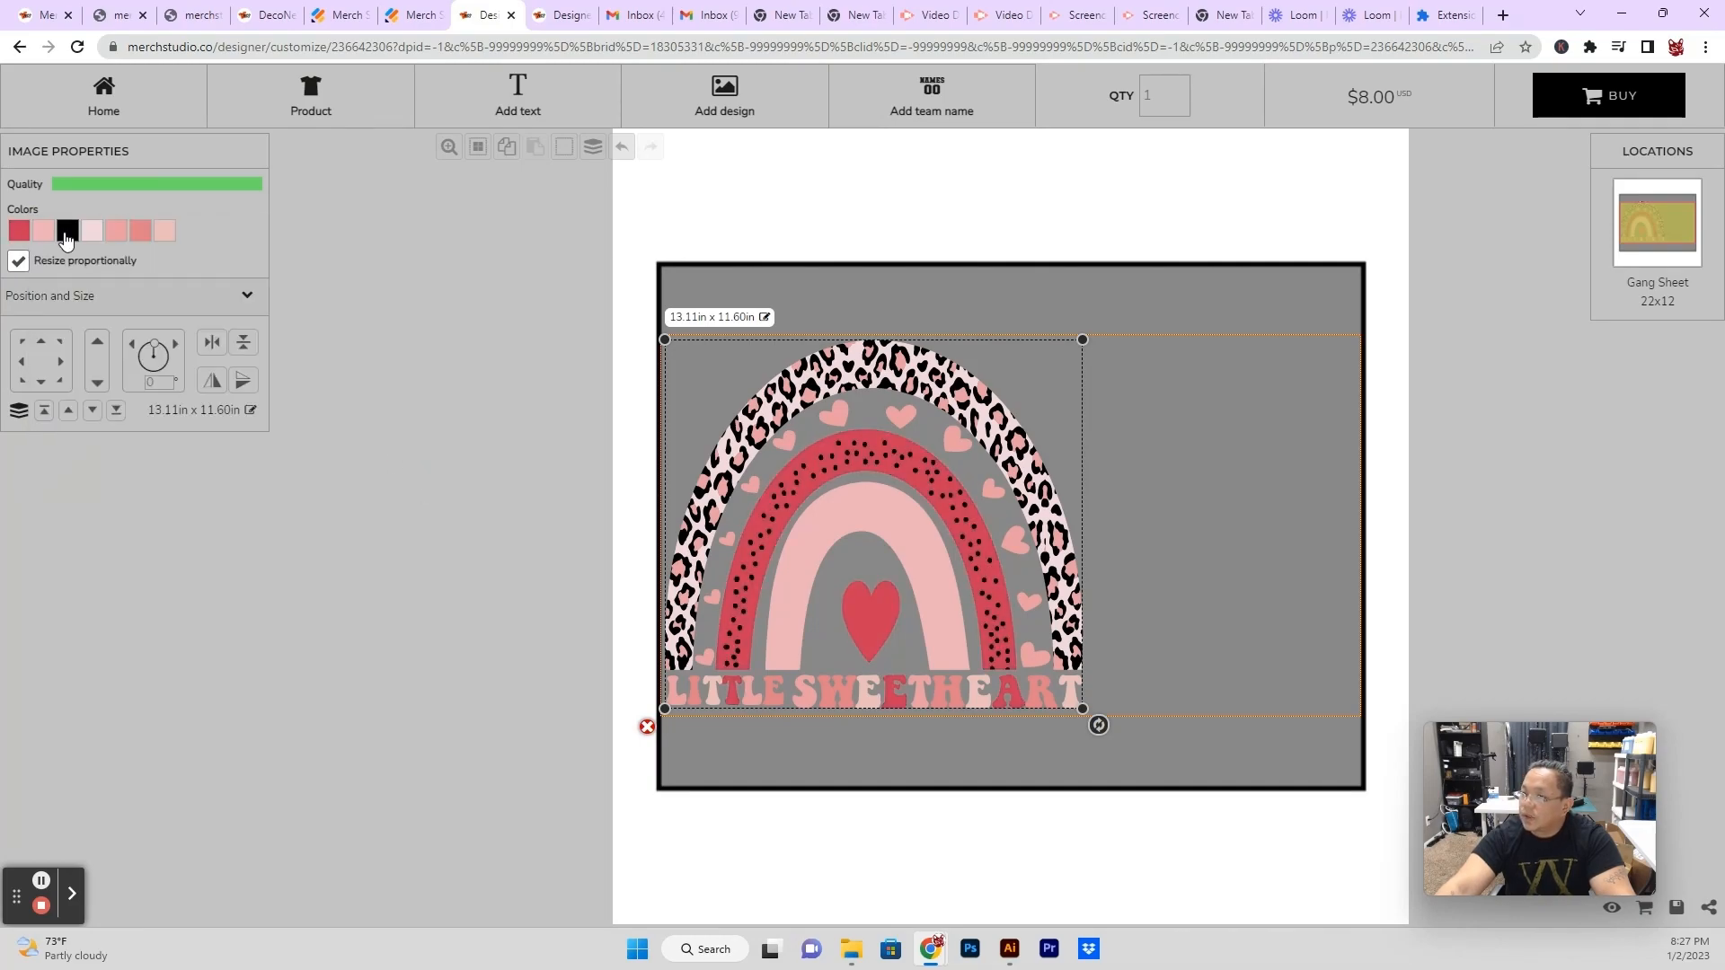
pyautogui.click(67, 230)
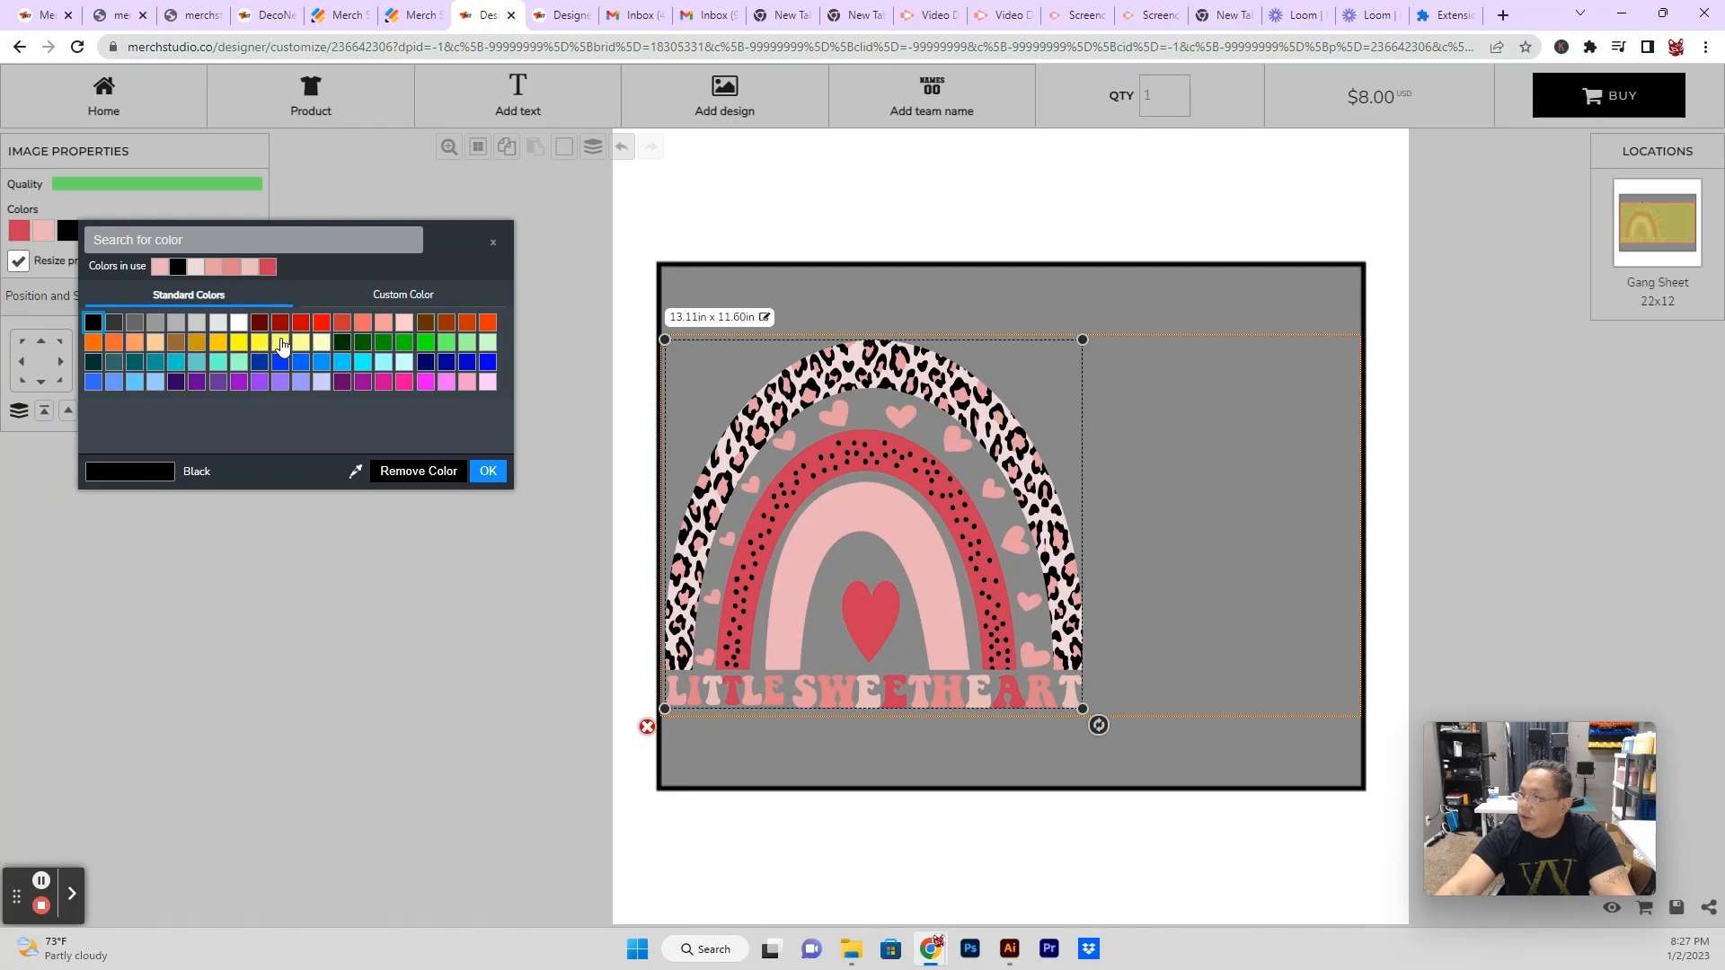
pyautogui.click(278, 341)
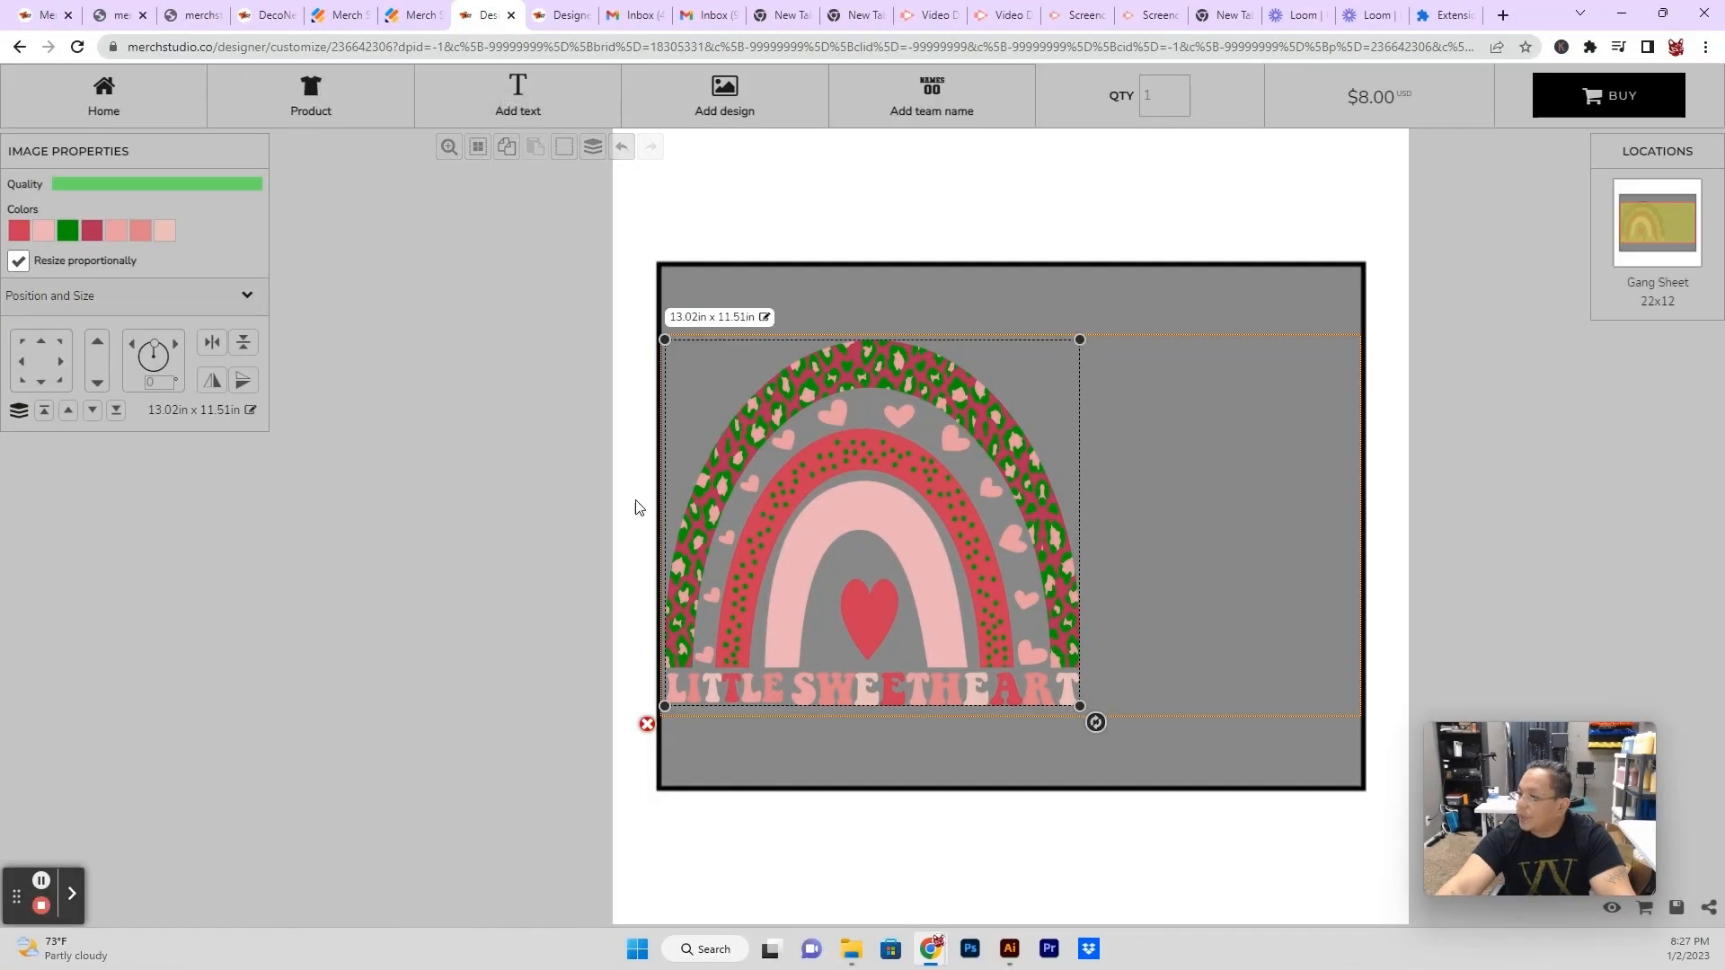
pyautogui.moveTo(685, 323)
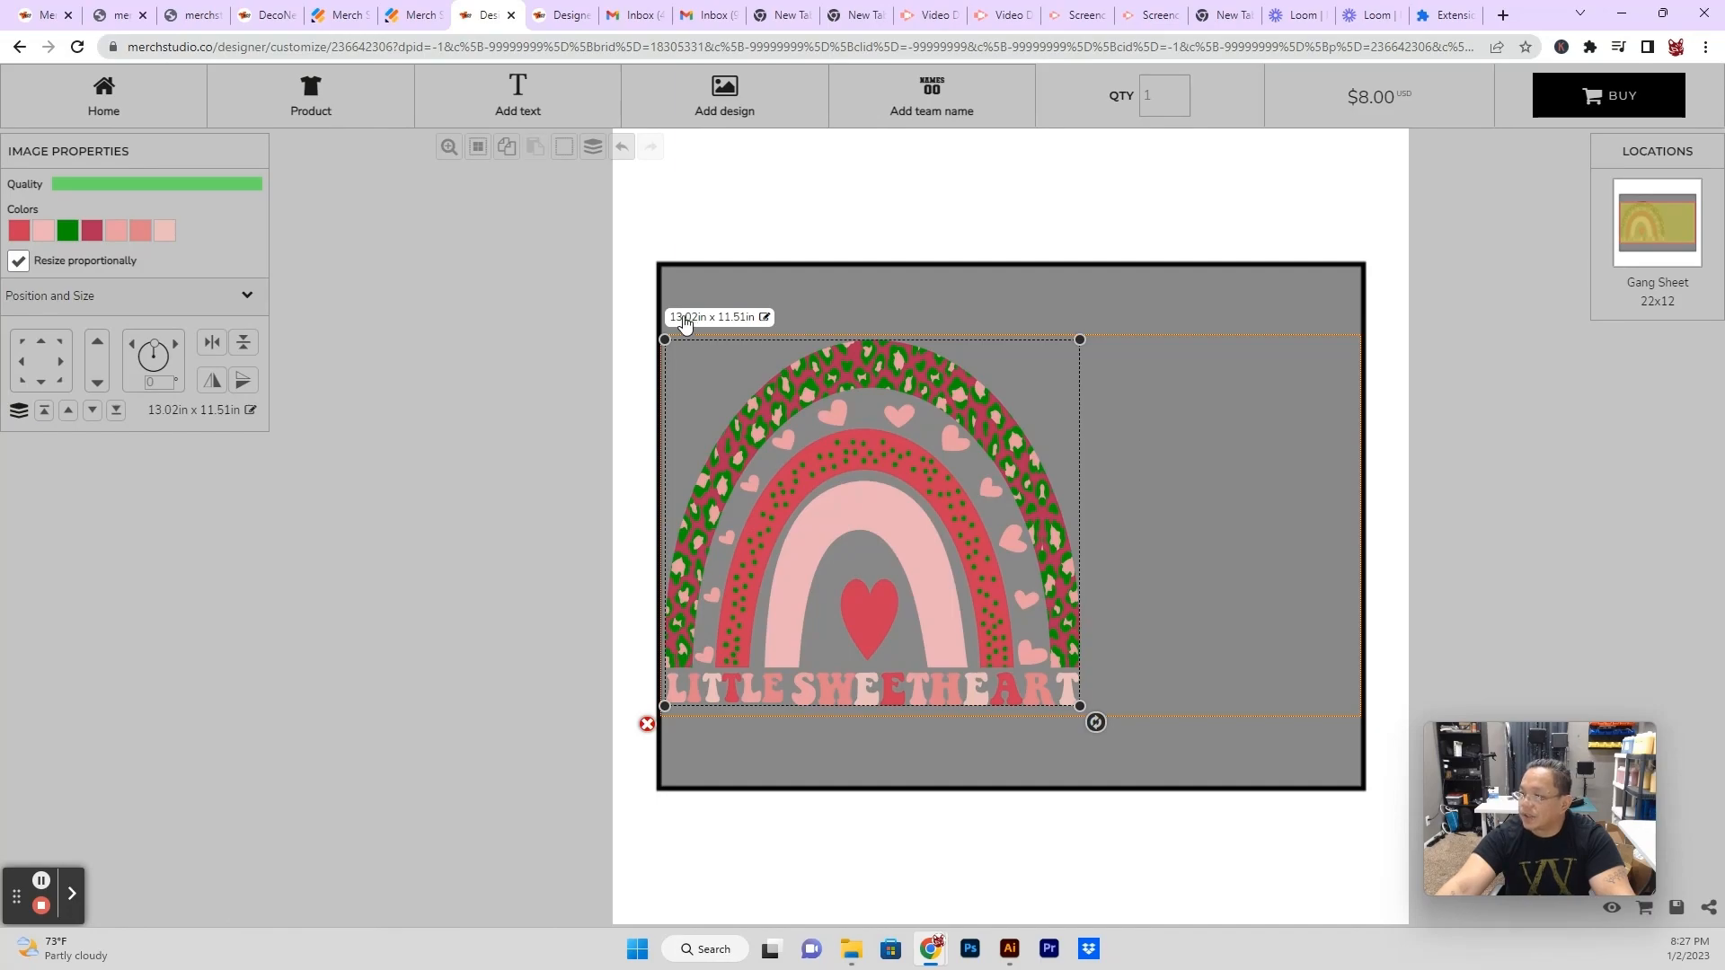
pyautogui.moveTo(745, 329)
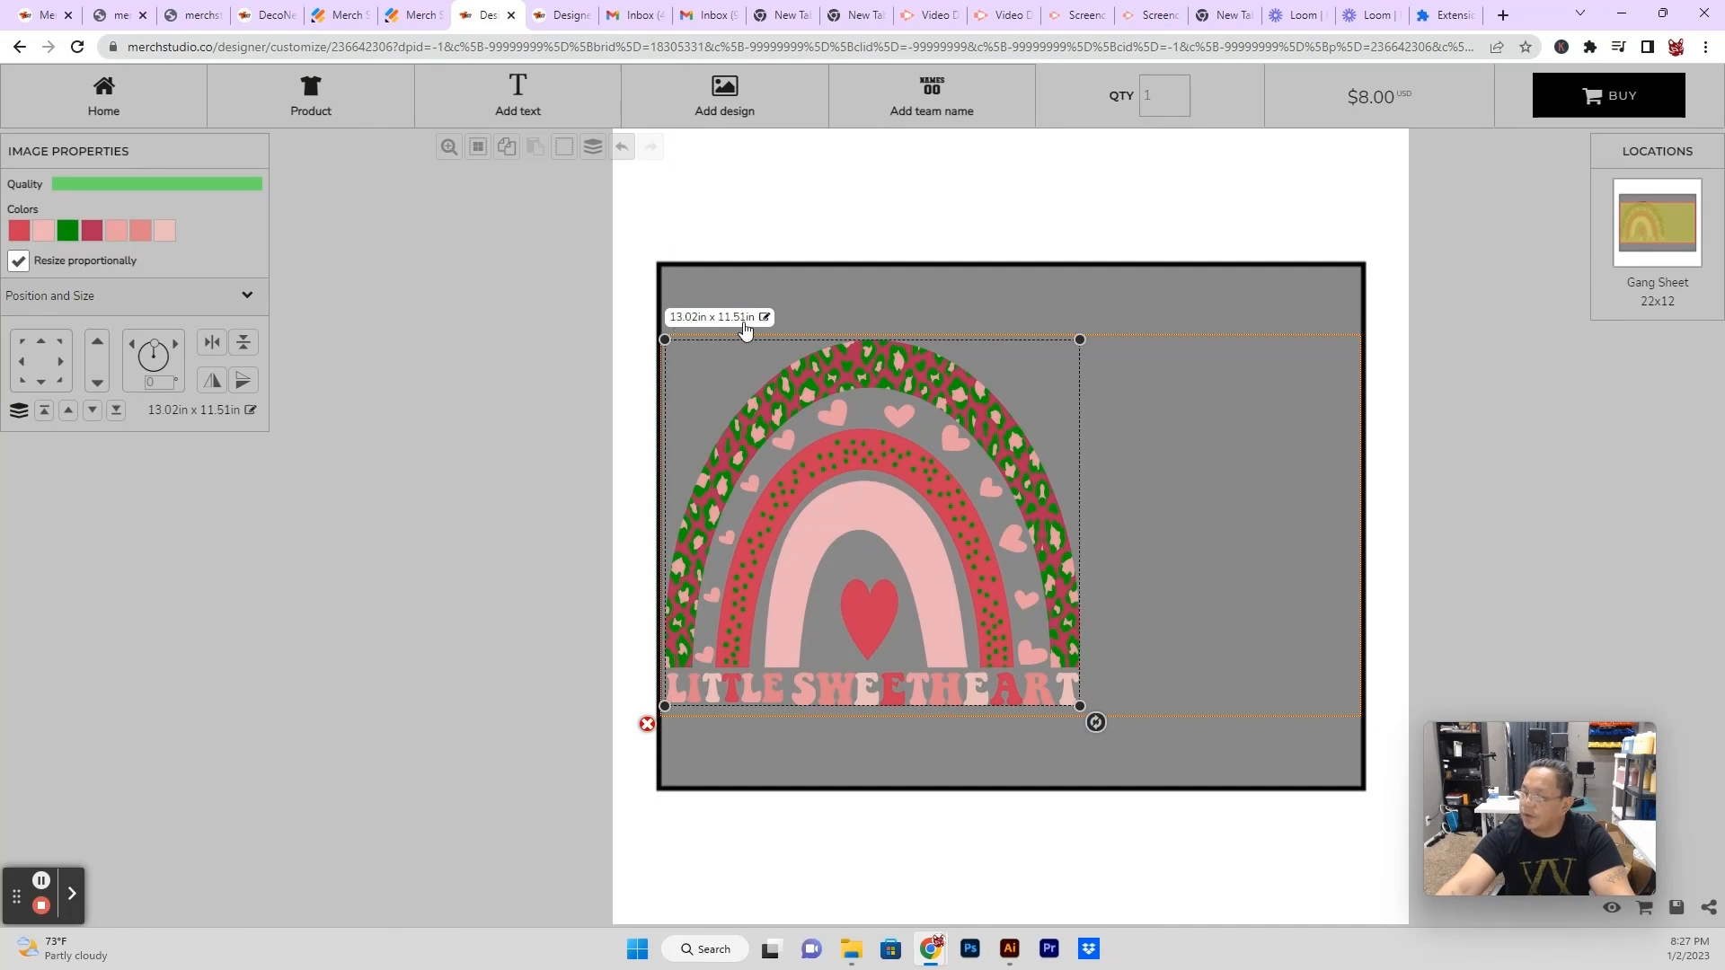
# Duplicate the rainbow and rotate the right-hand copy 180° upside down, about 10.75 by 9.51 inches.
pyautogui.click(765, 316)
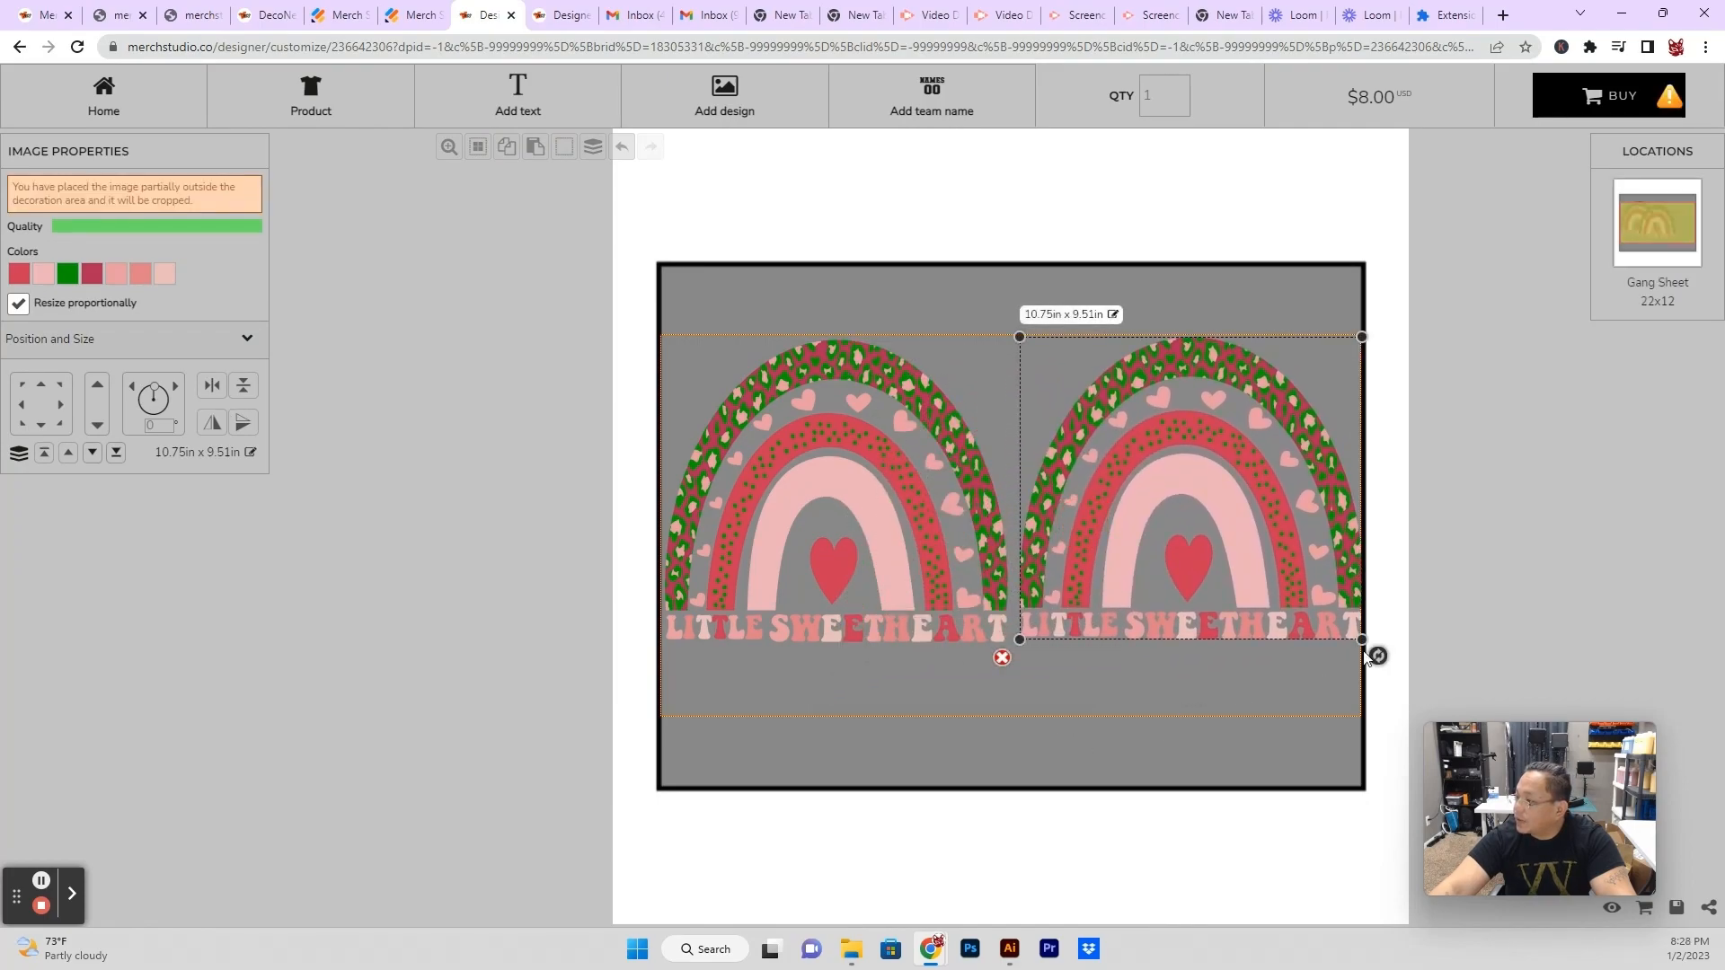
pyautogui.moveTo(1372, 655); pyautogui.dragTo(1417, 724)
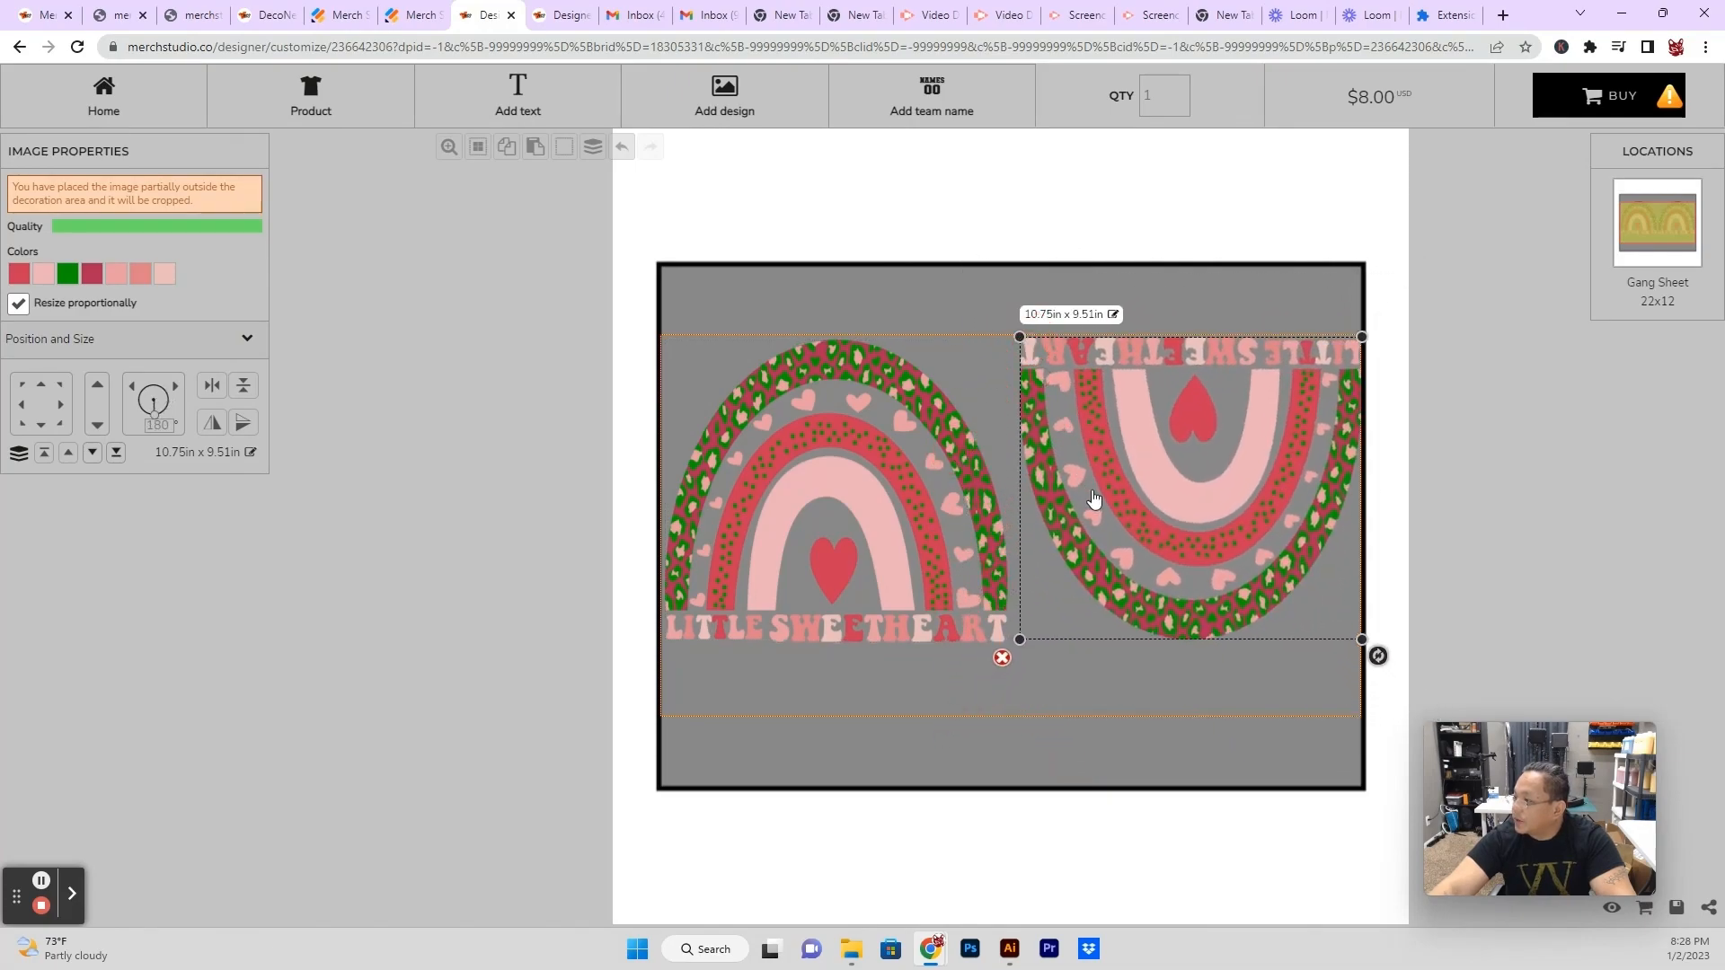
pyautogui.moveTo(1010, 532)
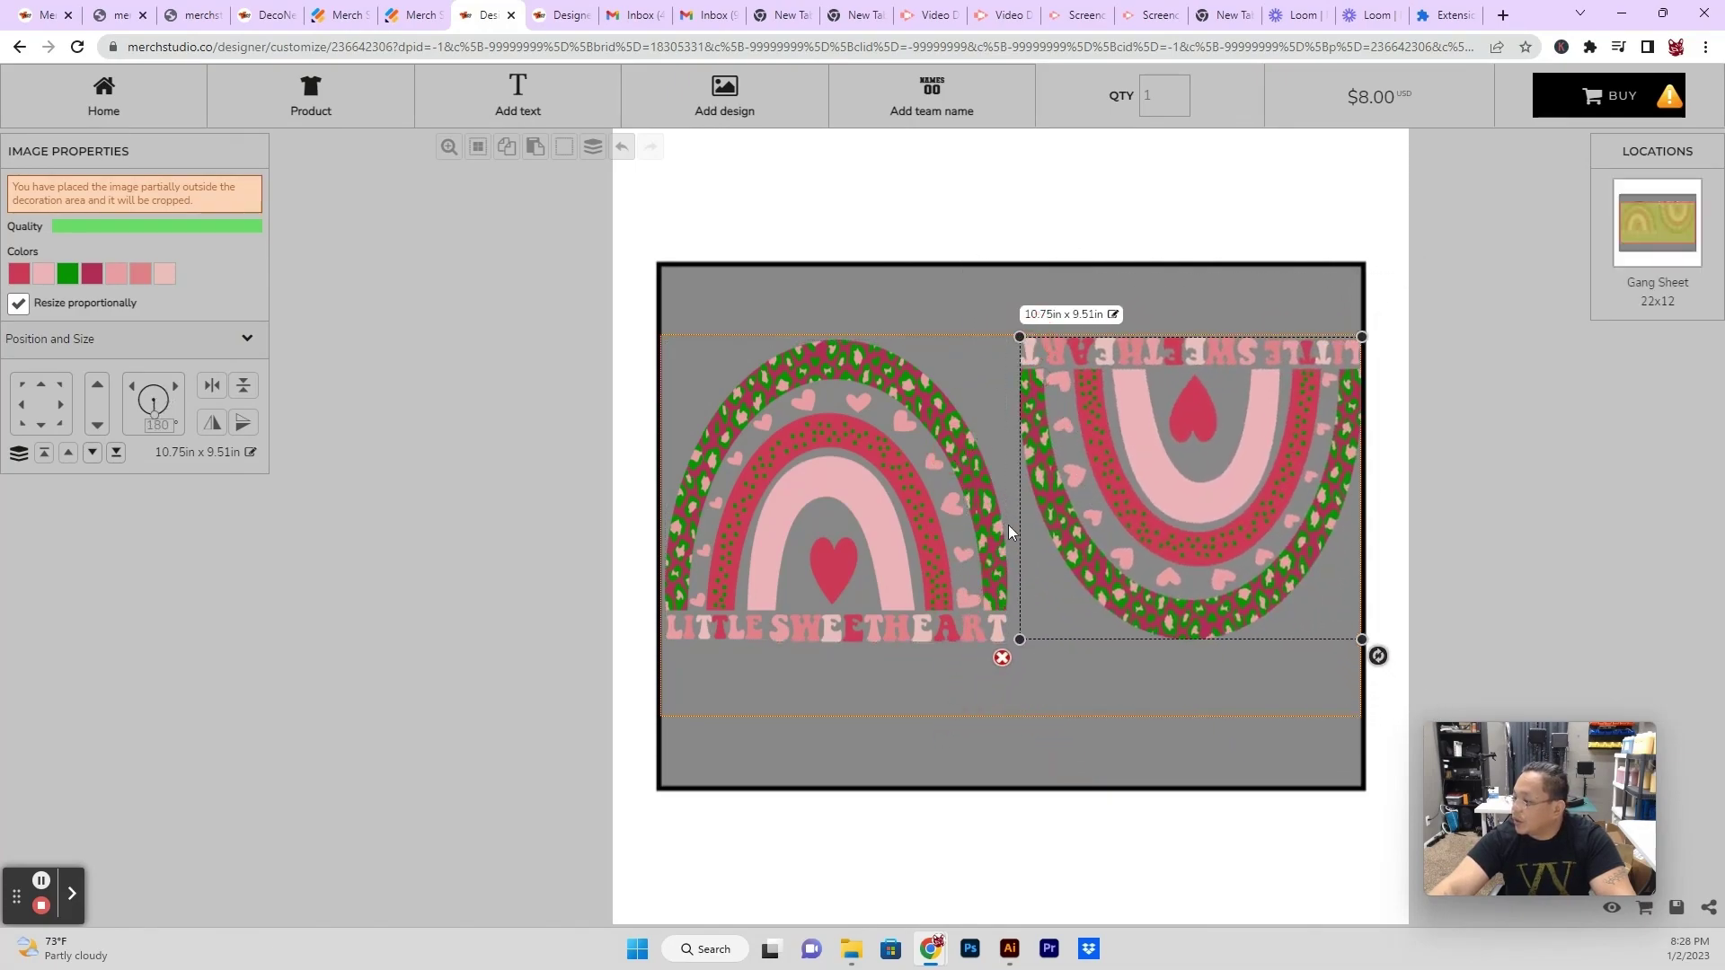
pyautogui.moveTo(1451, 525)
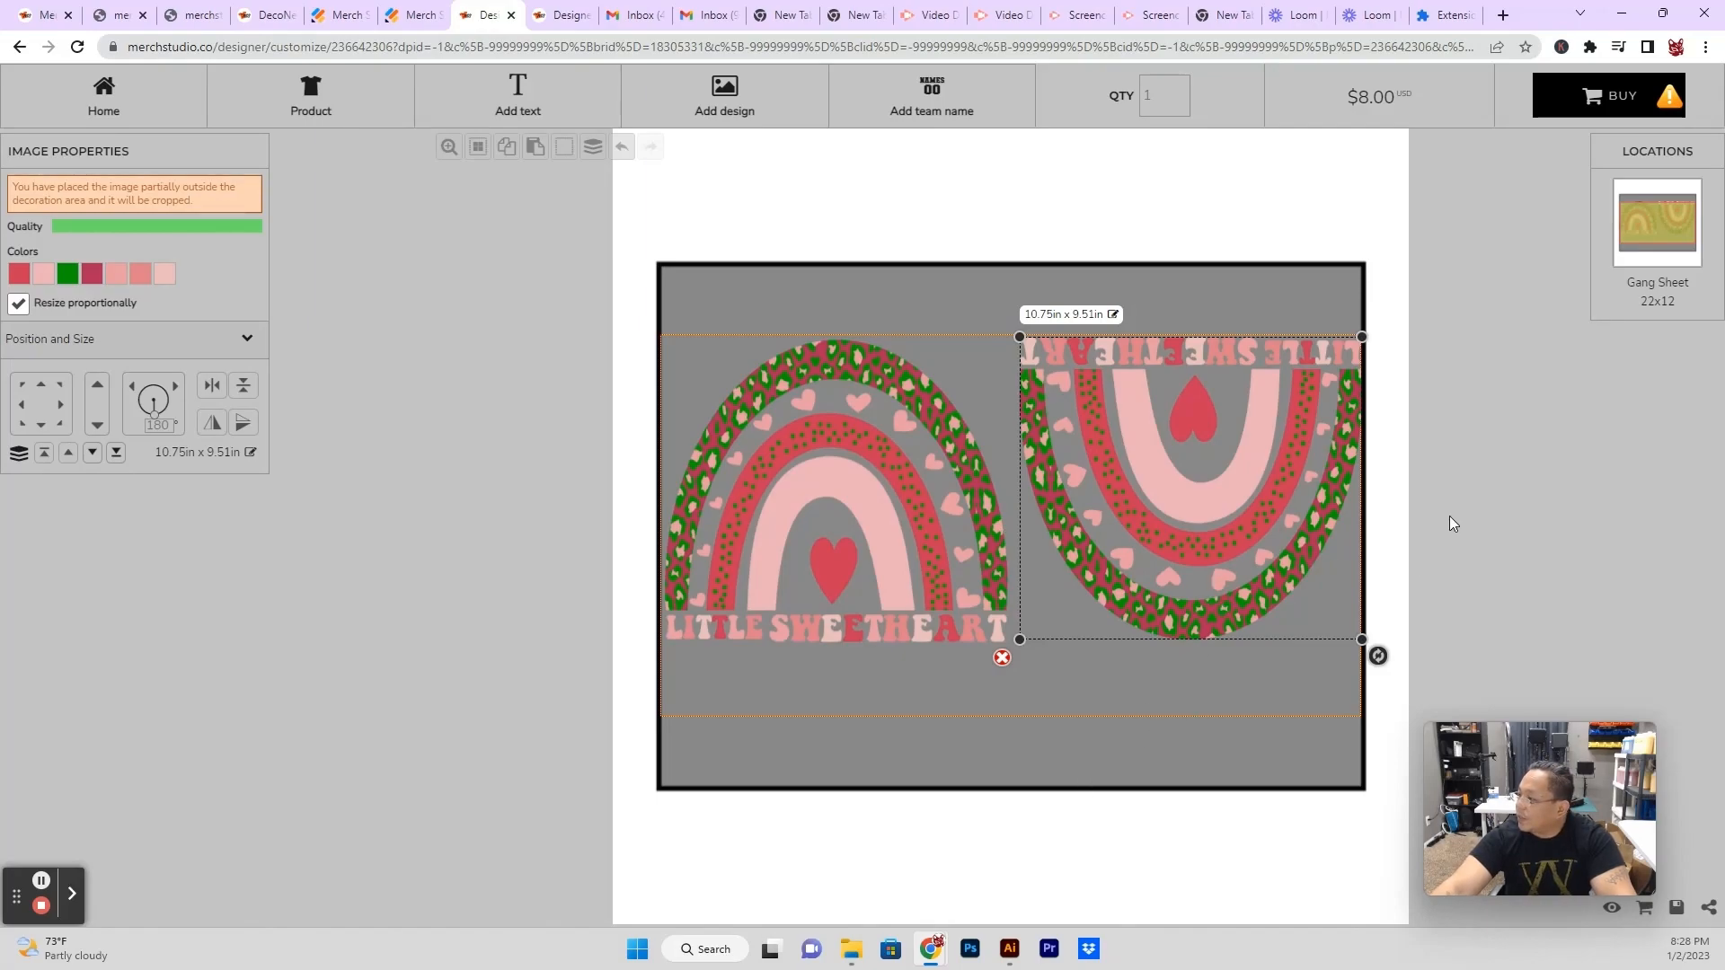
pyautogui.moveTo(45, 269)
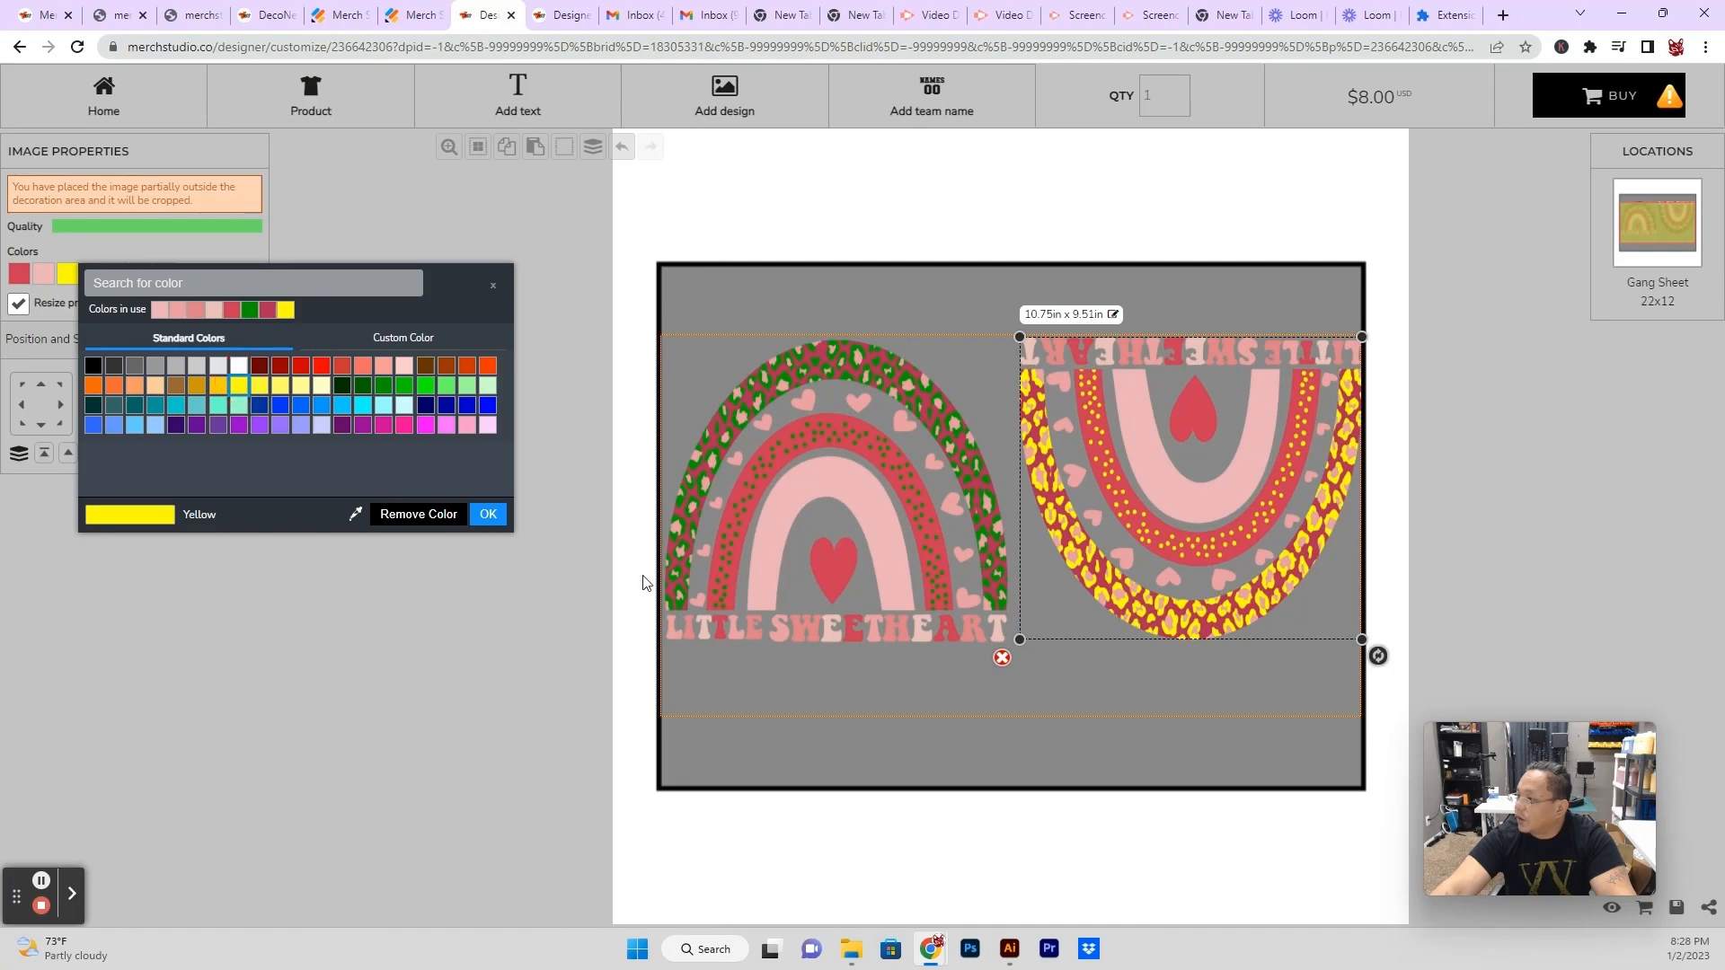
# Recolour the upside-down rainbow copy's green leopard spots to Pale Yellow.
pyautogui.click(263, 406)
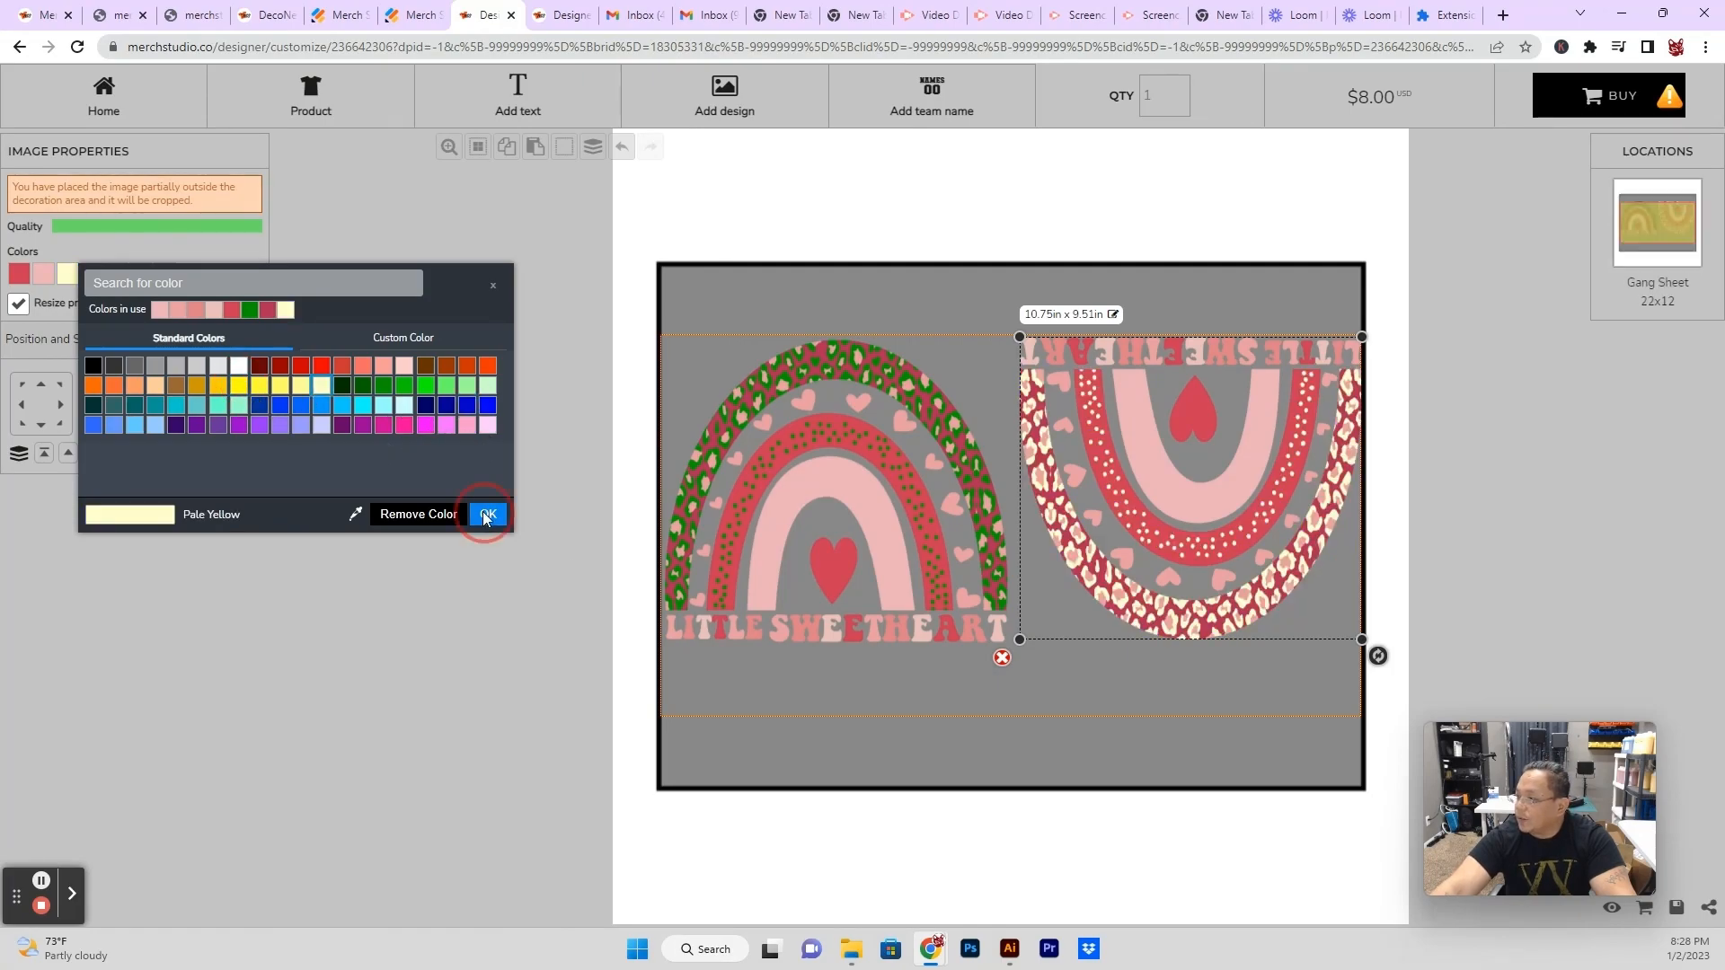
pyautogui.click(487, 514)
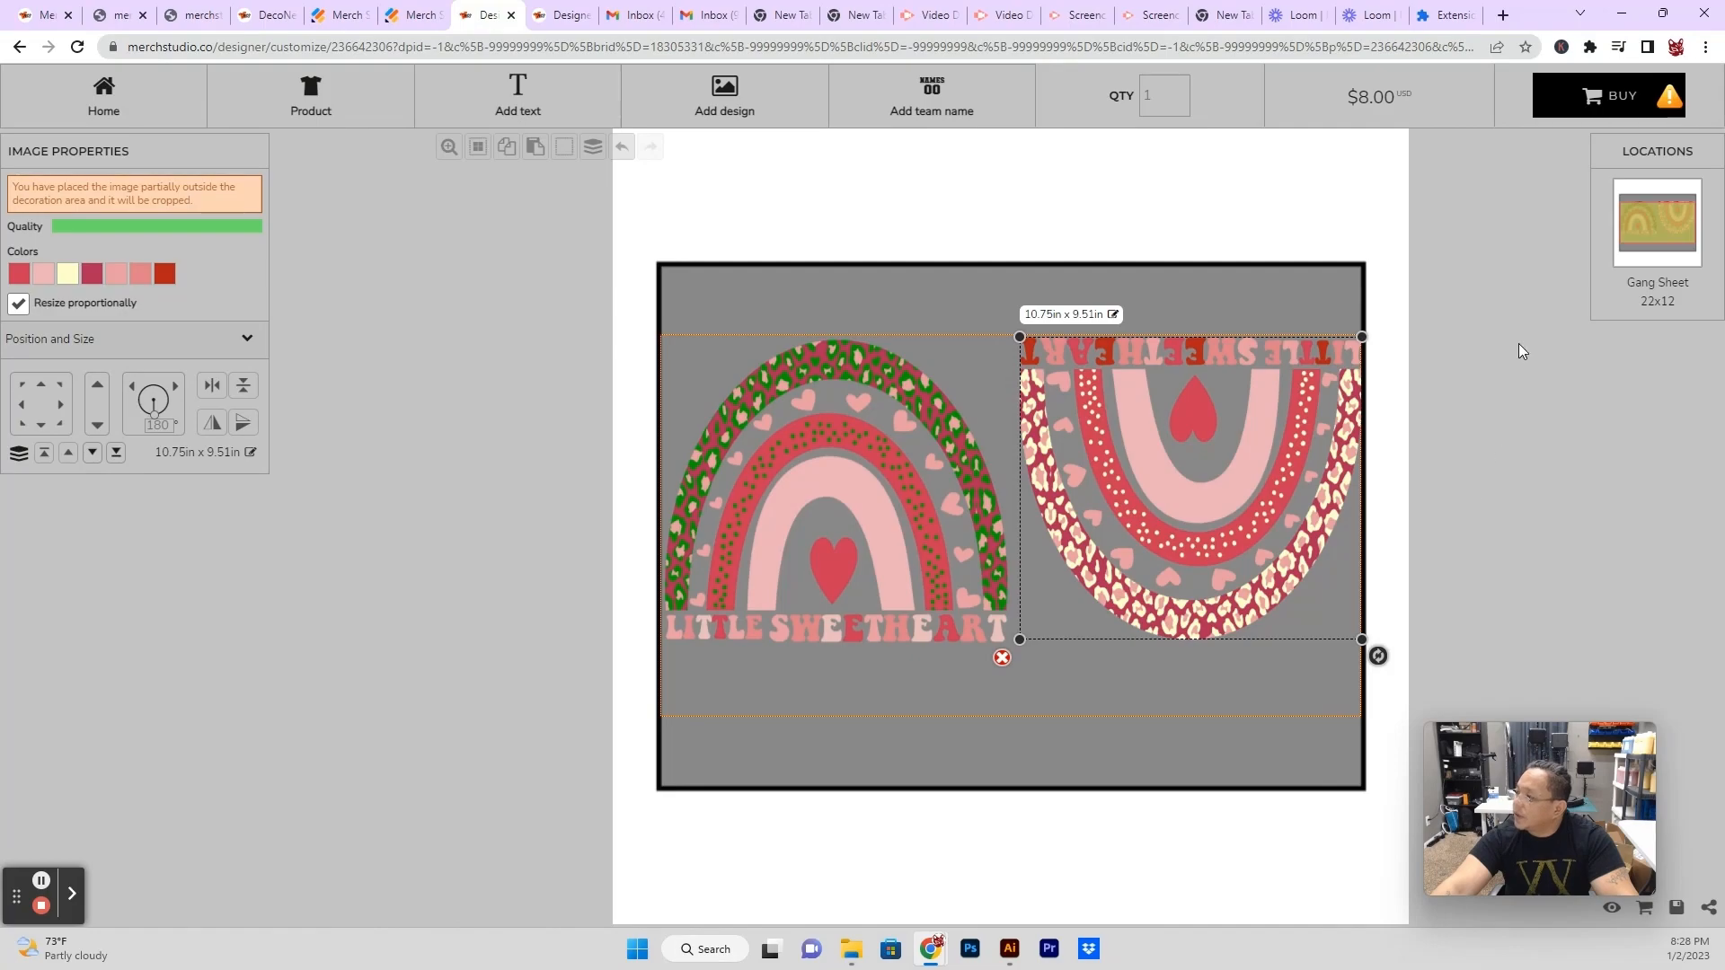
pyautogui.moveTo(1320, 595)
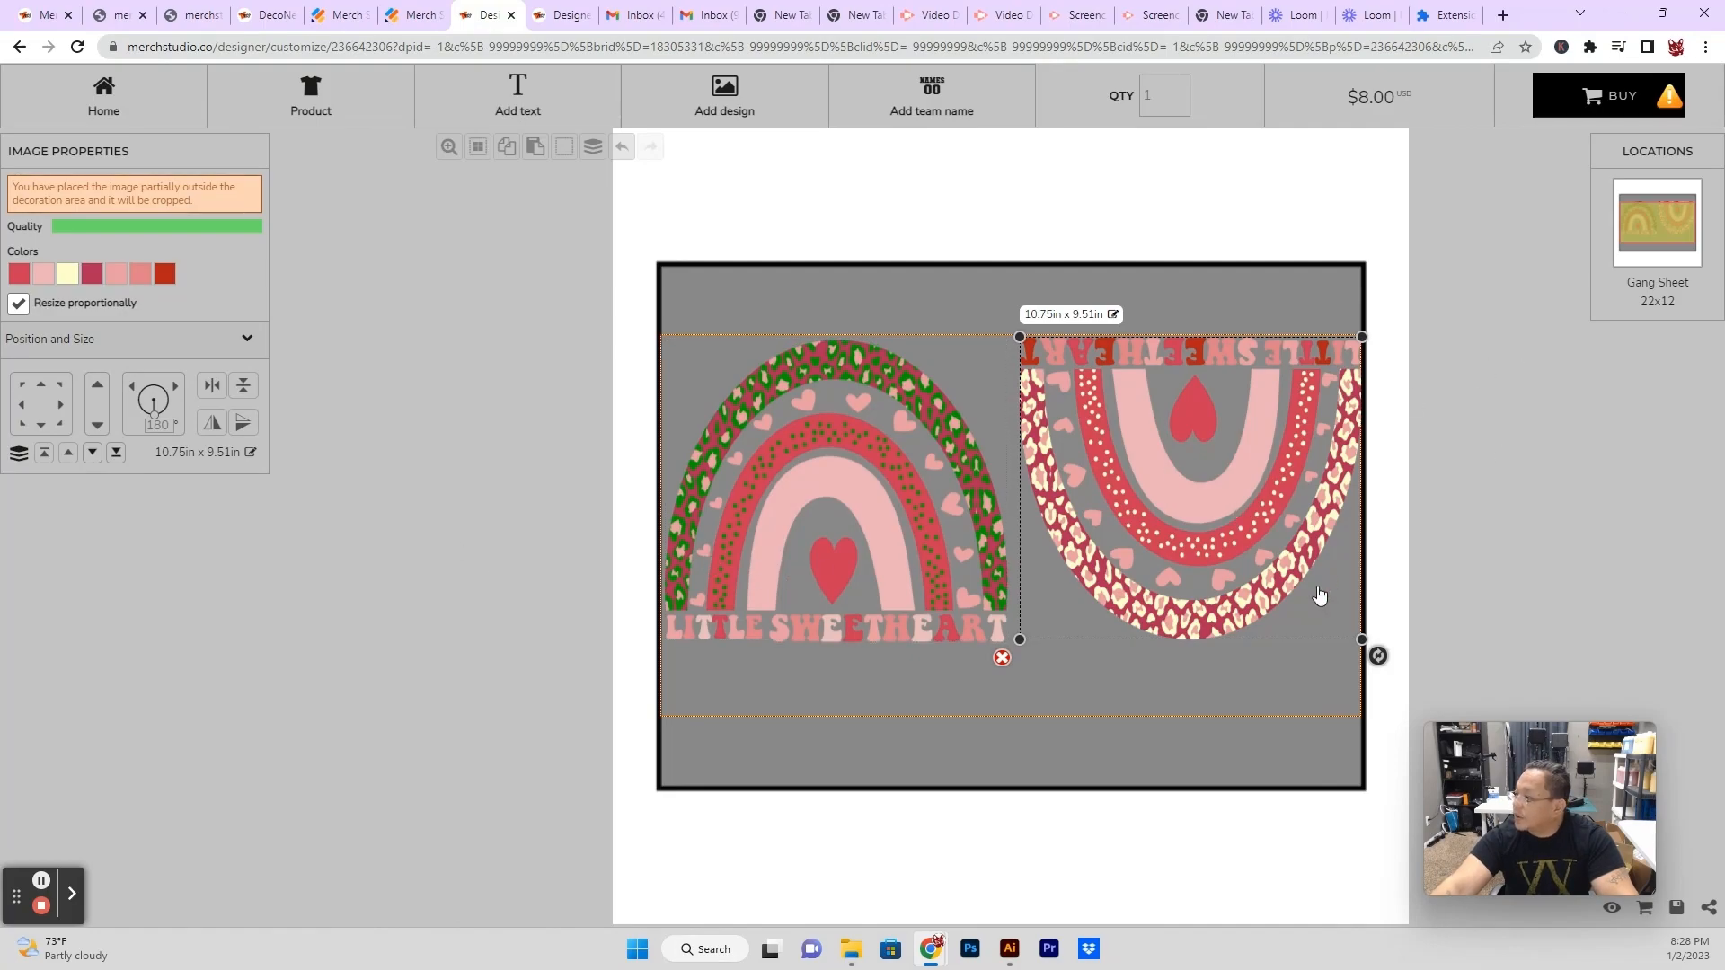
pyautogui.moveTo(56, 208)
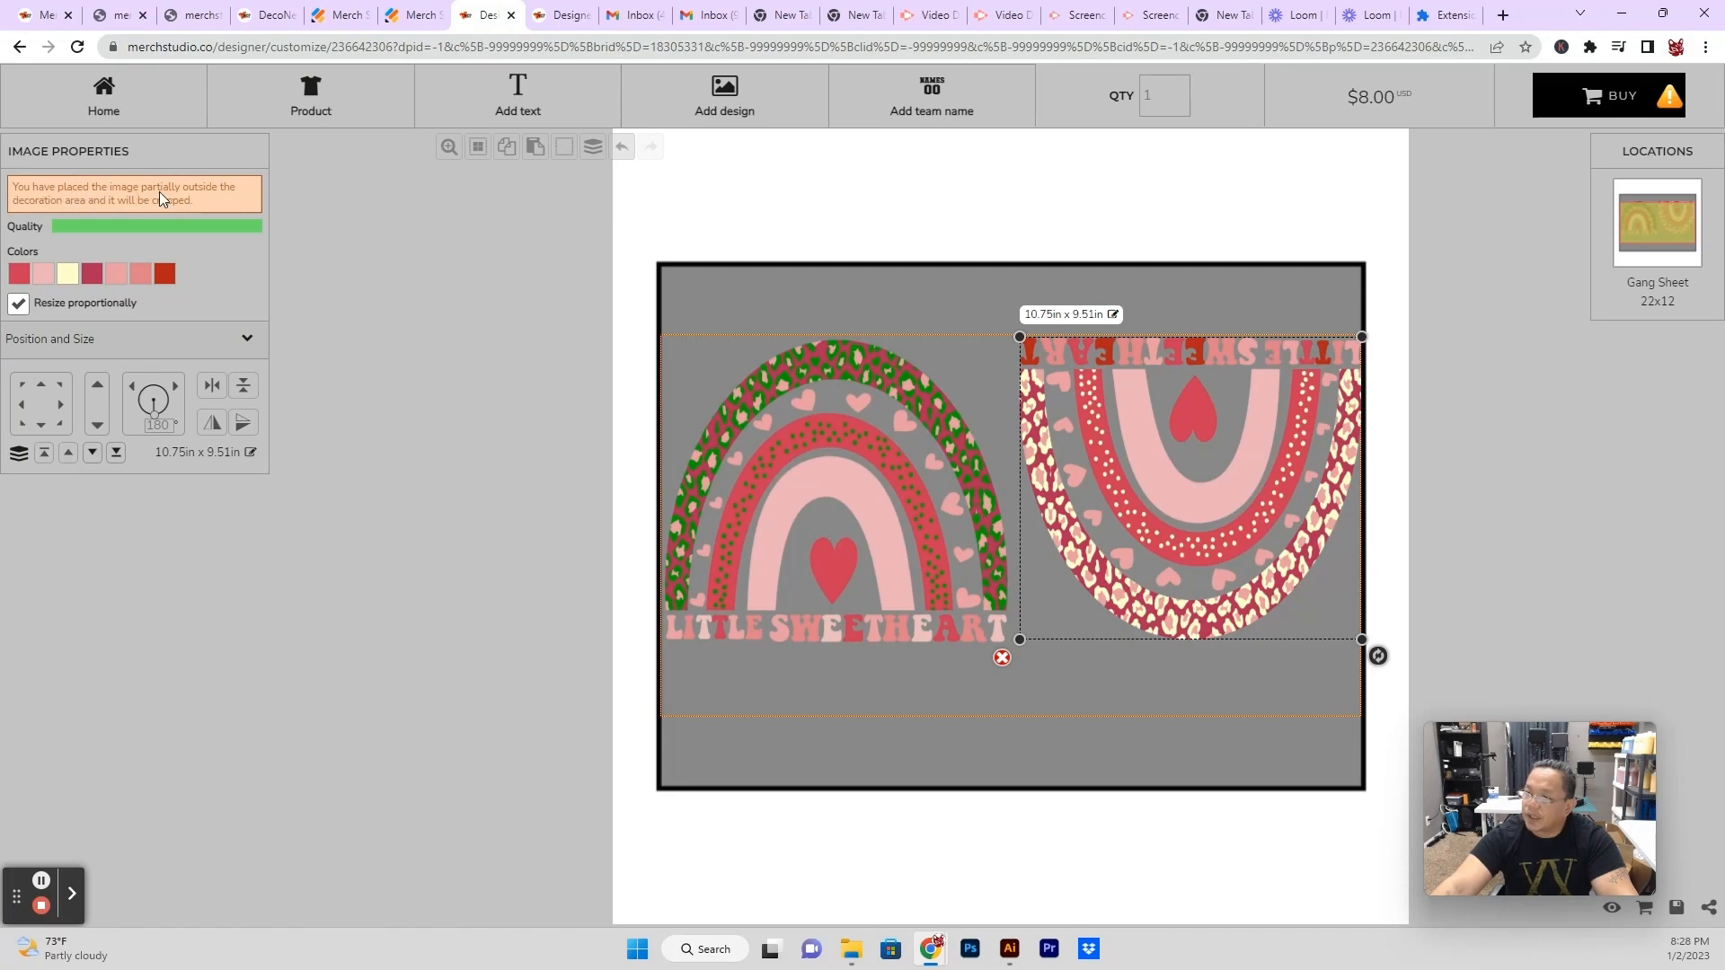
pyautogui.moveTo(129, 220)
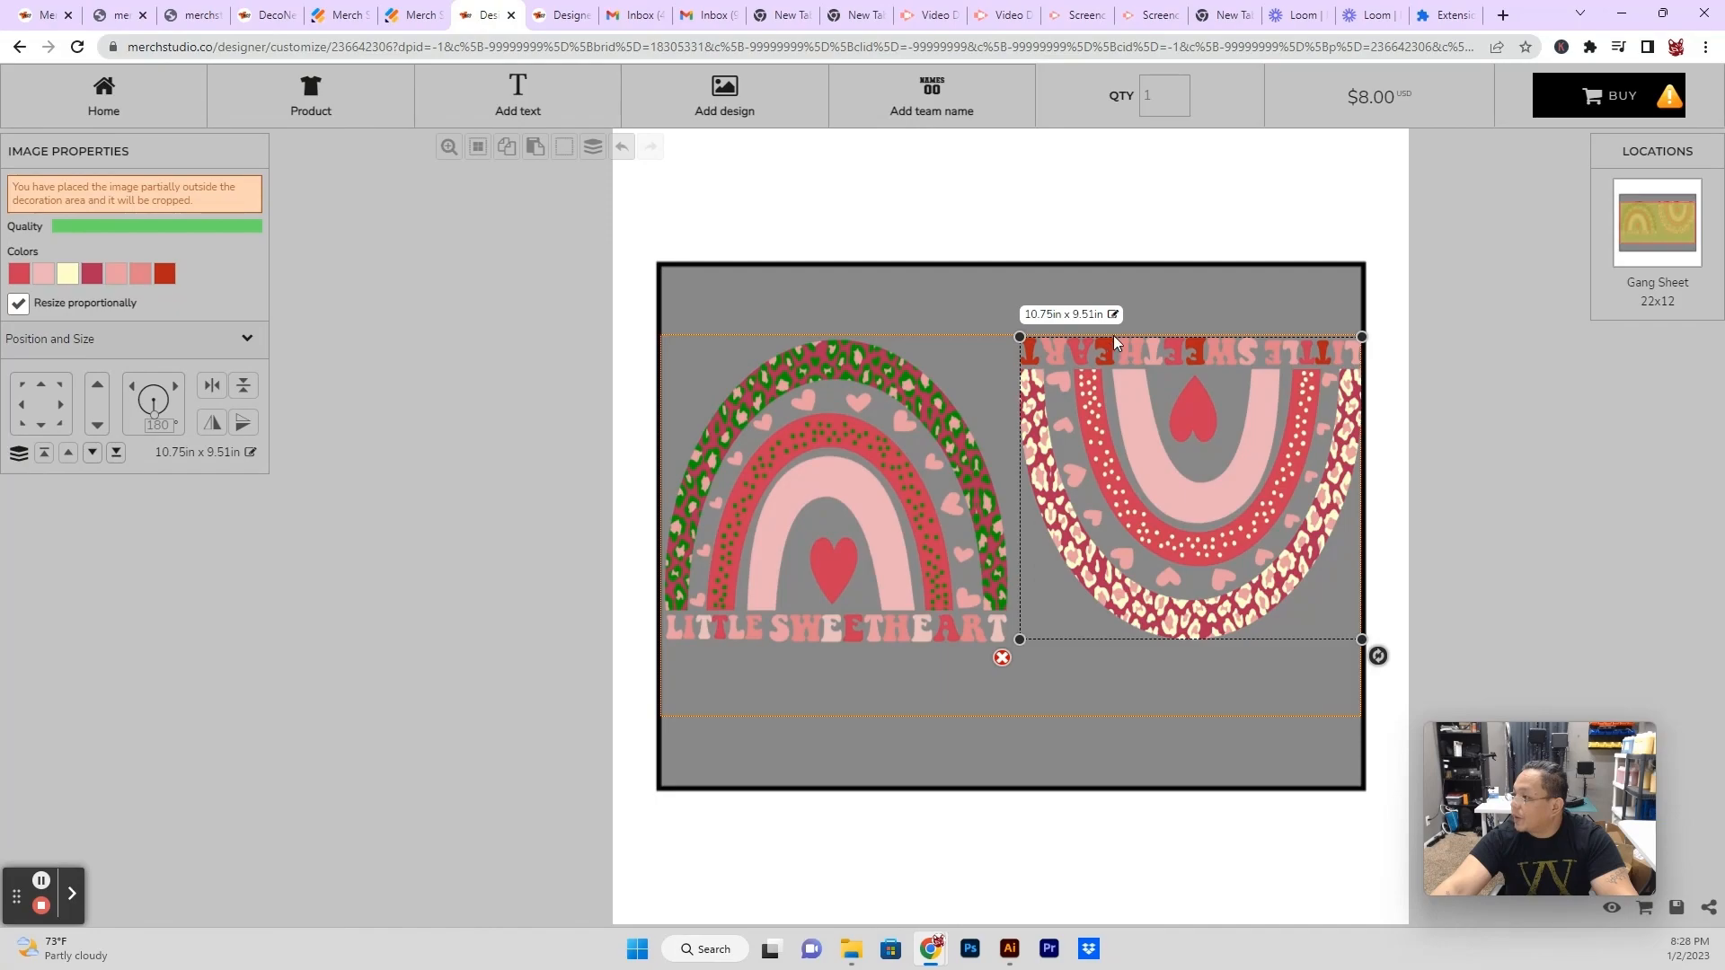
pyautogui.moveTo(661, 654)
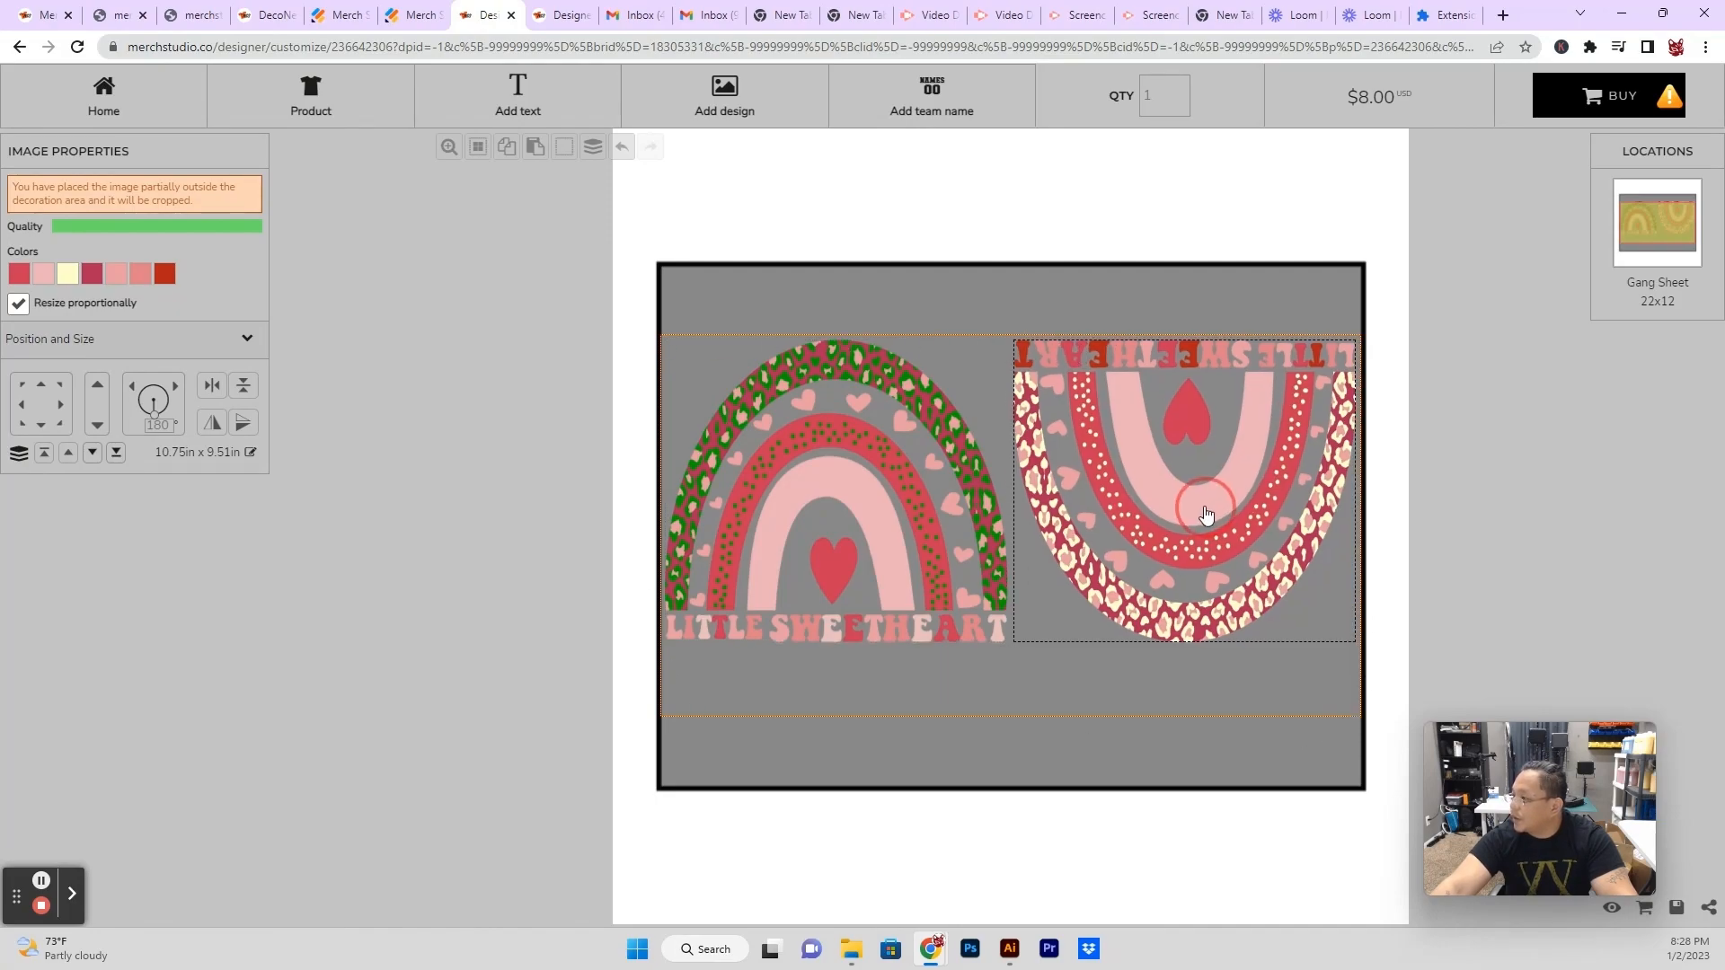
pyautogui.click(1205, 514)
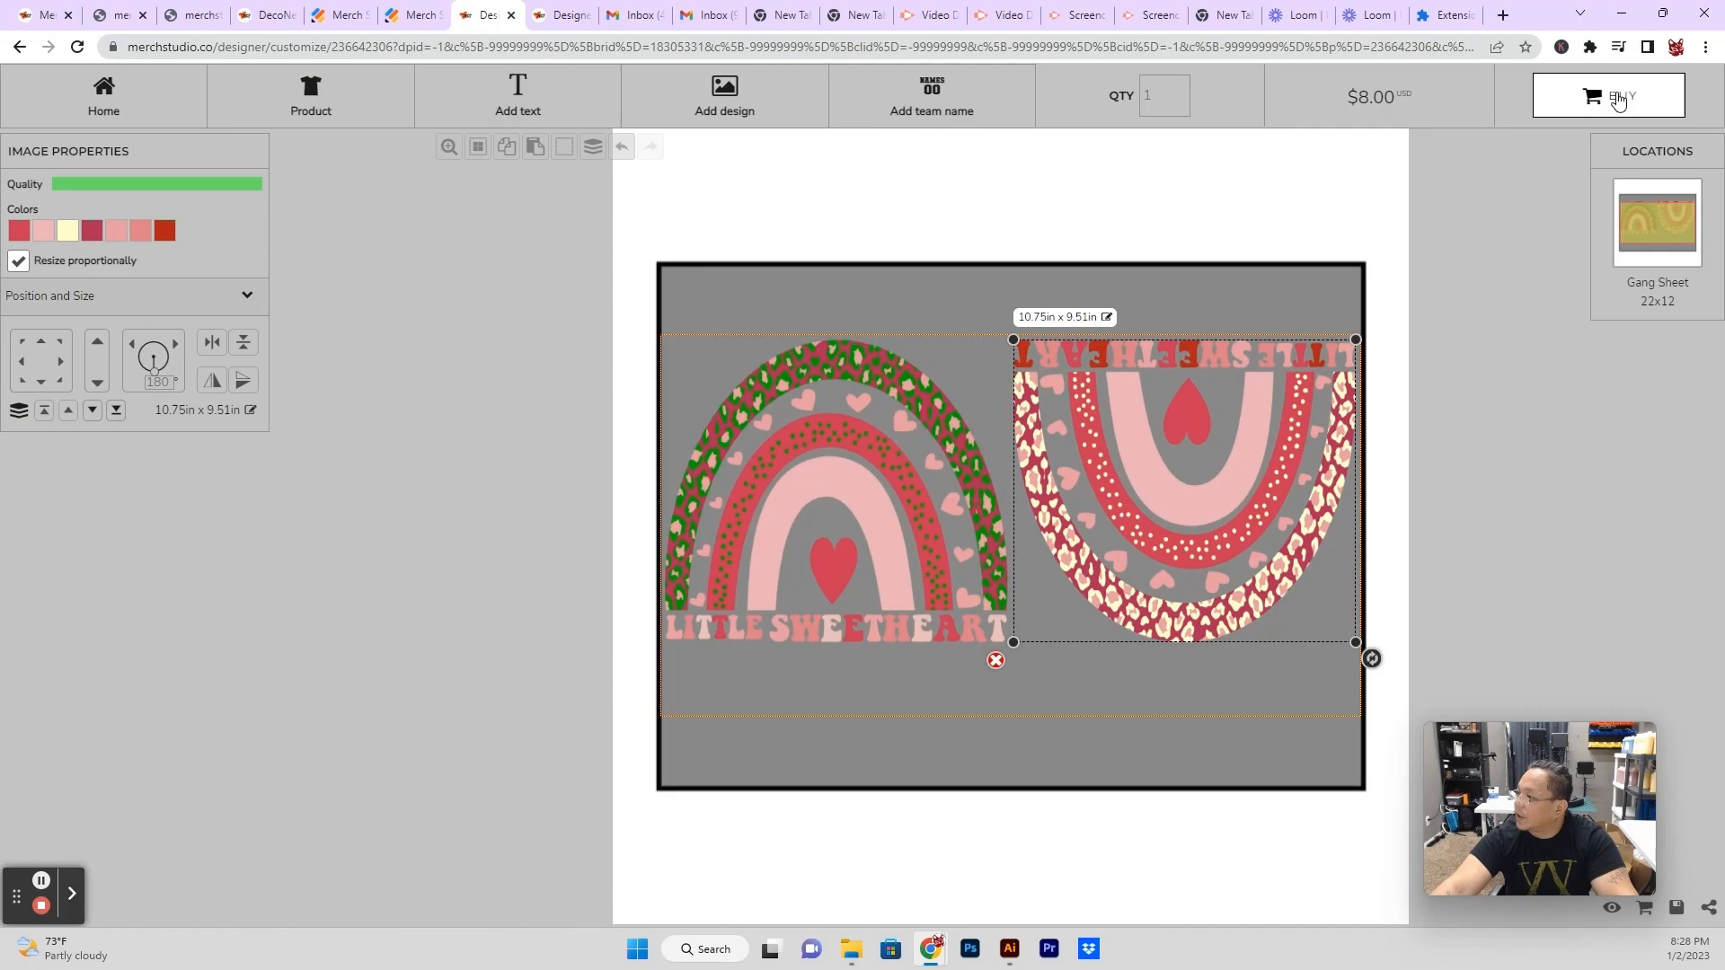
# Buy the two-rainbow sheet, review the cart, then return to a new sheet's Select a Design dialog.
pyautogui.click(1608, 96)
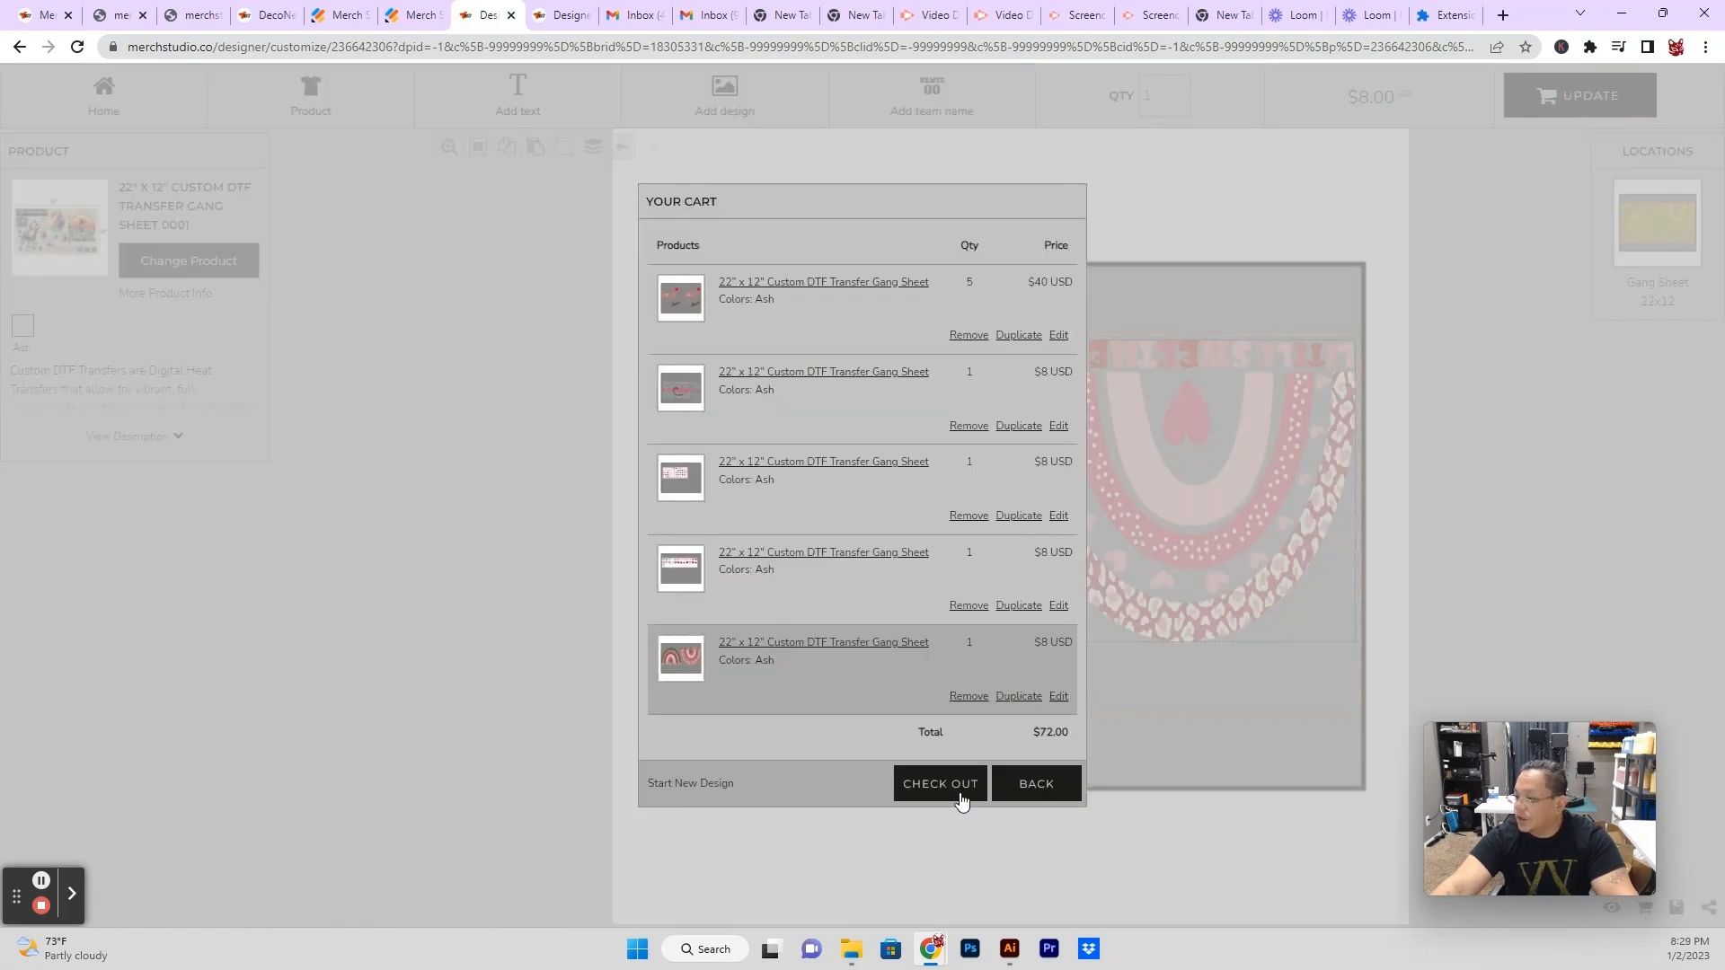
pyautogui.click(939, 784)
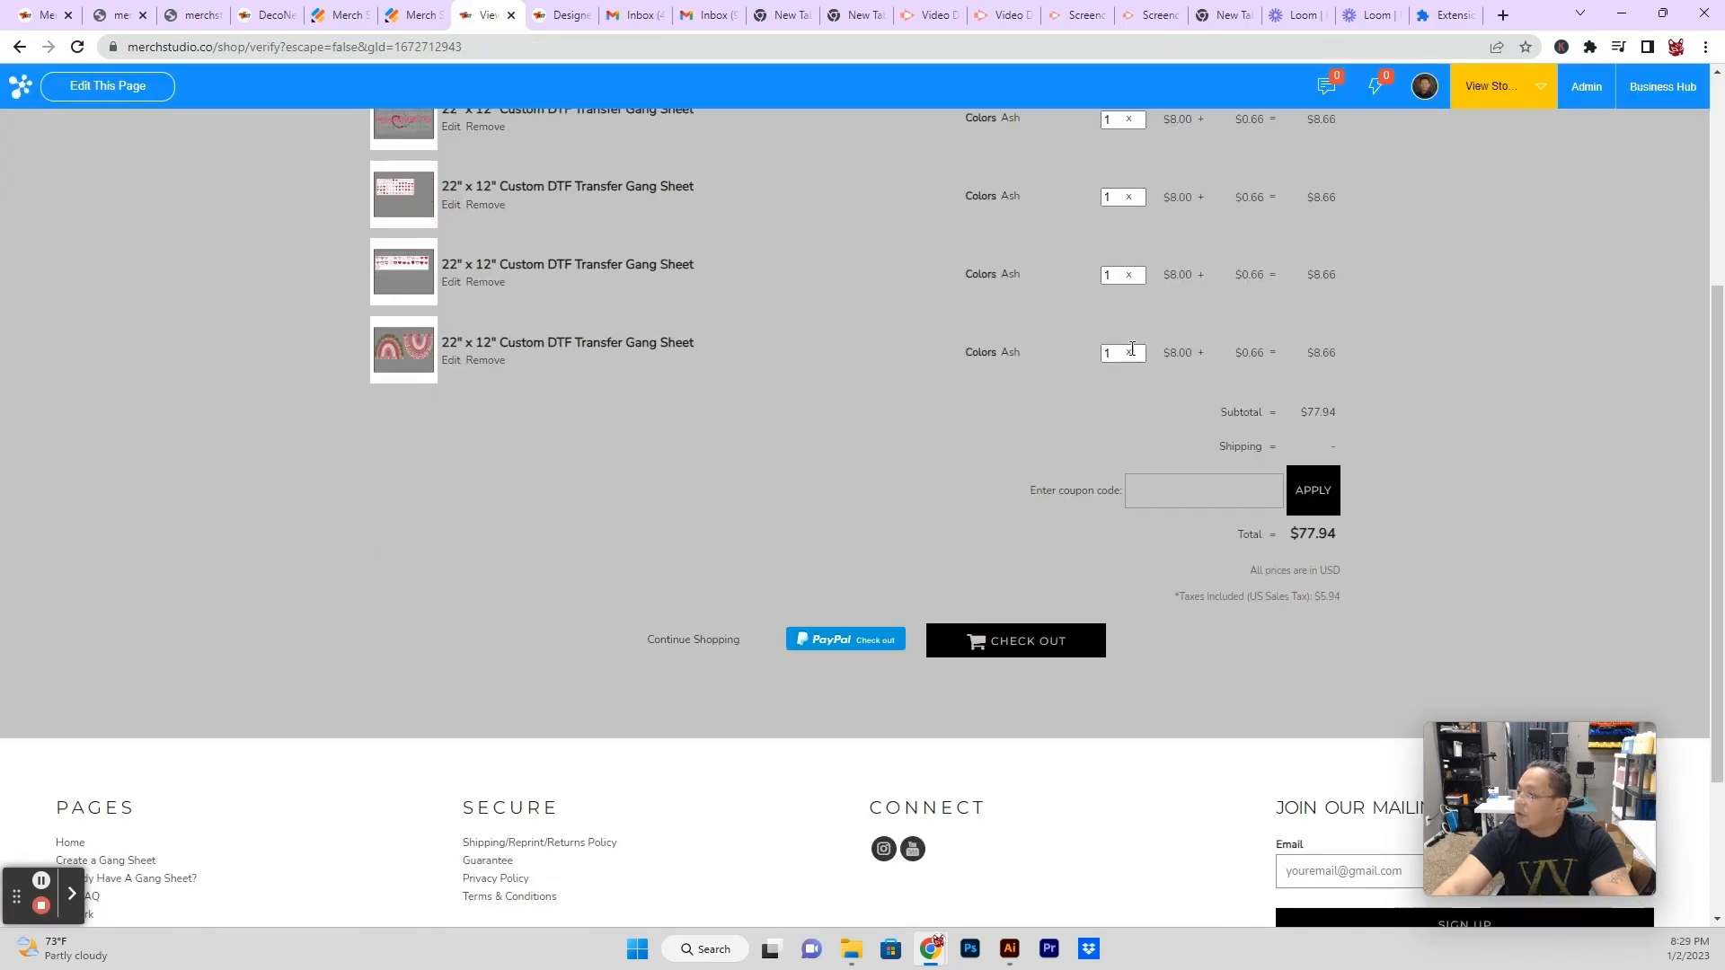
pyautogui.click(1114, 352)
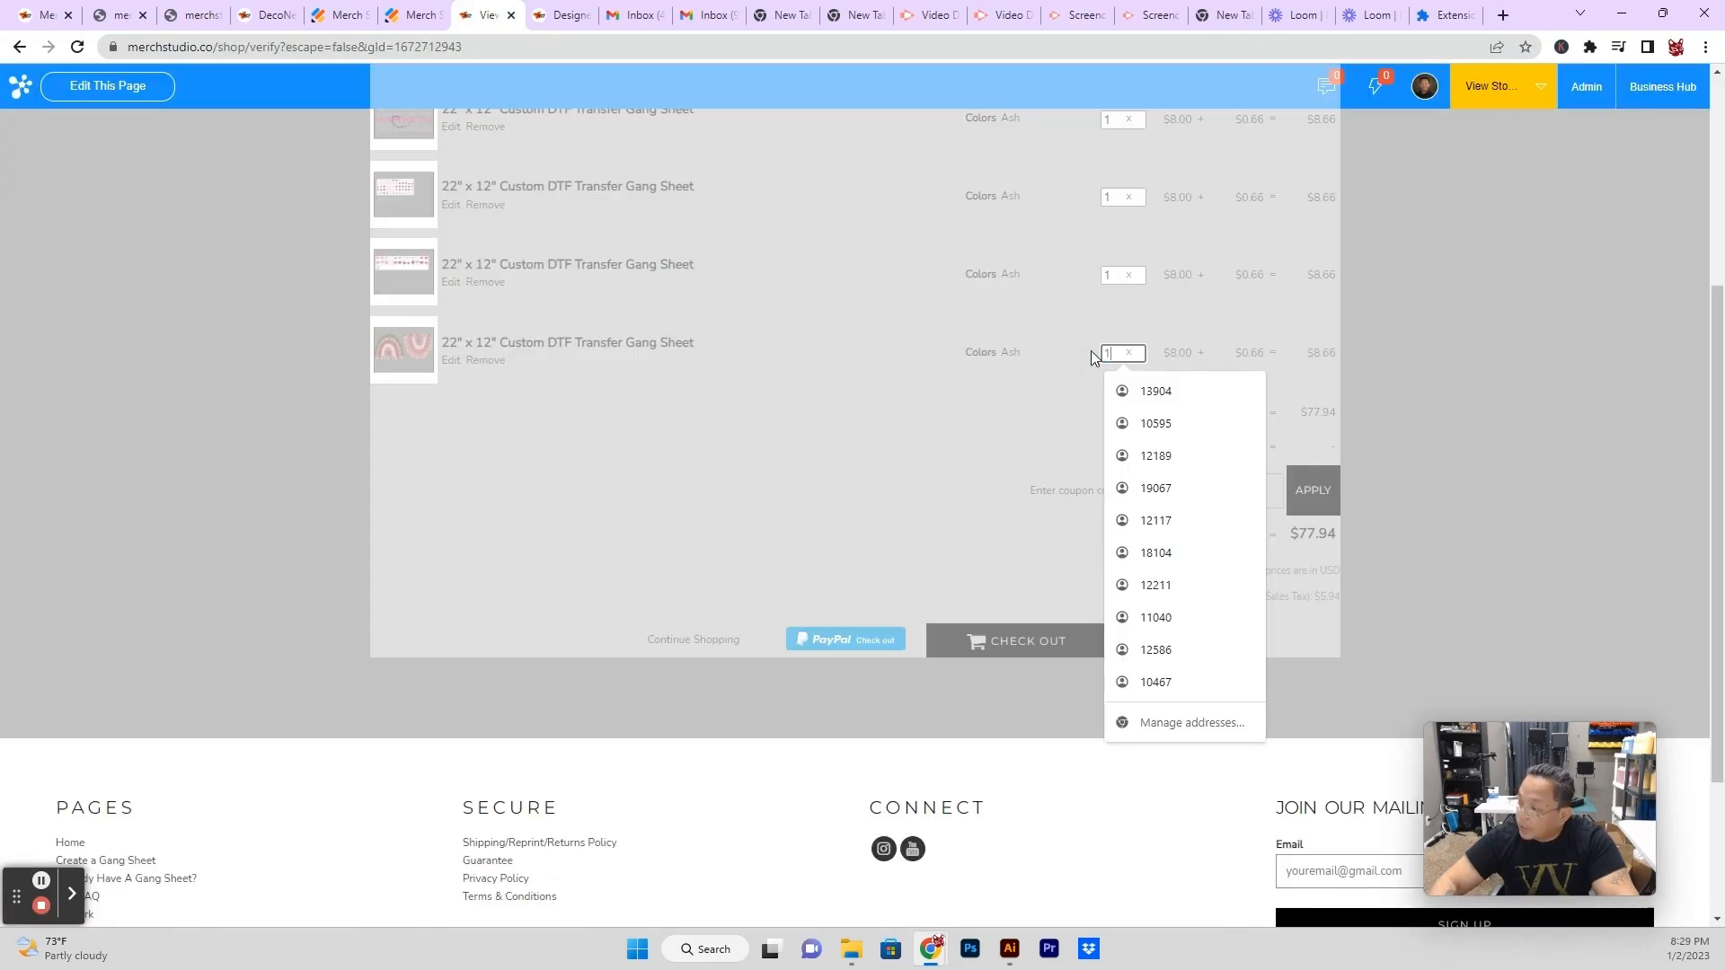
pyautogui.click(1073, 476)
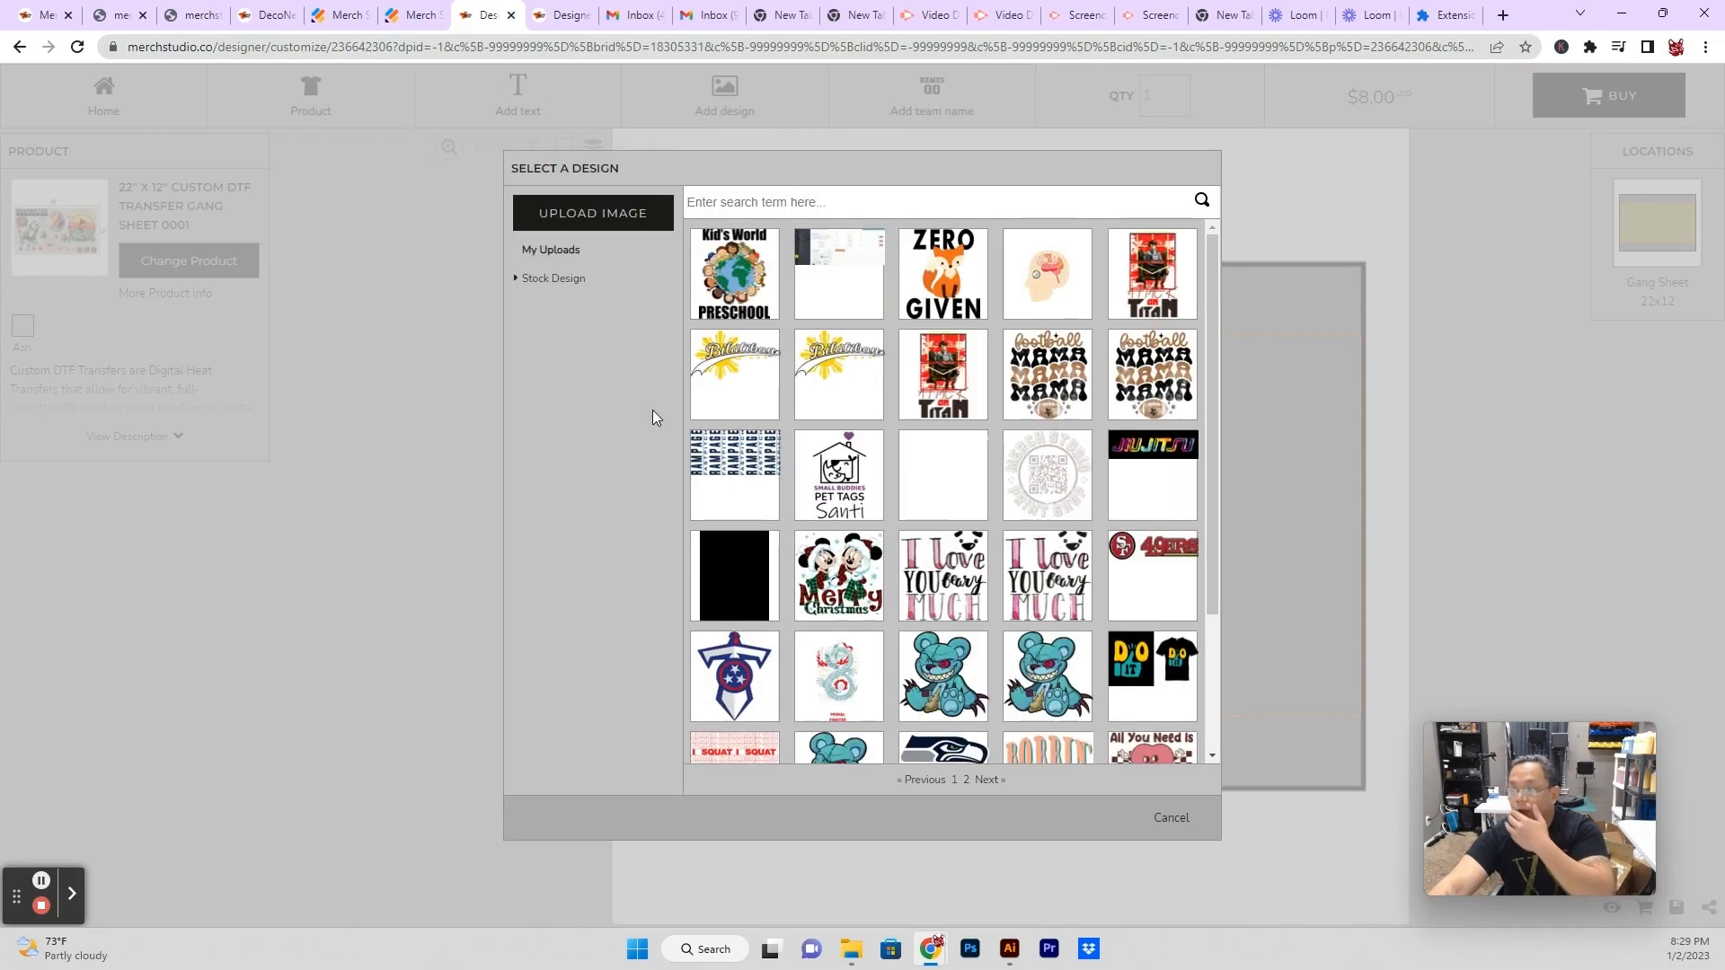
# Place the Hearts category double-heart stock design on the sheet and enlarge it to about 12.82 by 10.44 inches.
pyautogui.click(552, 279)
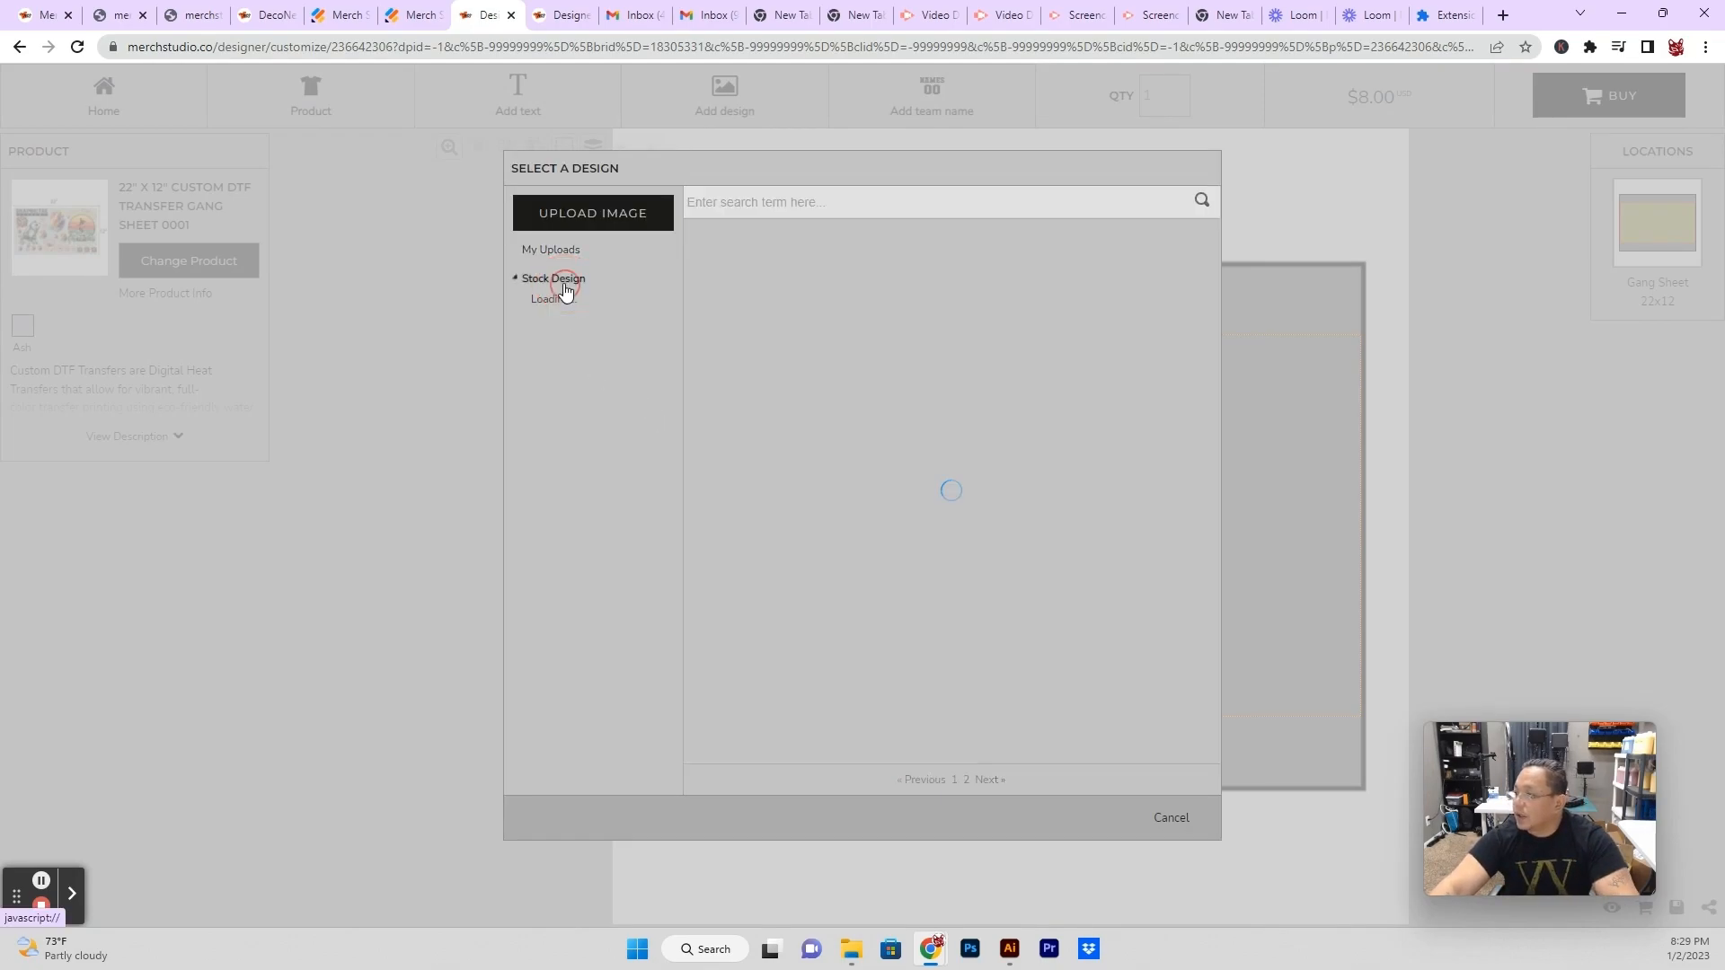
pyautogui.click(553, 279)
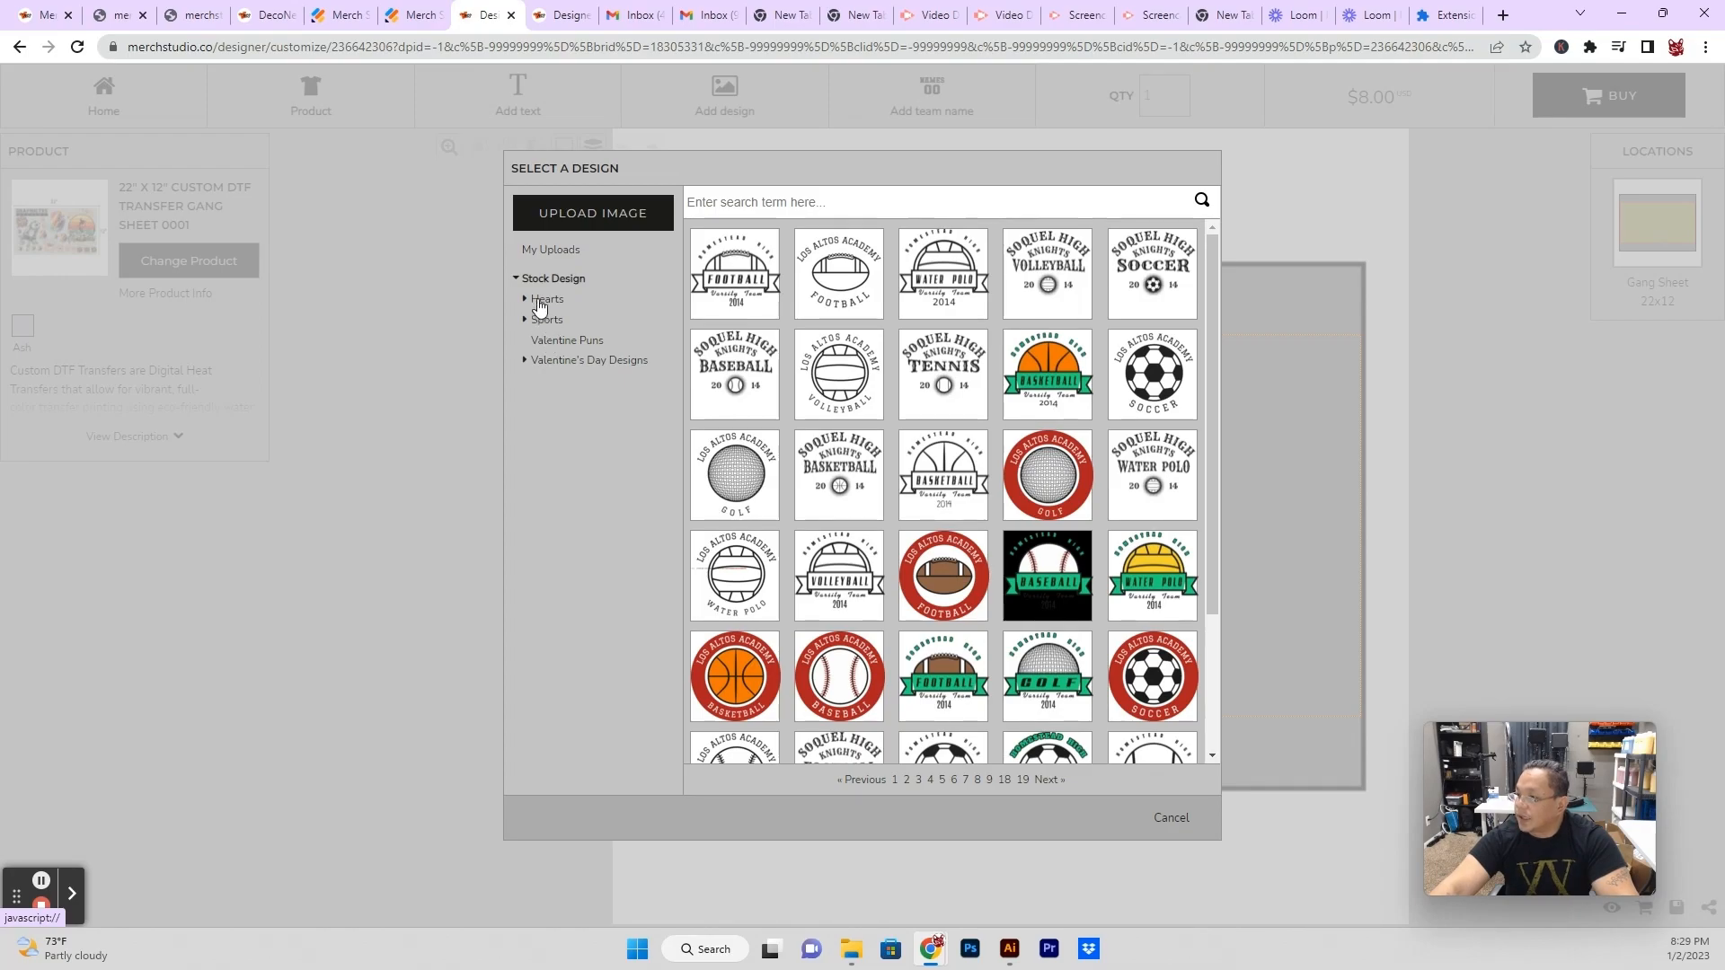
pyautogui.click(546, 299)
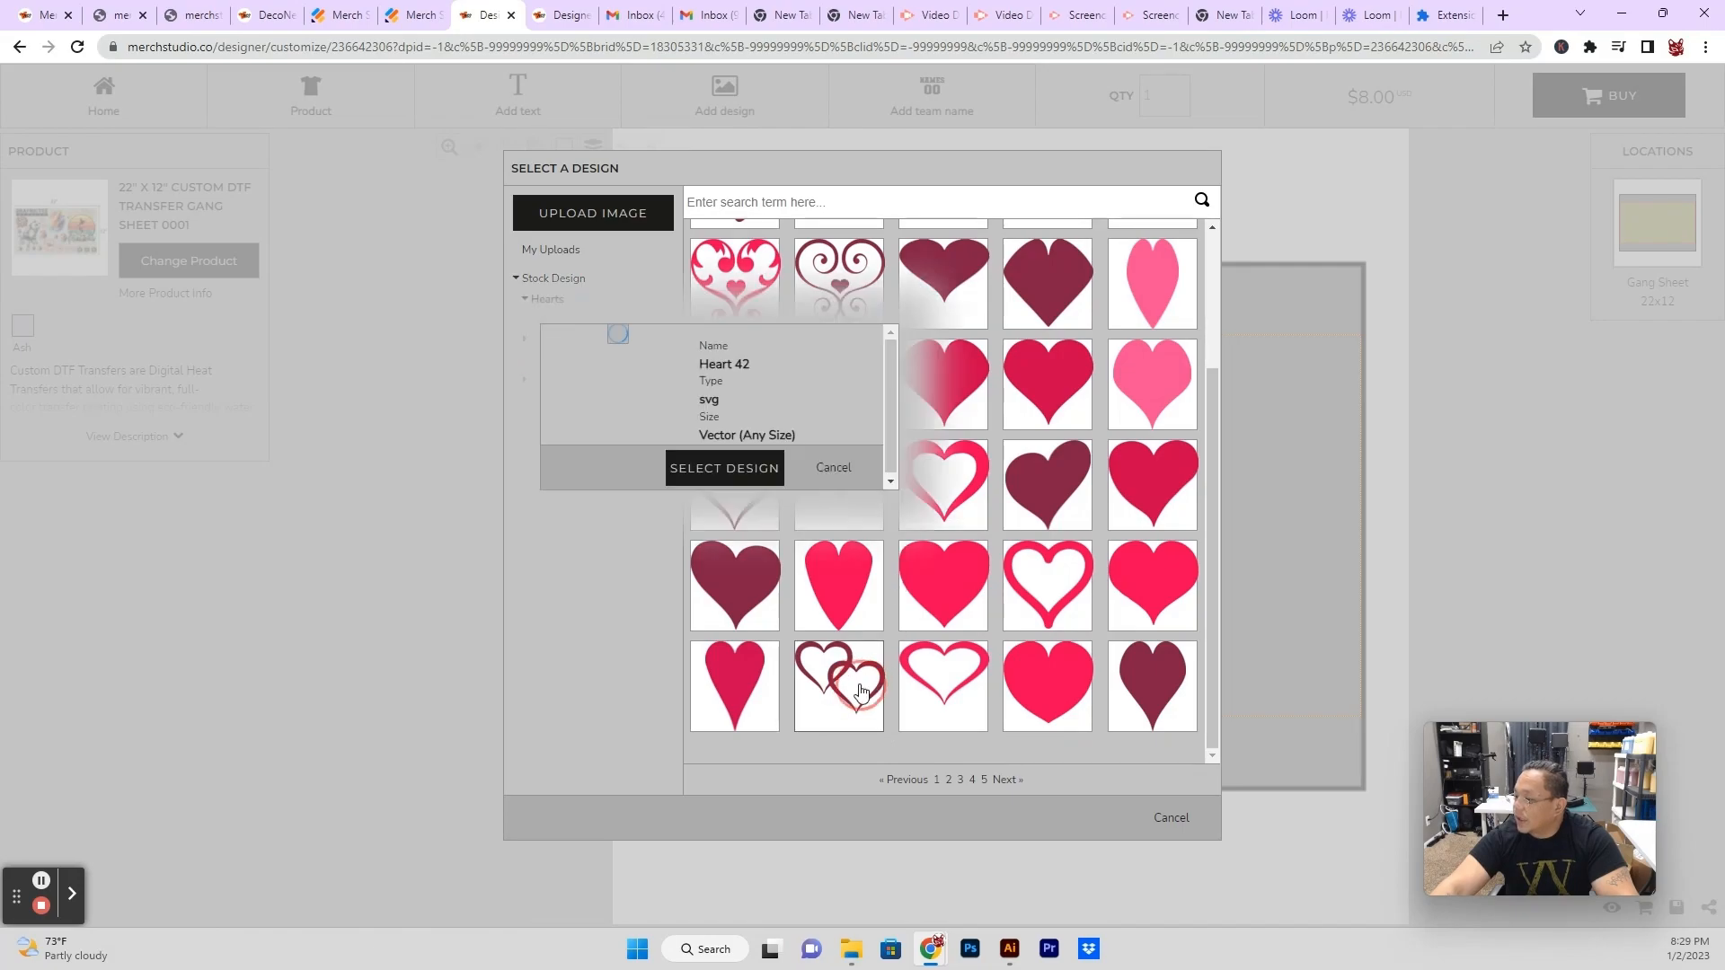
pyautogui.click(724, 467)
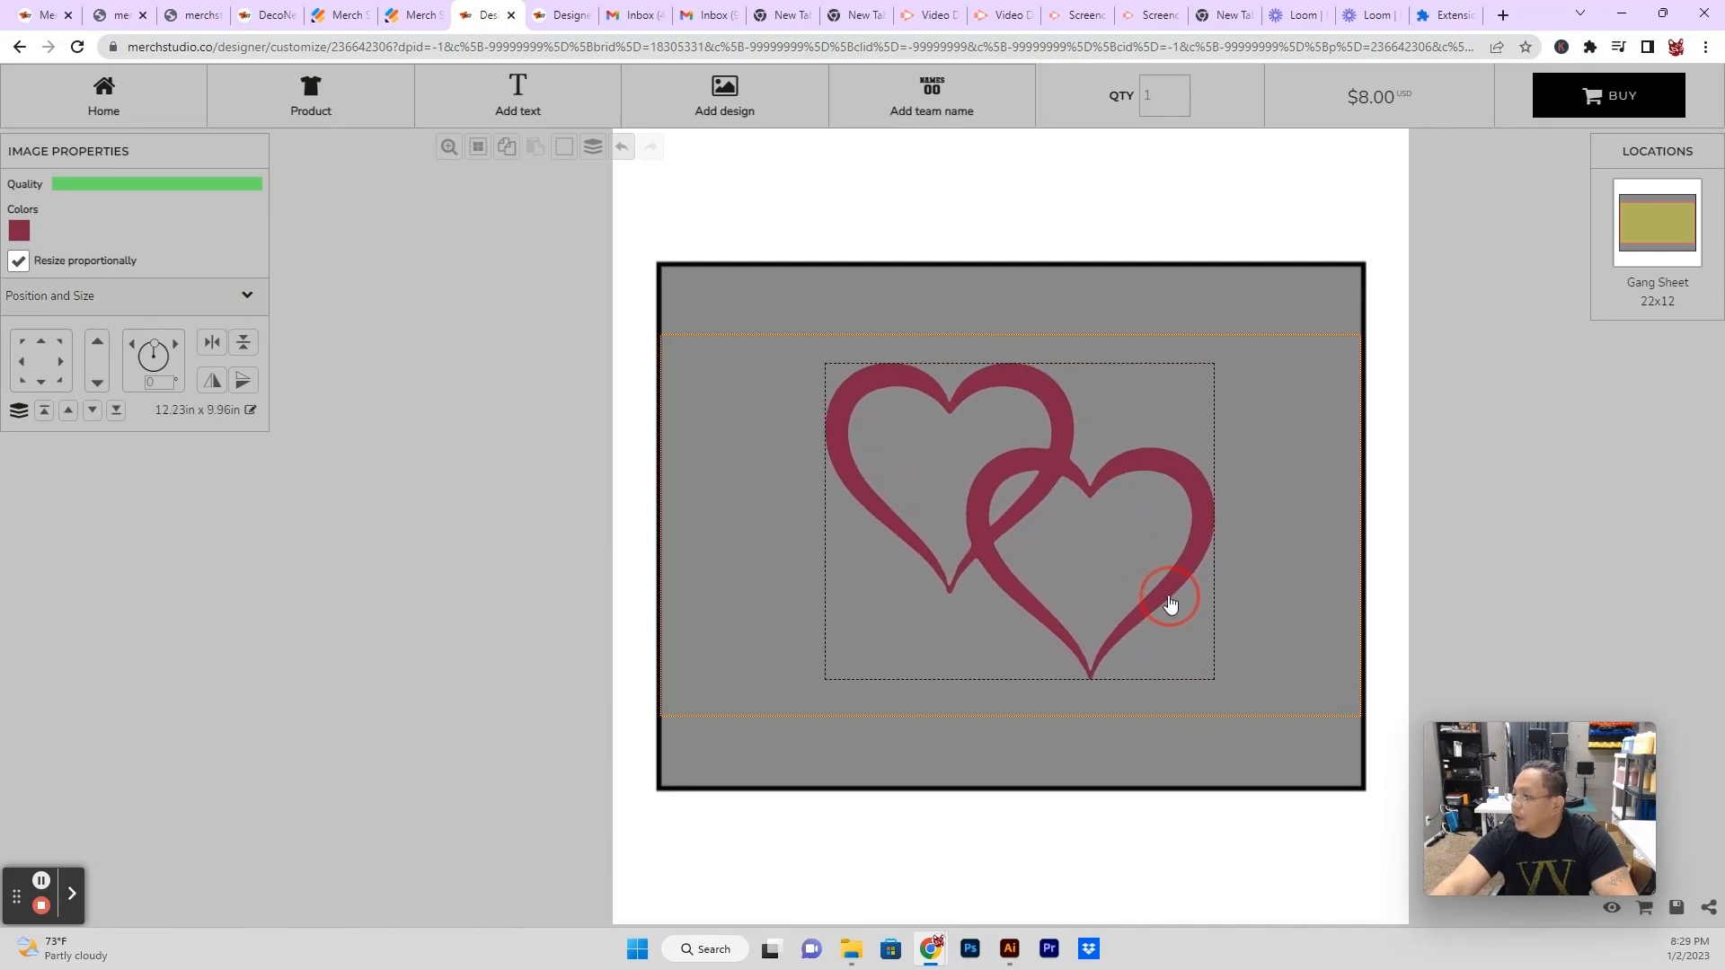
pyautogui.click(1168, 602)
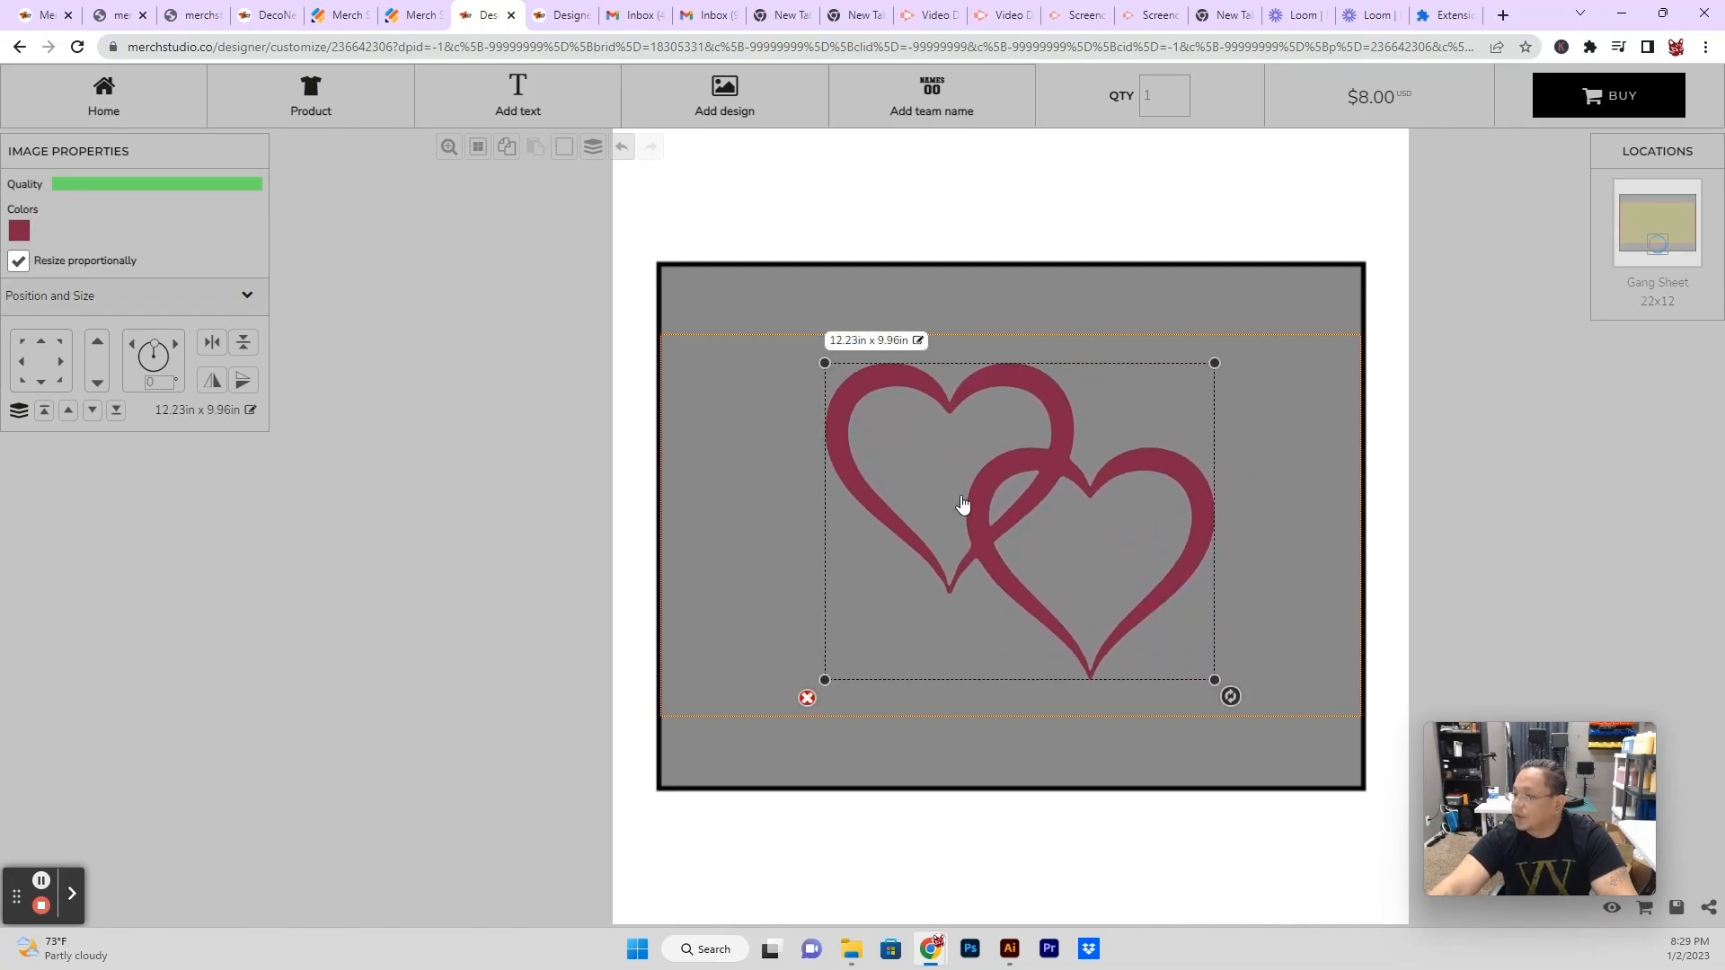
pyautogui.moveTo(825, 361); pyautogui.dragTo(801, 346)
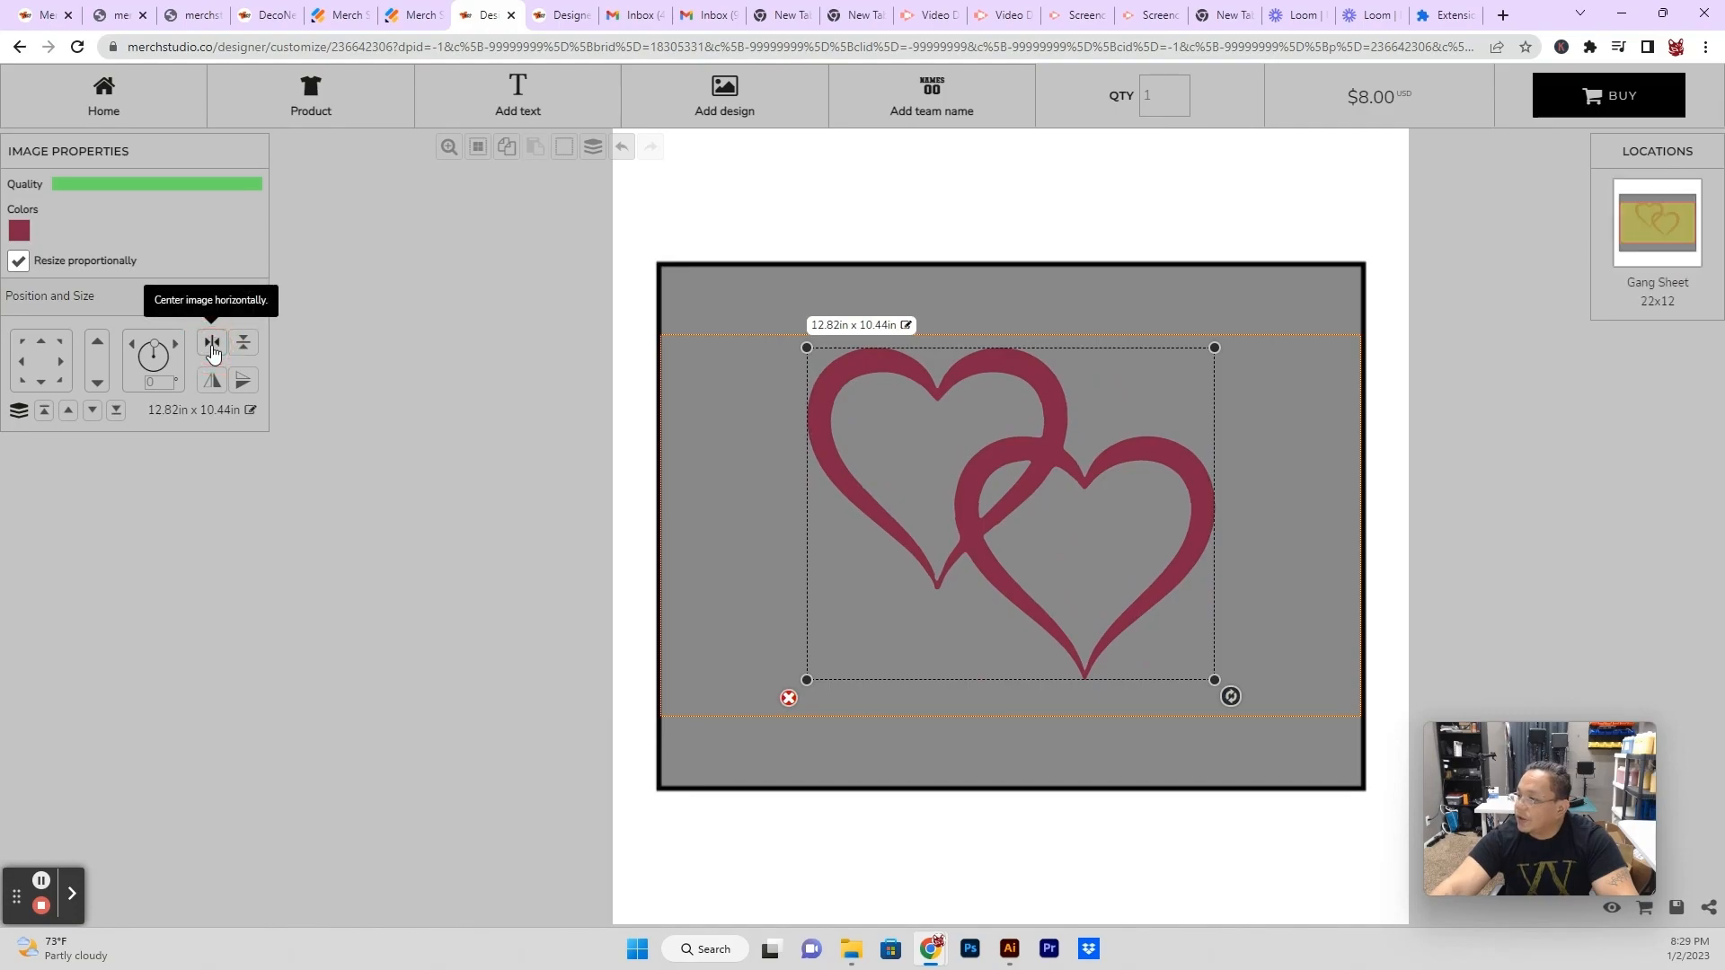
# Center the hearts horizontally and add the text Happy to the sheet.
pyautogui.click(517, 95)
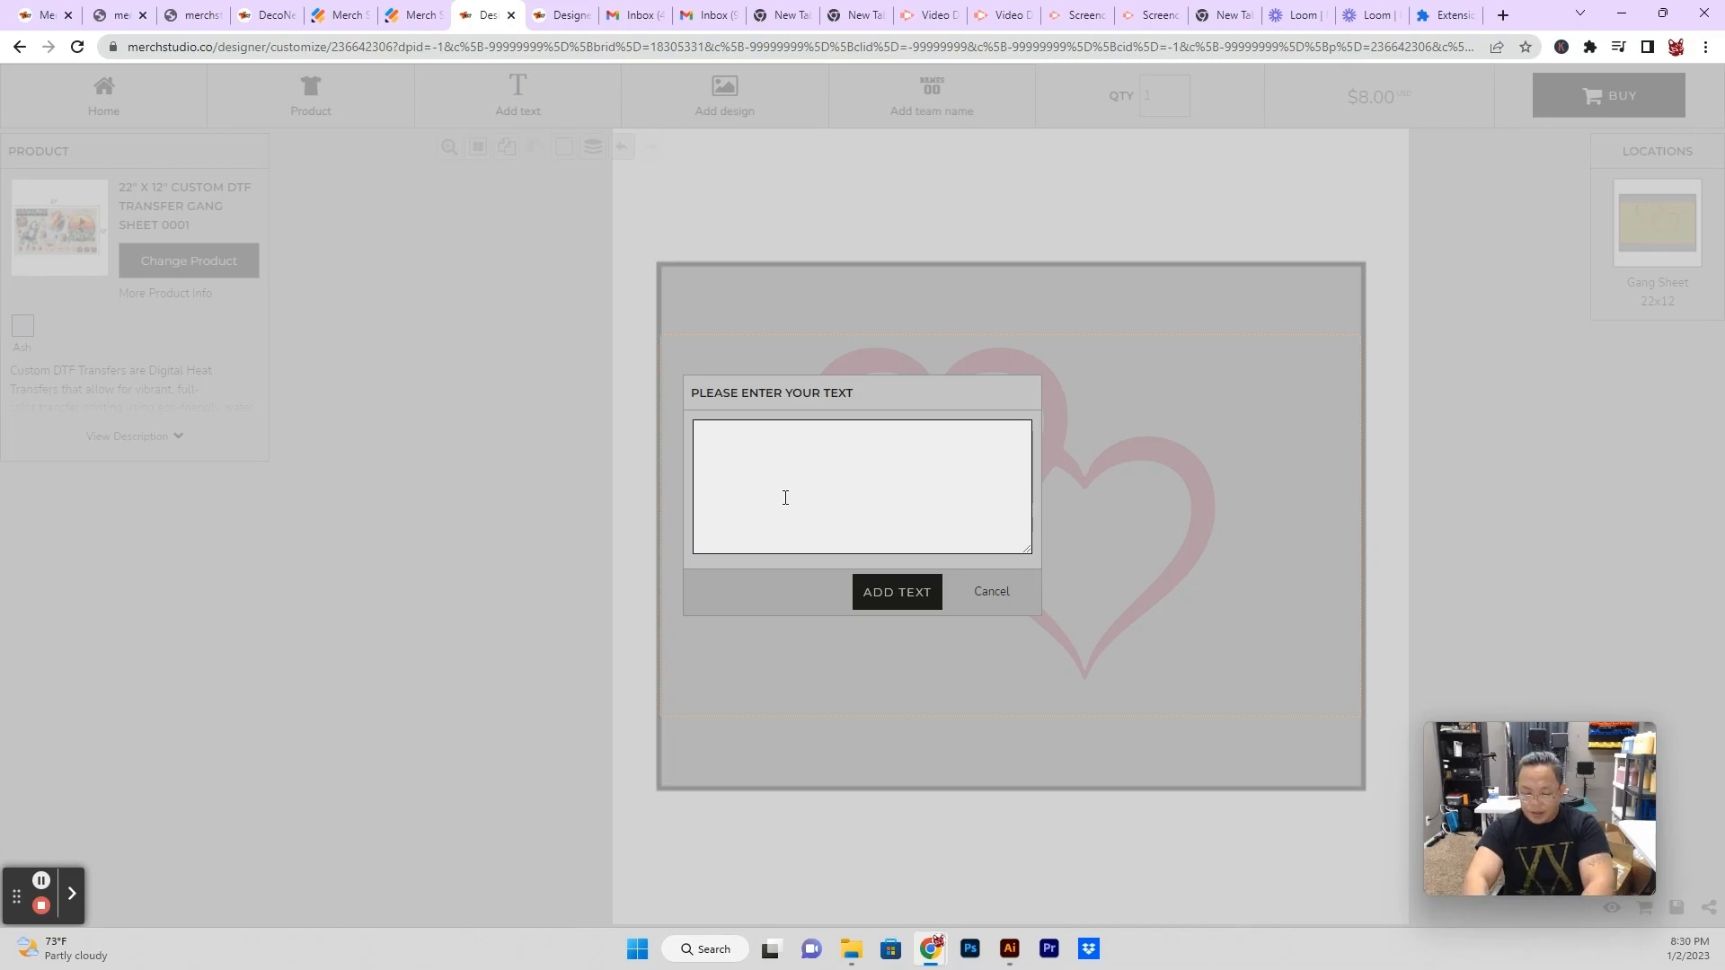
pyautogui.click(896, 591)
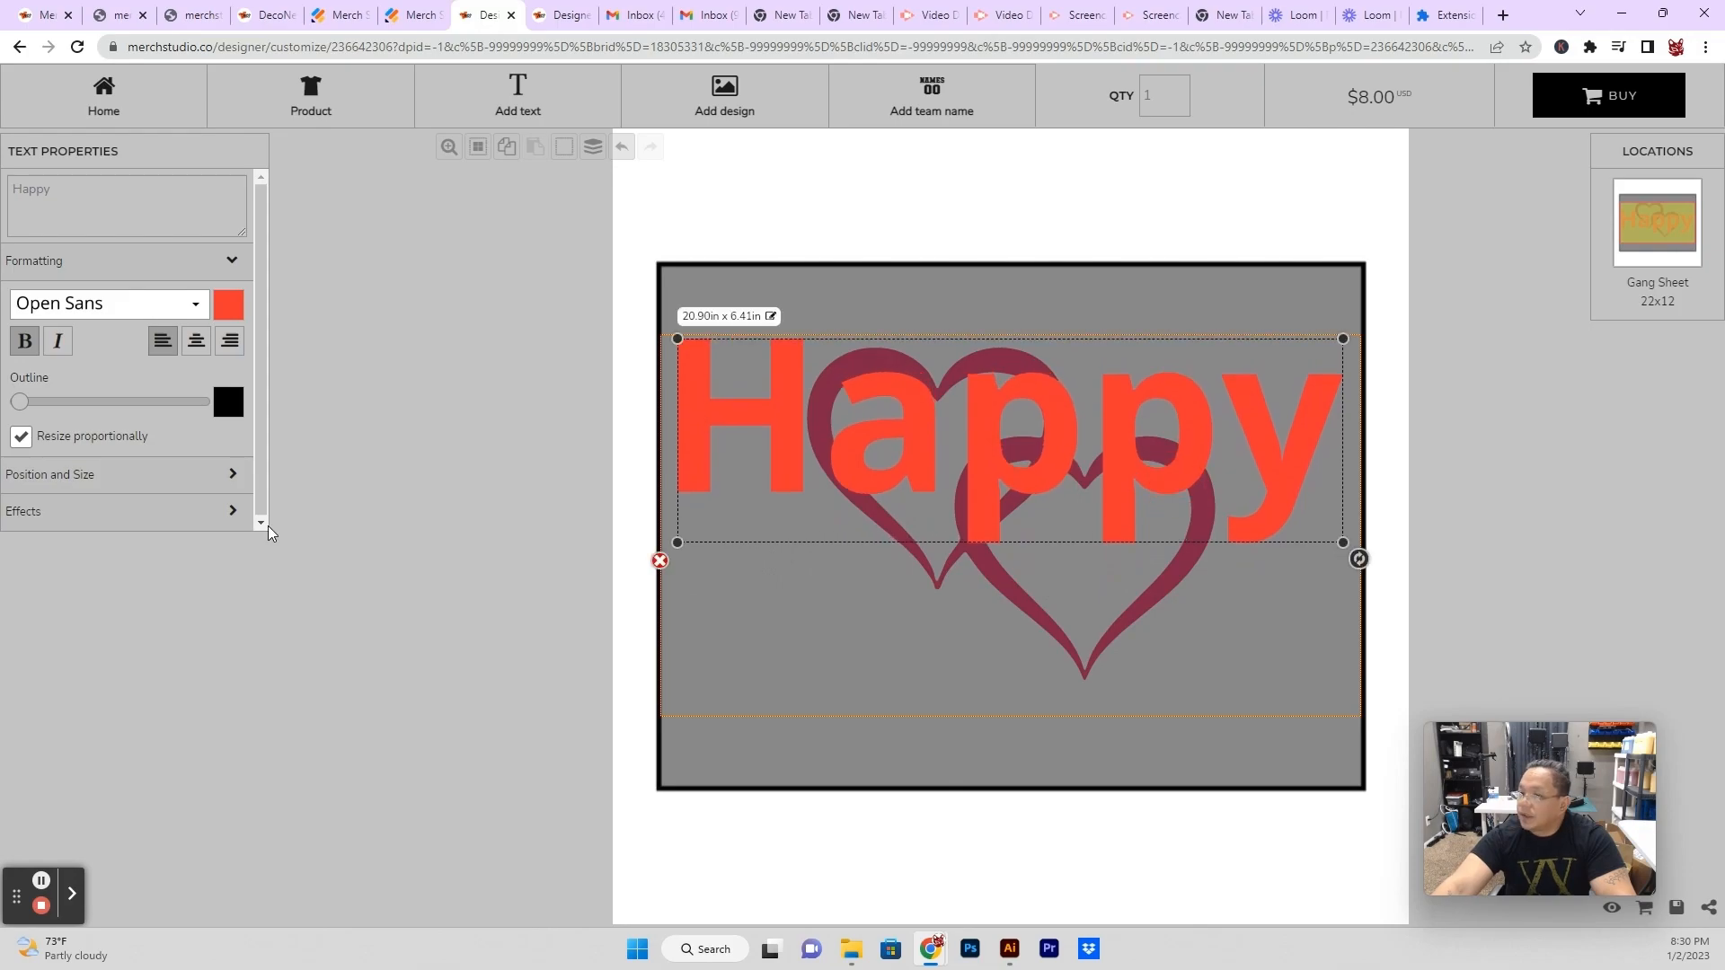
# Browse the font categories to Fancy > Old School and set Happy in the Unicorn font.
pyautogui.click(108, 303)
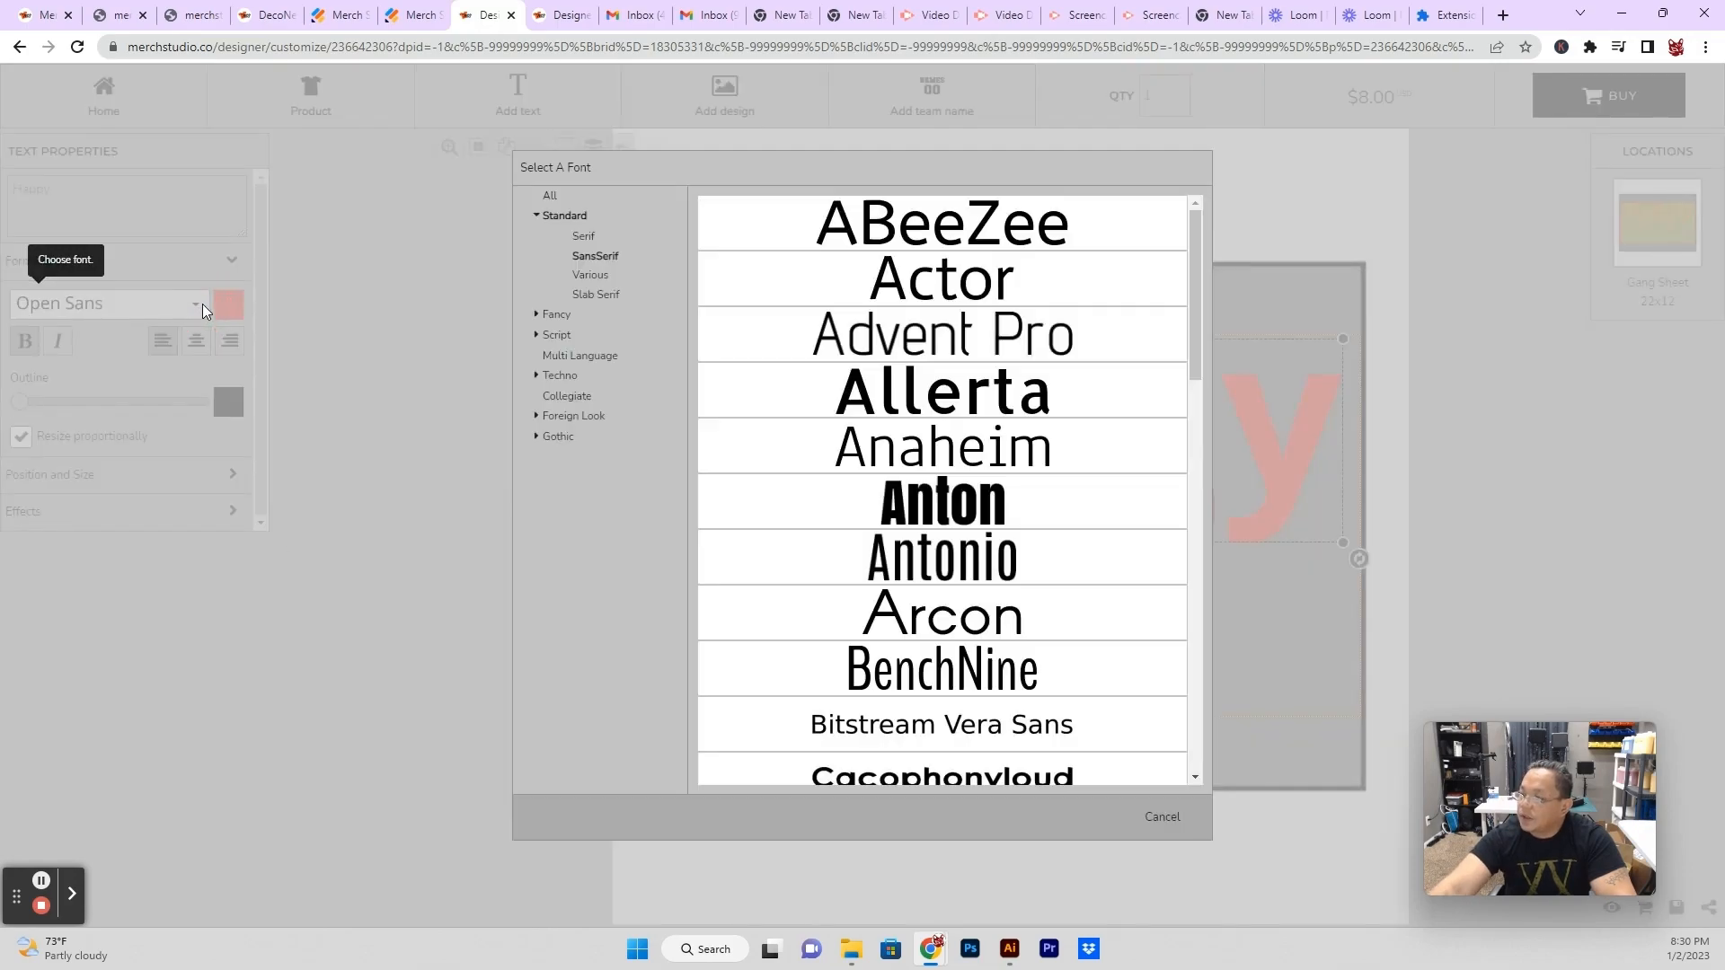
pyautogui.click(582, 237)
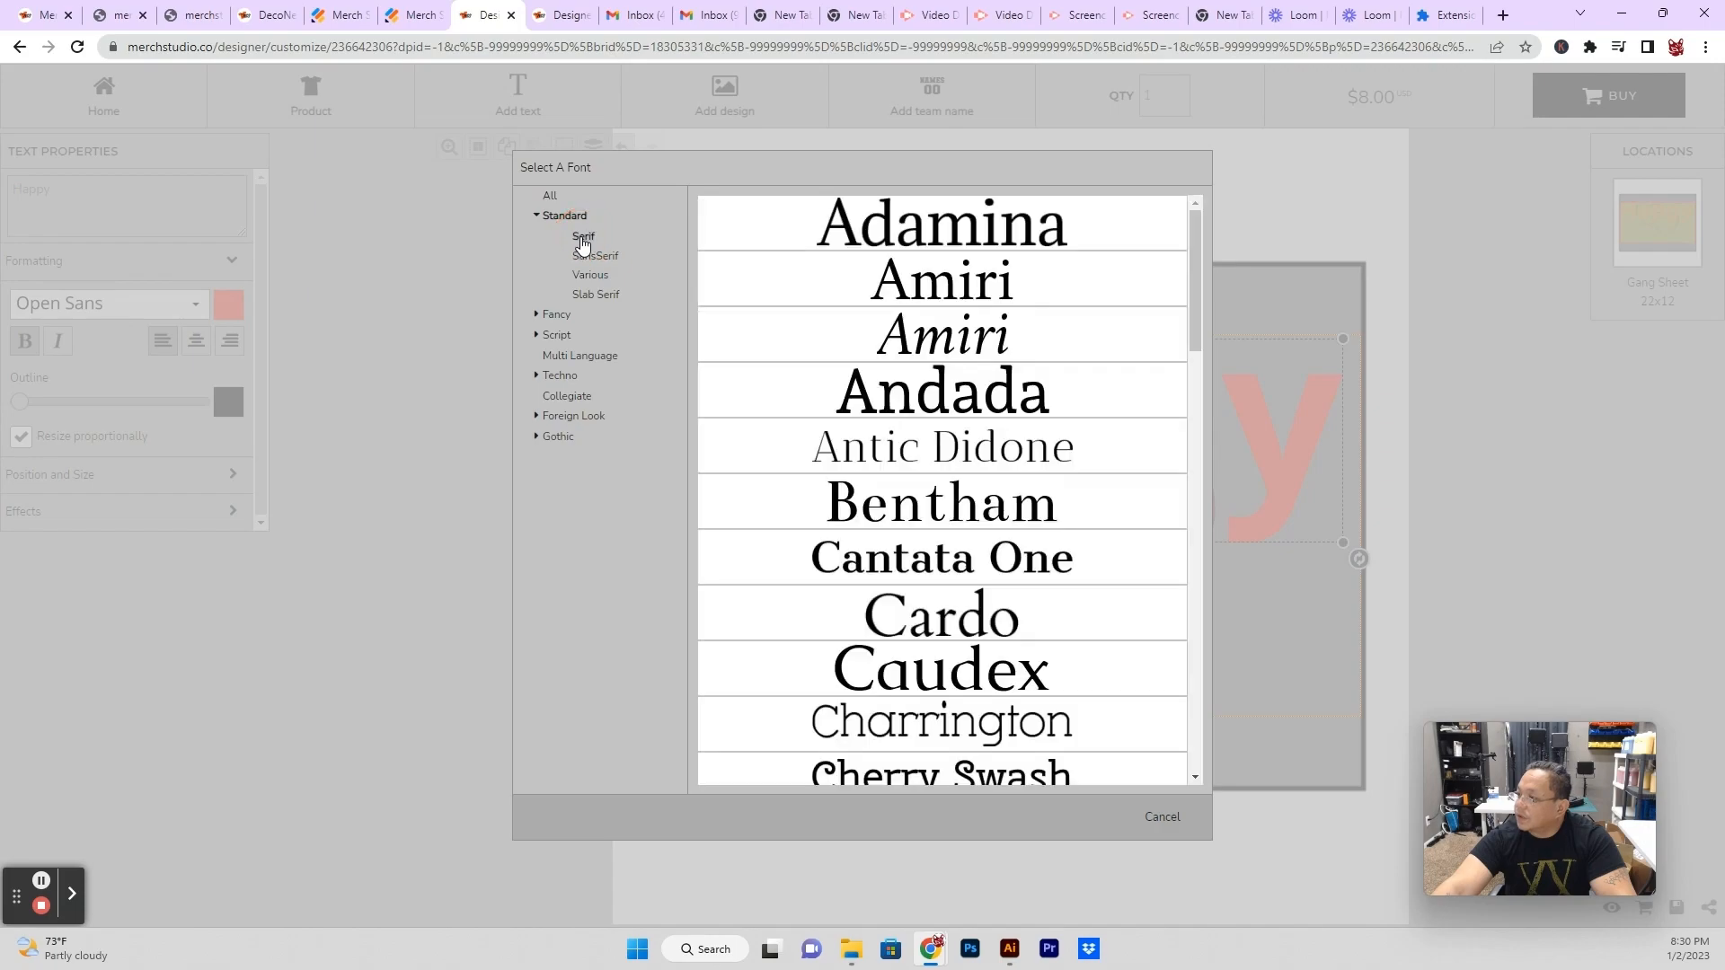
pyautogui.scroll(-3)
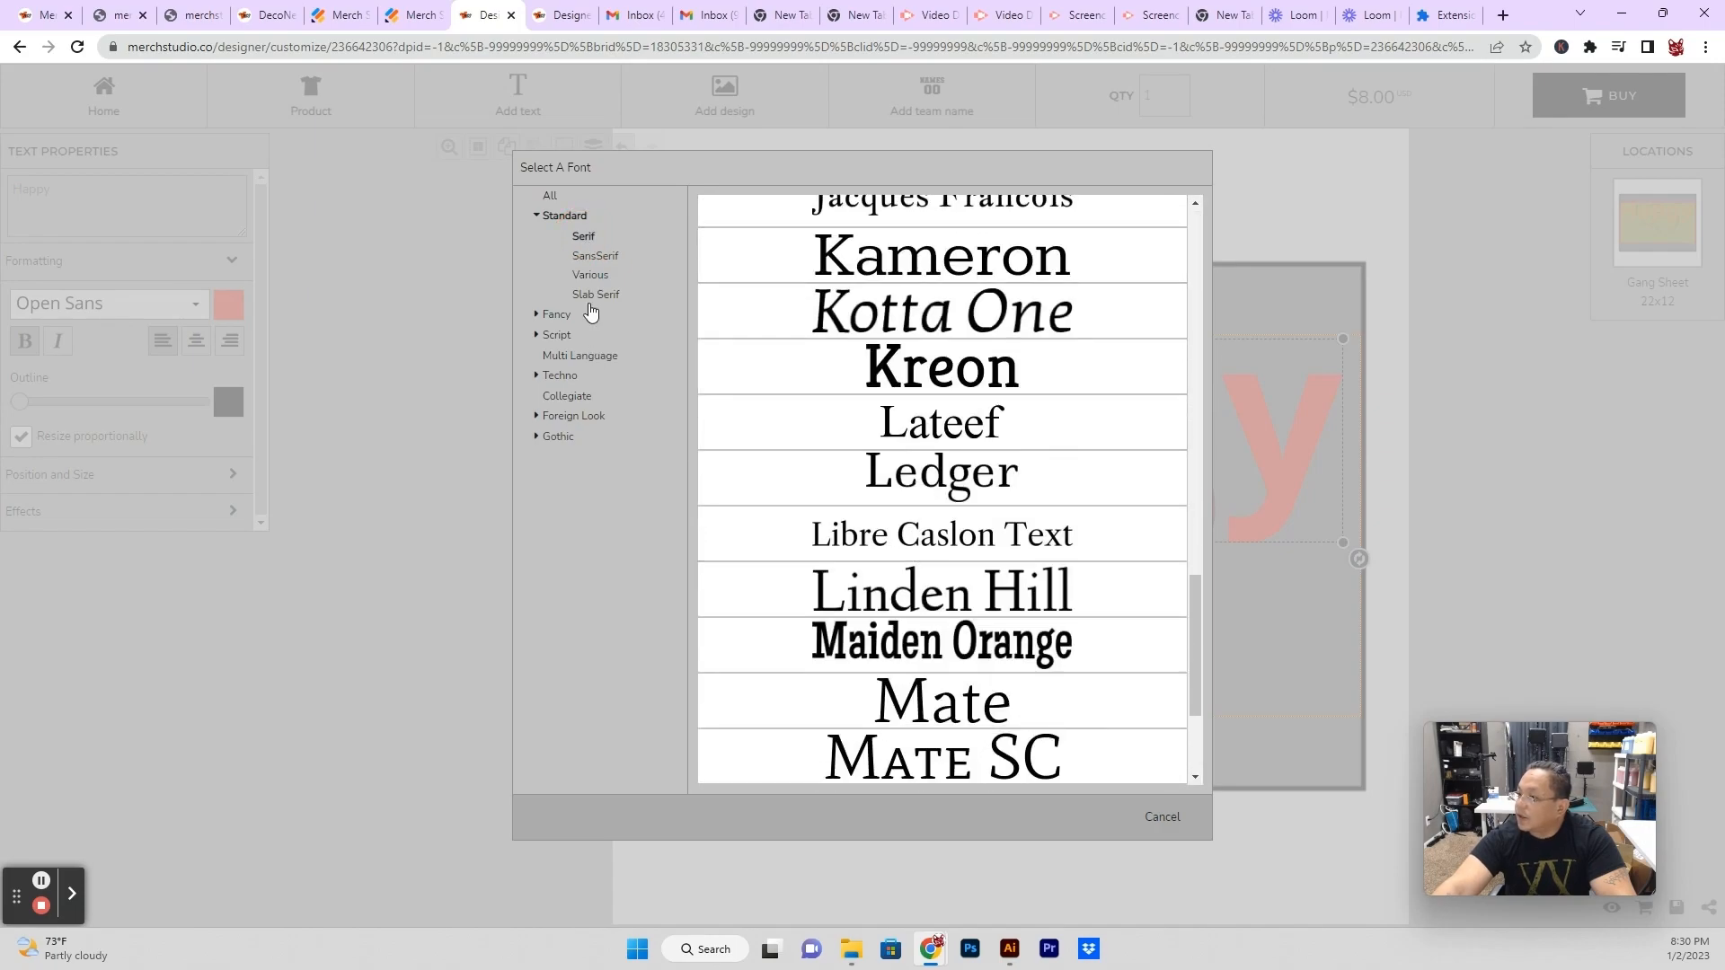
pyautogui.click(595, 255)
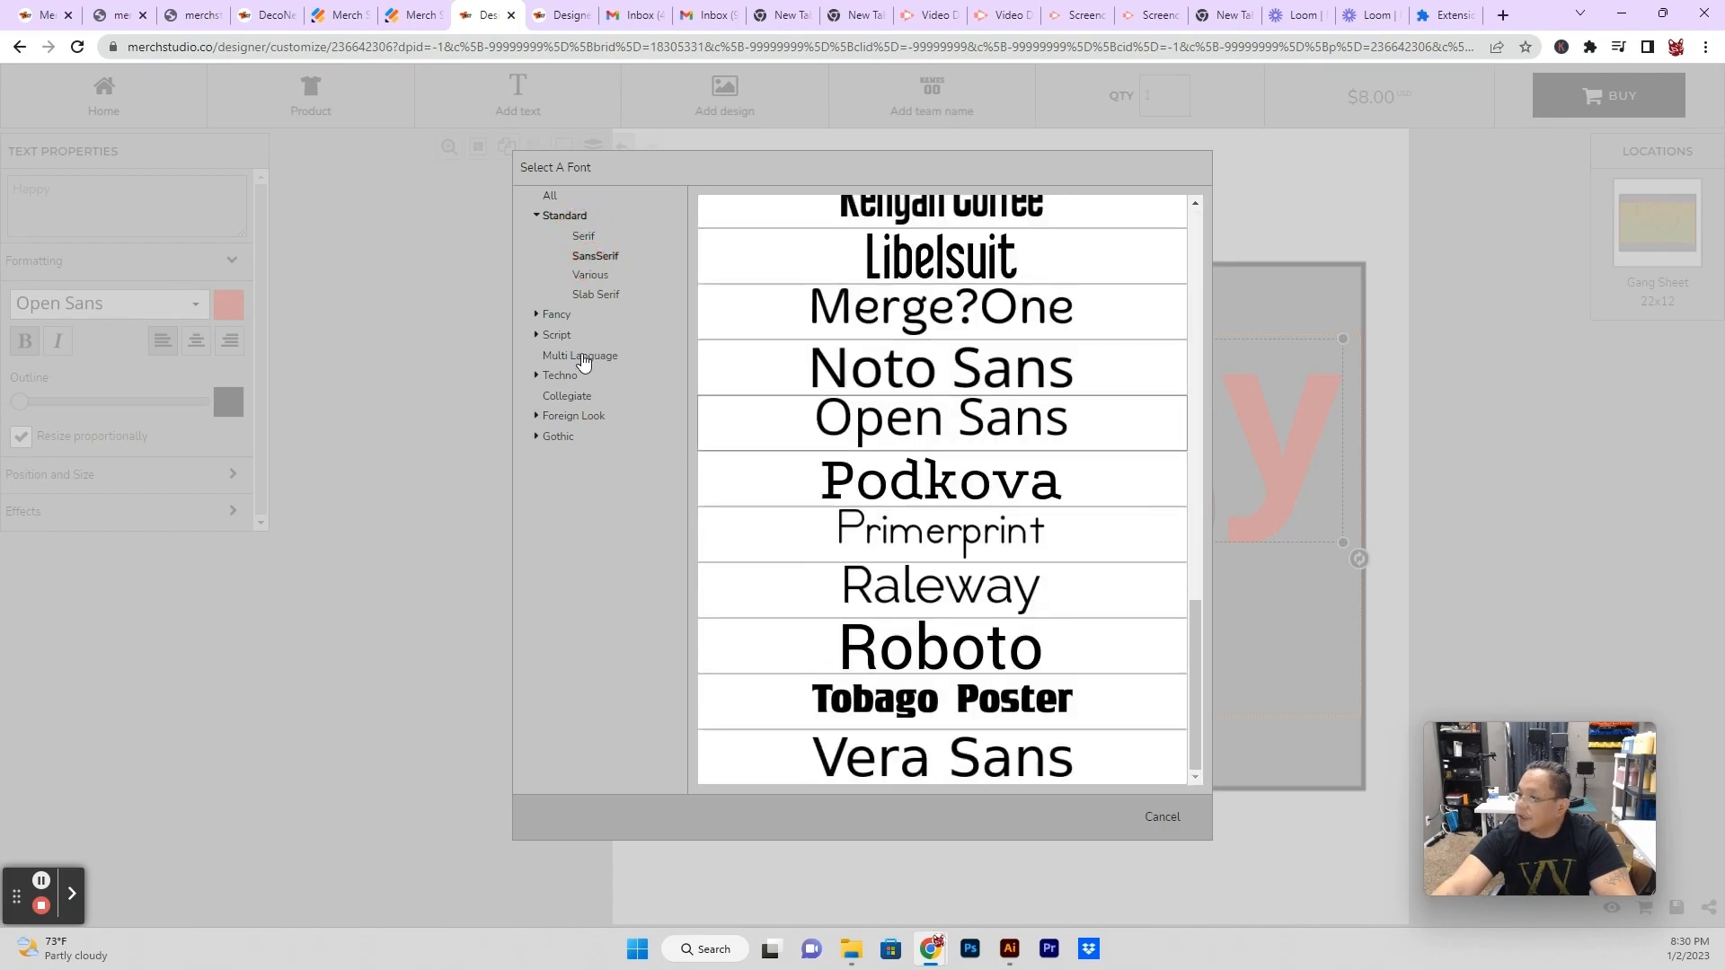
pyautogui.click(589, 275)
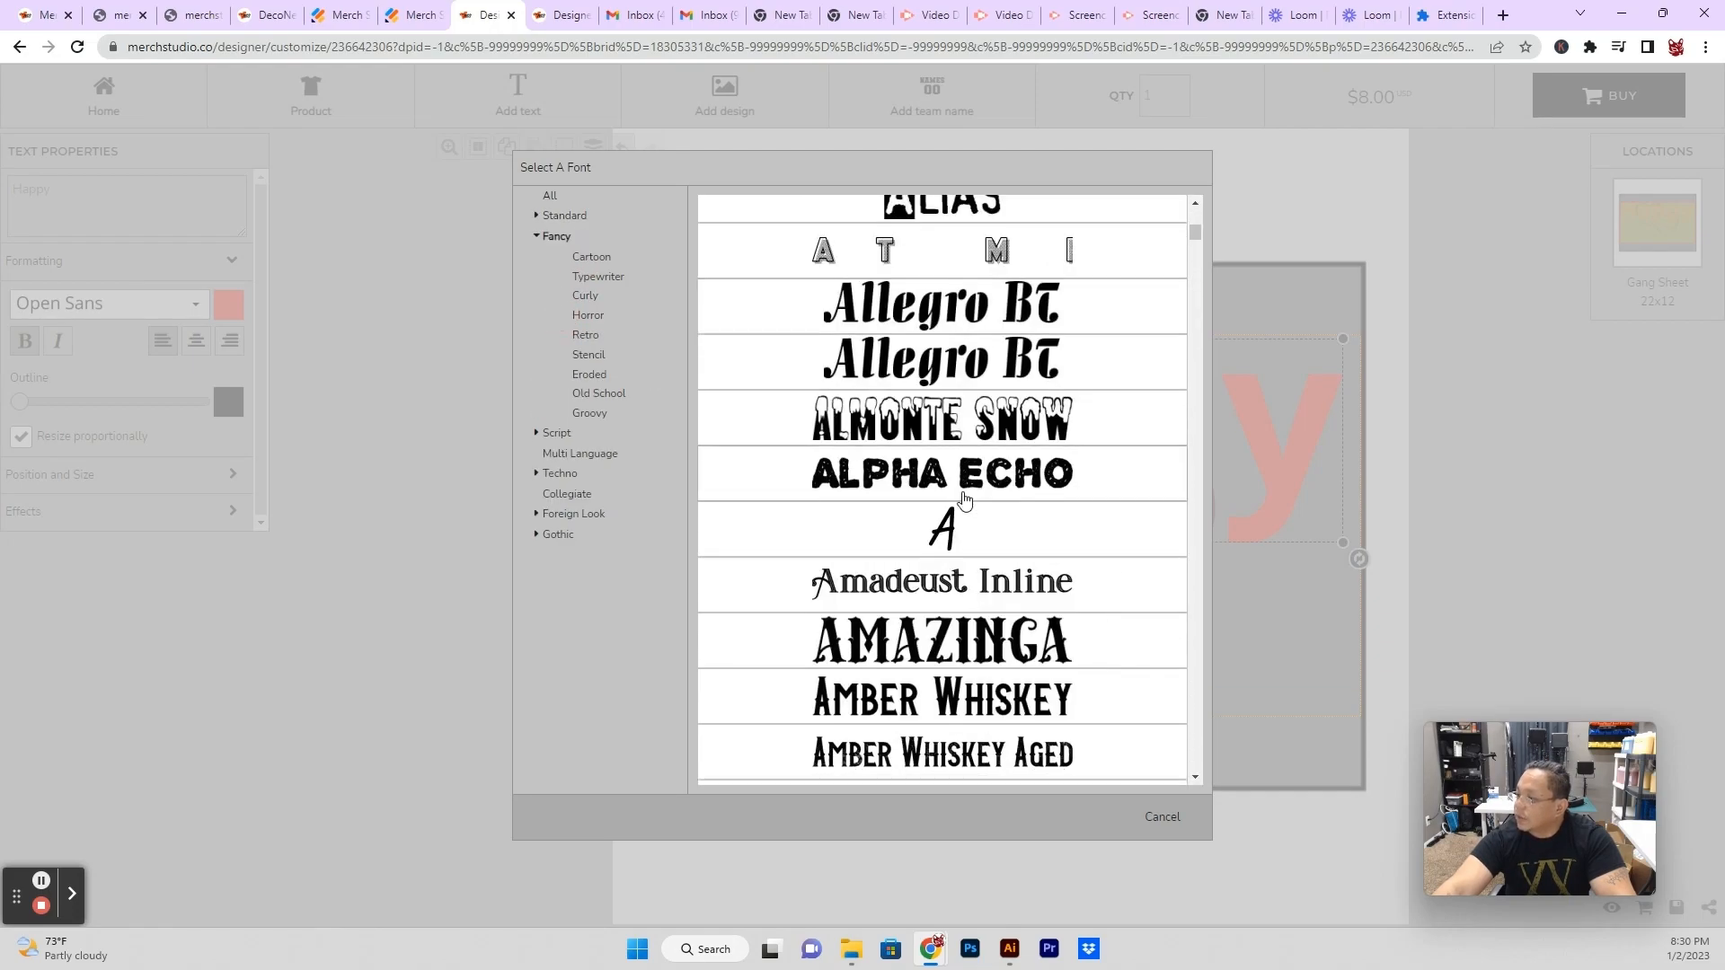
pyautogui.scroll(-3)
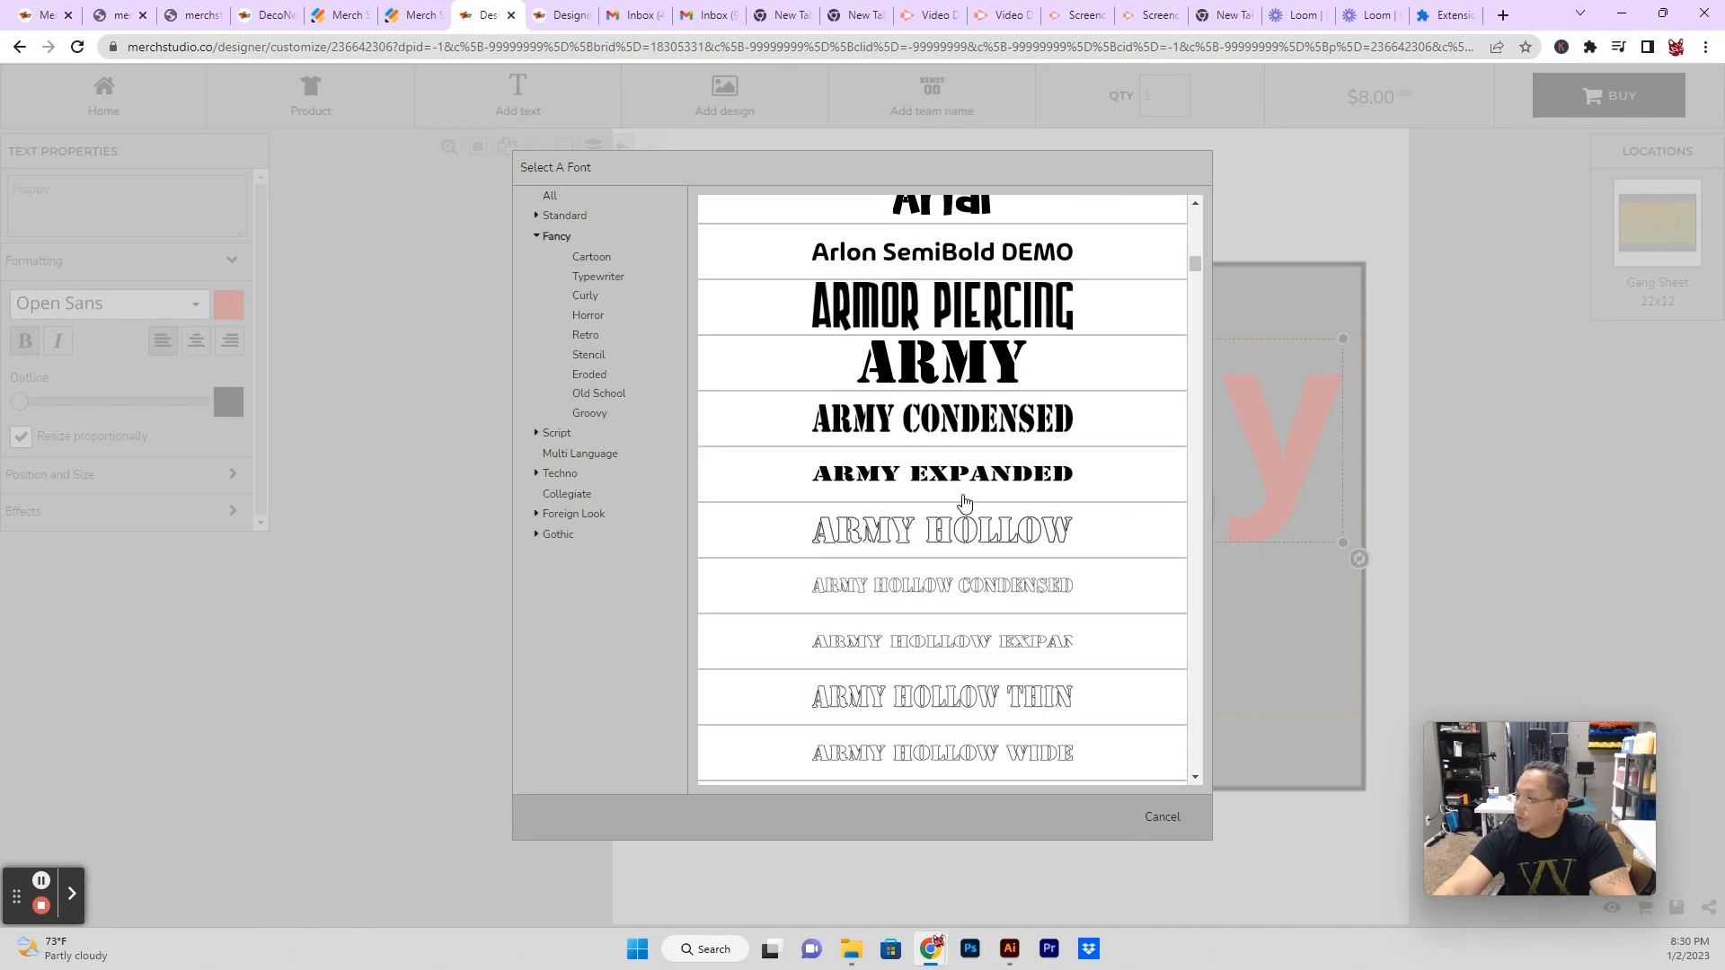
pyautogui.scroll(-3)
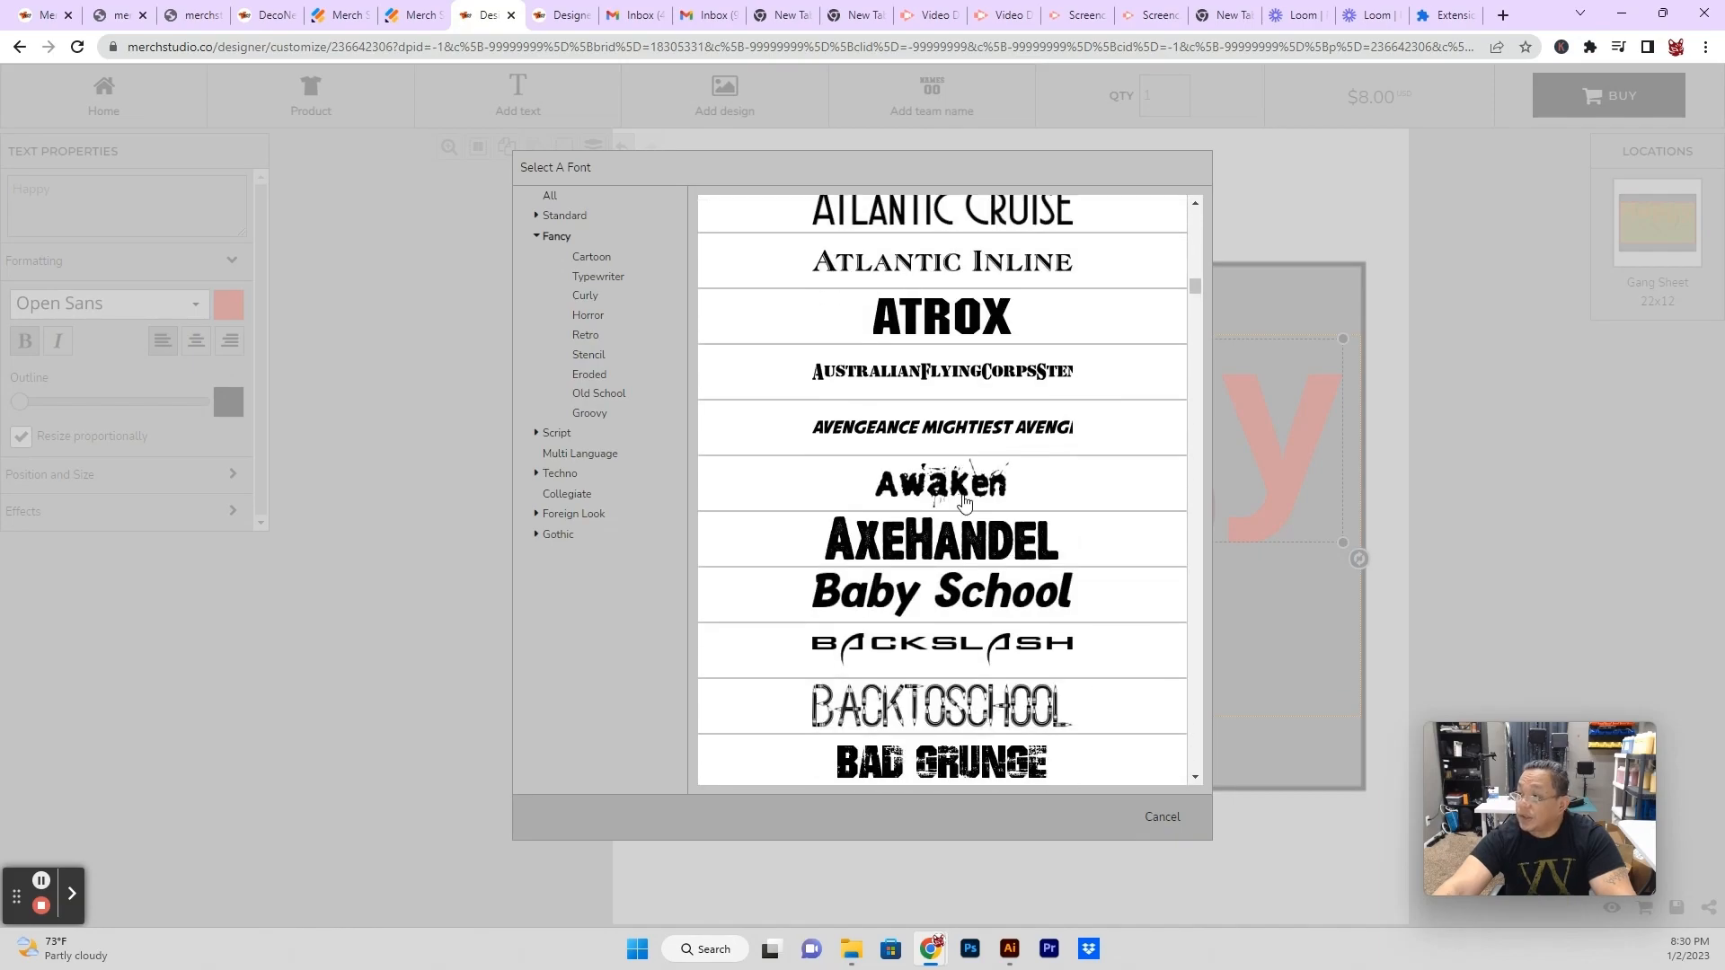
pyautogui.click(598, 393)
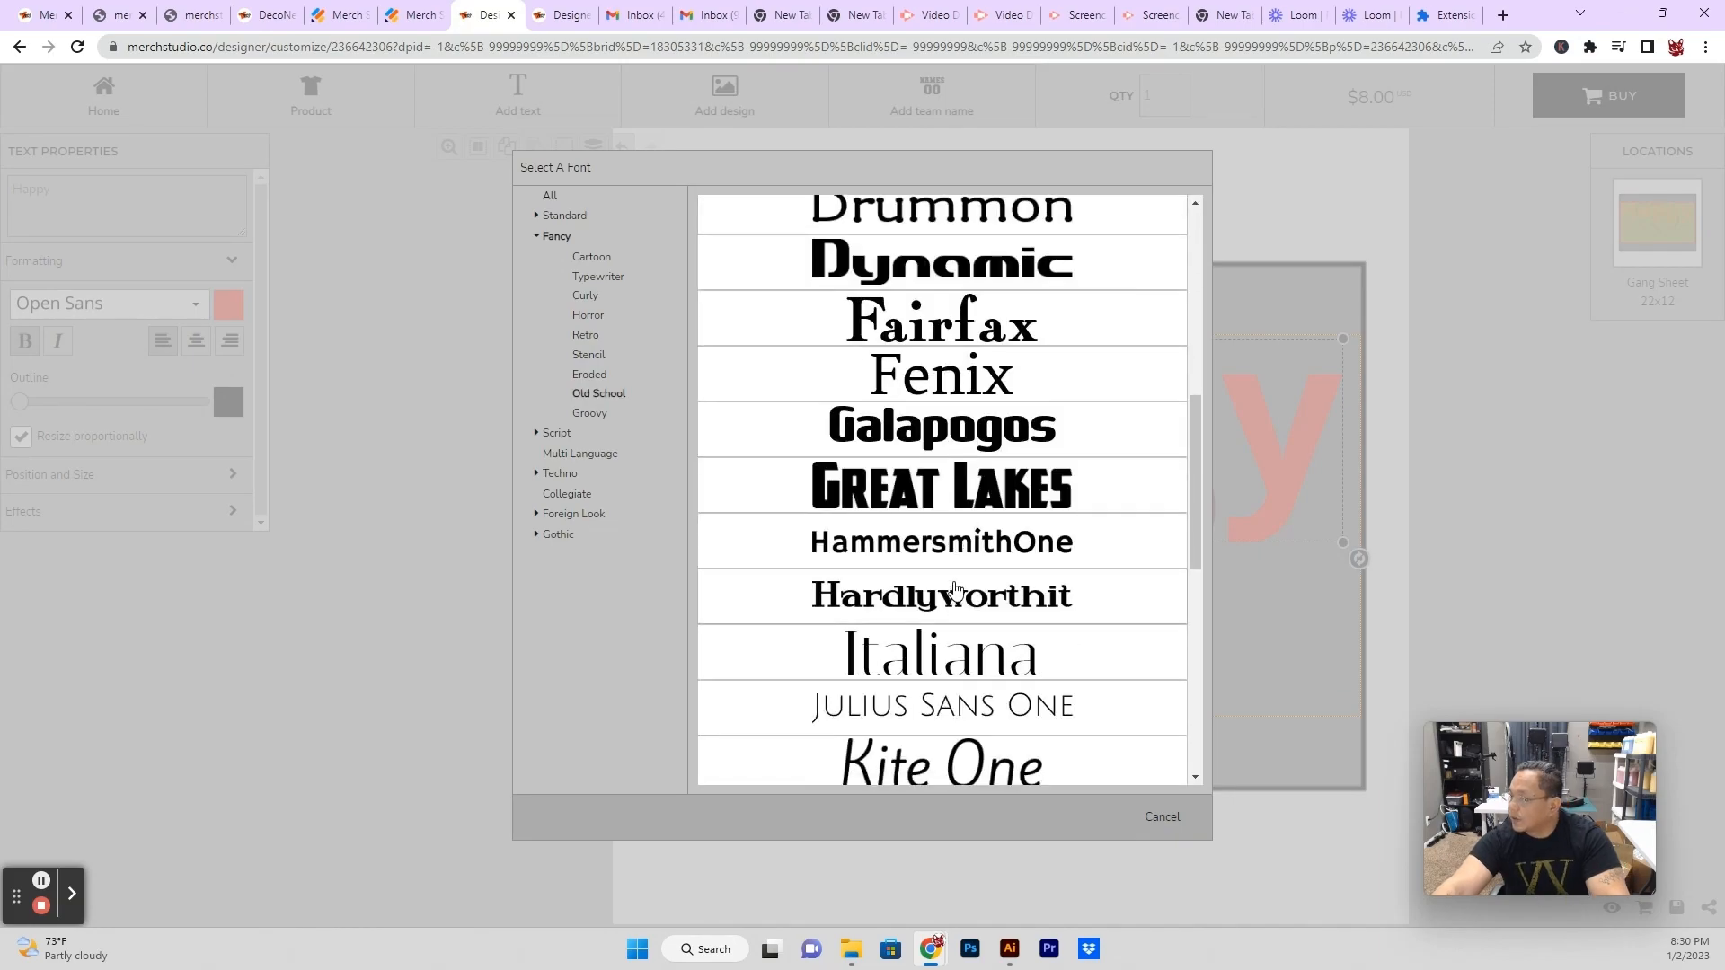
pyautogui.scroll(-3)
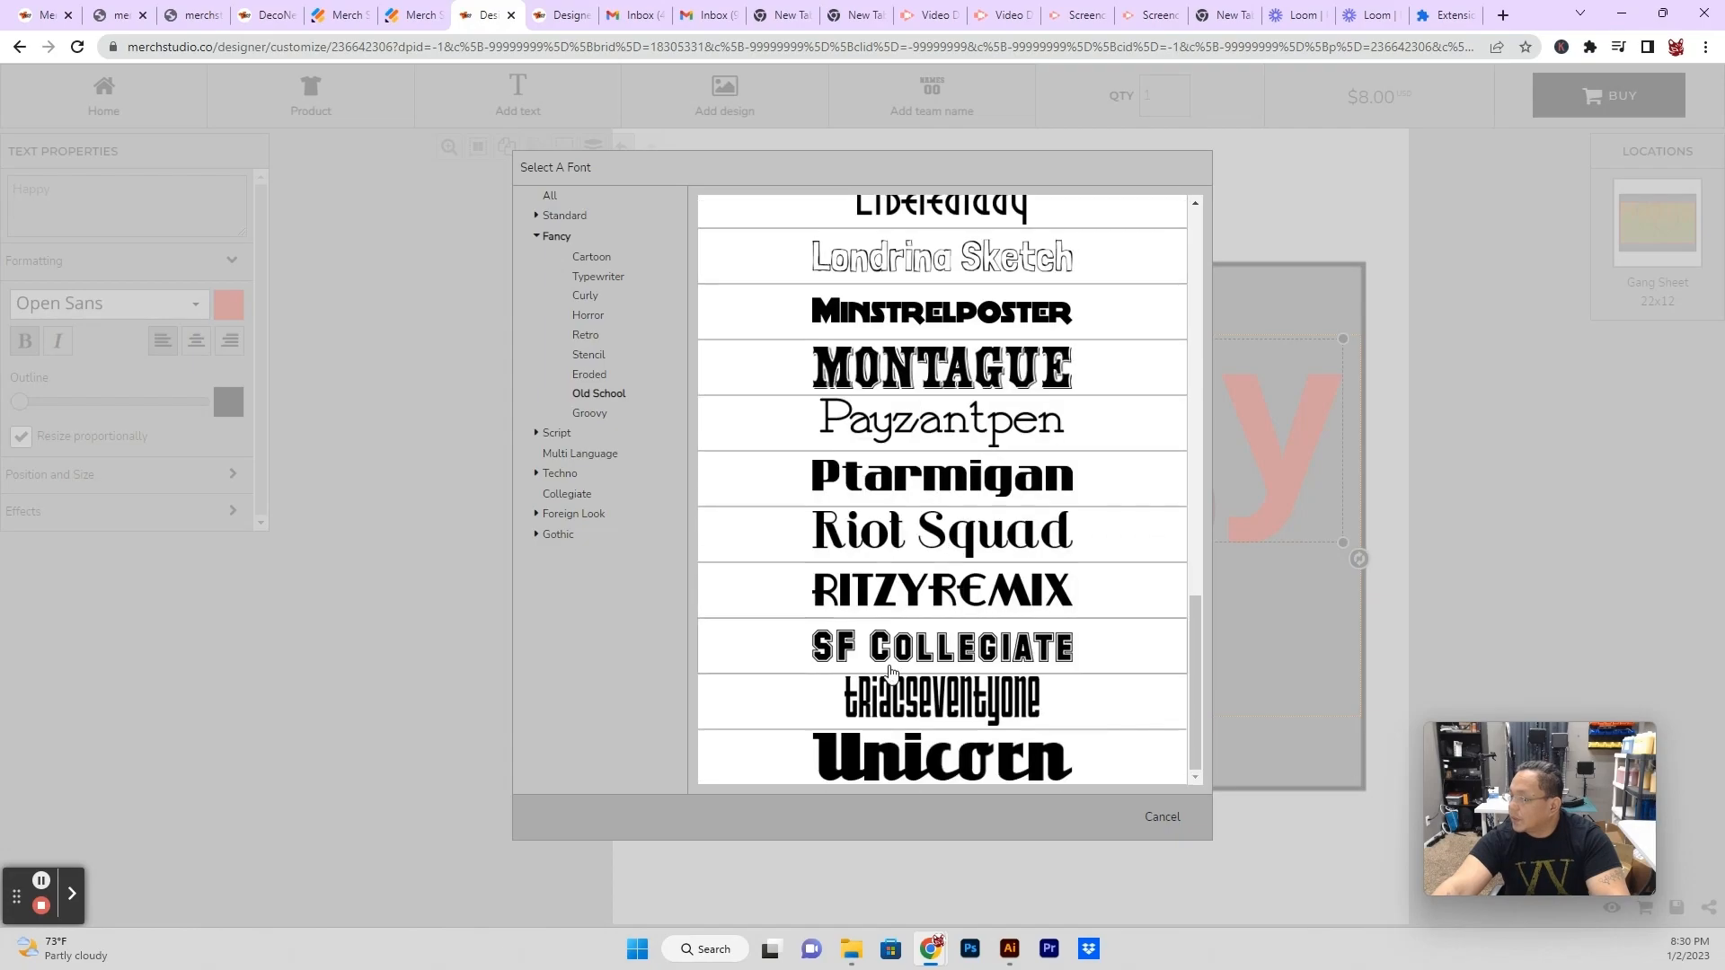
pyautogui.click(942, 758)
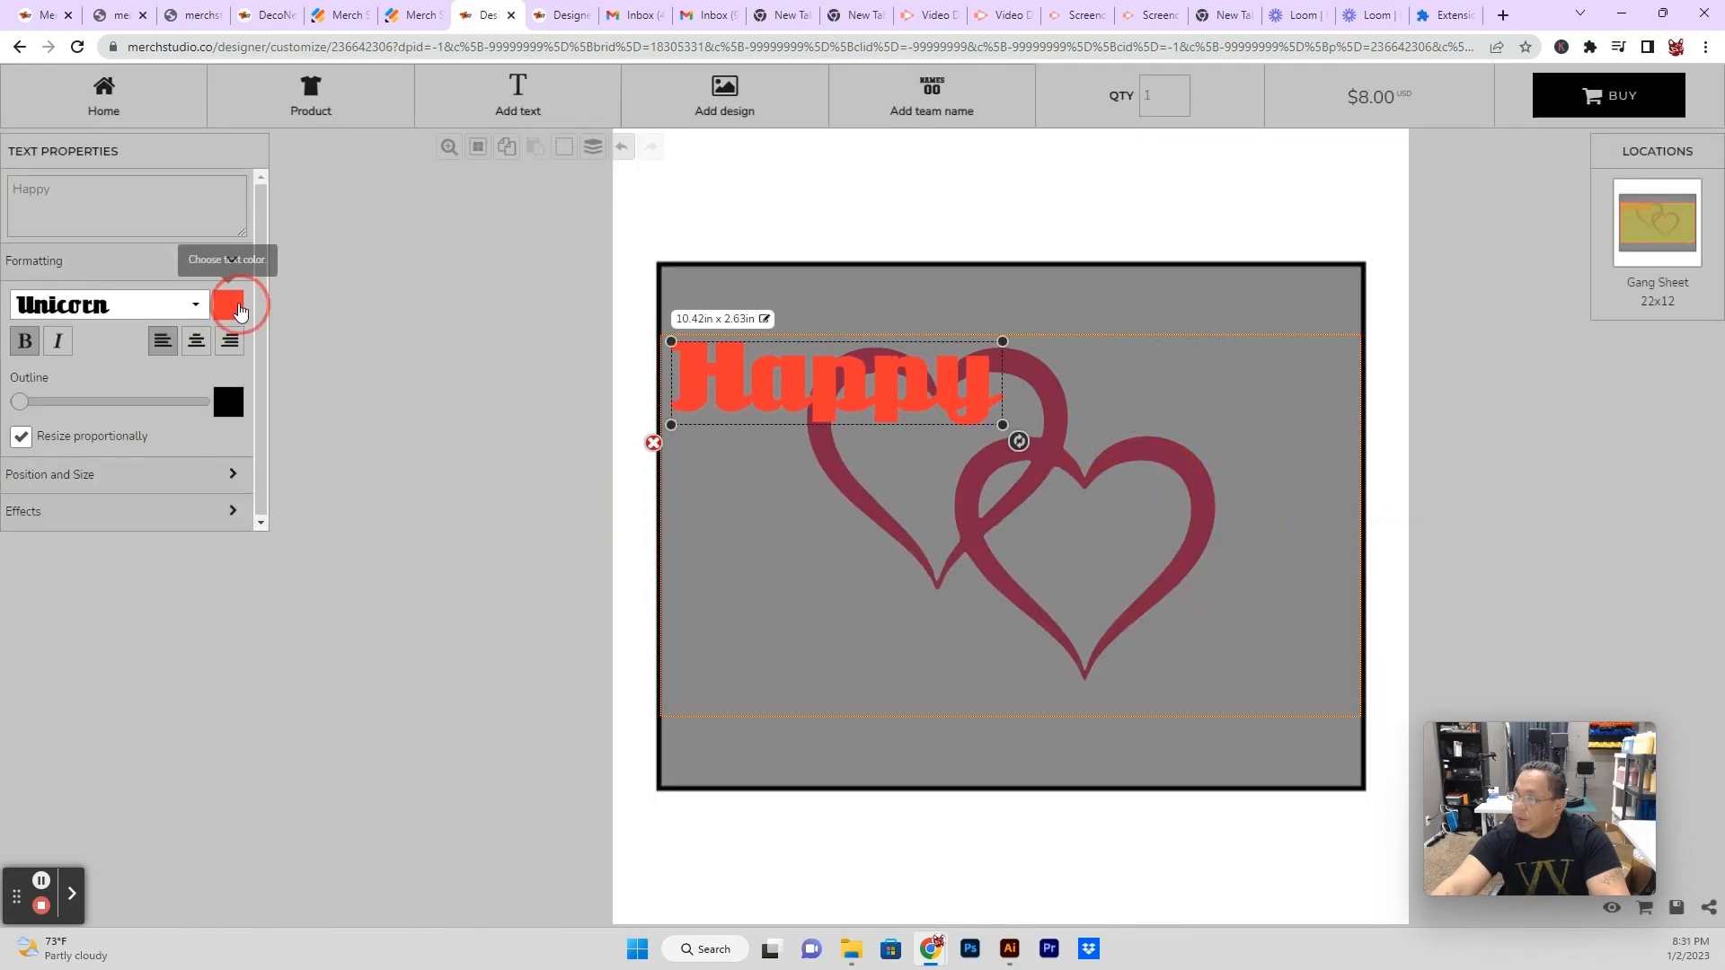
# Give Happy a muted red fill and a thin white outline, then switch it to a script font.
pyautogui.click(232, 304)
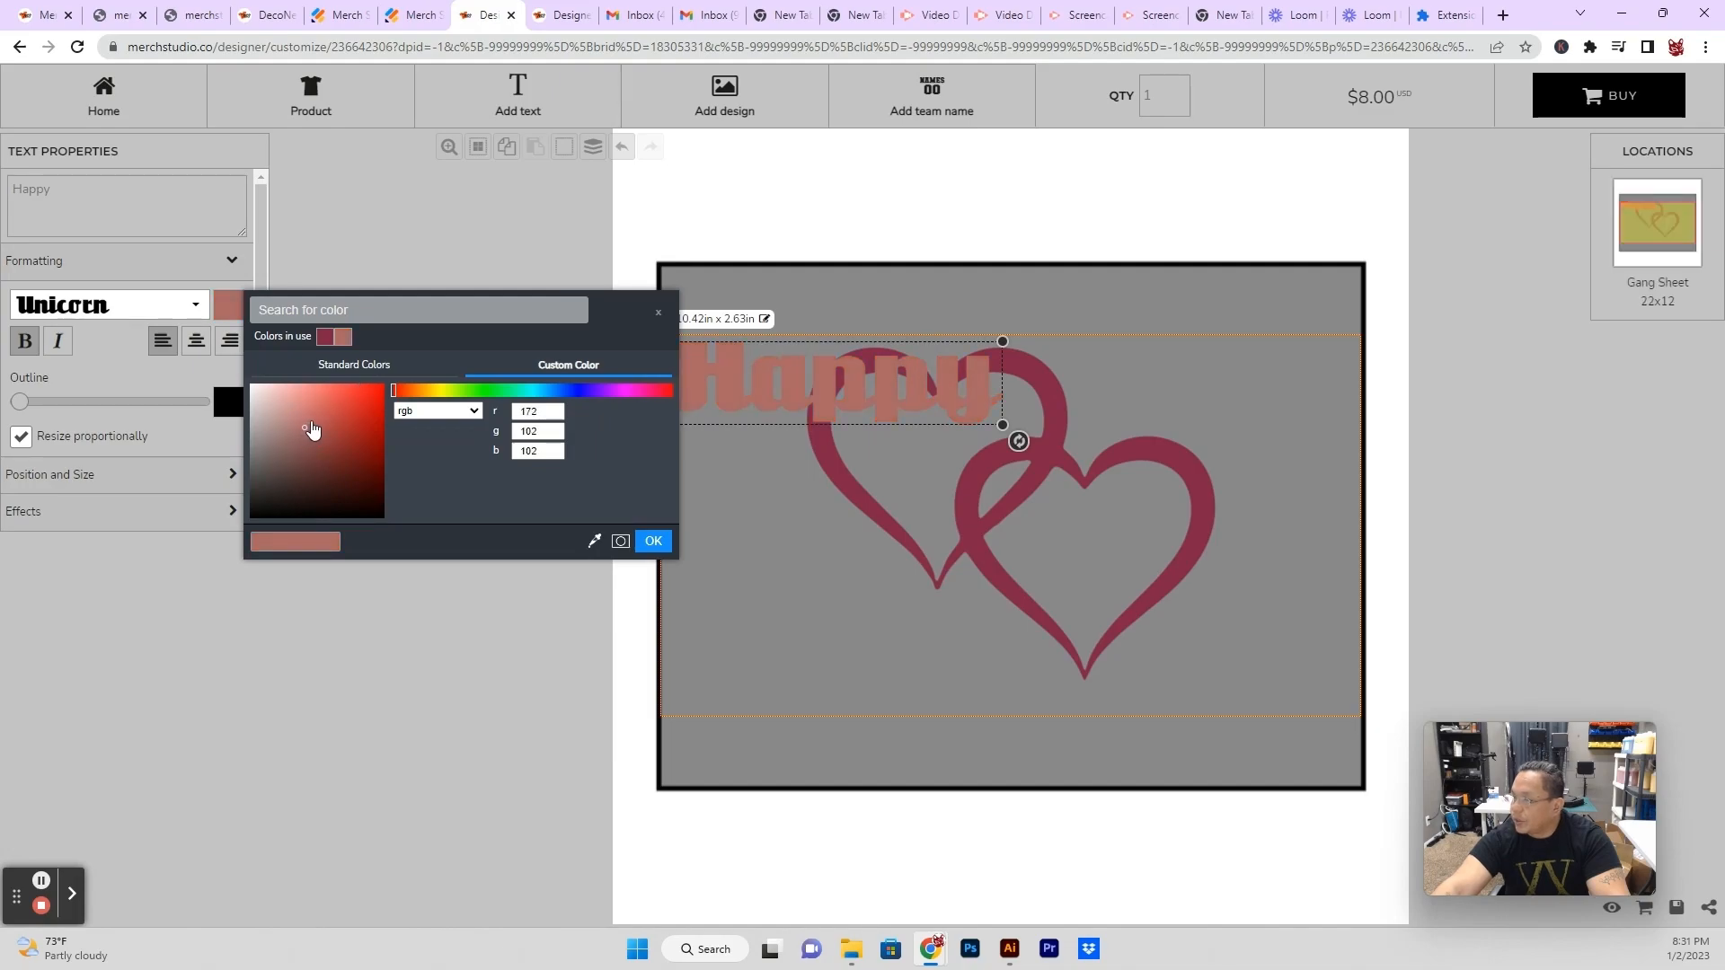
pyautogui.click(652, 540)
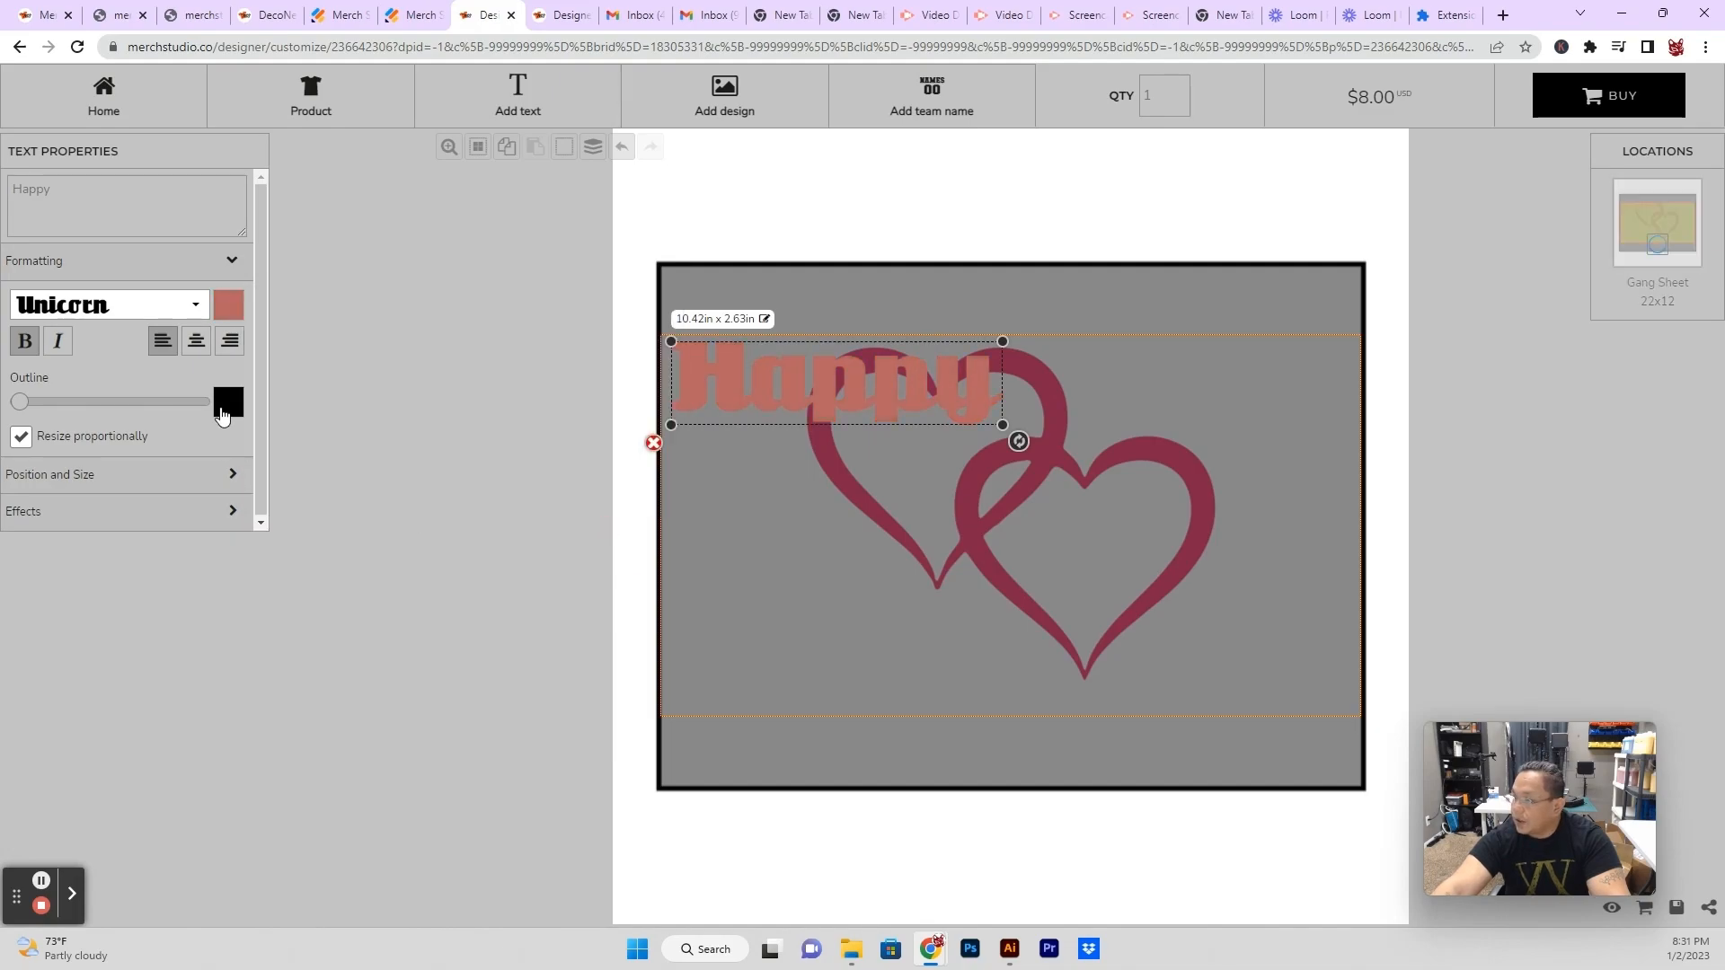
pyautogui.click(229, 402)
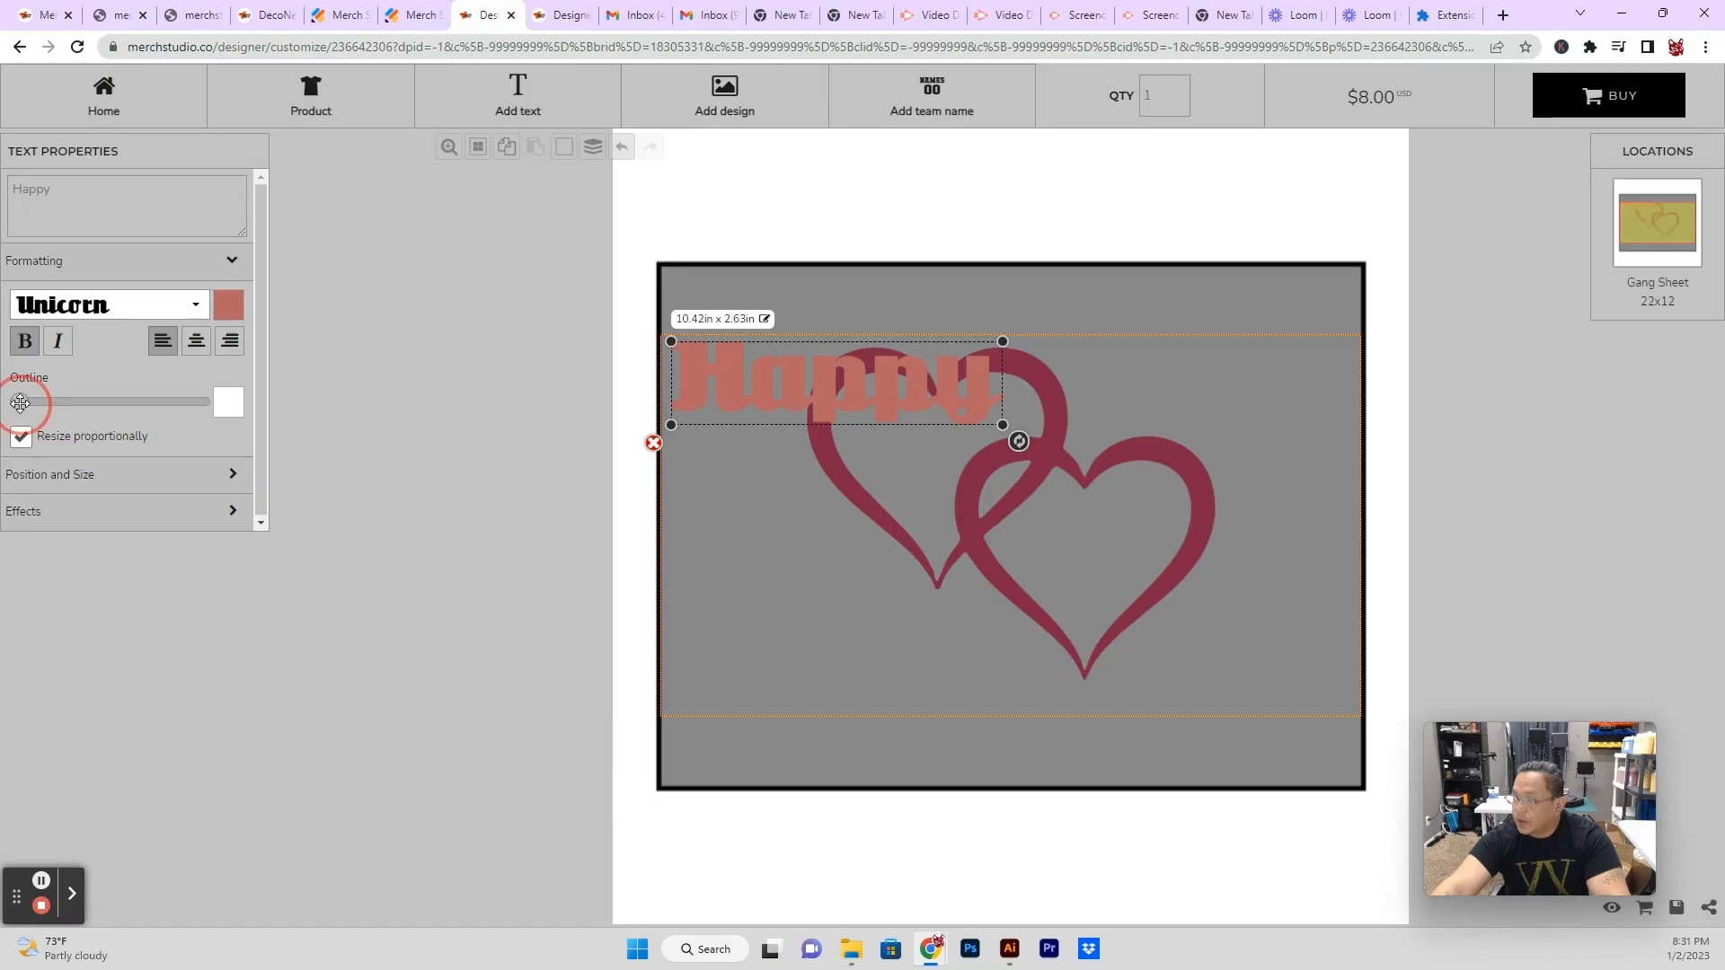
pyautogui.moveTo(21, 400); pyautogui.dragTo(27, 401)
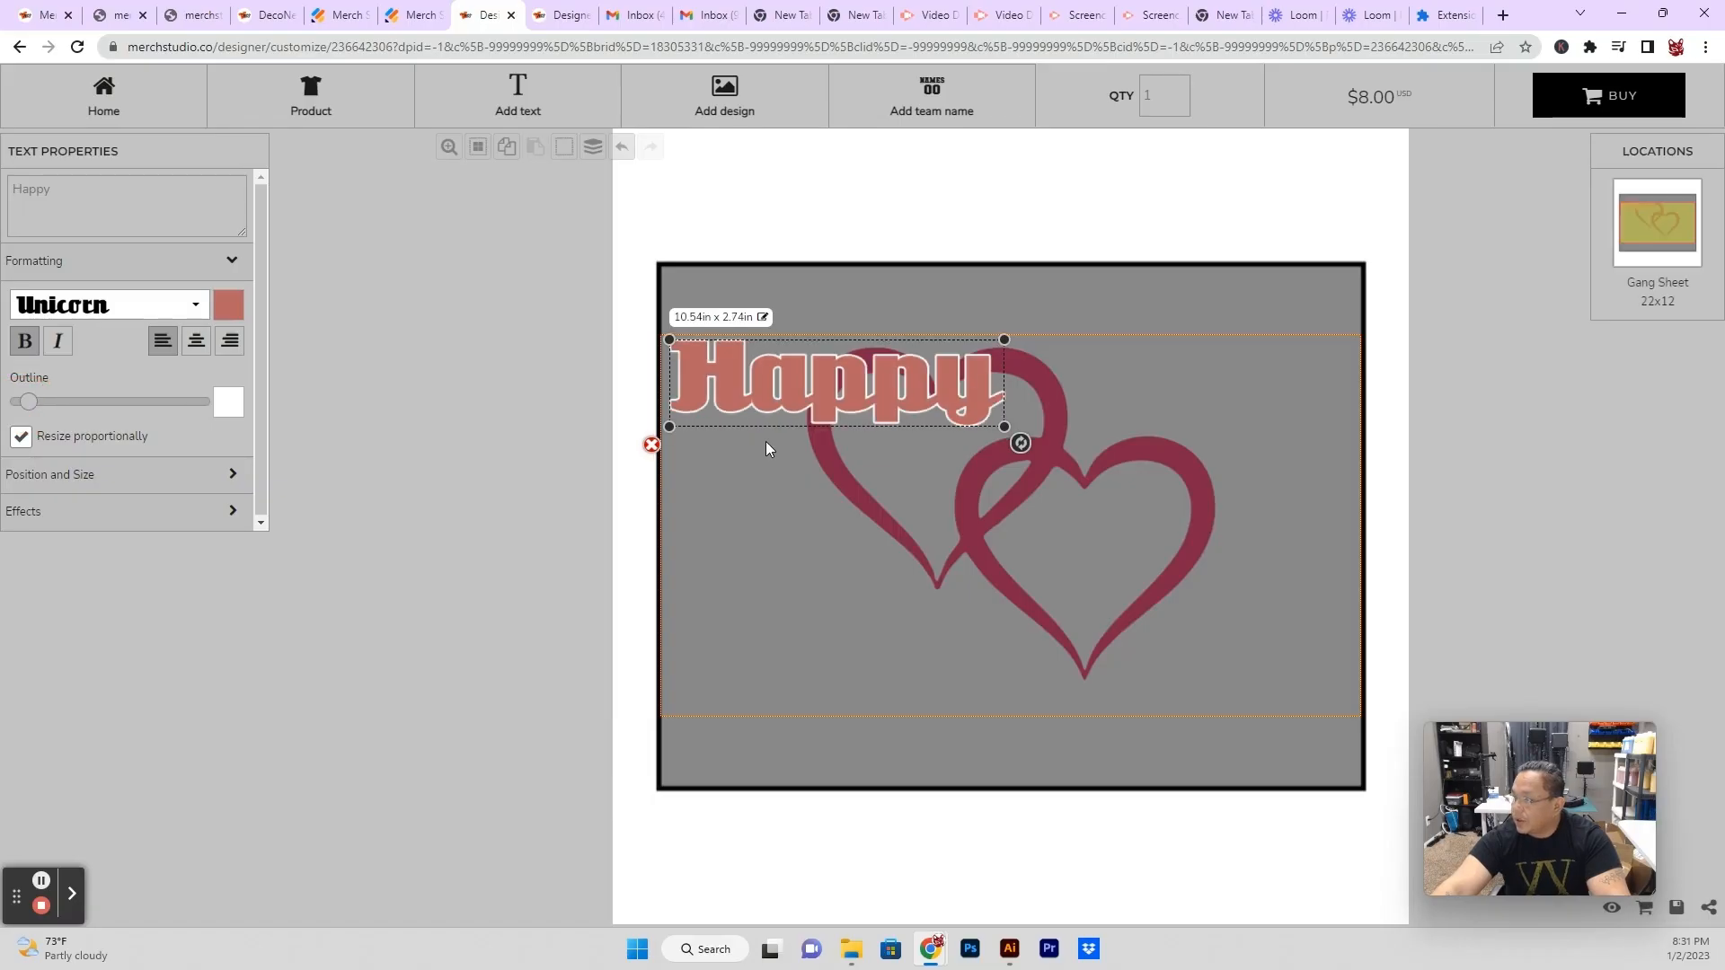
pyautogui.click(107, 304)
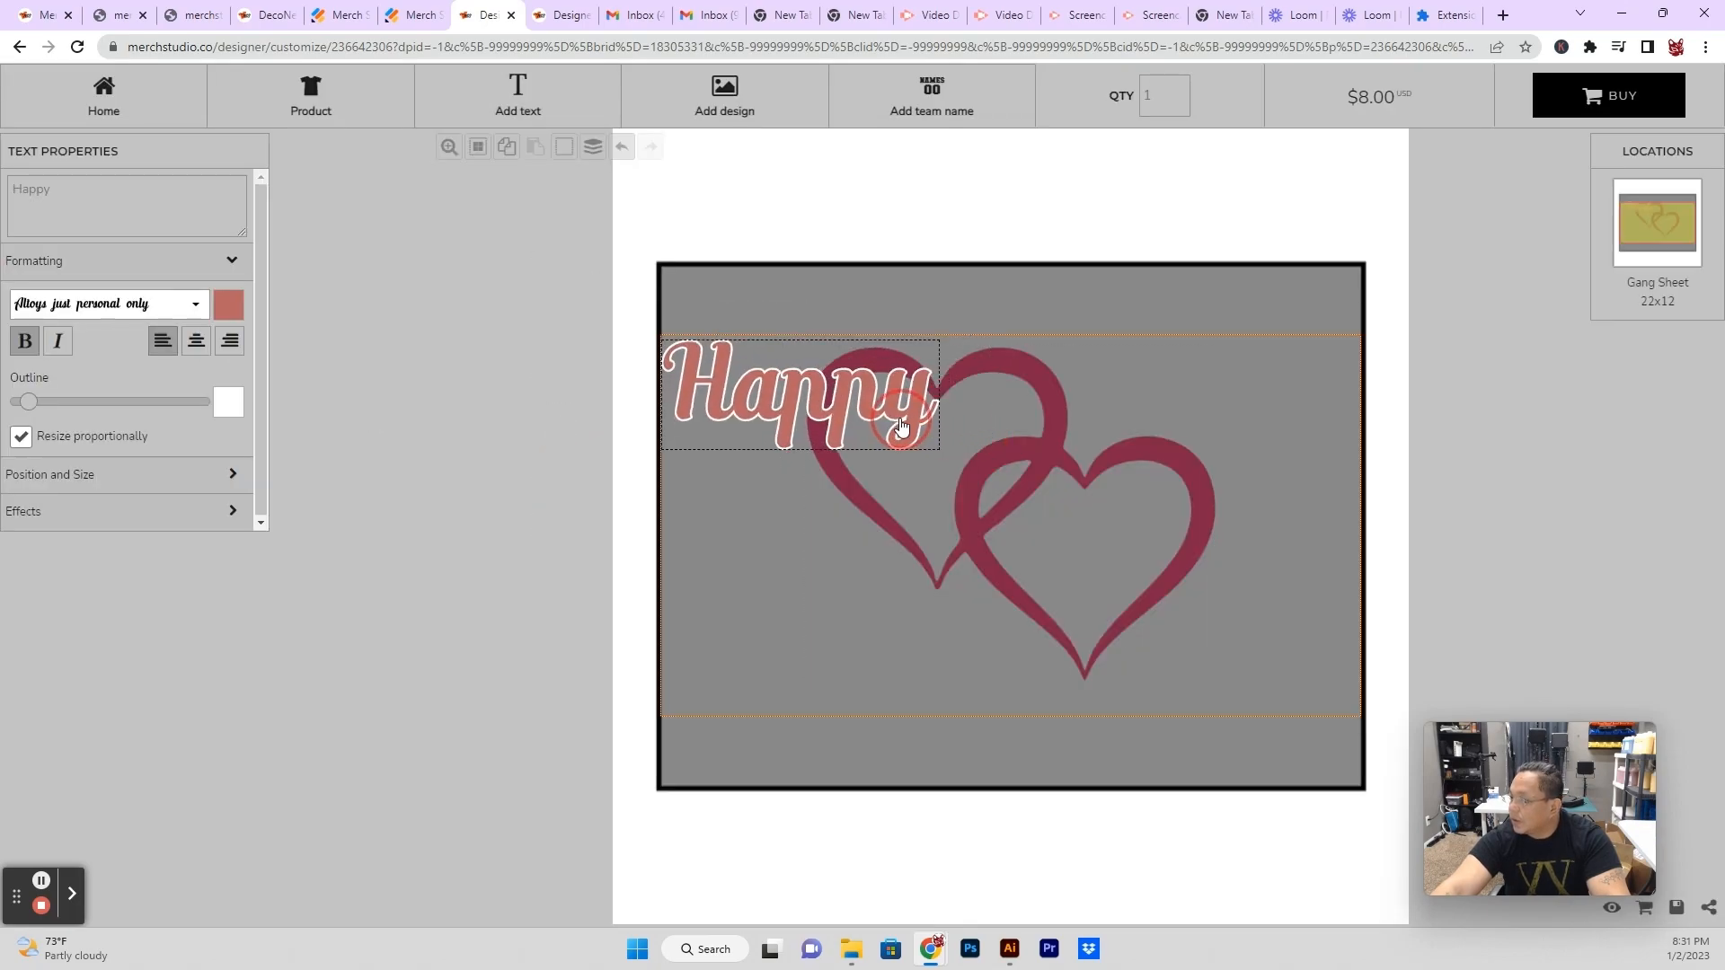
# Add Valentine's below Happy in the Always In My Heart script font, resized to fit the hearts.
pyautogui.click(902, 424)
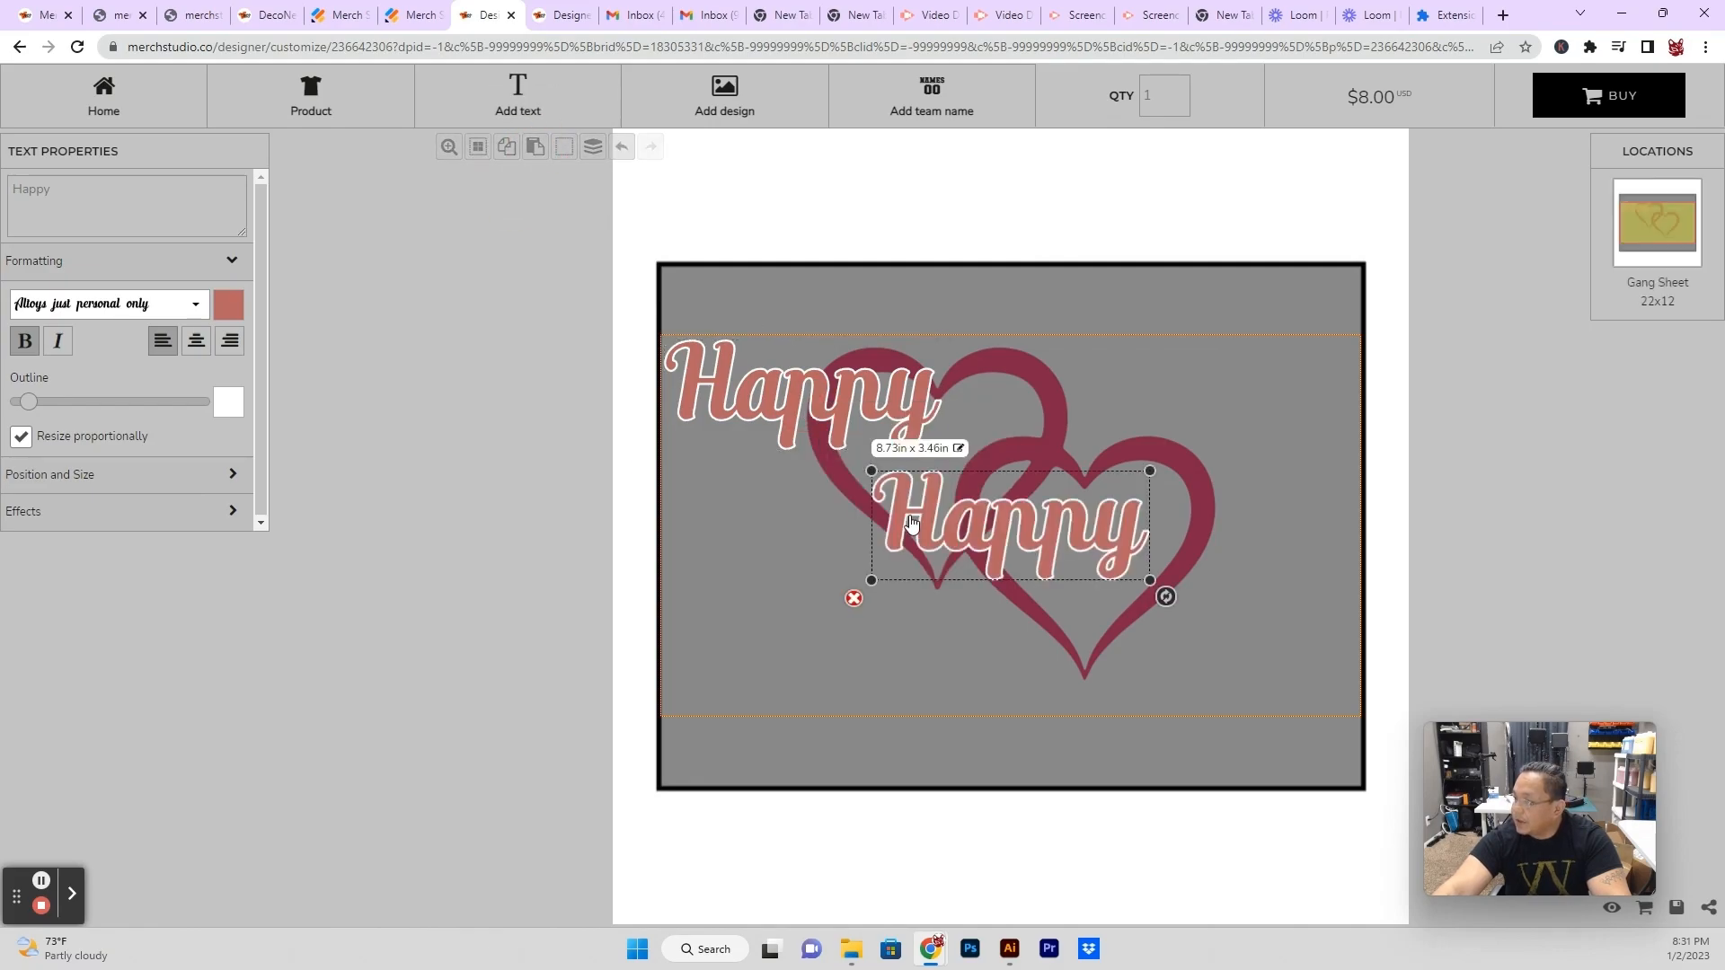
pyautogui.write('Valentine')
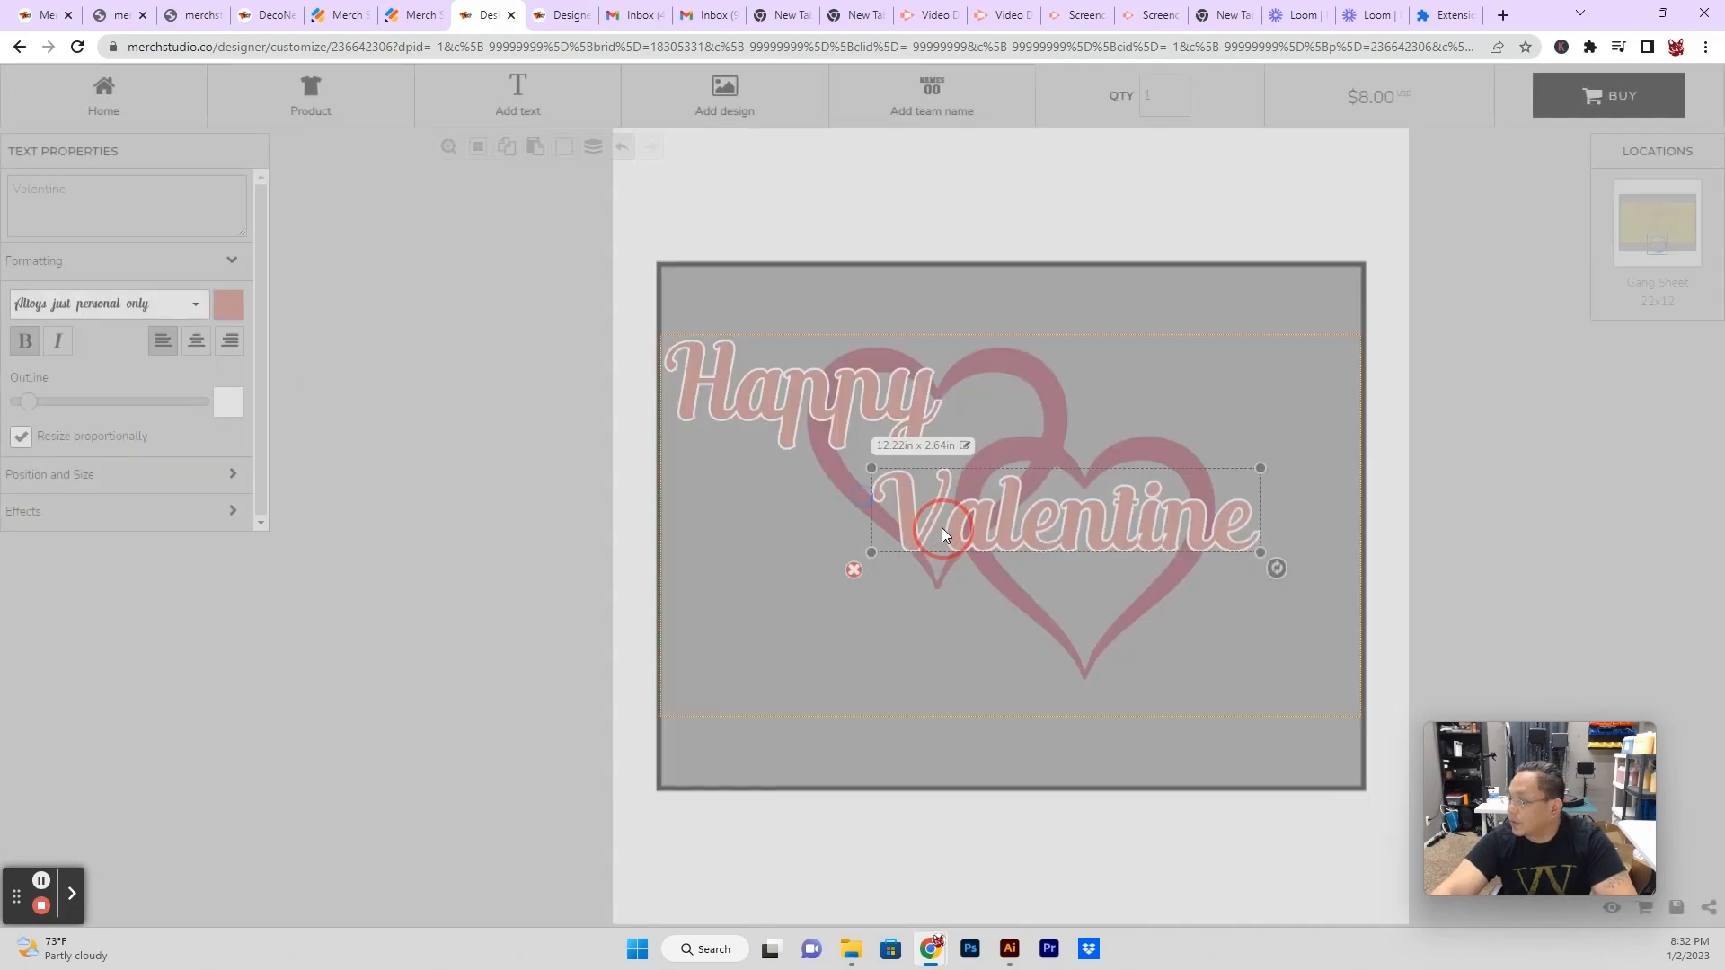
pyautogui.click(823, 410)
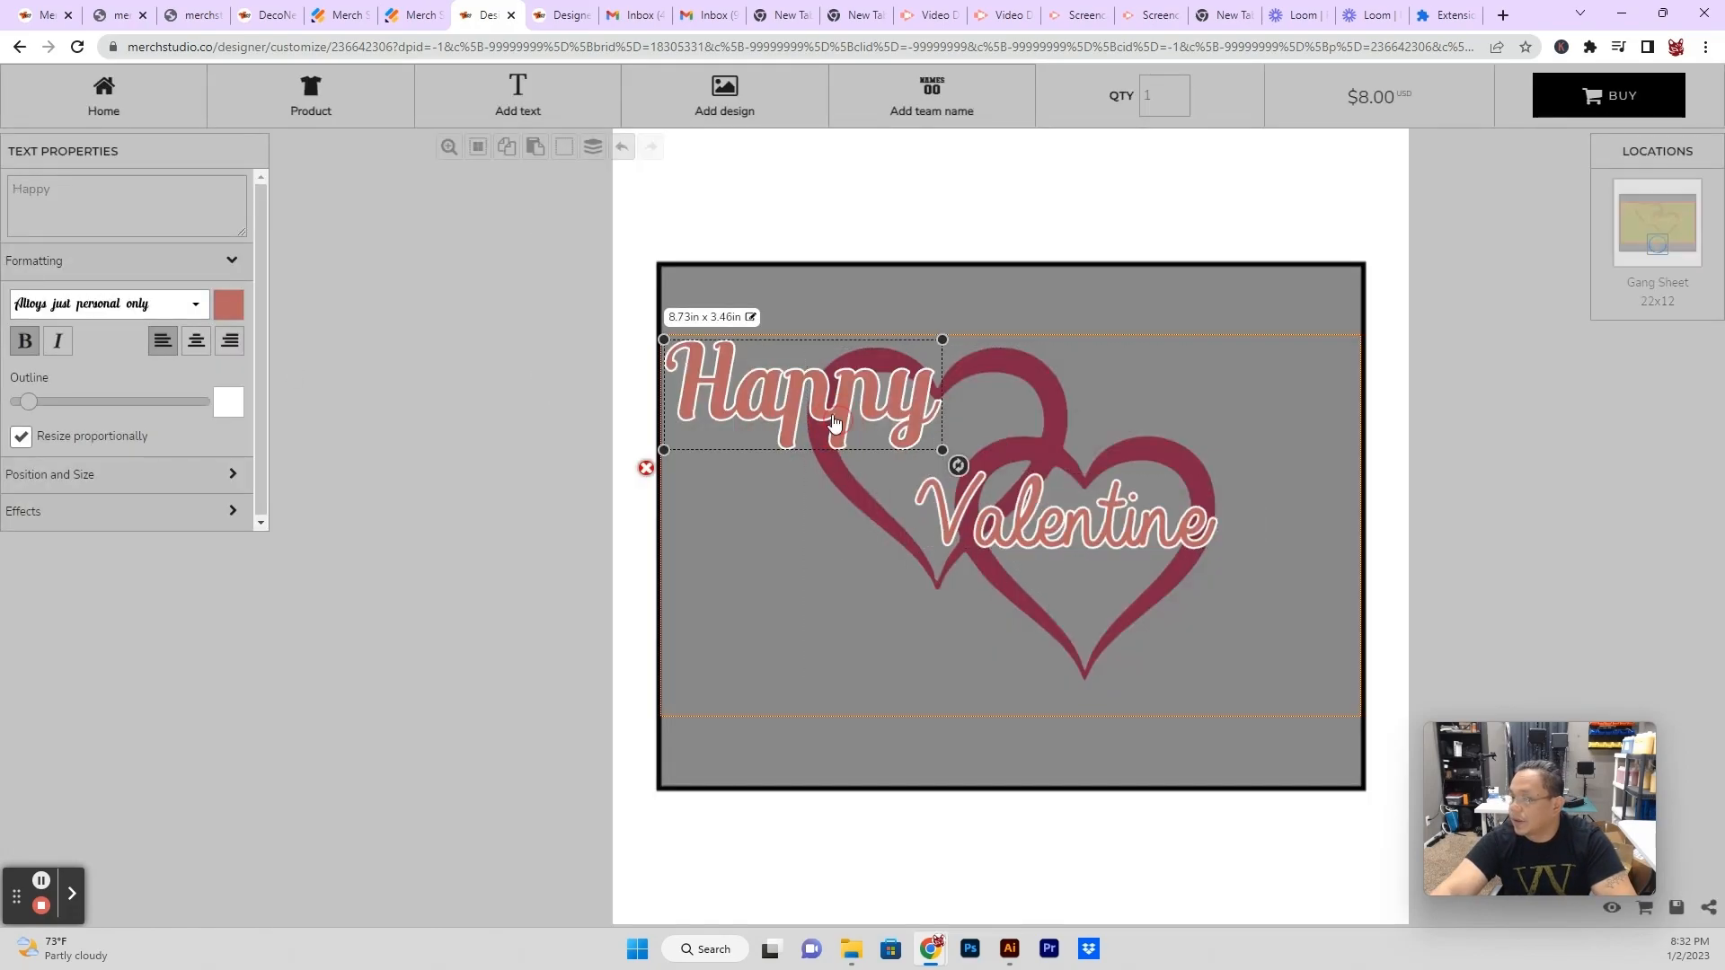
pyautogui.click(1065, 539)
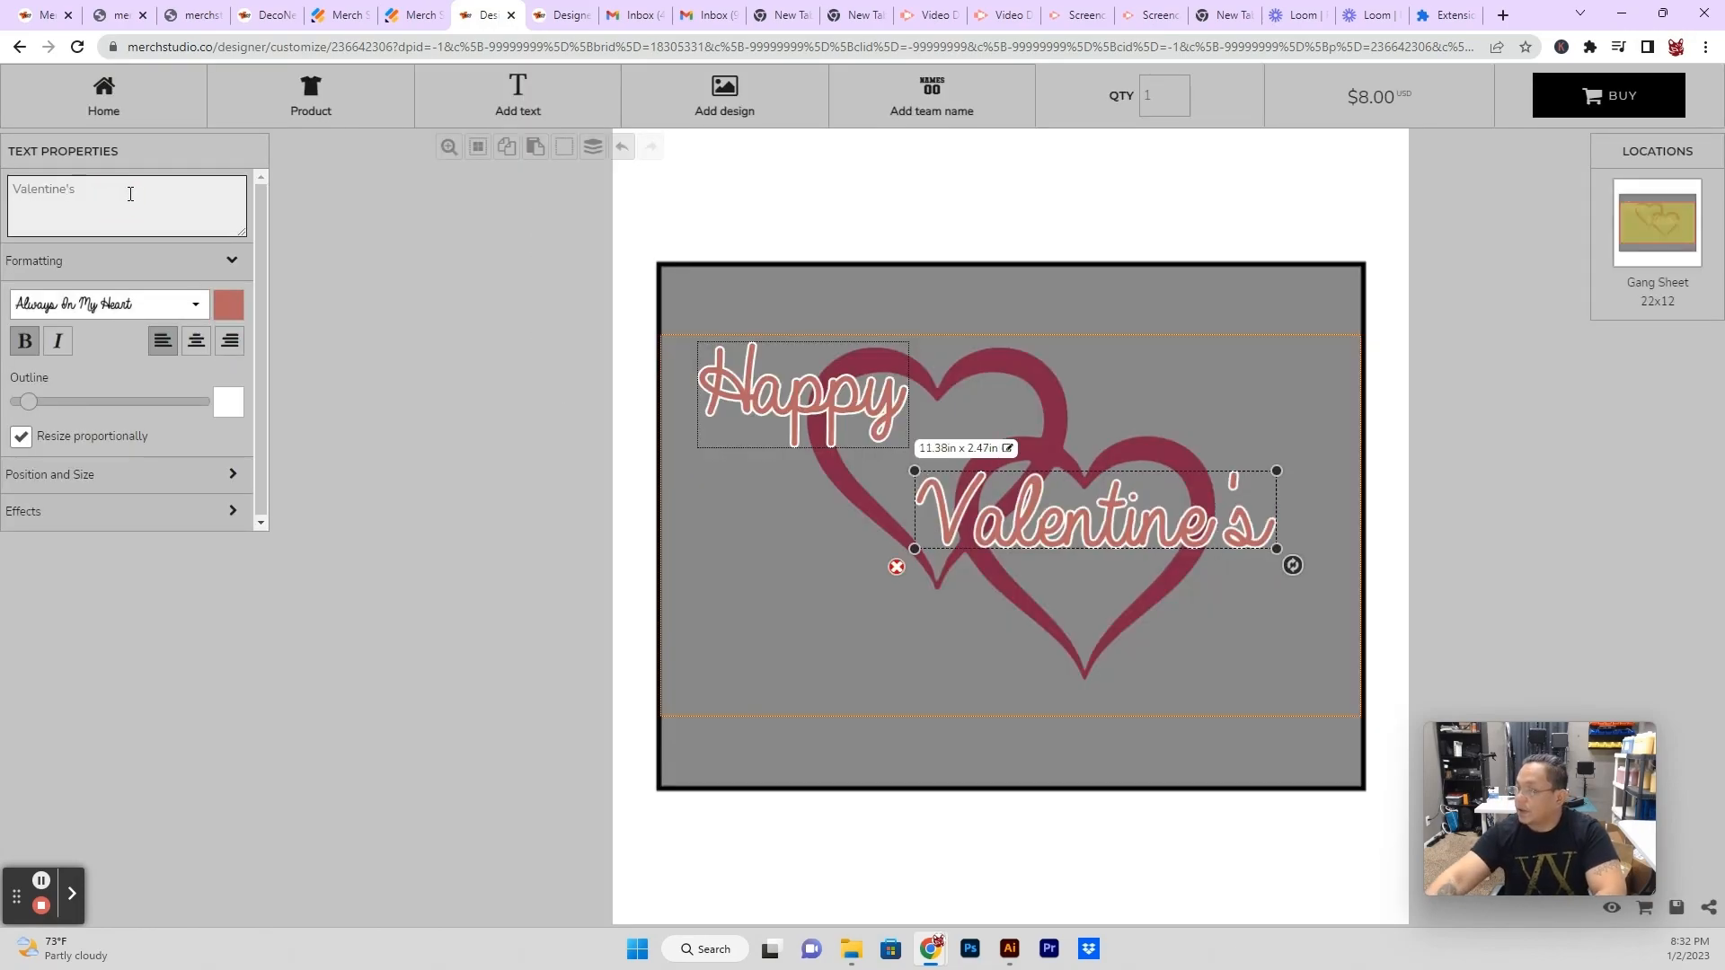
pyautogui.moveTo(1276, 549); pyautogui.dragTo(1344, 550)
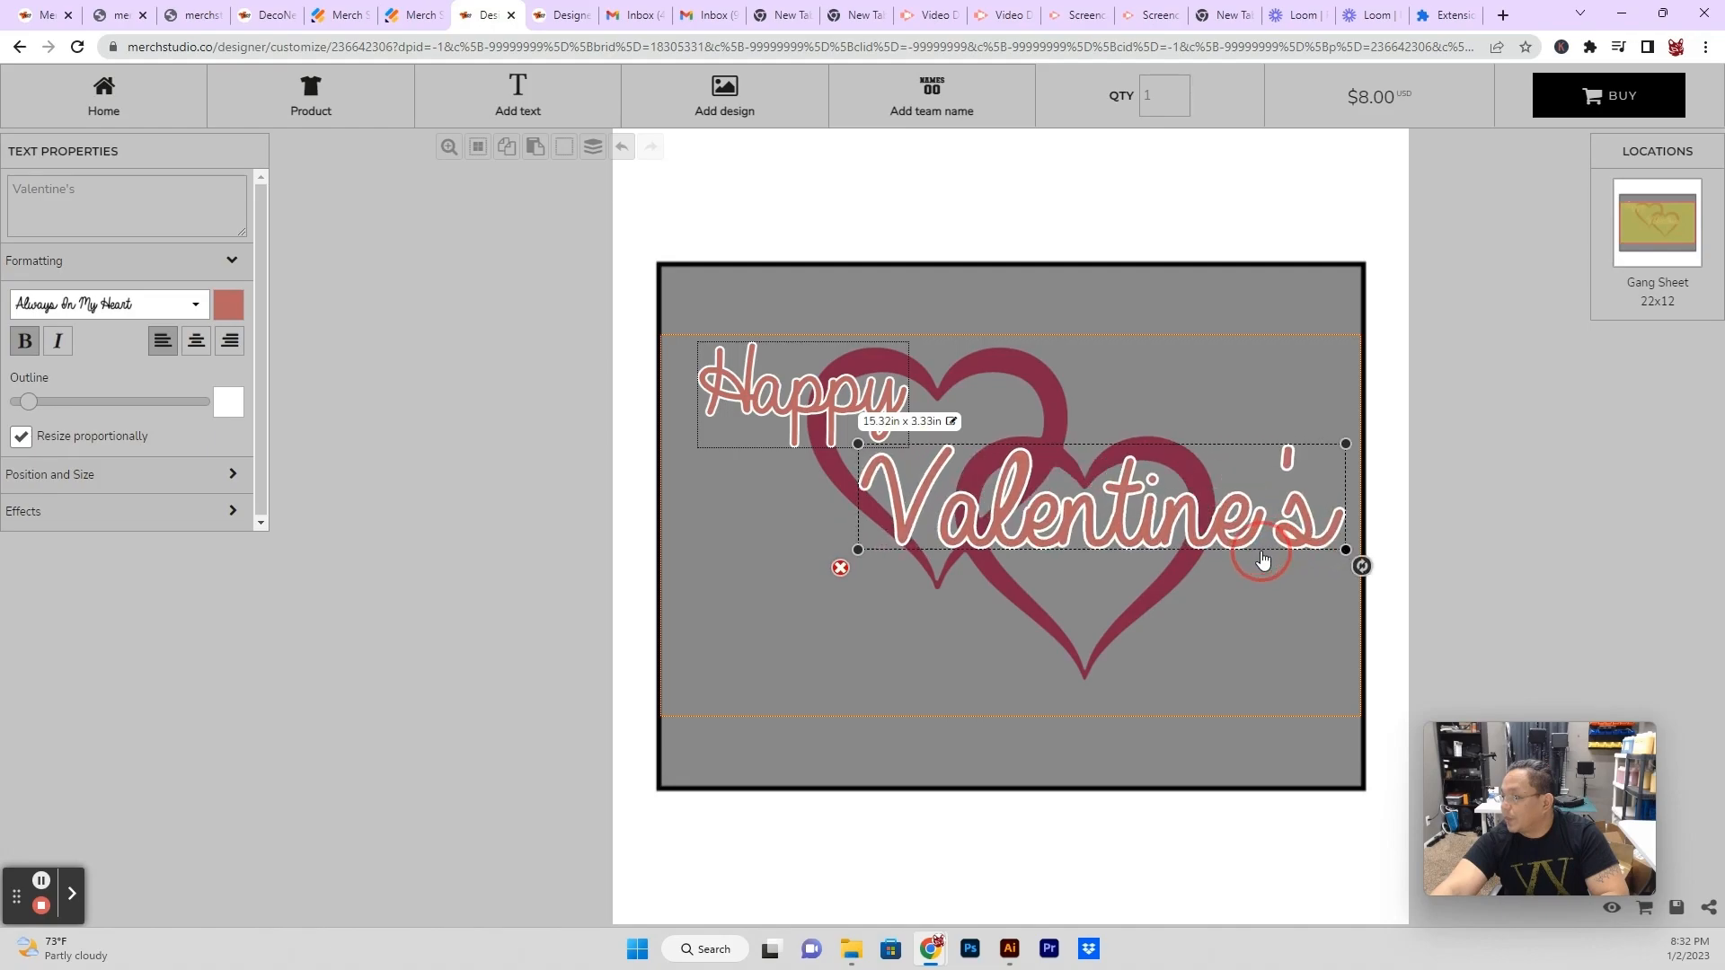
pyautogui.moveTo(1344, 550); pyautogui.dragTo(1247, 546)
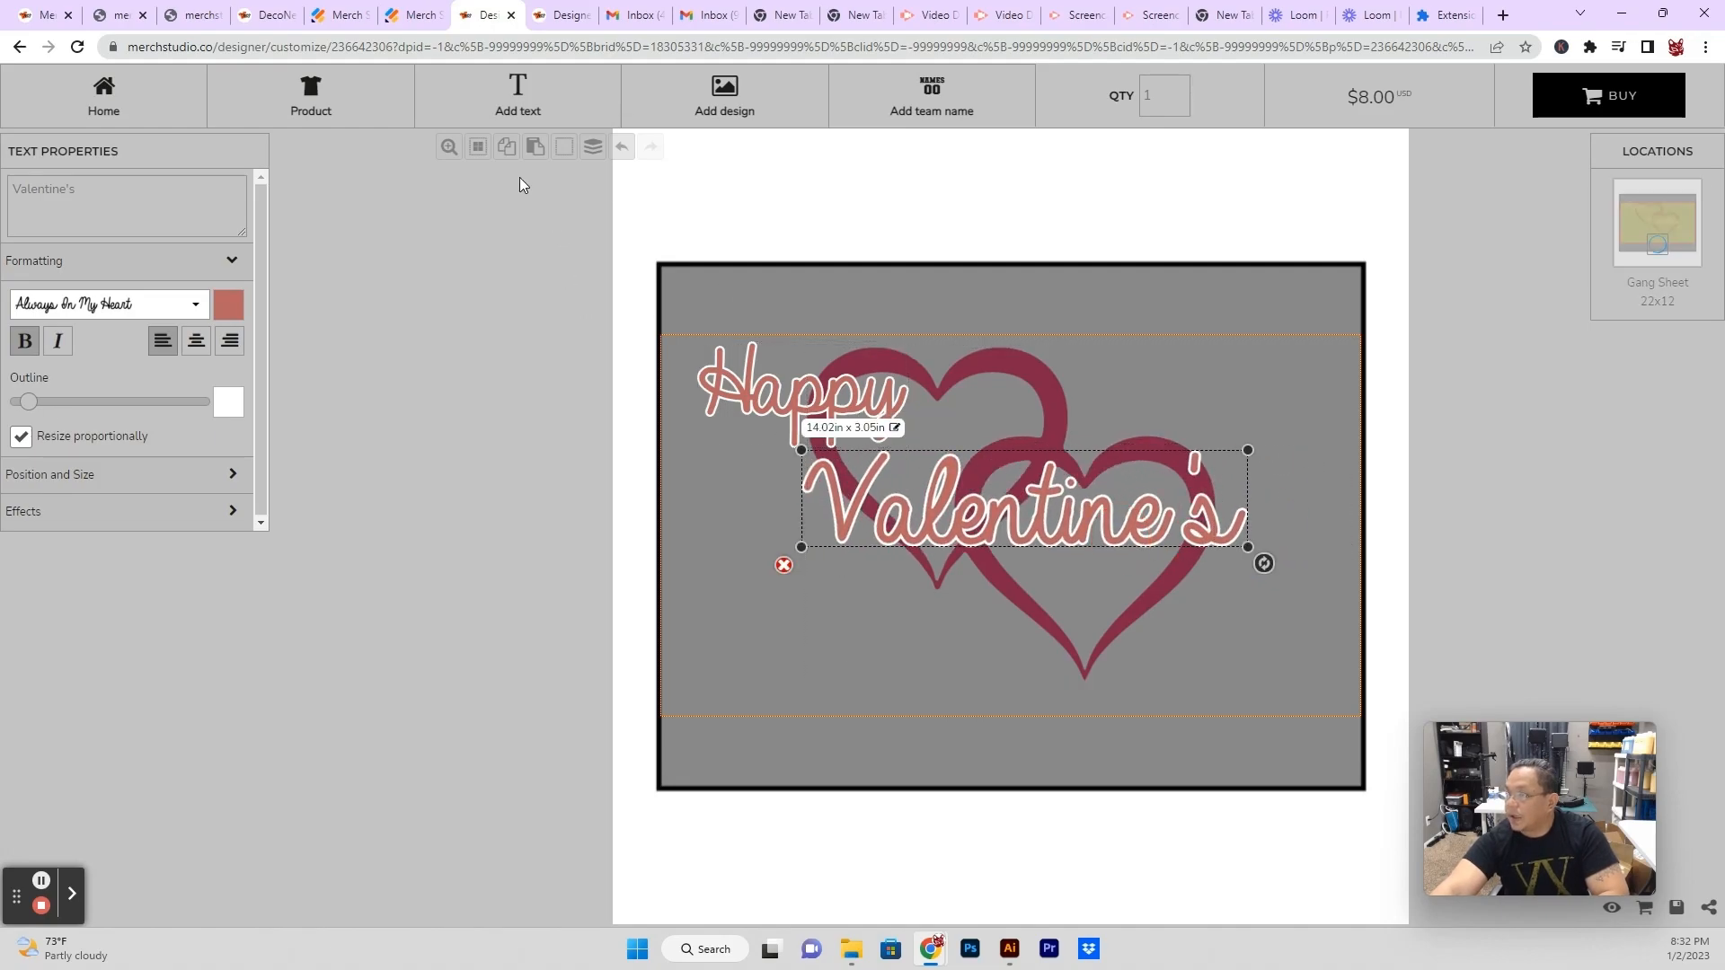
# Add Day at the lower right of the hearts to complete Happy Valentine's Day.
pyautogui.moveTo(1022, 506); pyautogui.dragTo(1012, 534)
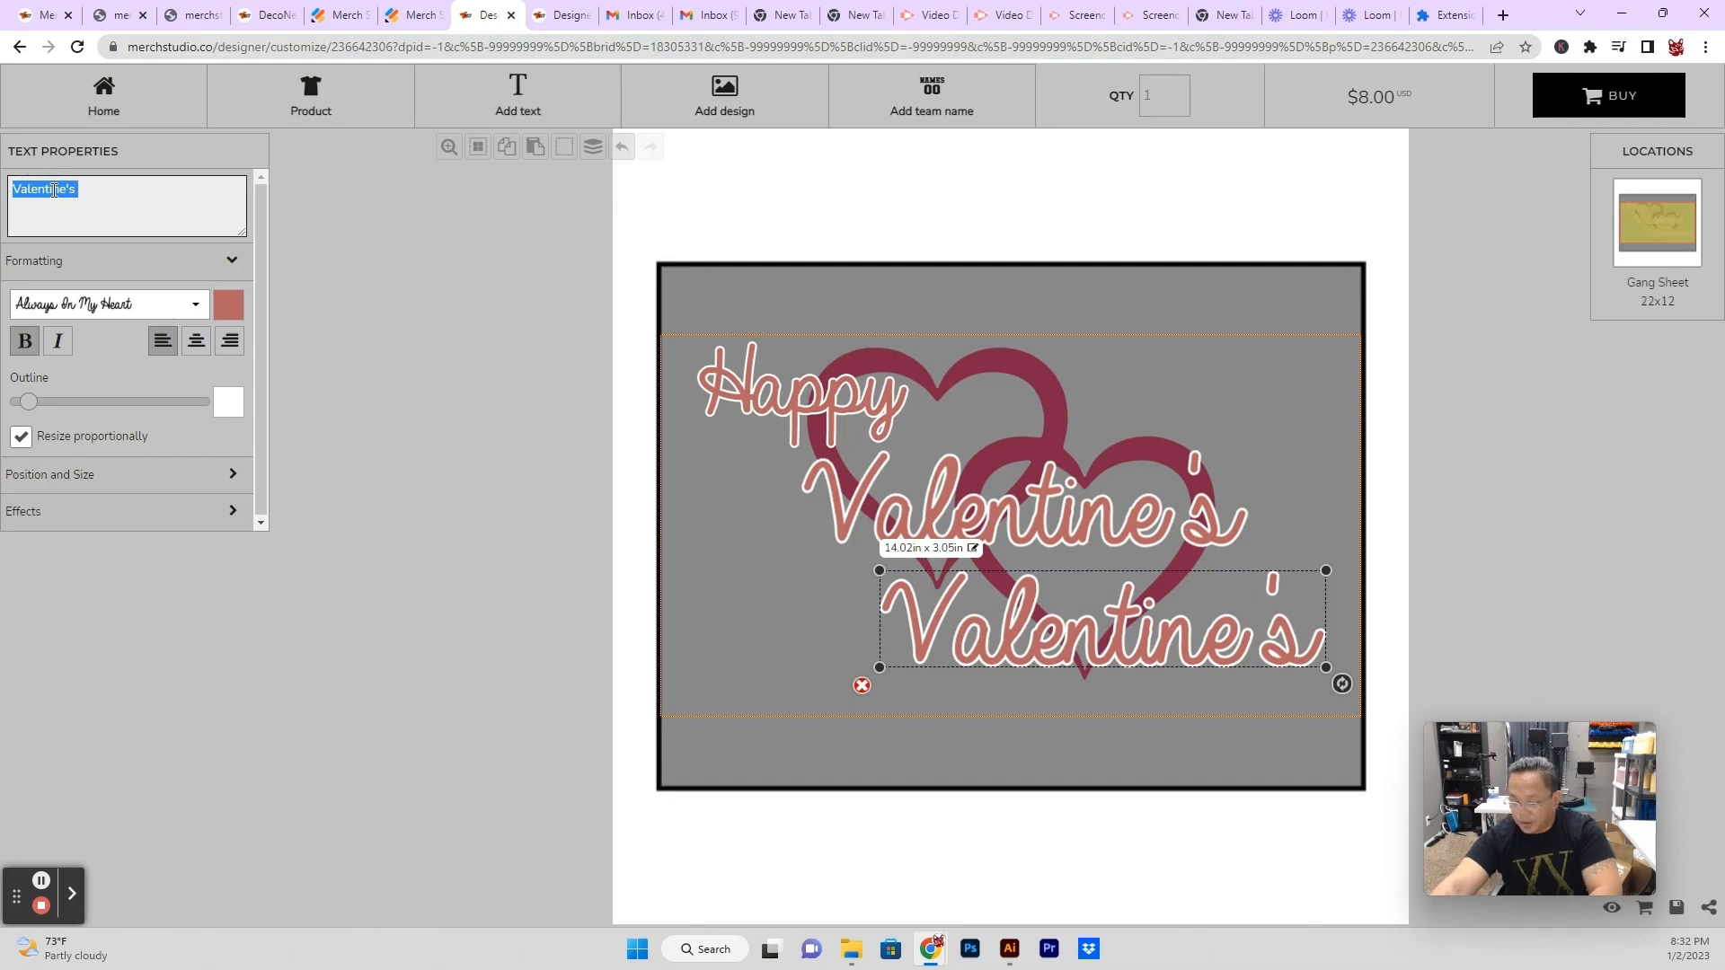
pyautogui.write('Day')
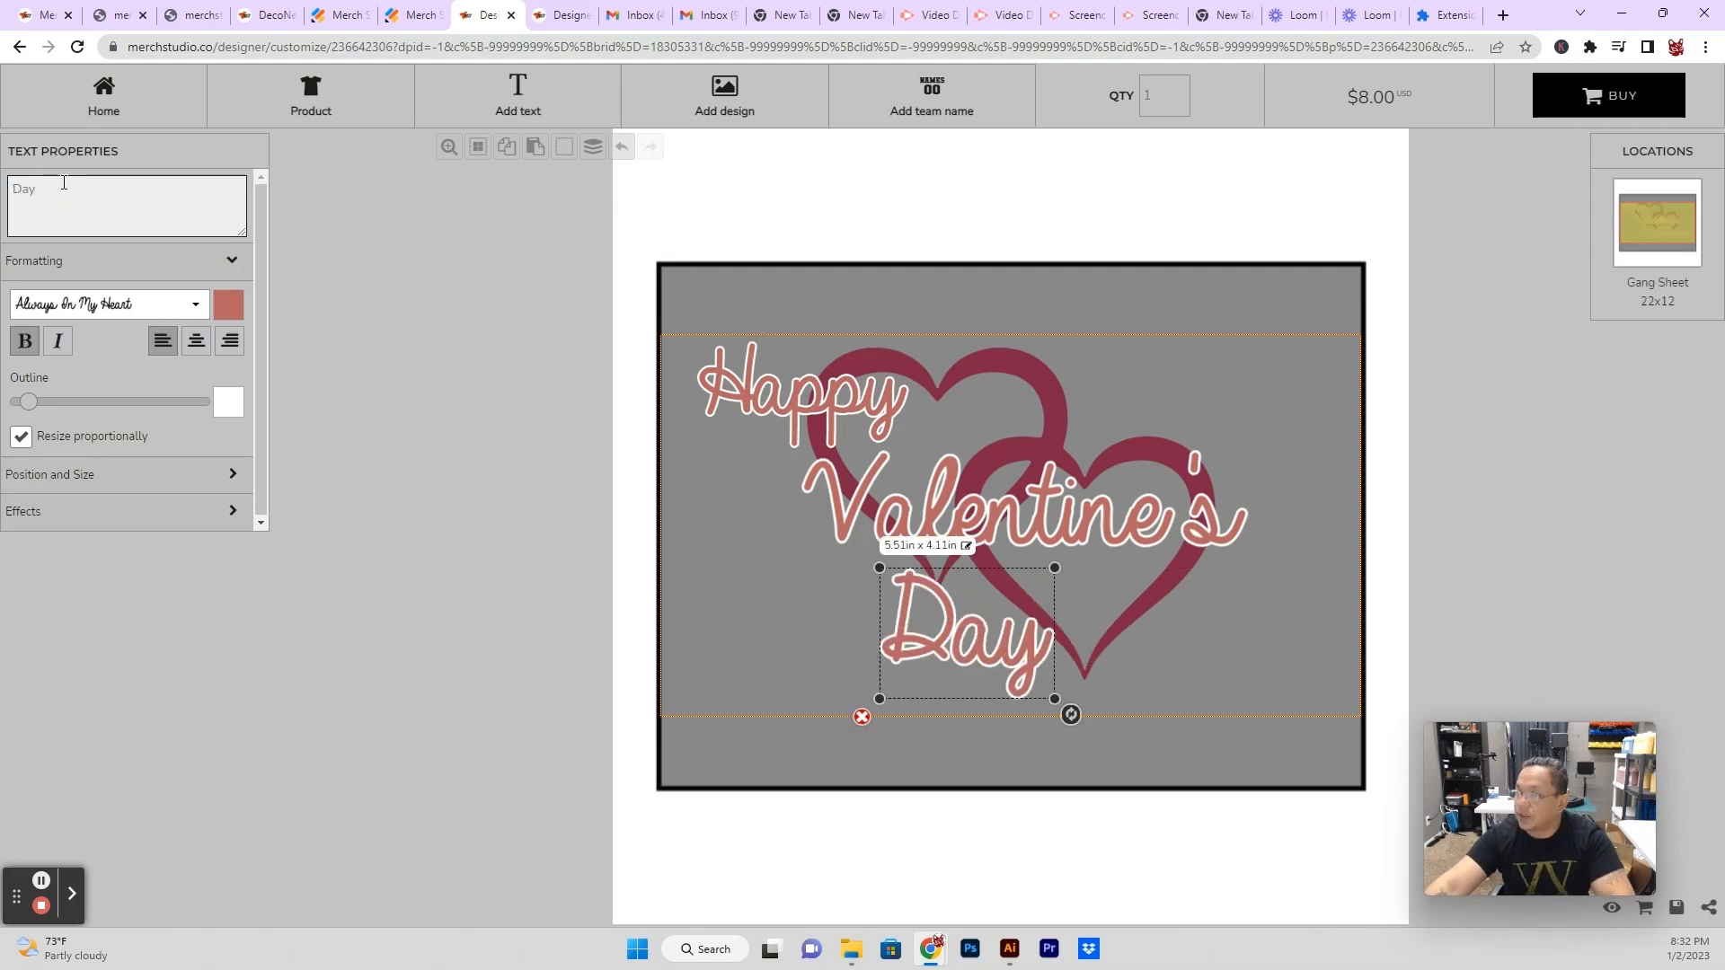
pyautogui.moveTo(966, 632); pyautogui.dragTo(1177, 621)
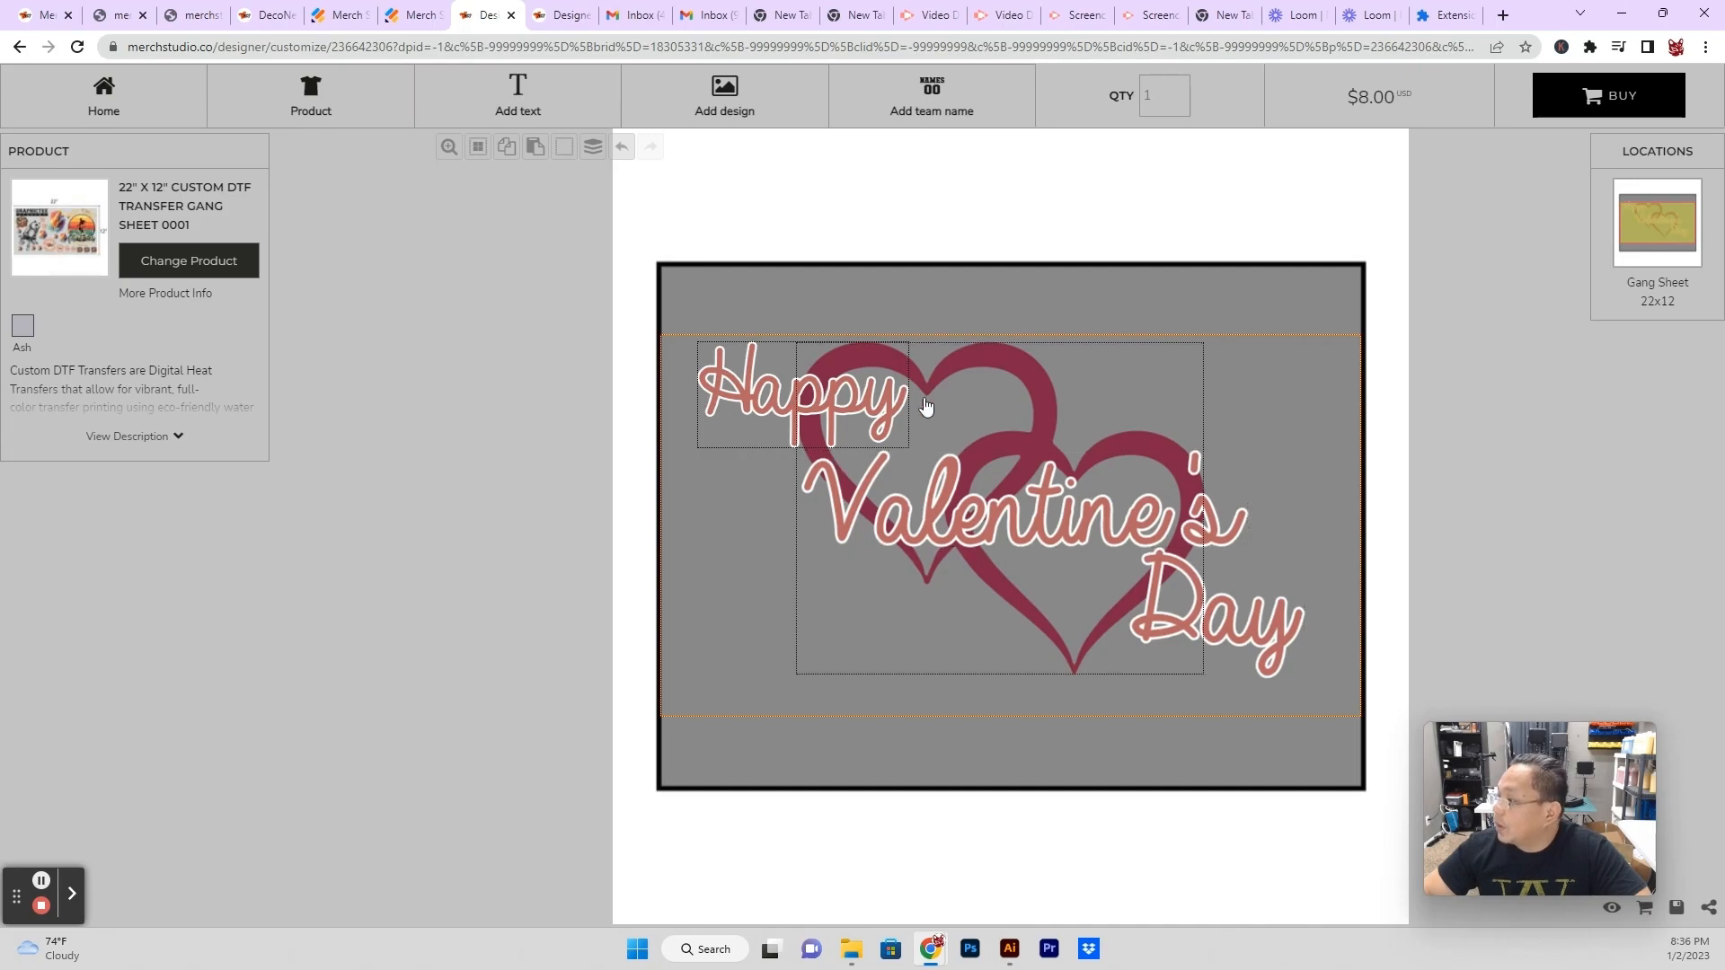
# Arrange four copies of the hearts and text design in a two-by-two grid and buy the sheet.
pyautogui.click(822, 483)
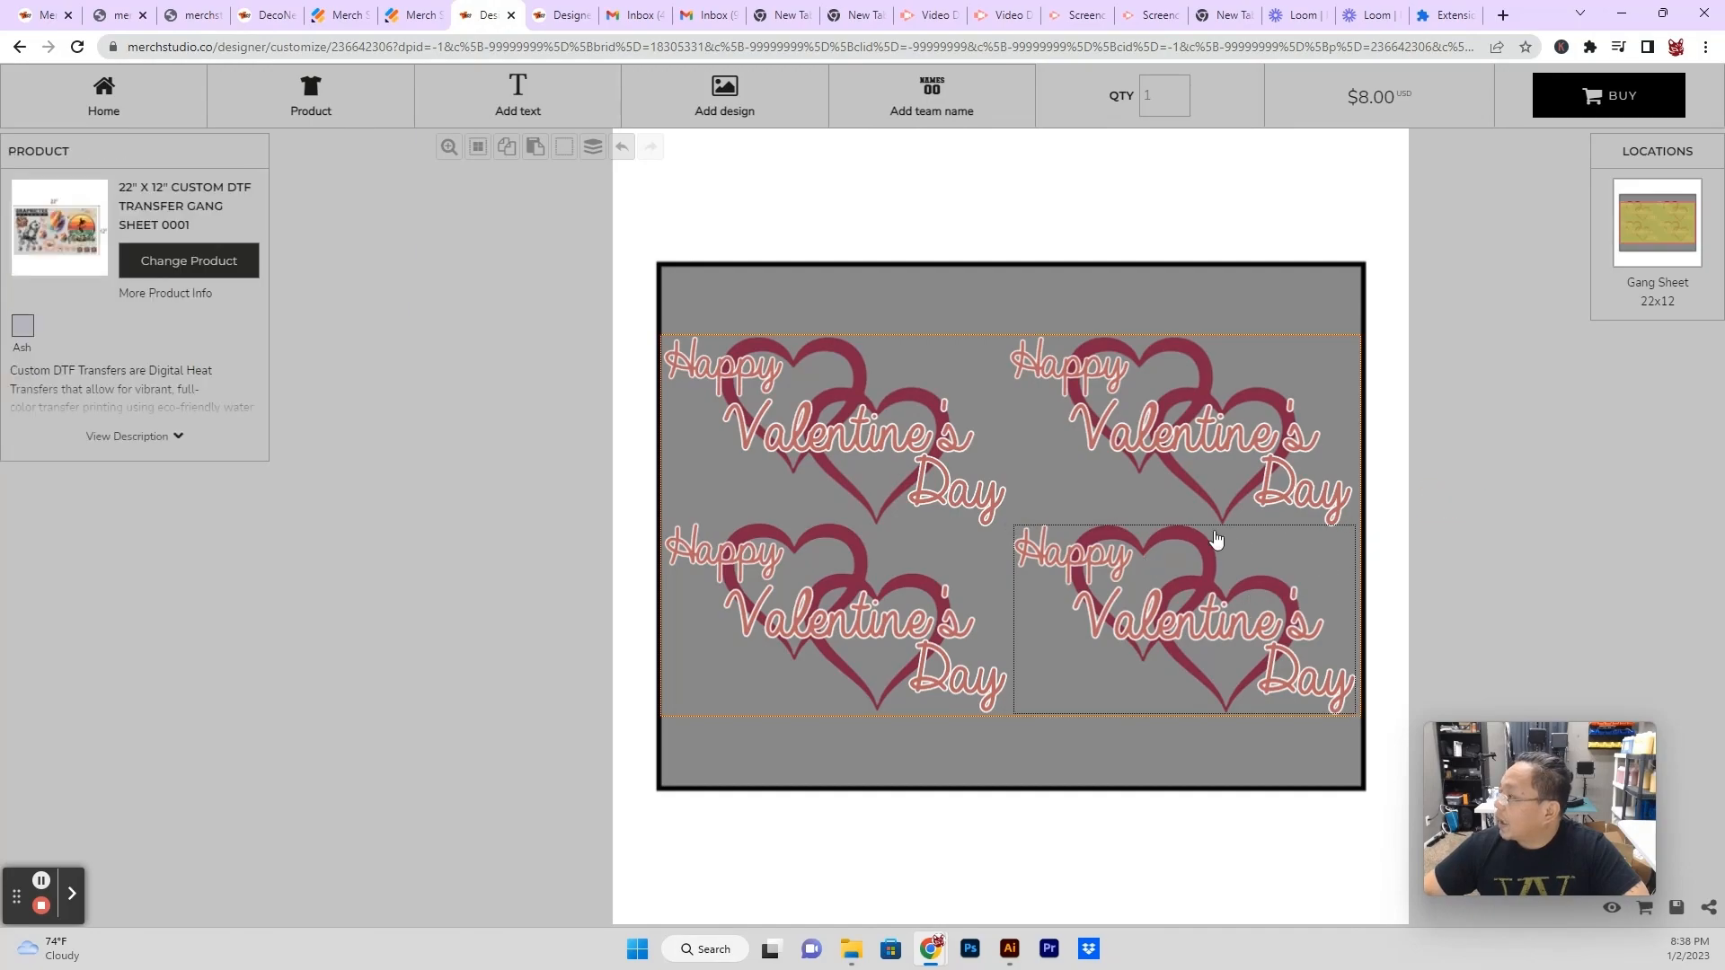
pyautogui.click(1608, 95)
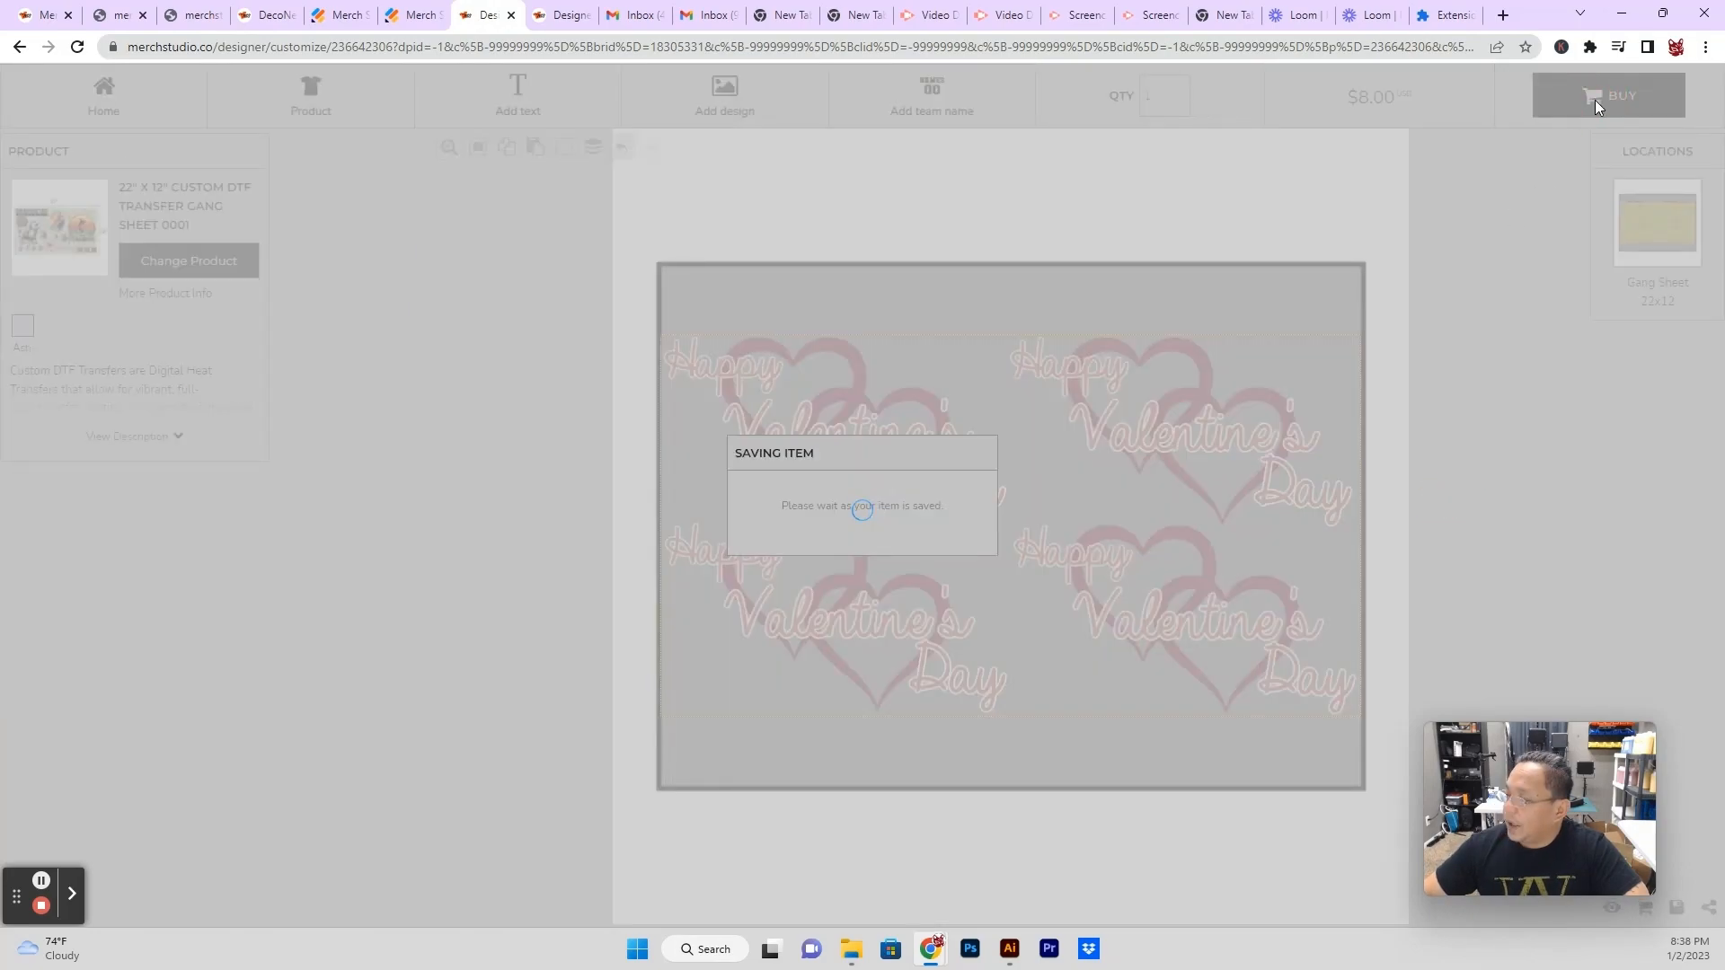
# Confirm the buy, review the six-sheet $152.00 cart, and go back to the designer.
pyautogui.click(1608, 95)
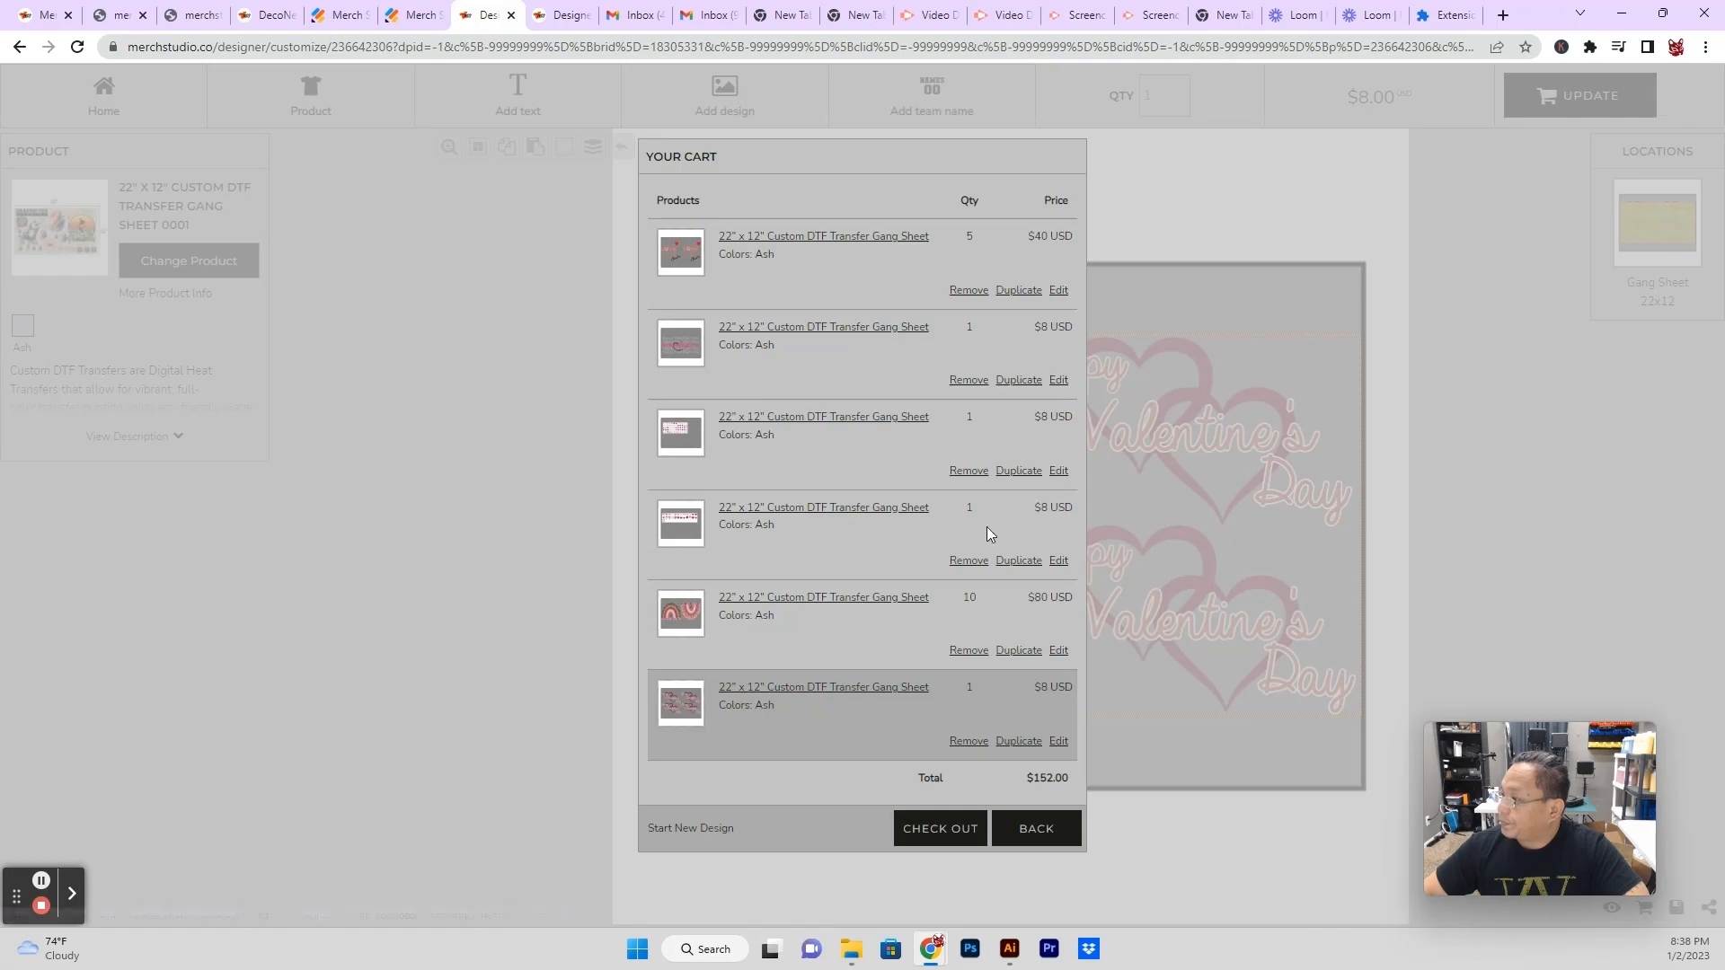
pyautogui.click(1035, 828)
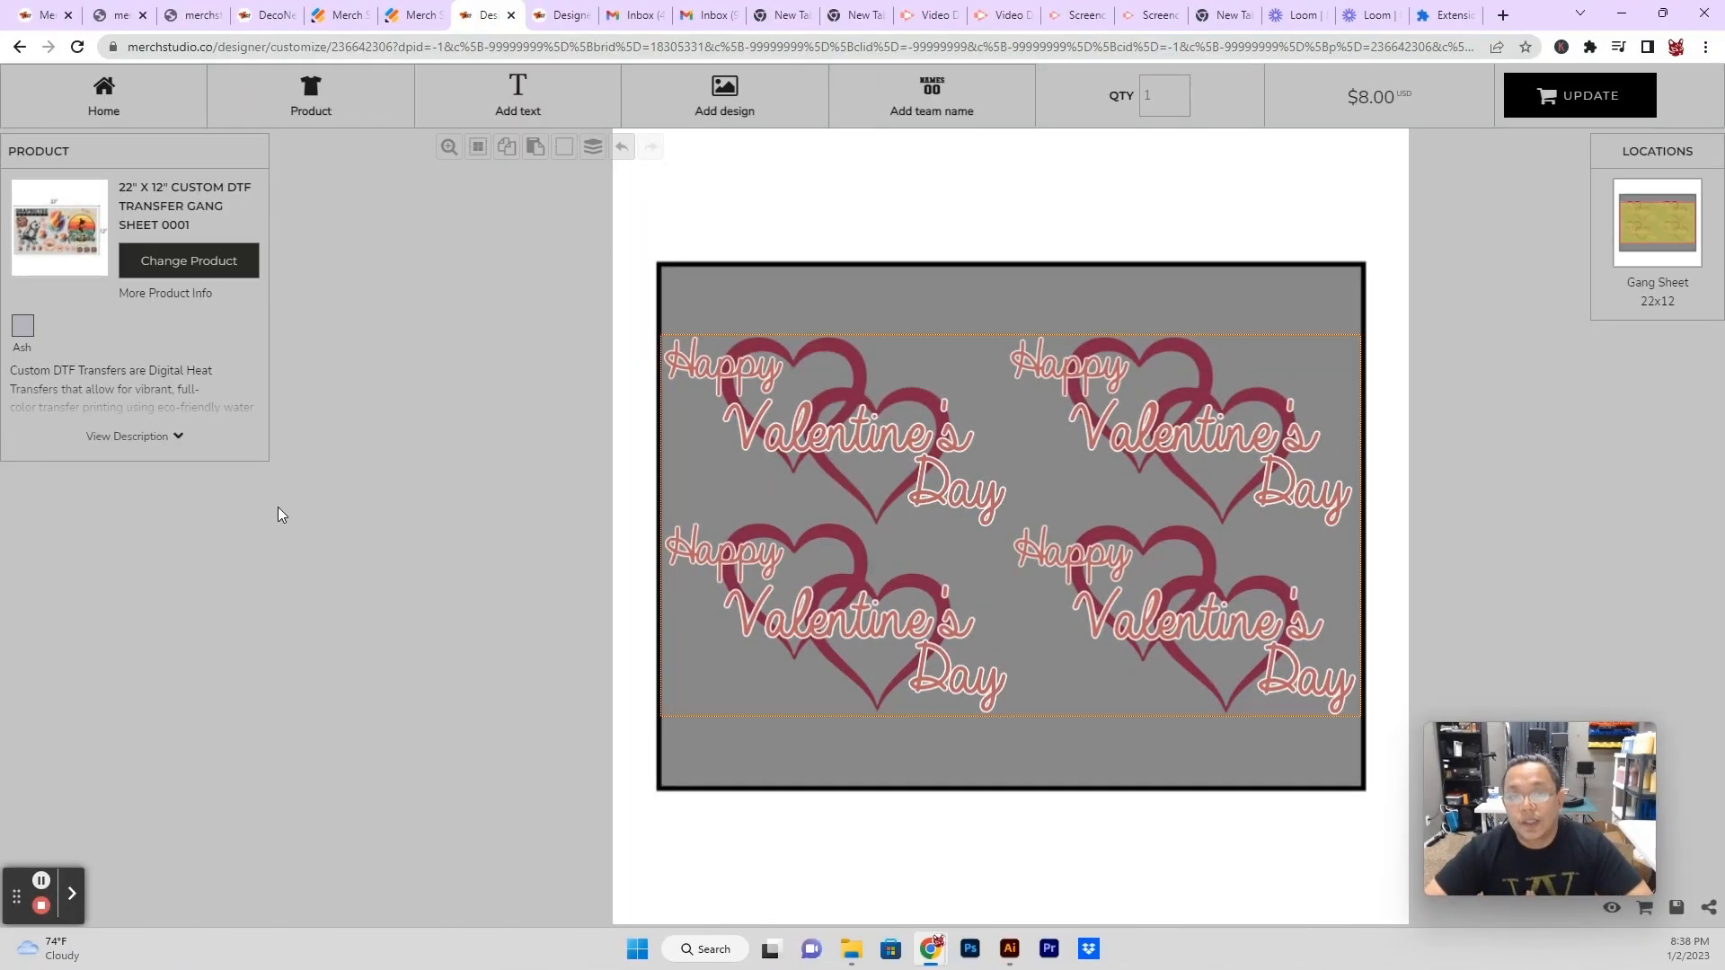